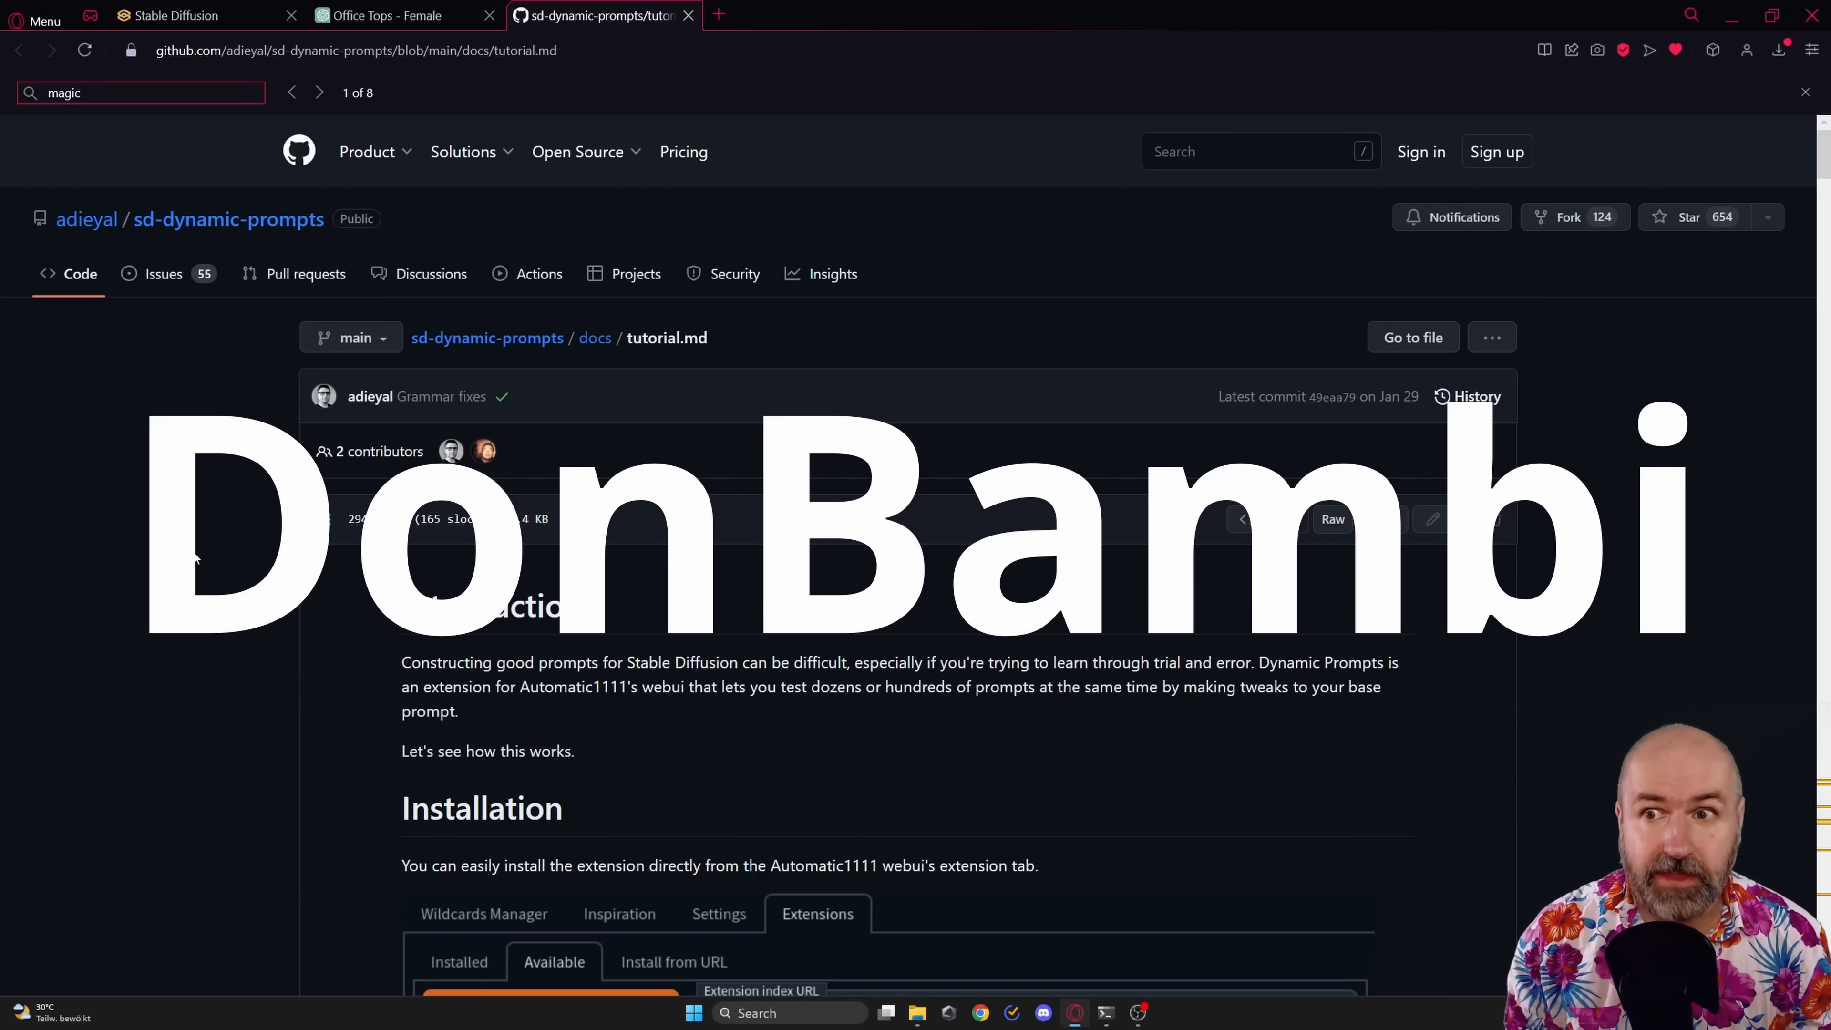
# Return to the web UI and browse the Extensions page's available and installed lists.
pyautogui.click(181, 15)
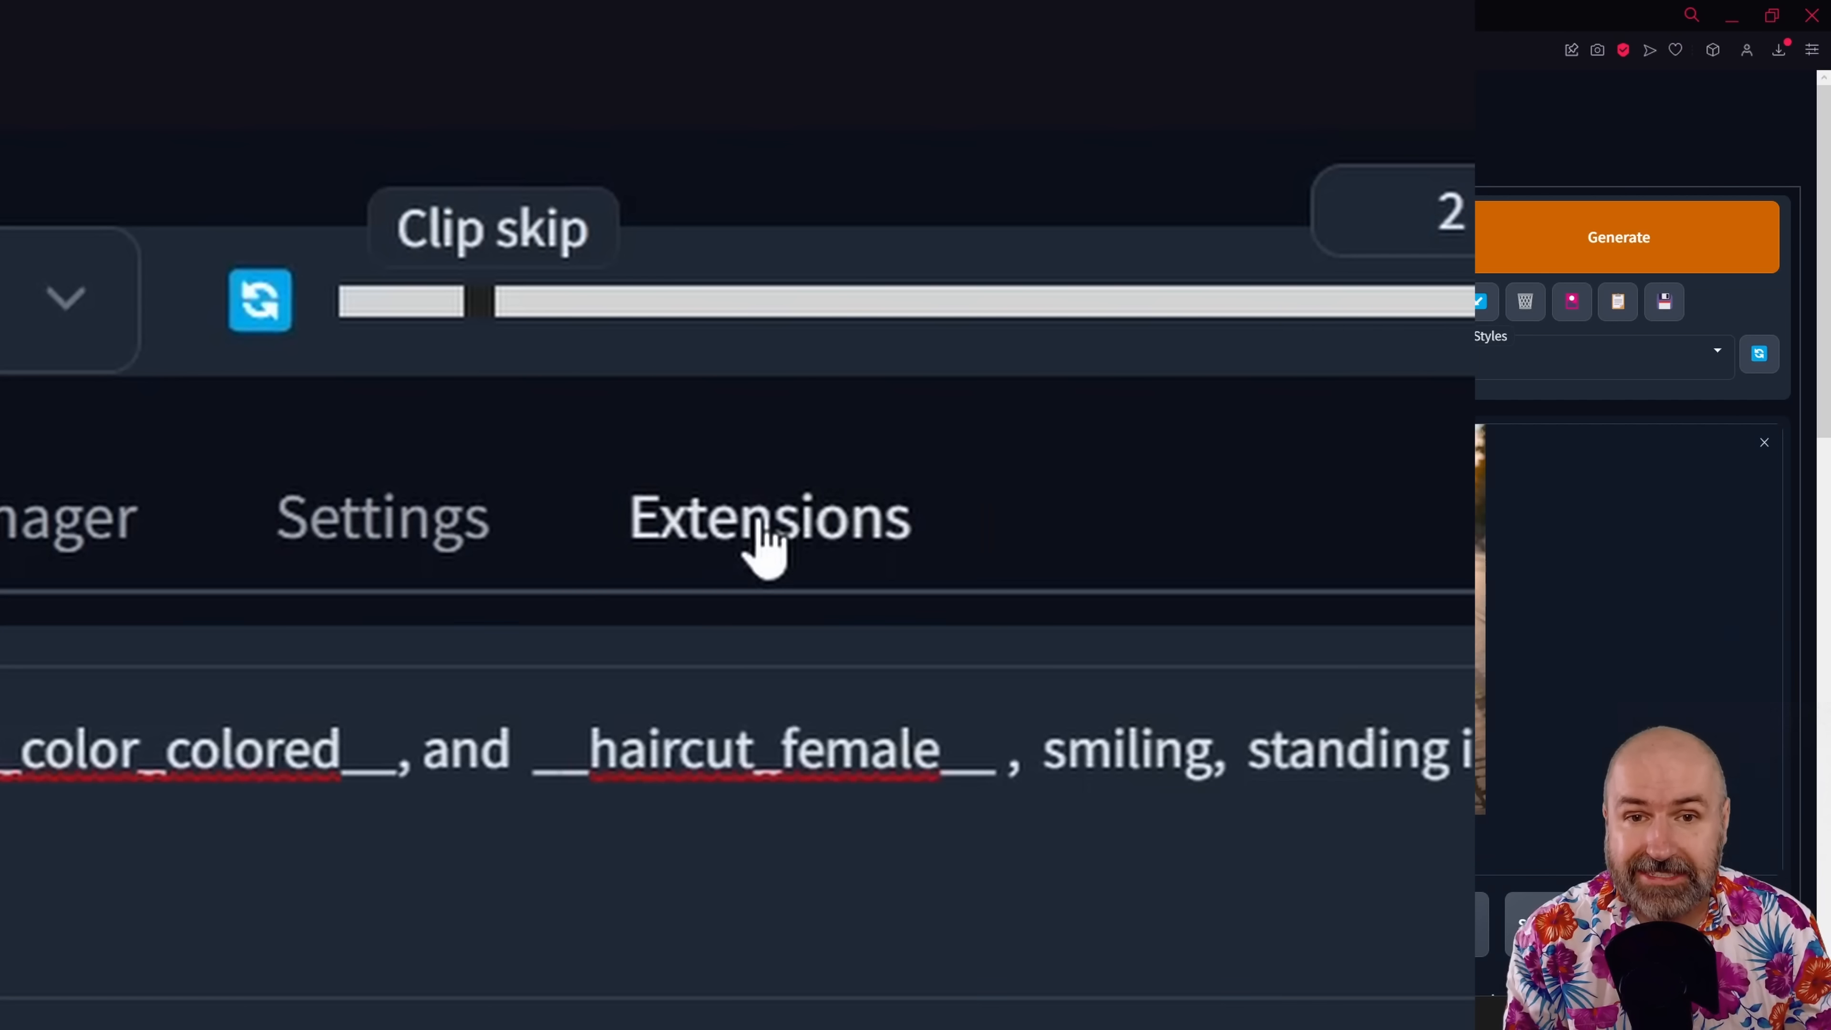
pyautogui.click(769, 517)
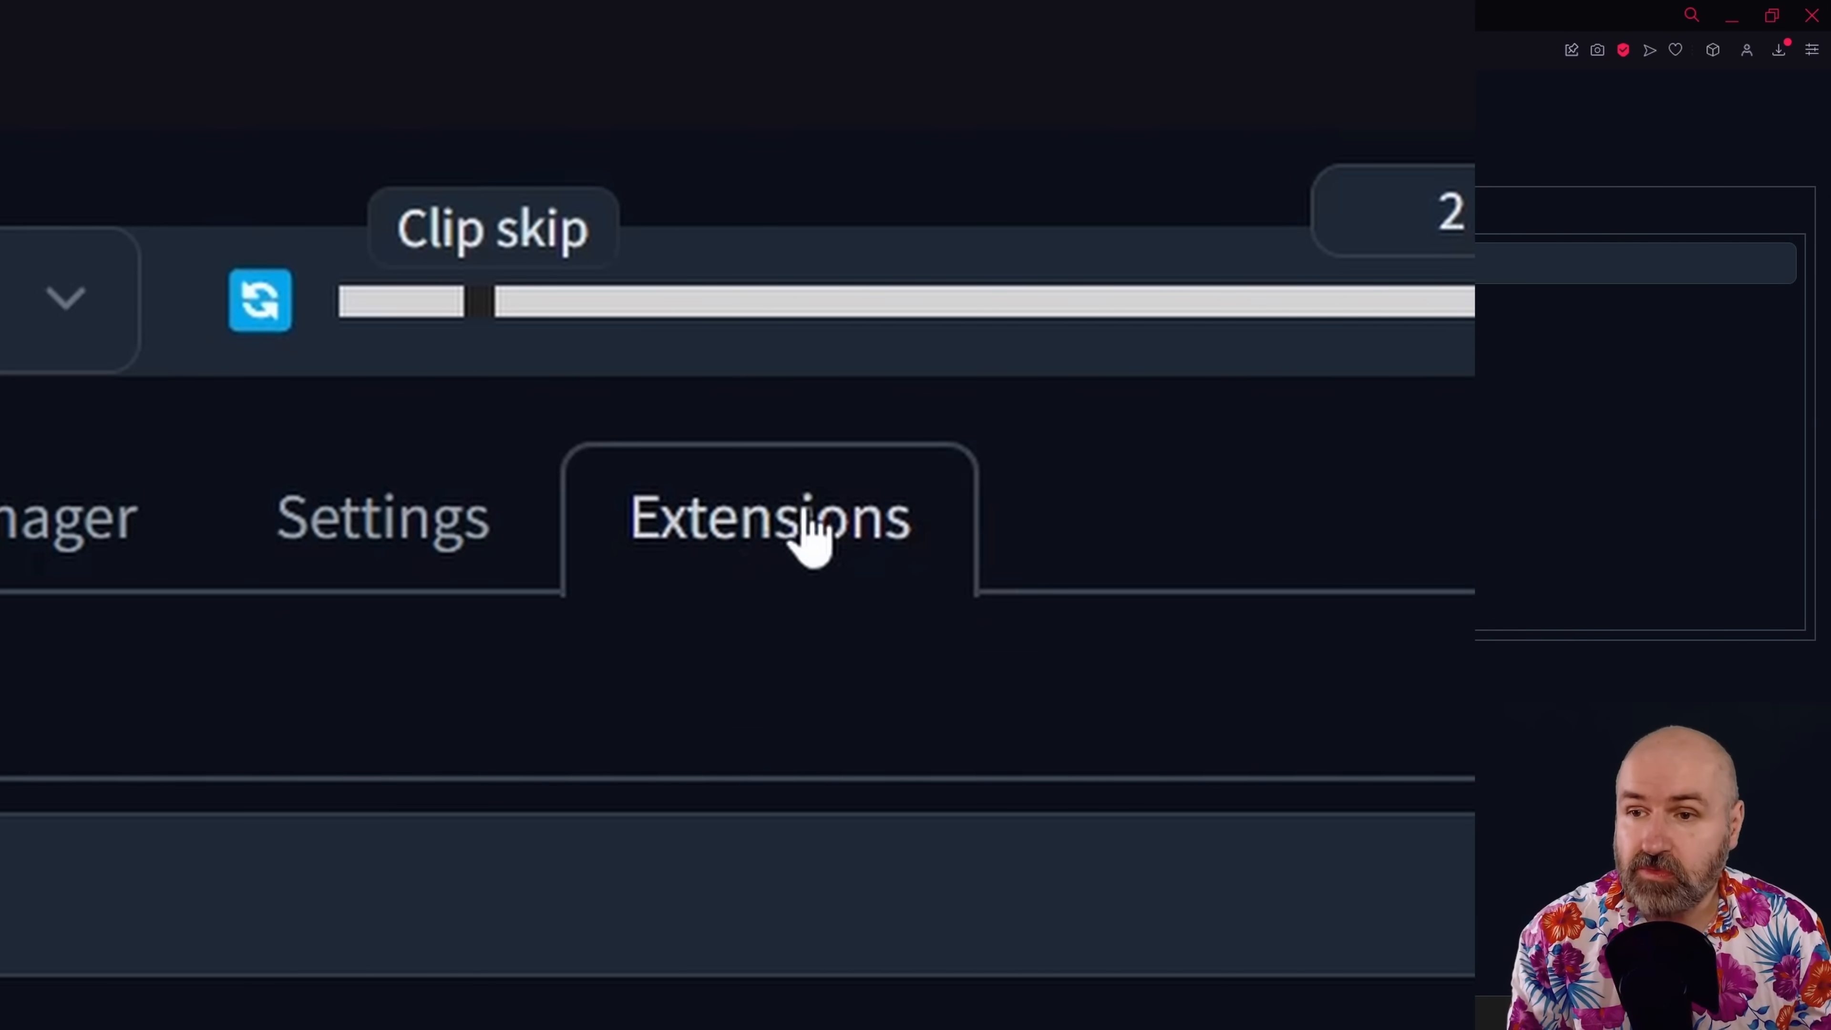
pyautogui.click(769, 517)
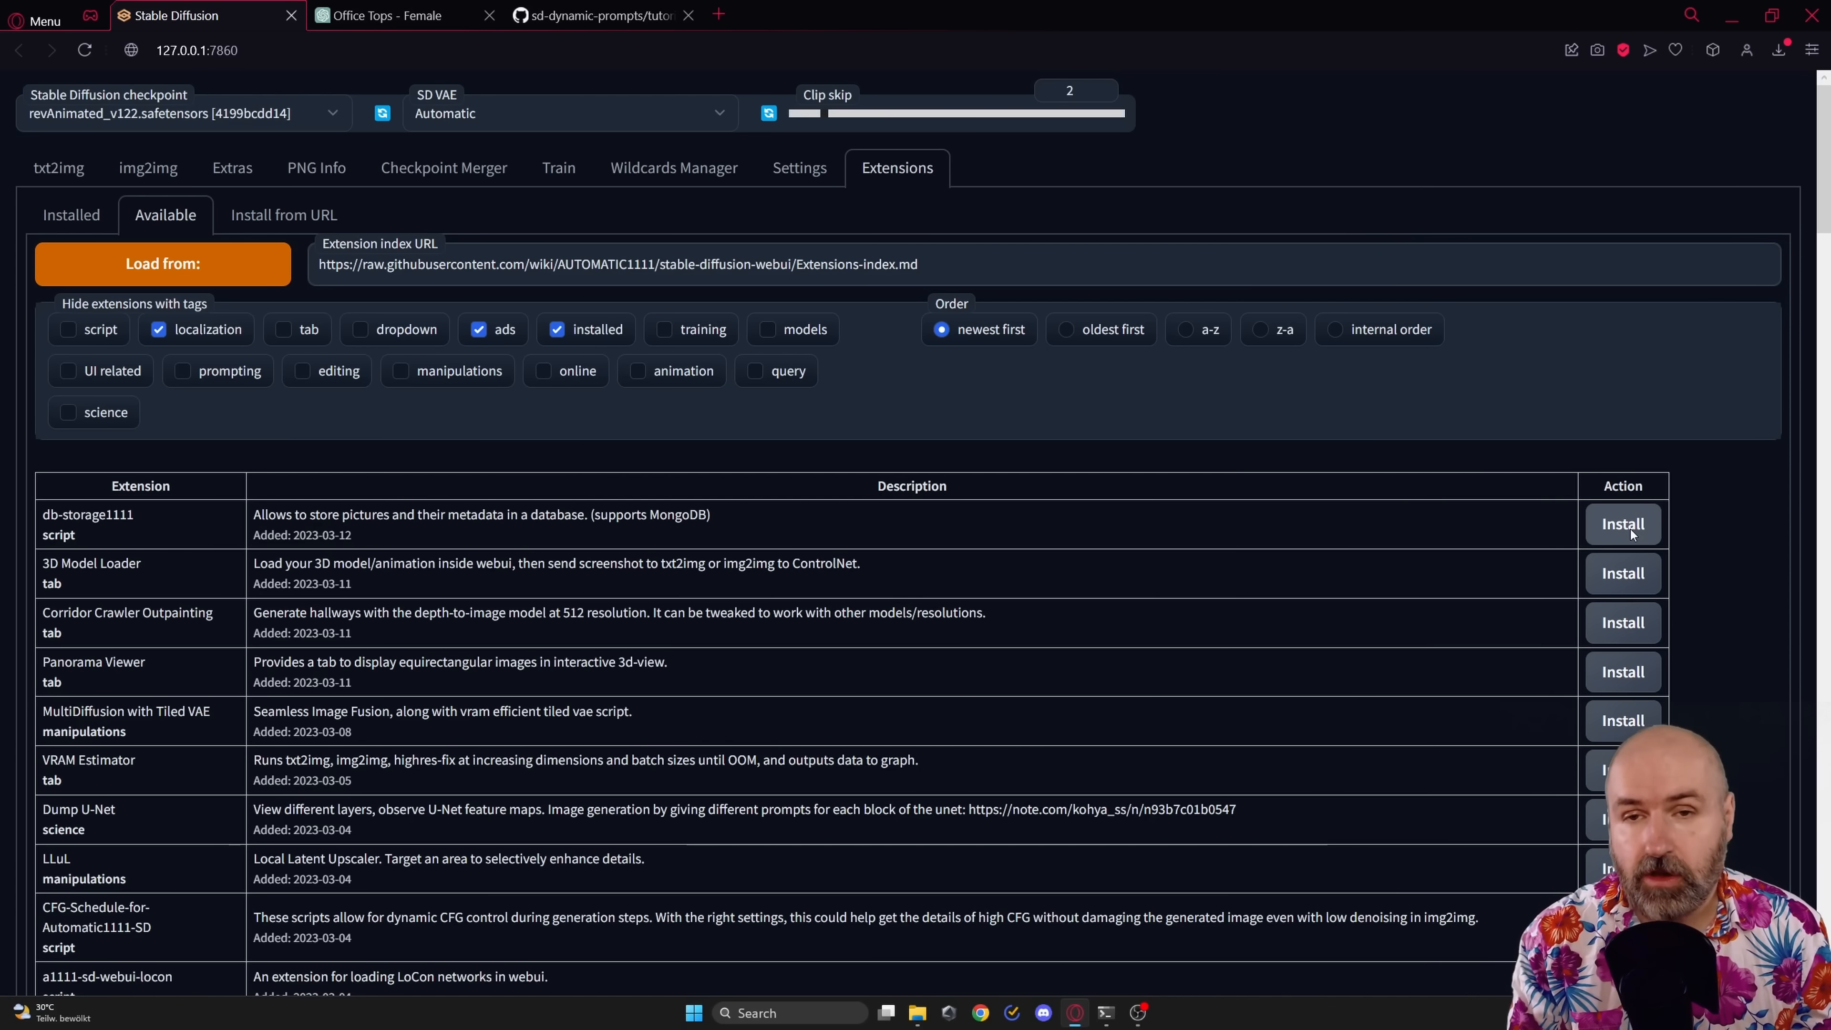
pyautogui.moveTo(823, 428)
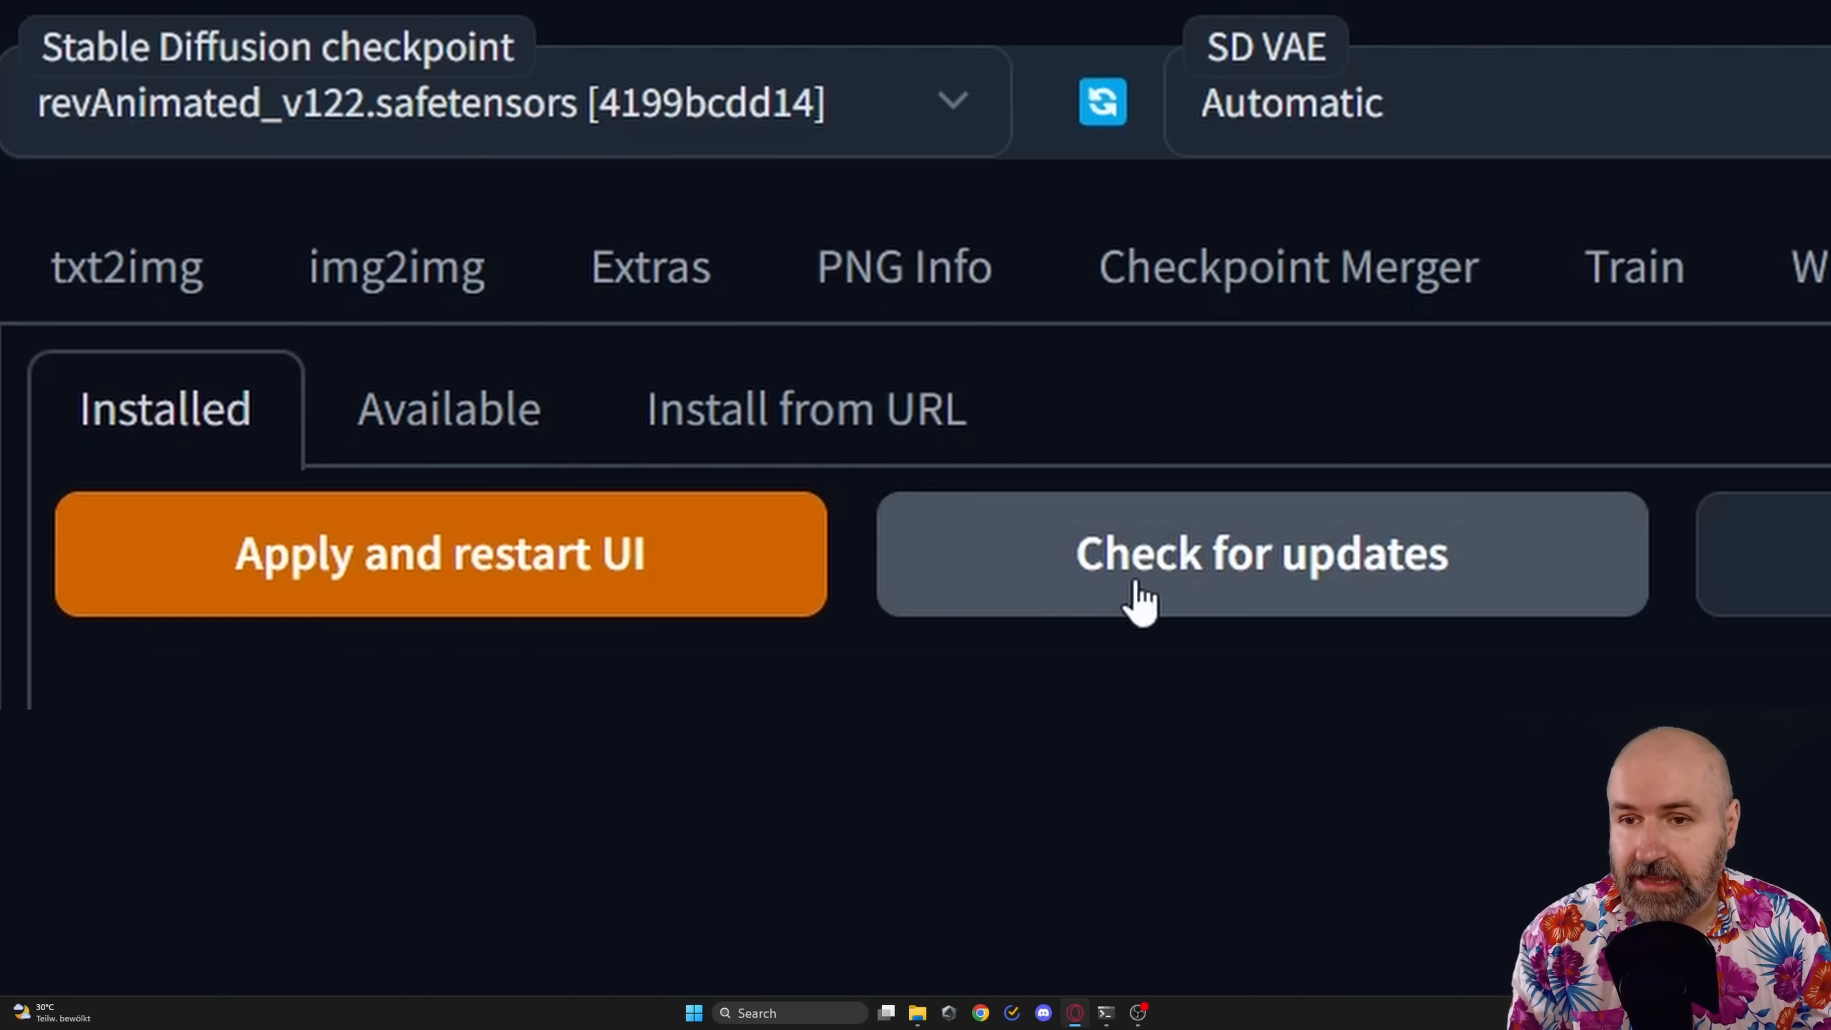
pyautogui.moveTo(1195, 581)
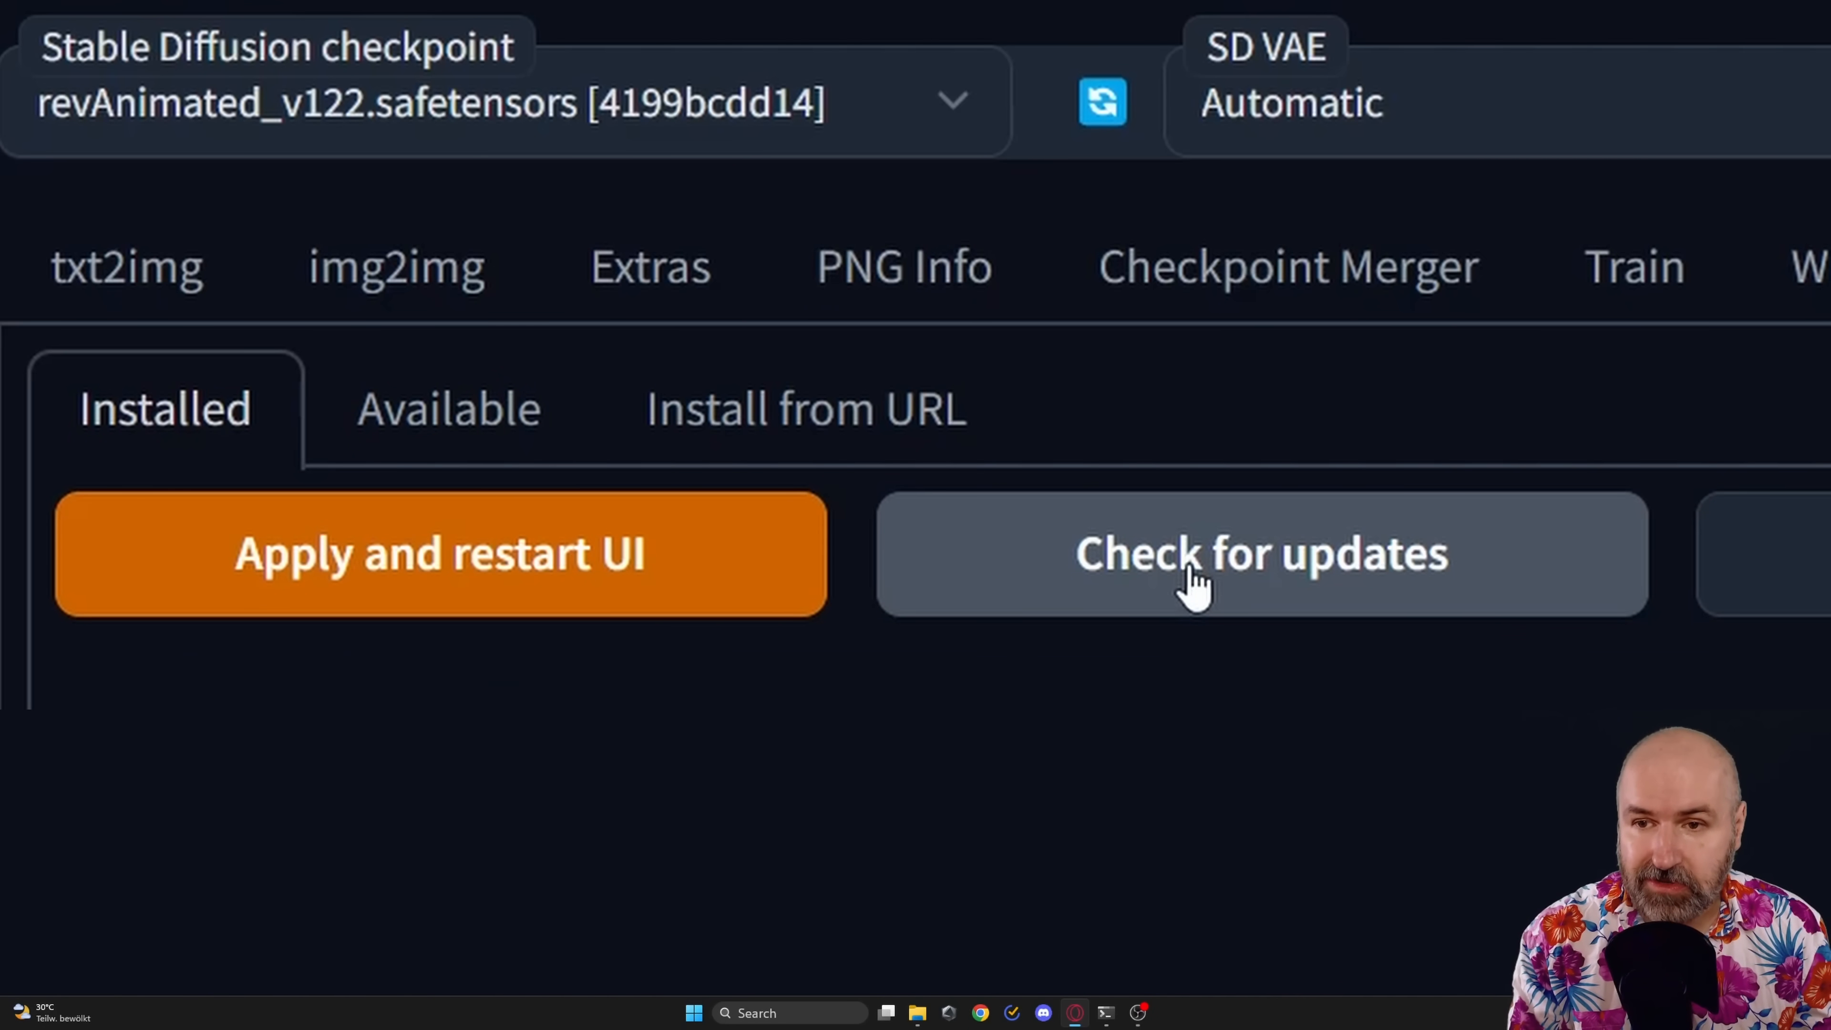
pyautogui.moveTo(409, 701)
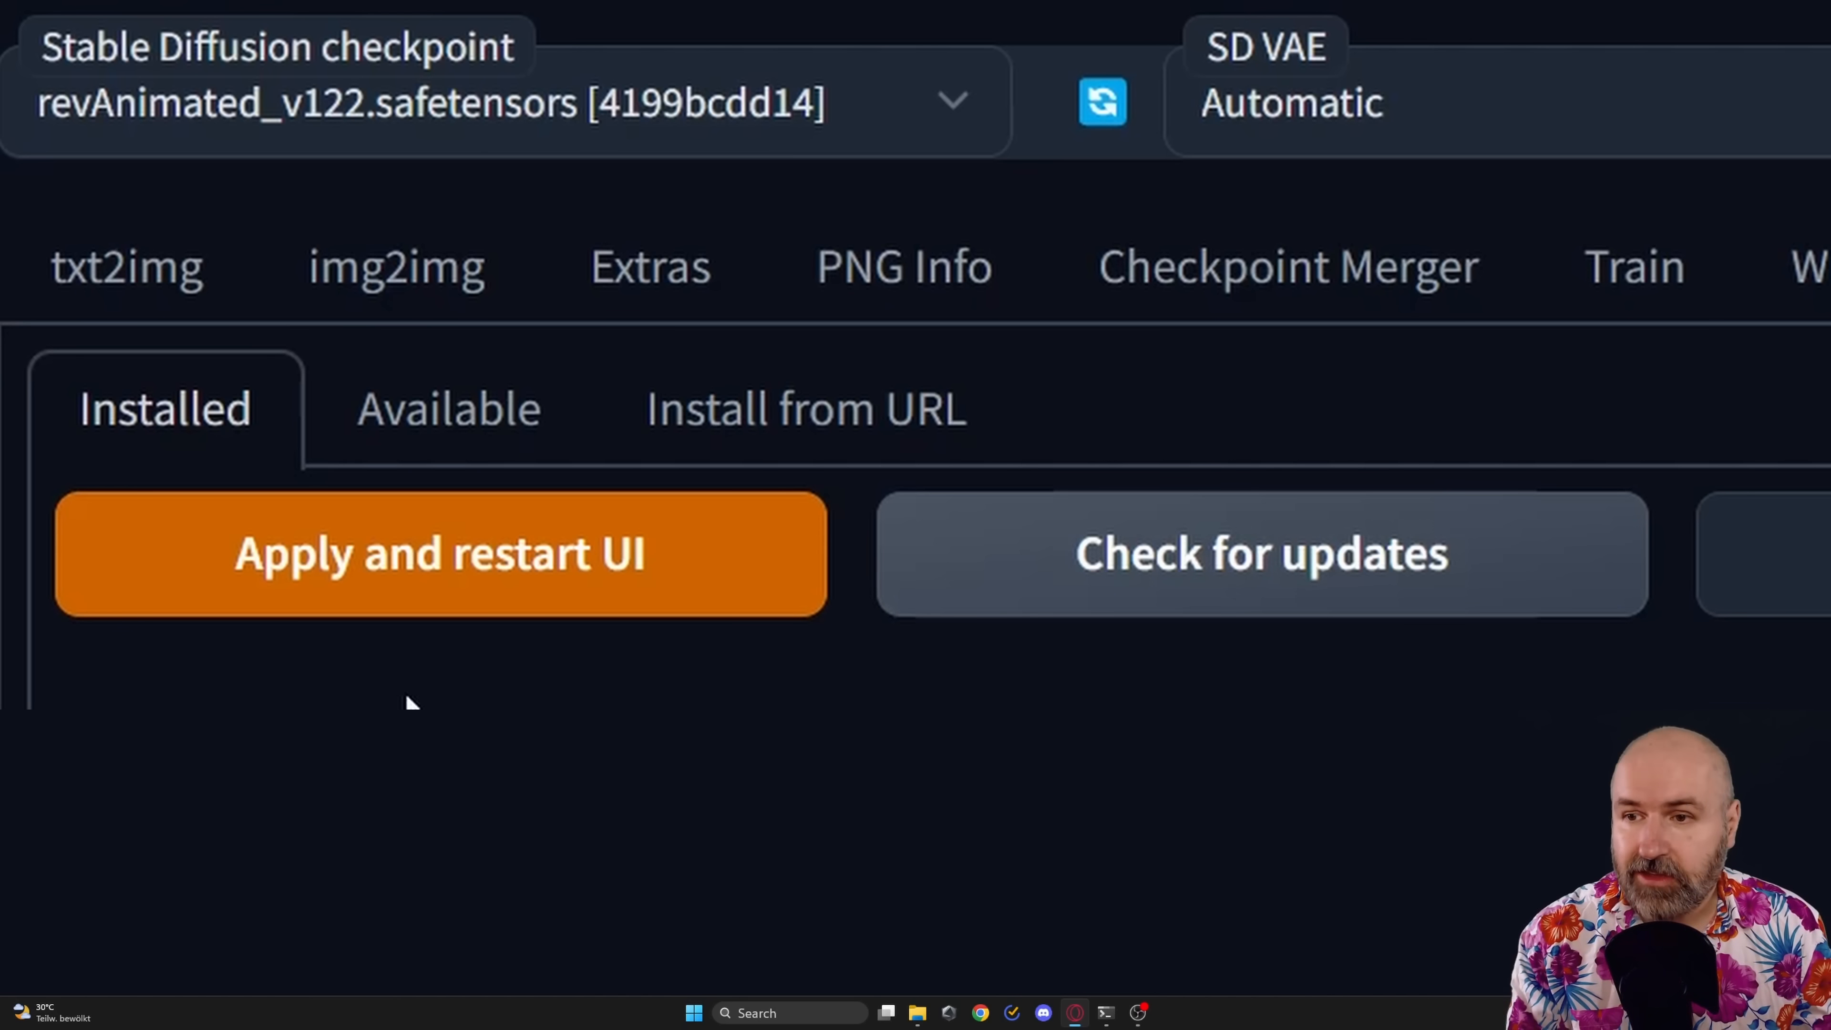
pyautogui.moveTo(561, 583)
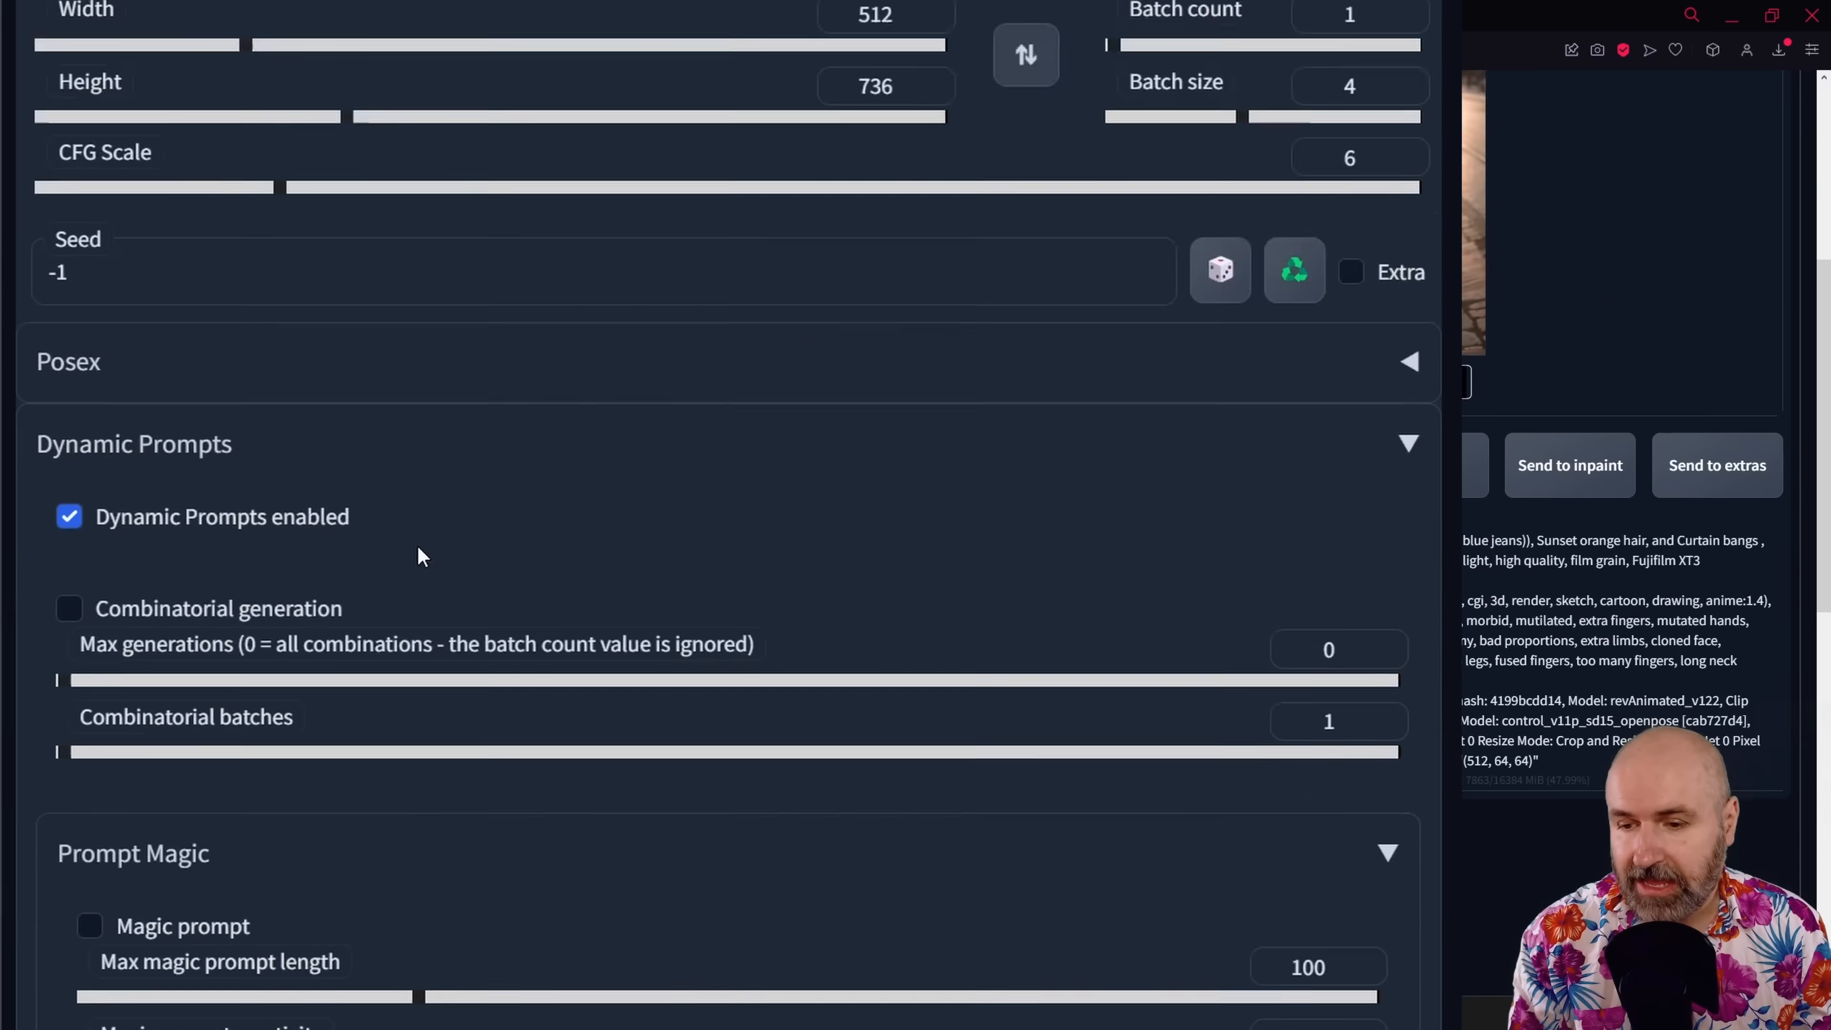
# Expand the Dynamic Prompts panel down to Prompt Magic, then switch to the GitHub tutorial.
pyautogui.scroll(-3)
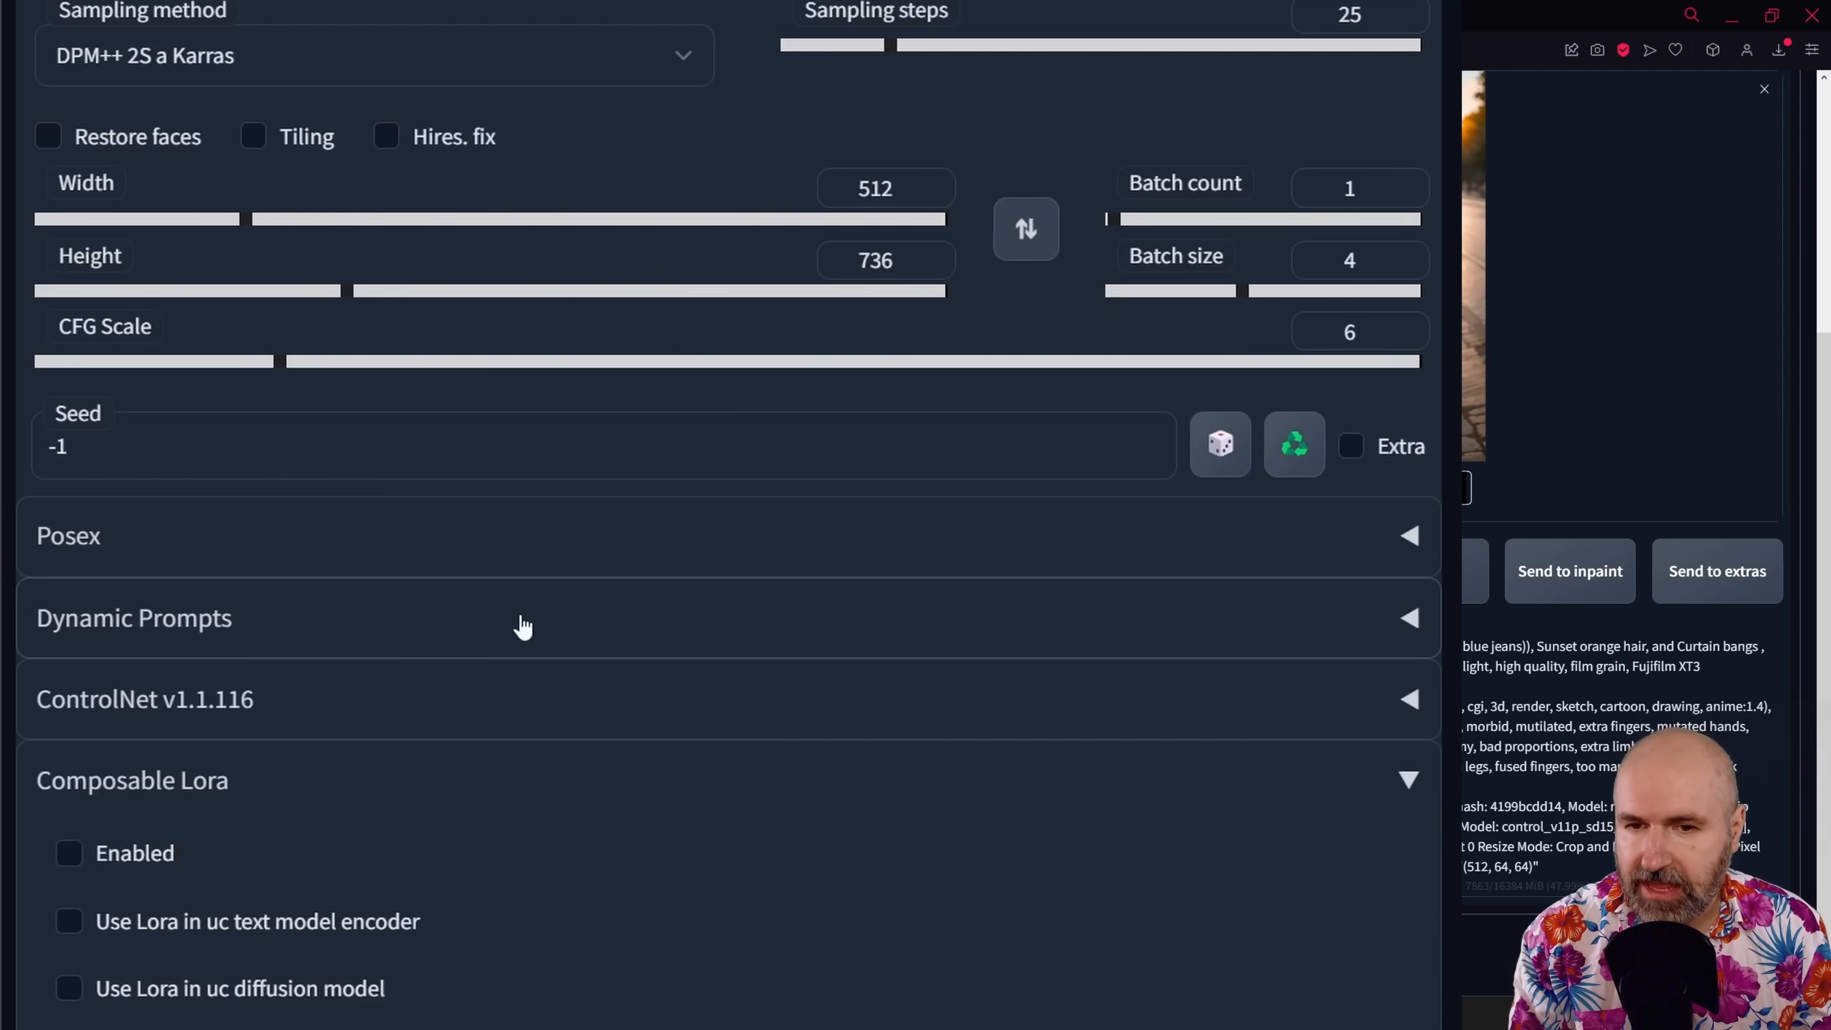
pyautogui.click(133, 618)
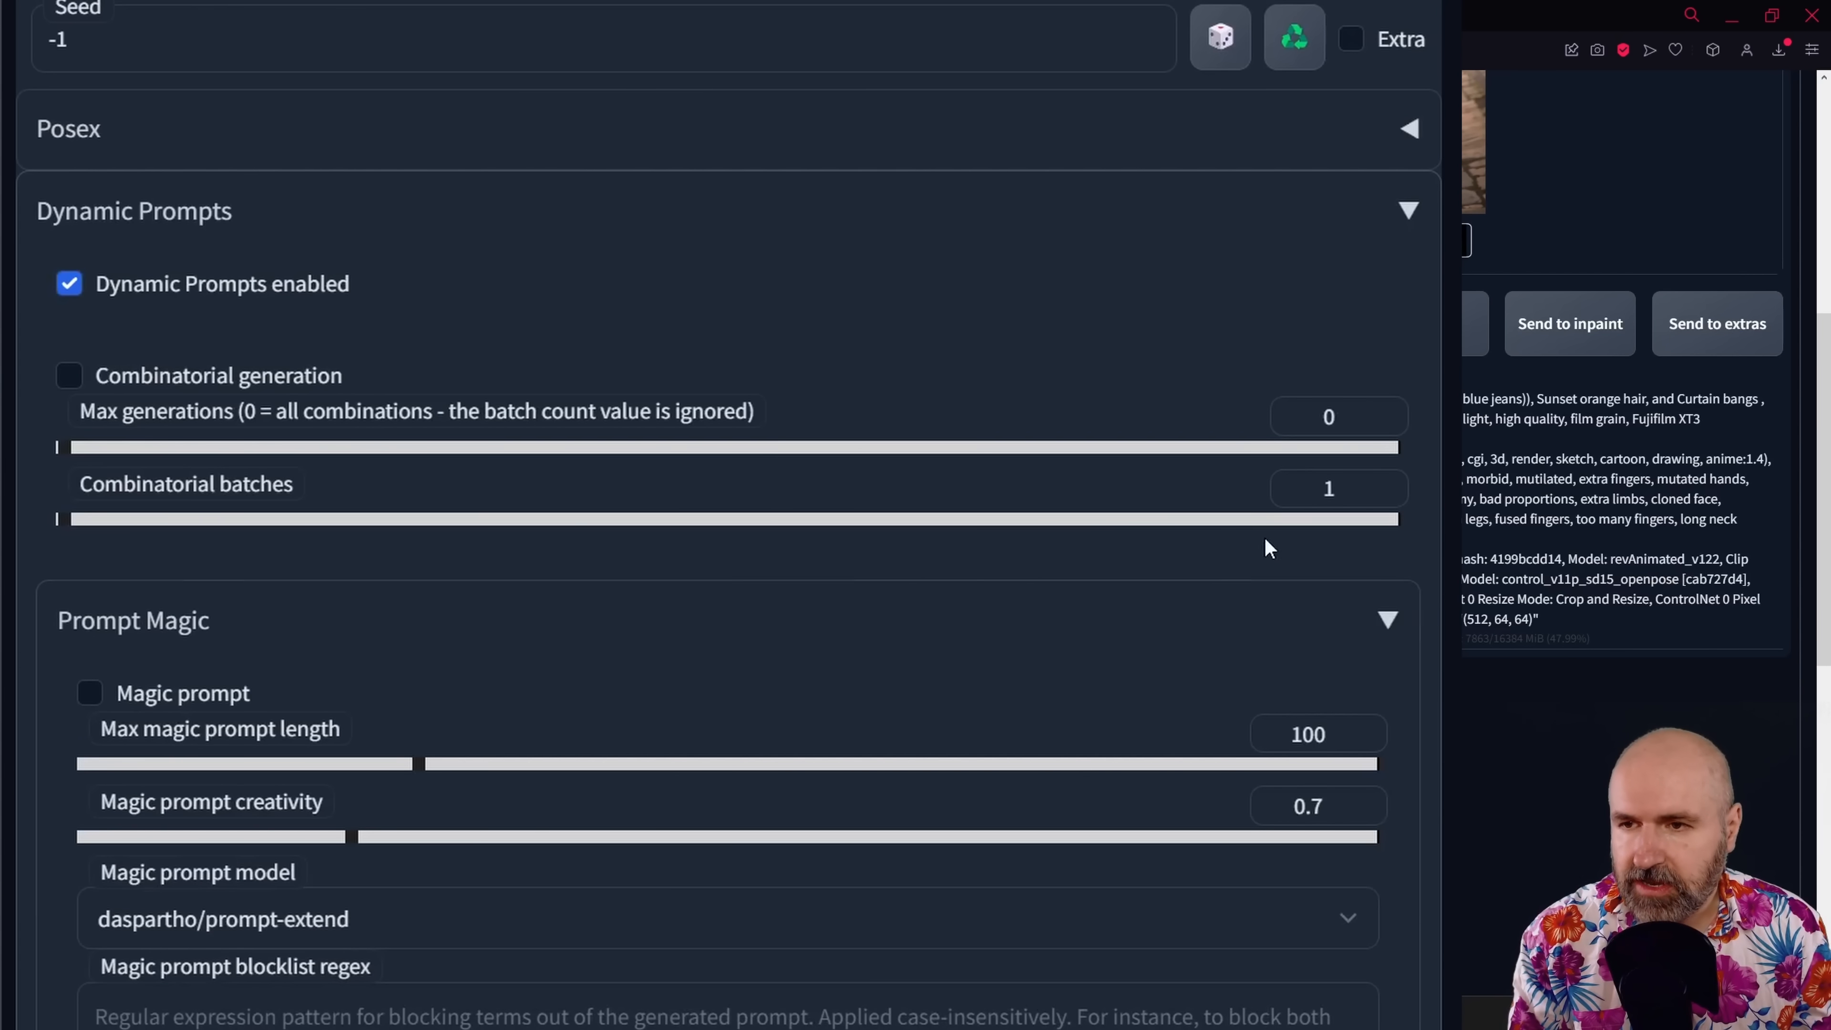
pyautogui.scroll(-3)
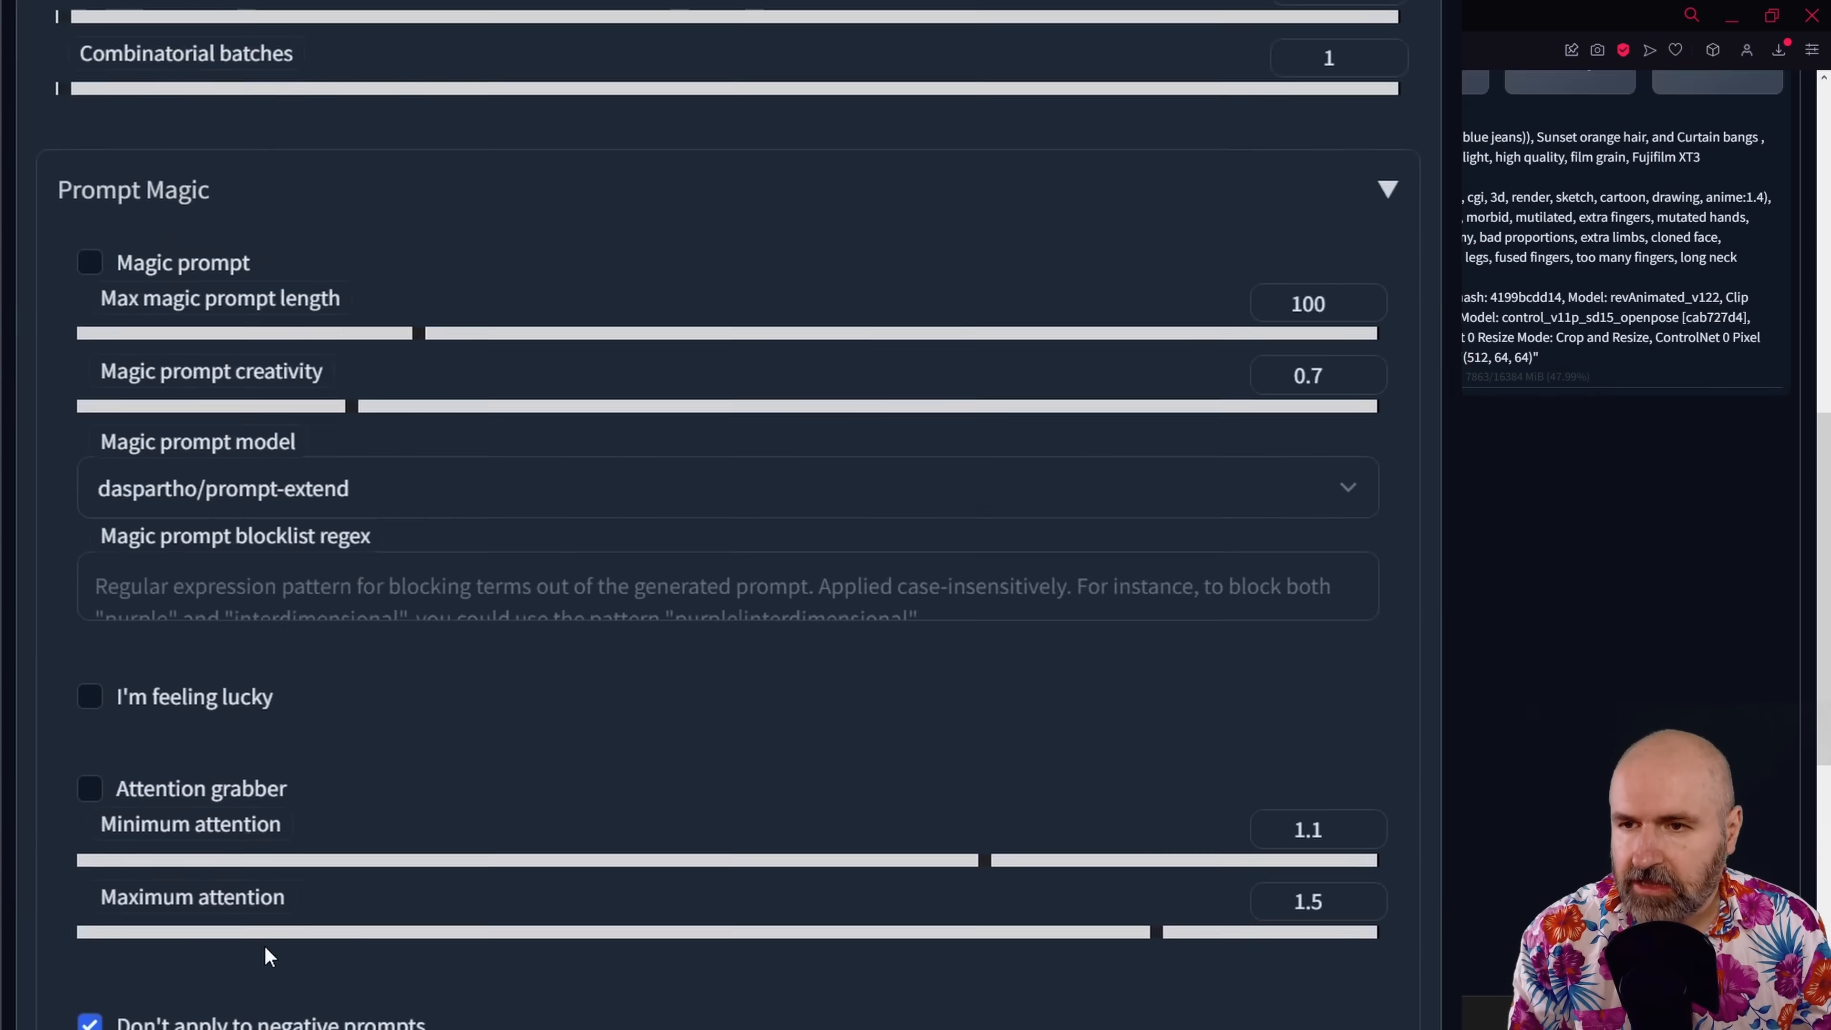
pyautogui.click(584, 15)
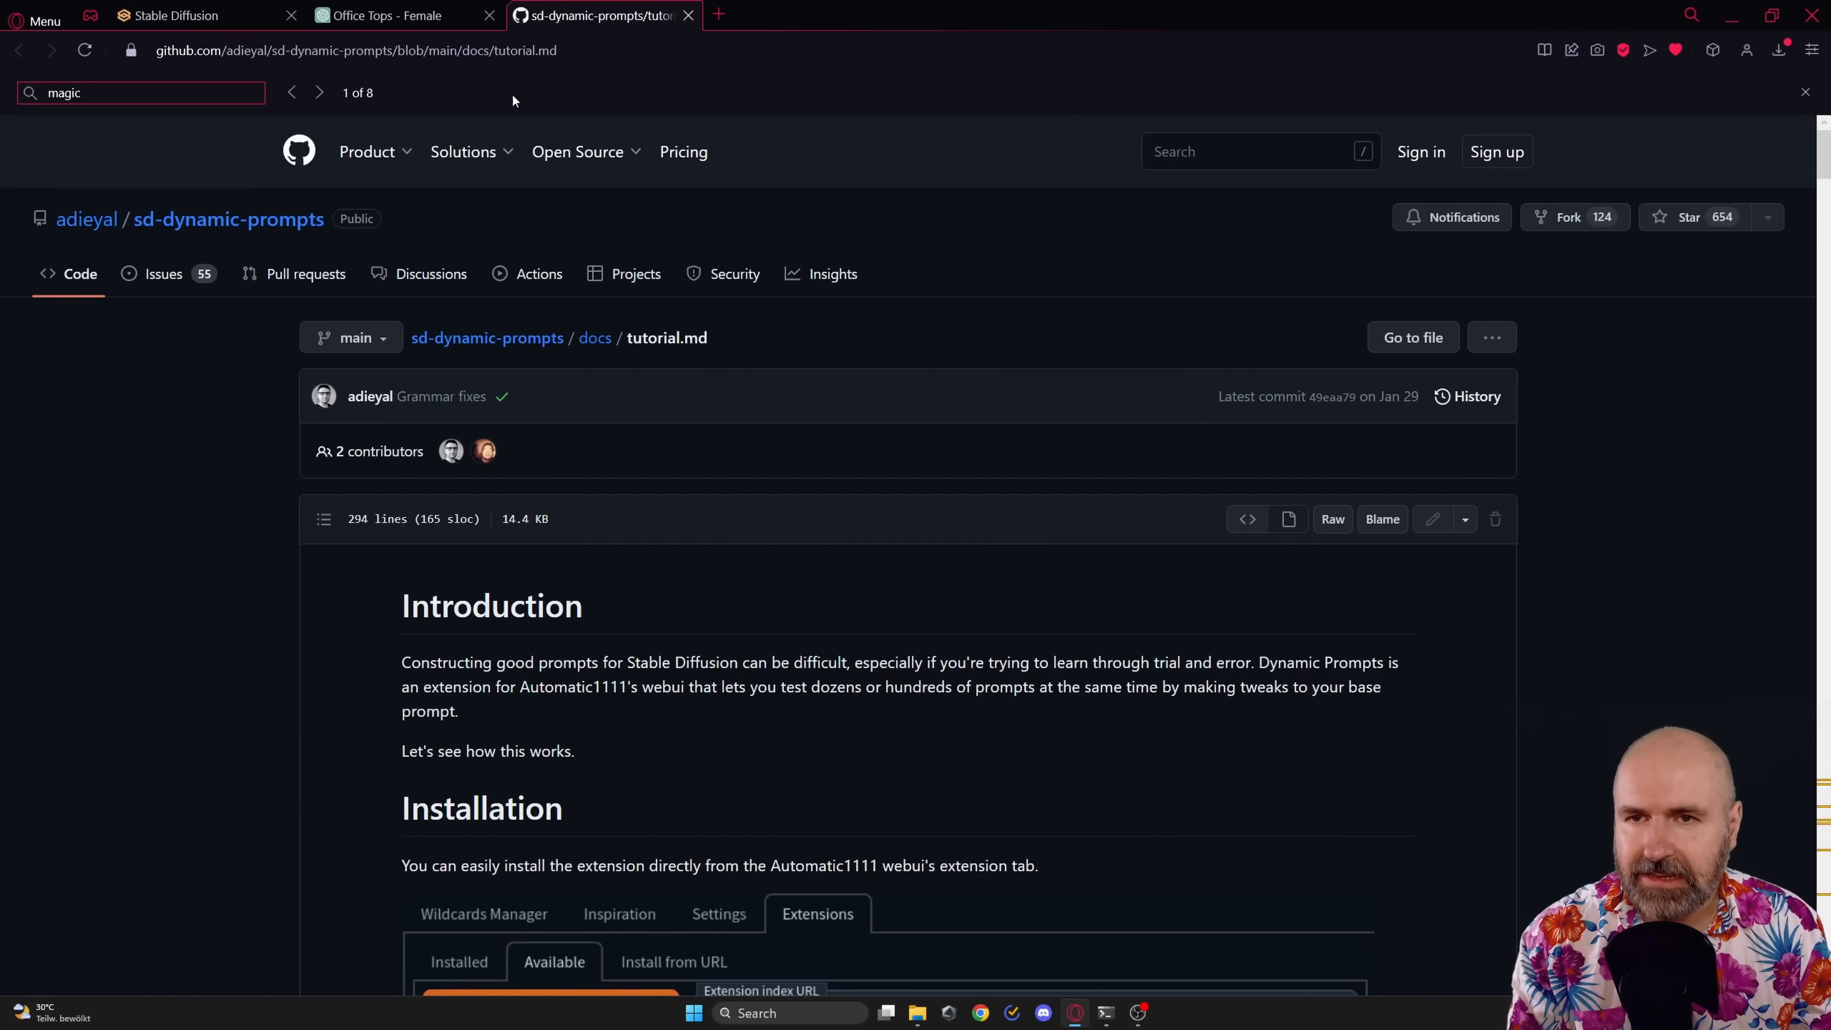
# Scroll the tutorial down to the Magic Prompt section with its mech-warrior examples.
pyautogui.scroll(-3)
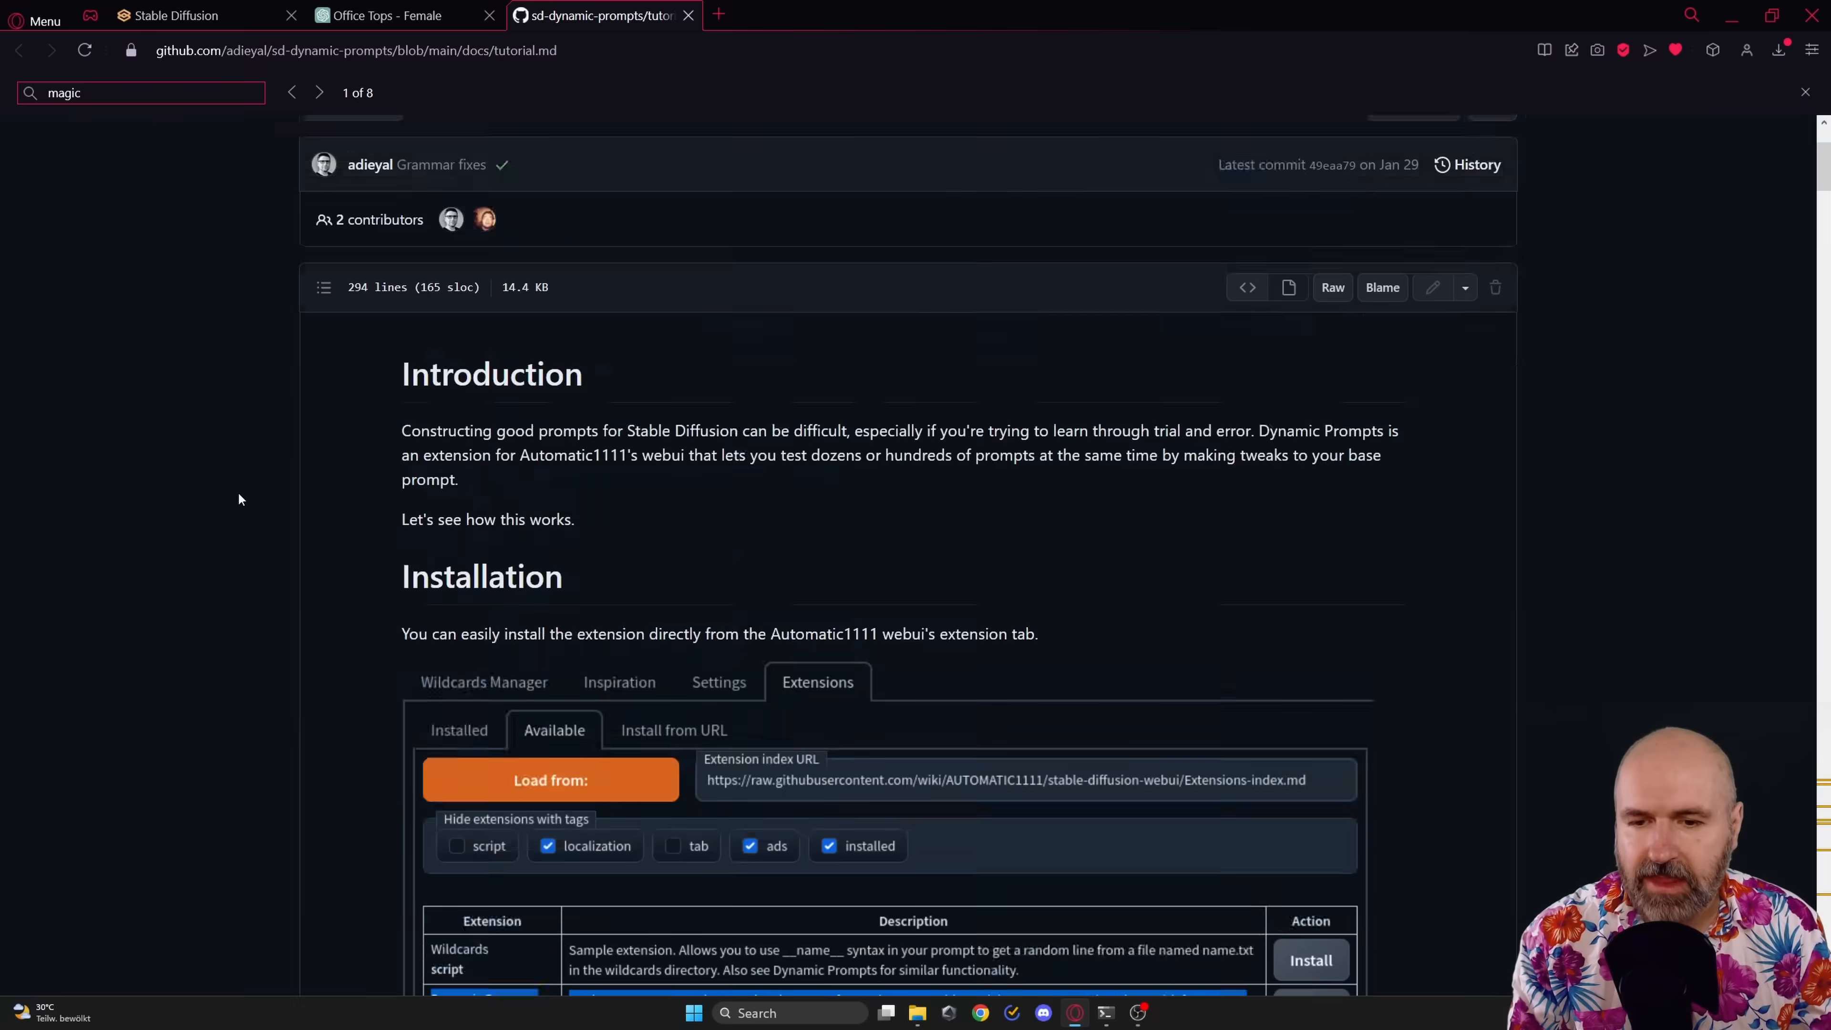
pyautogui.scroll(-3)
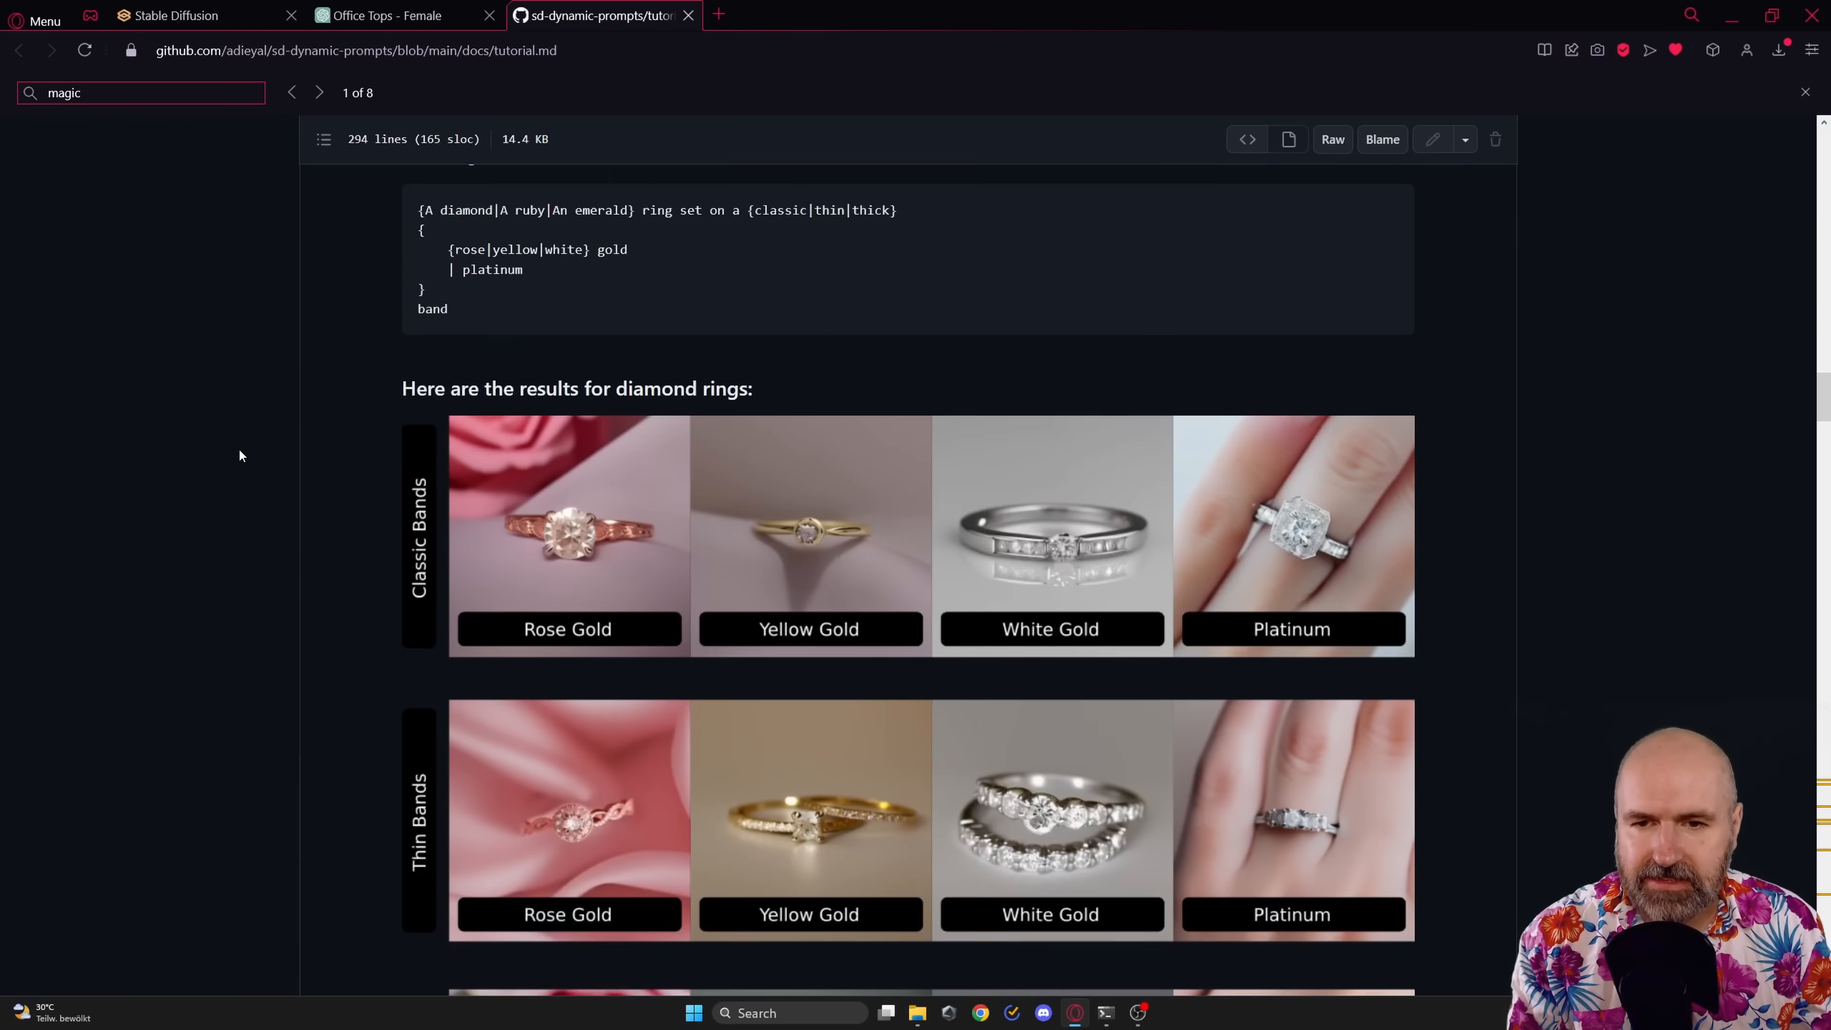
pyautogui.scroll(-3)
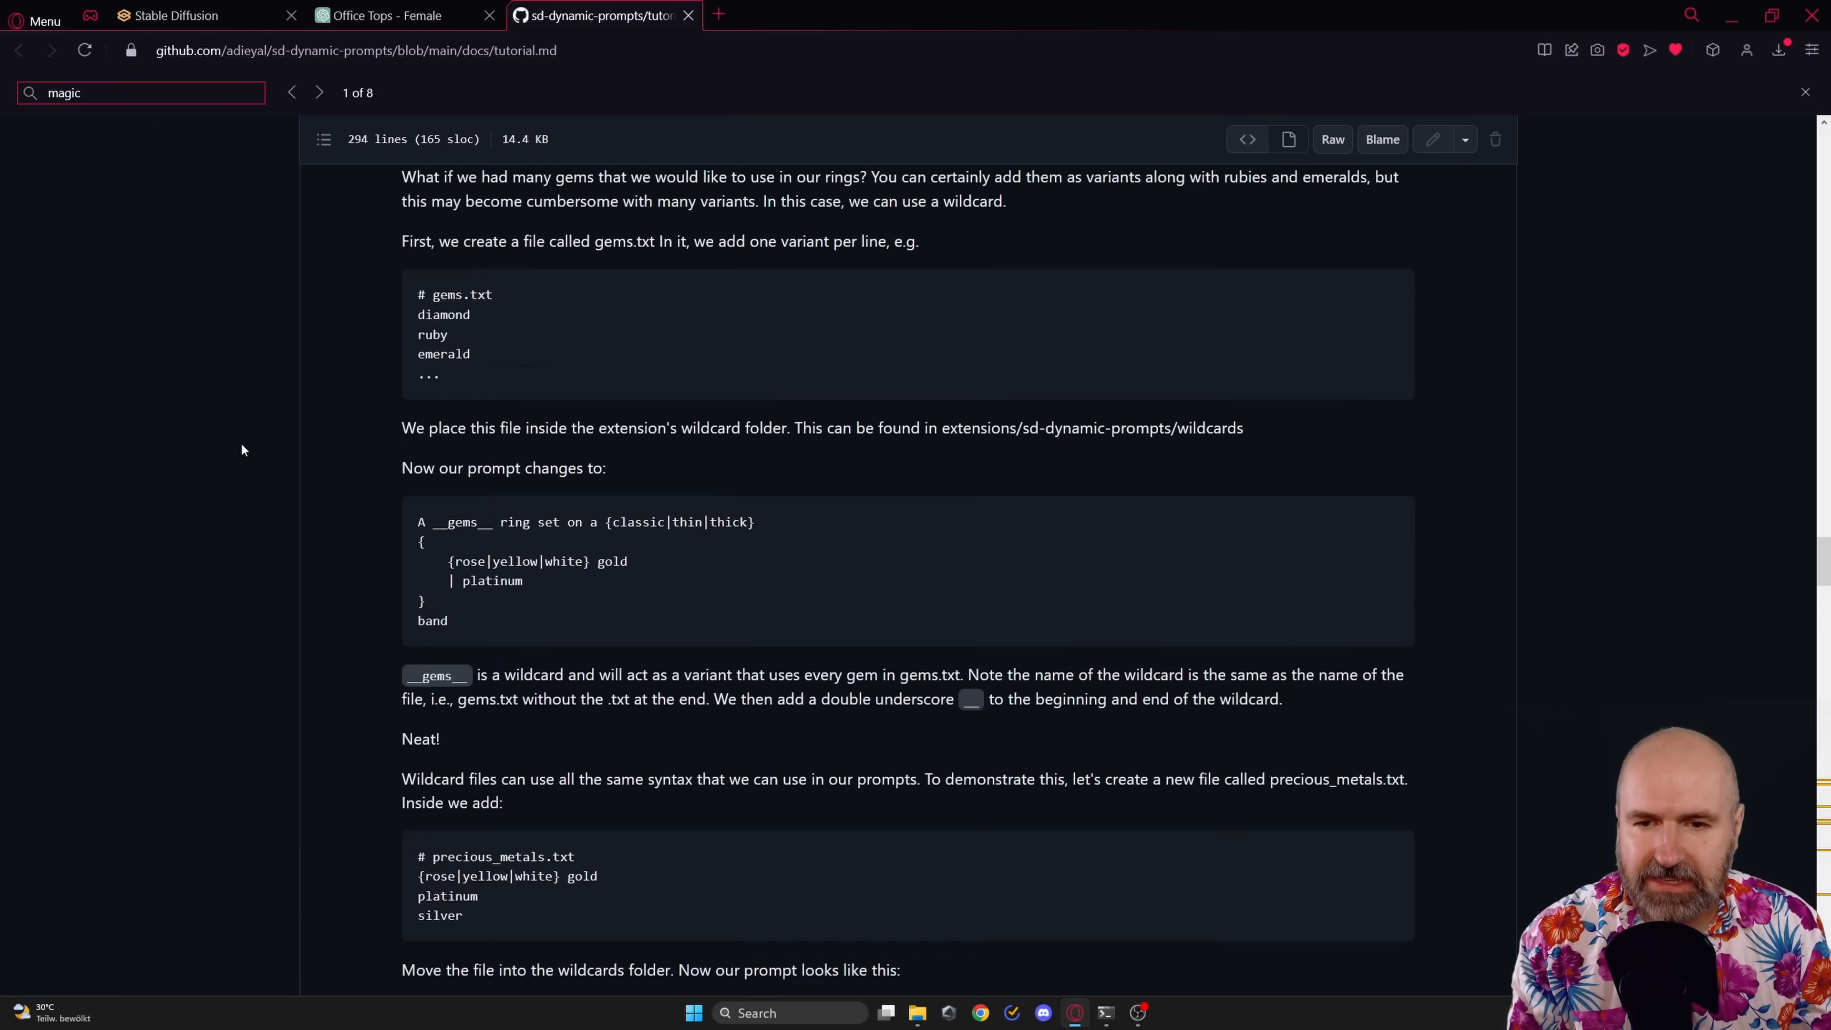
pyautogui.scroll(-3)
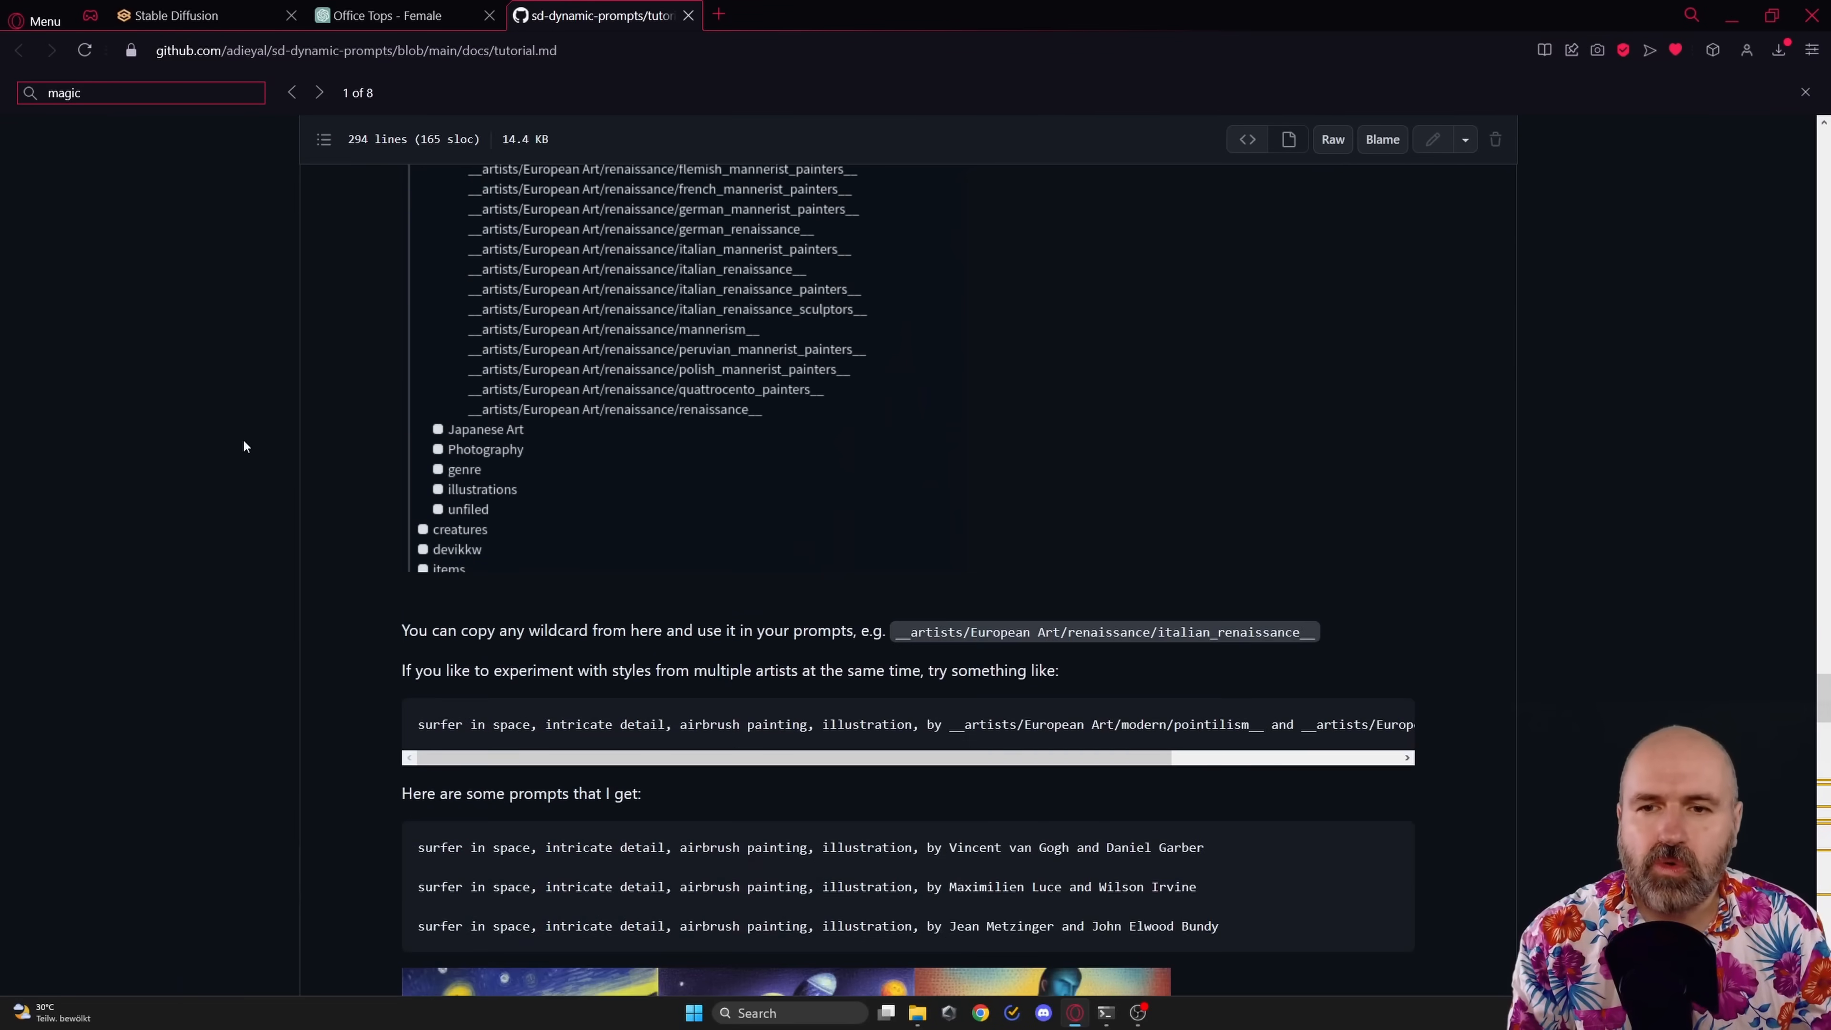
pyautogui.scroll(-3)
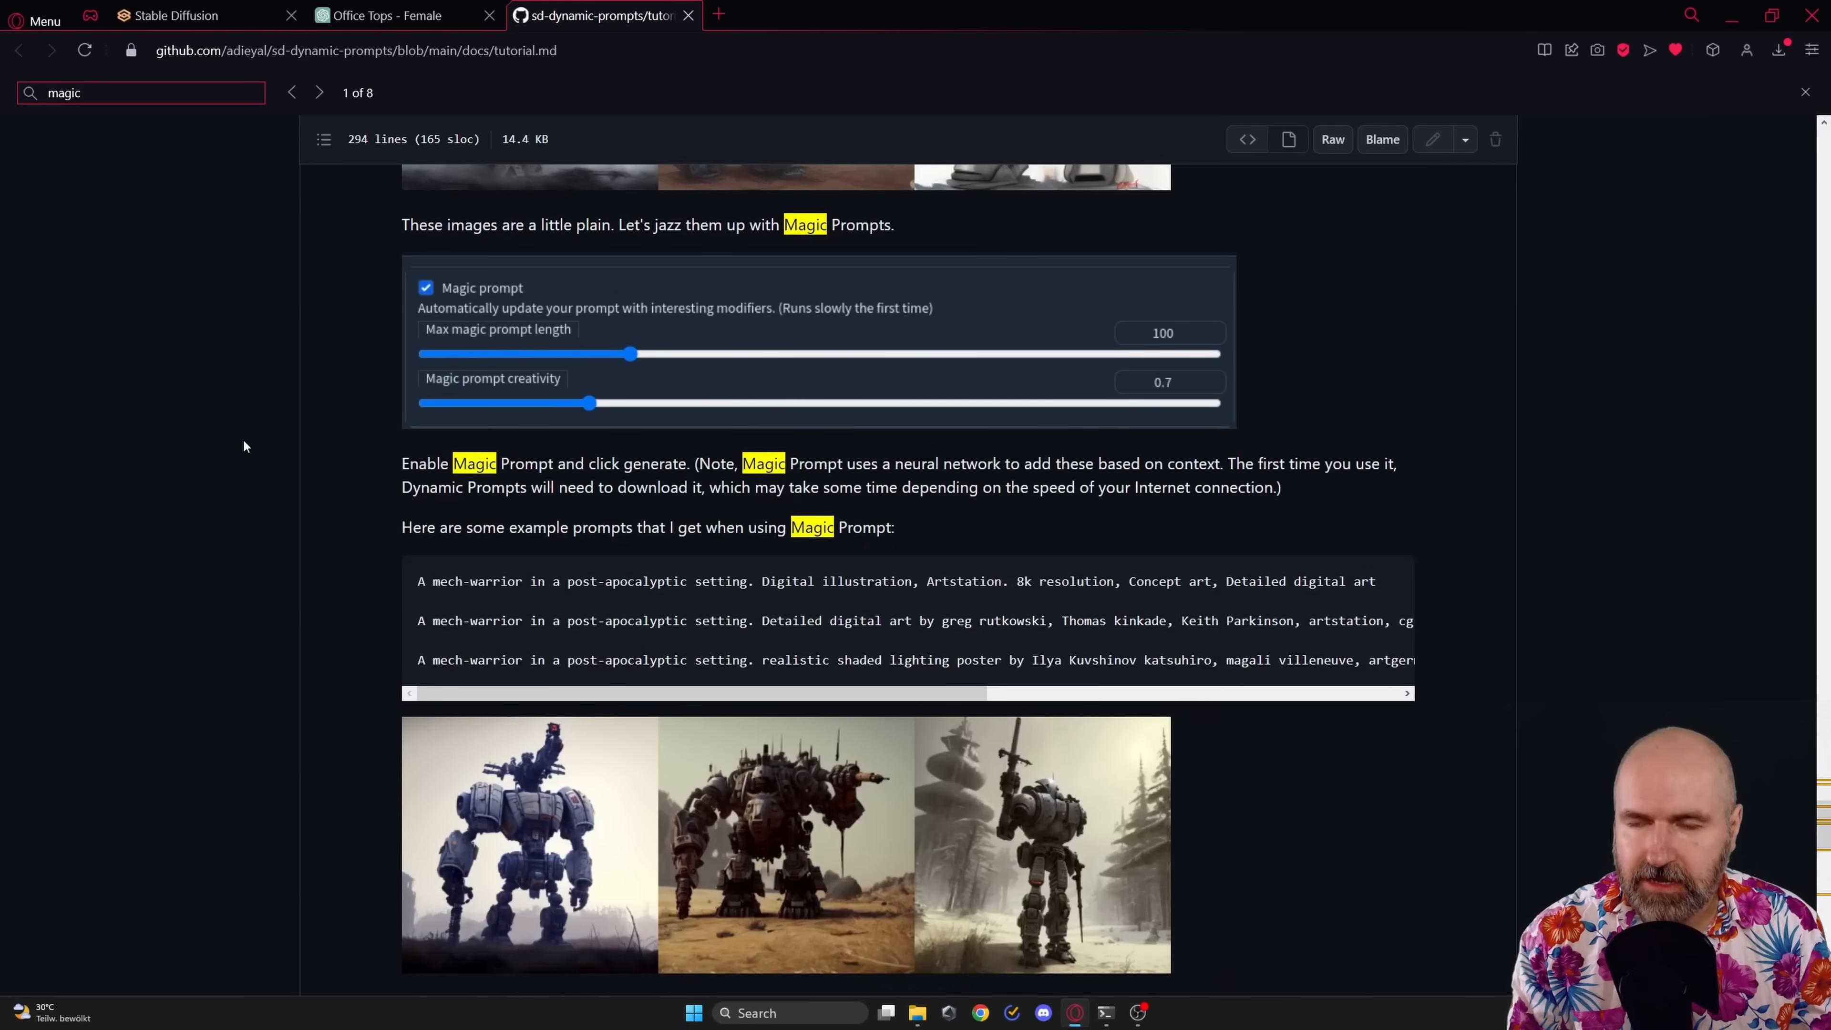
# Revisit the Prompt Magic panel in the web UI, then switch to the Office Tops - Female ChatGPT tab.
pyautogui.click(176, 15)
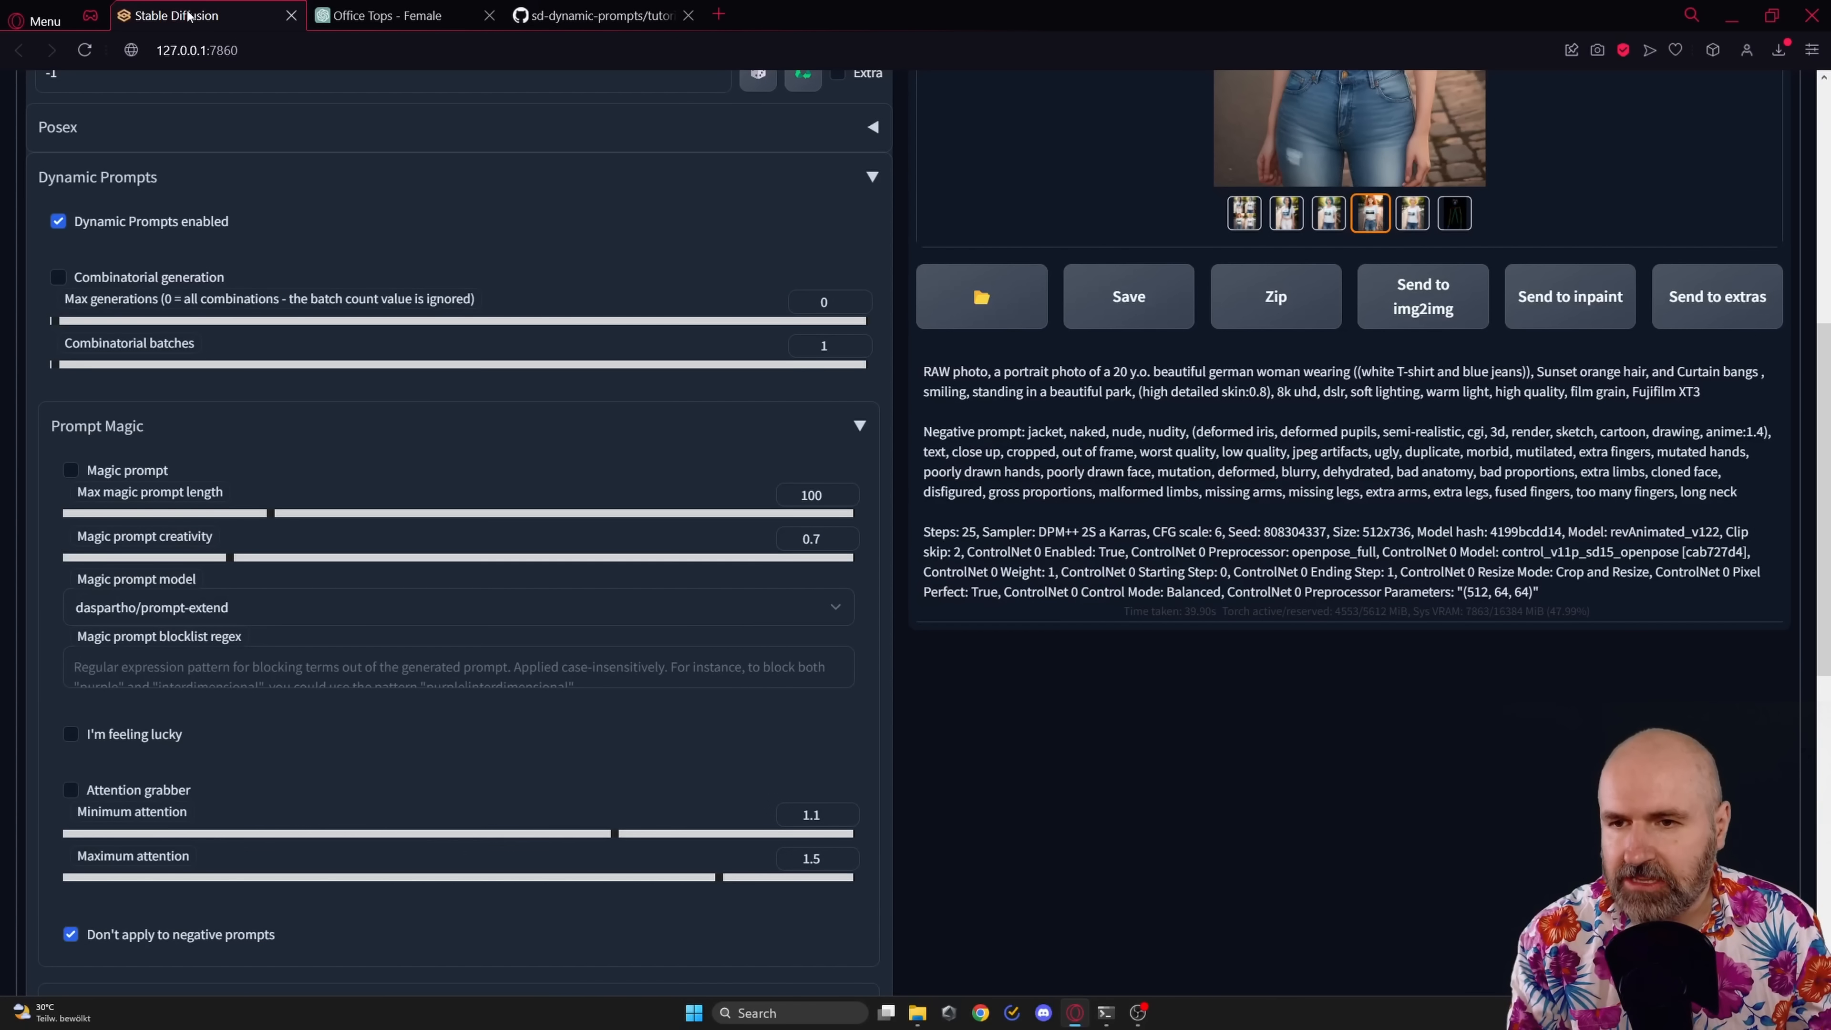
pyautogui.moveTo(625, 427)
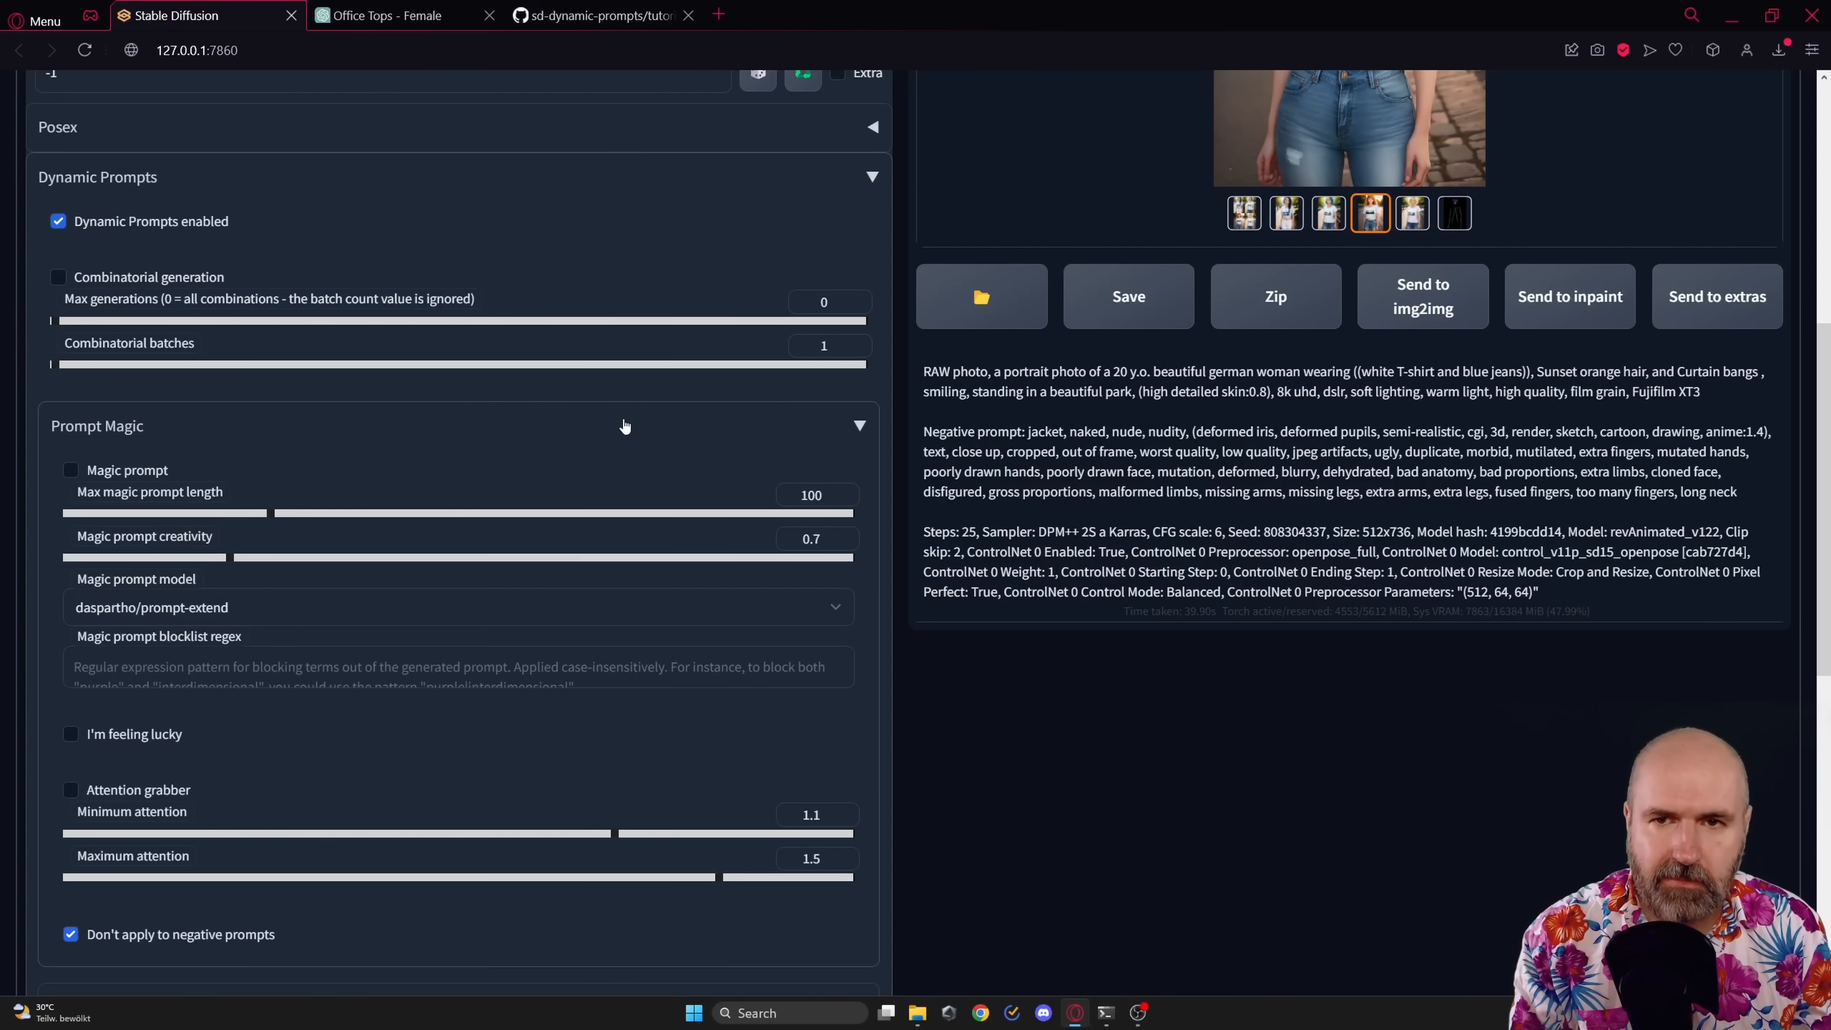
pyautogui.moveTo(673, 619)
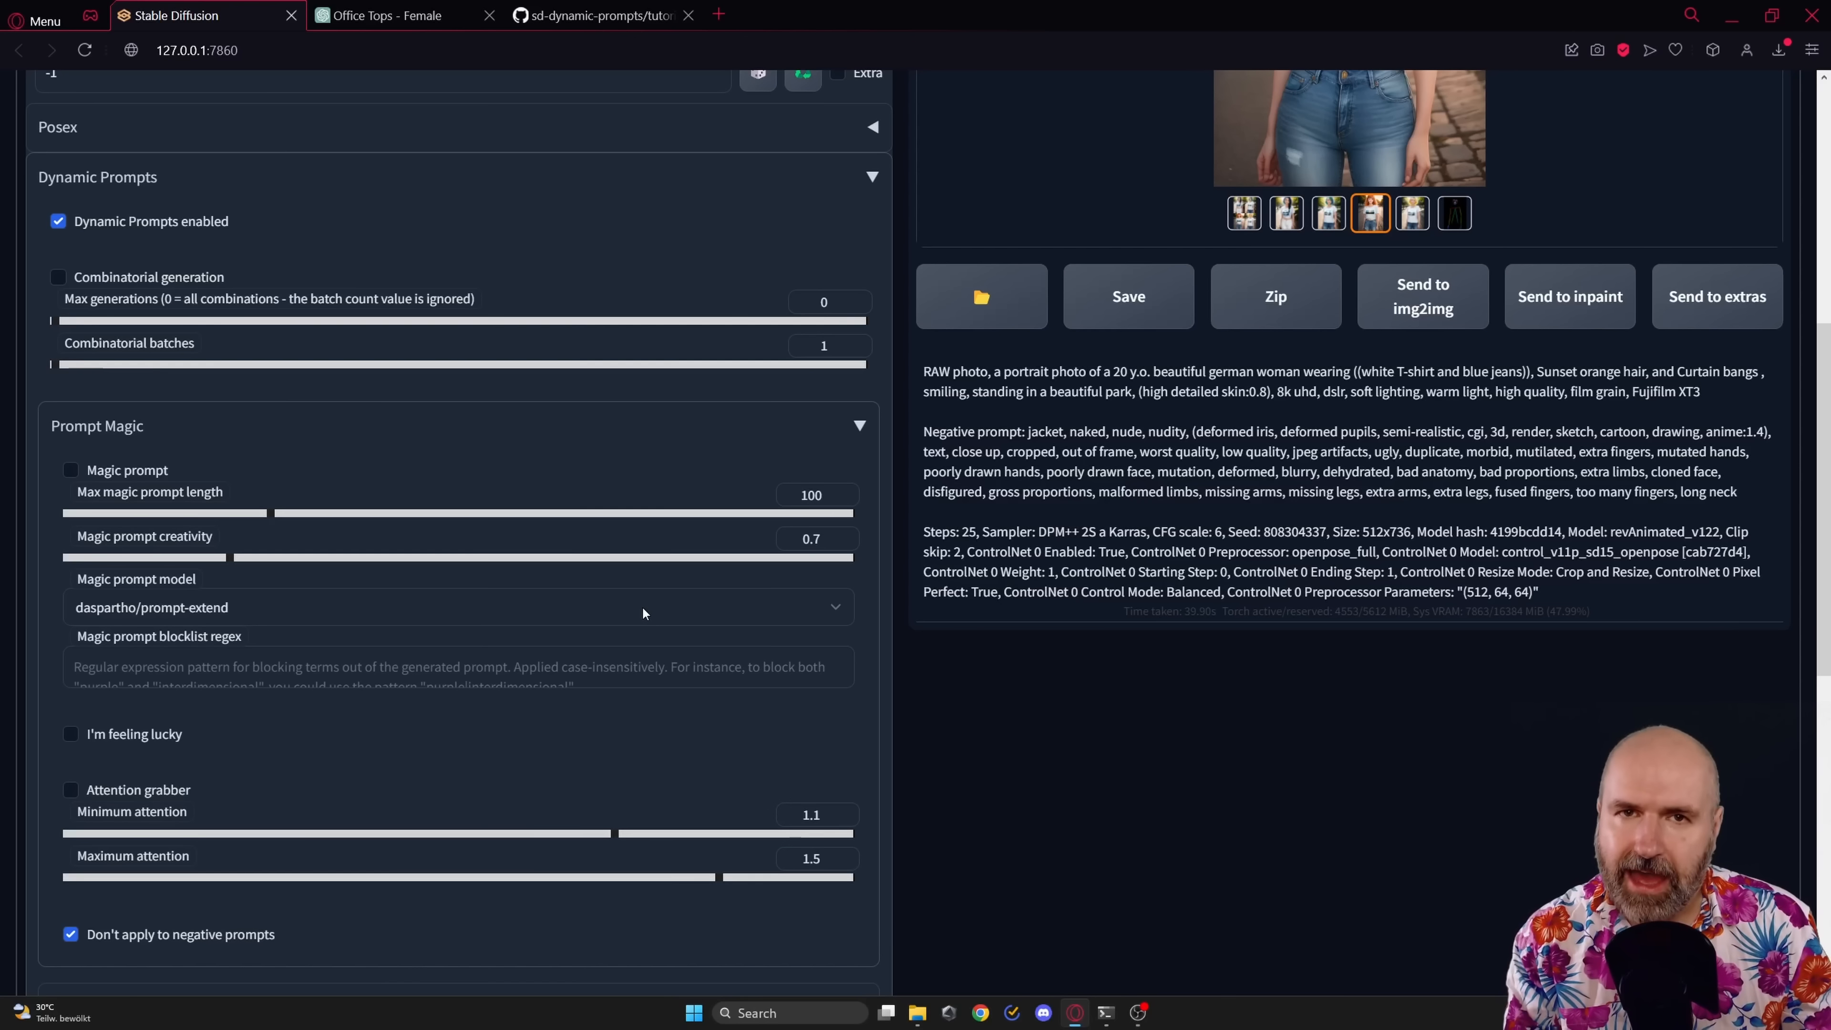
pyautogui.moveTo(652, 614)
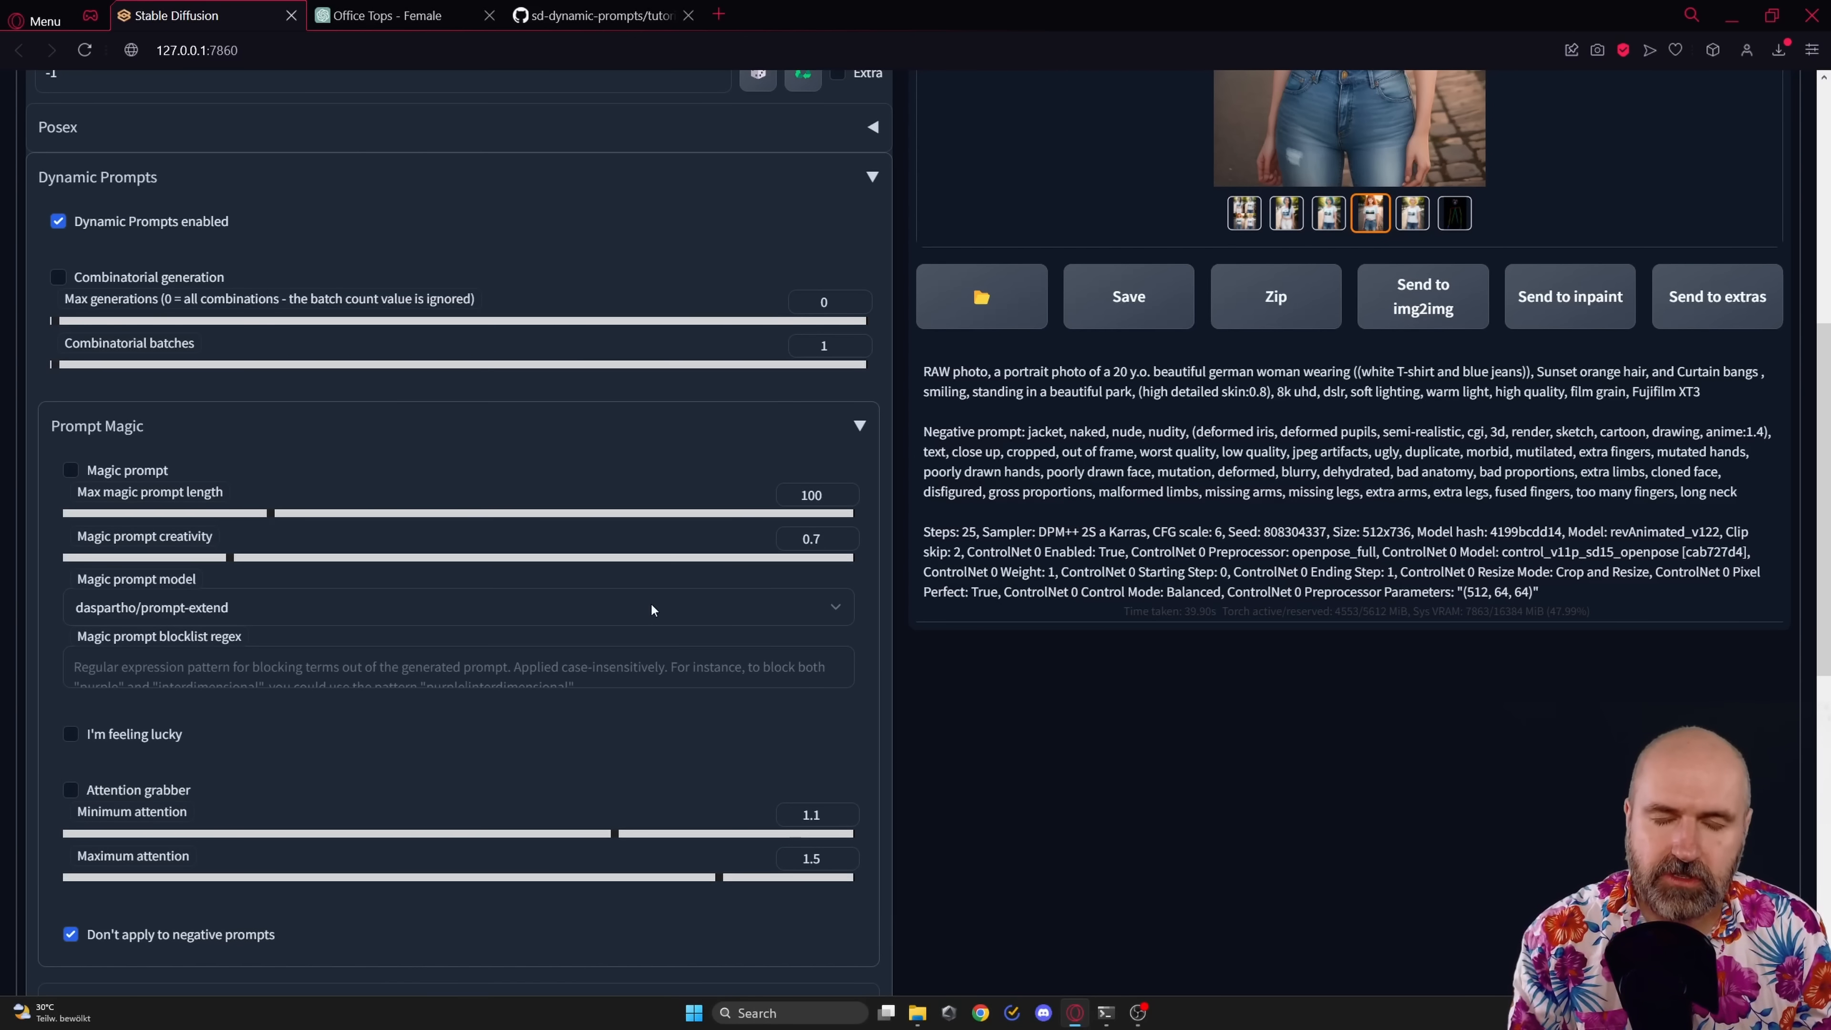
pyautogui.click(379, 15)
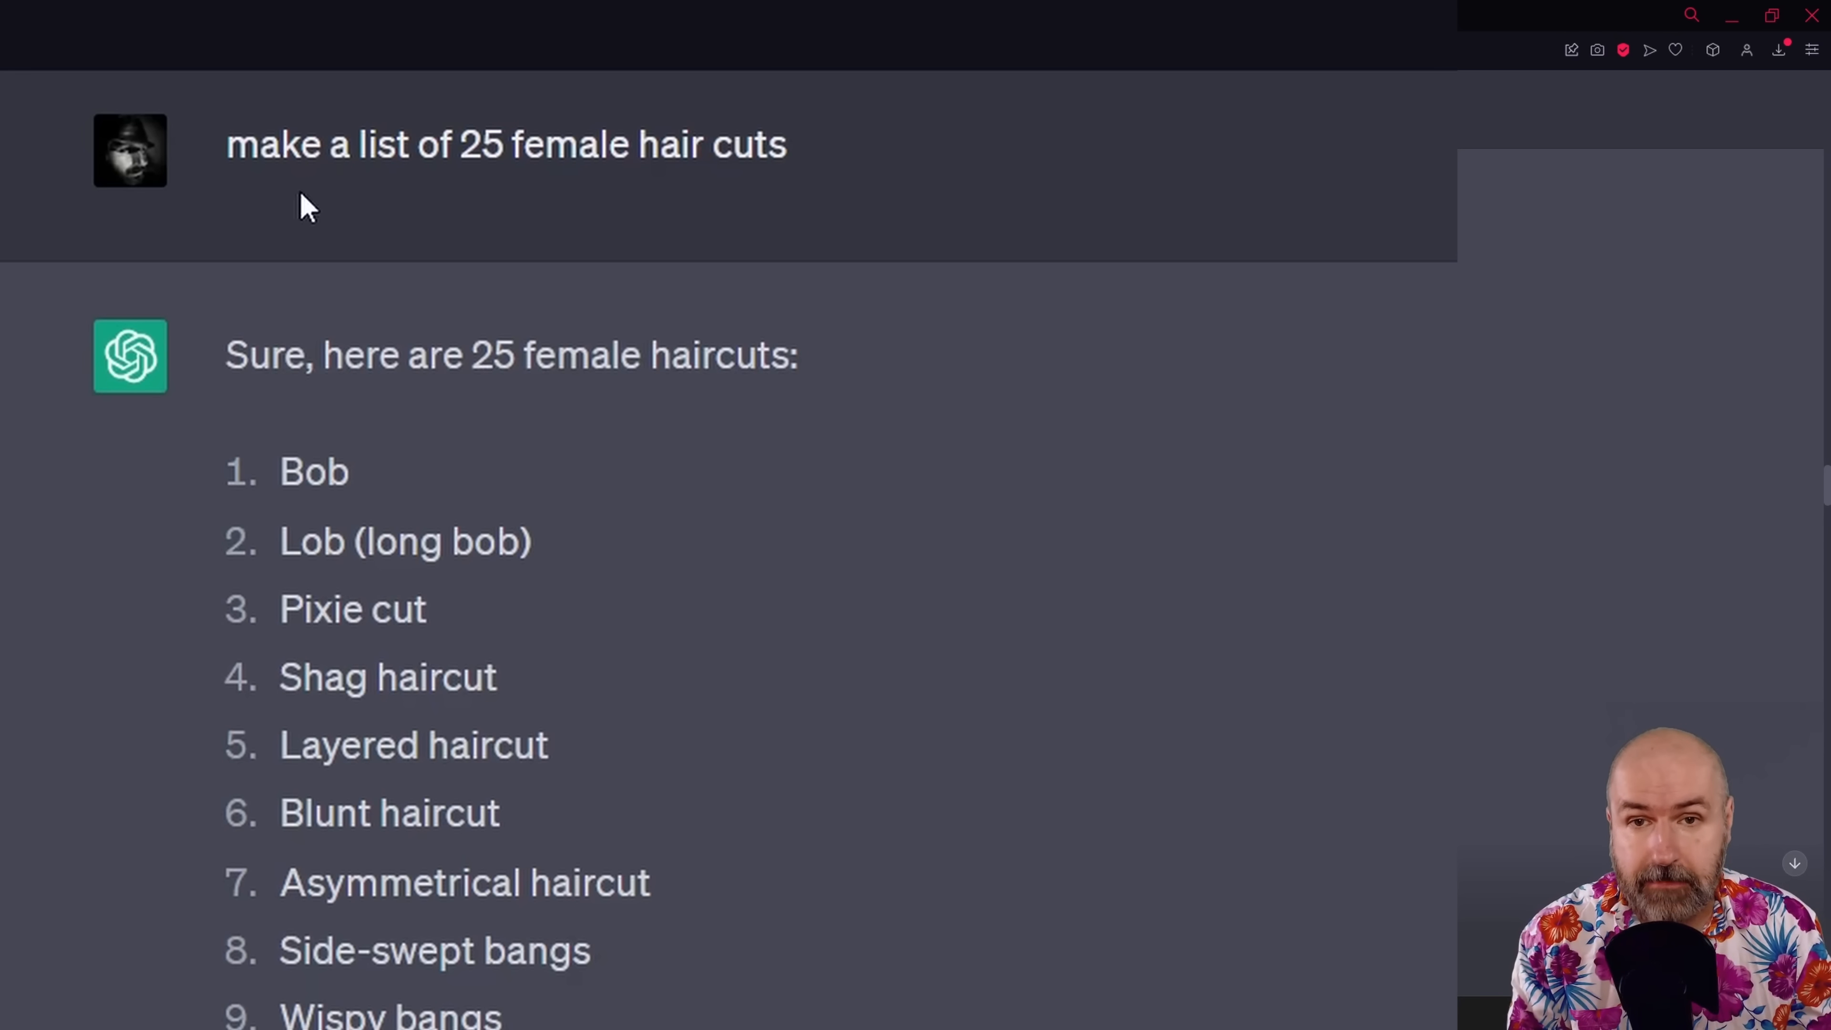
pyautogui.moveTo(815, 179)
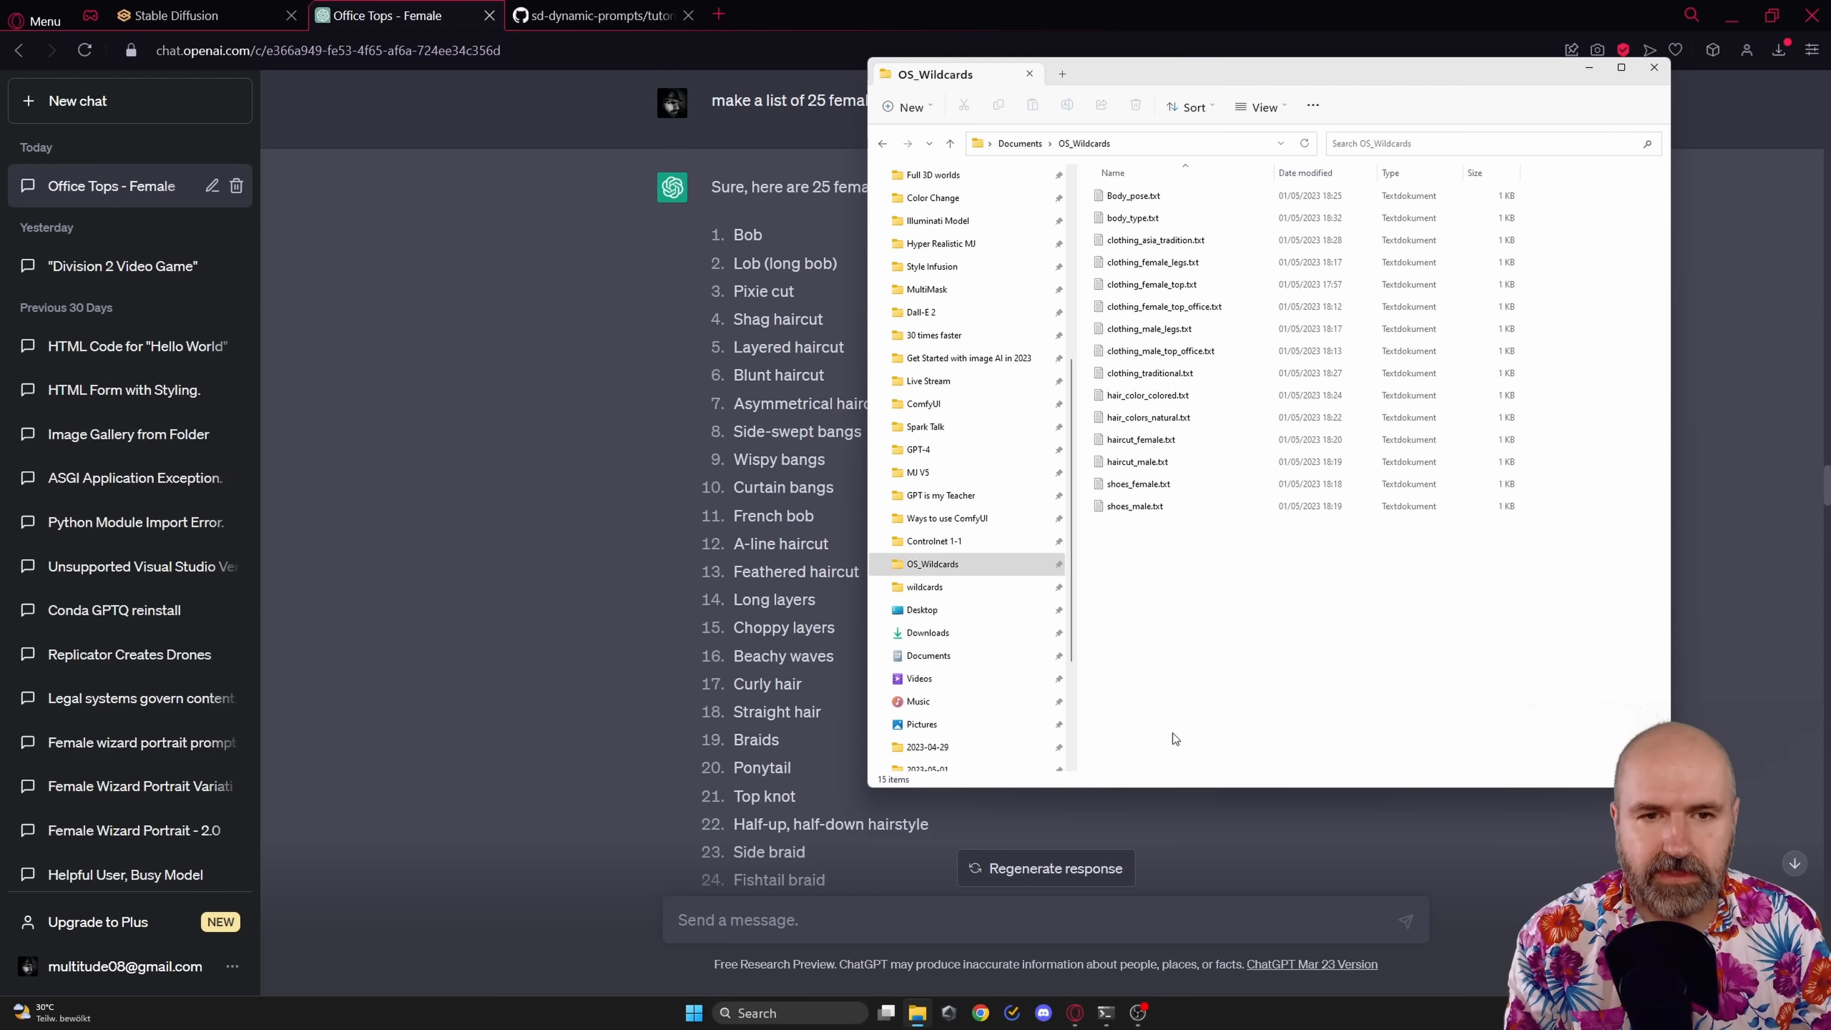
# Open body_type.txt in Notepad, showing one body type per line from Slim body onward.
pyautogui.doubleClick(1130, 217)
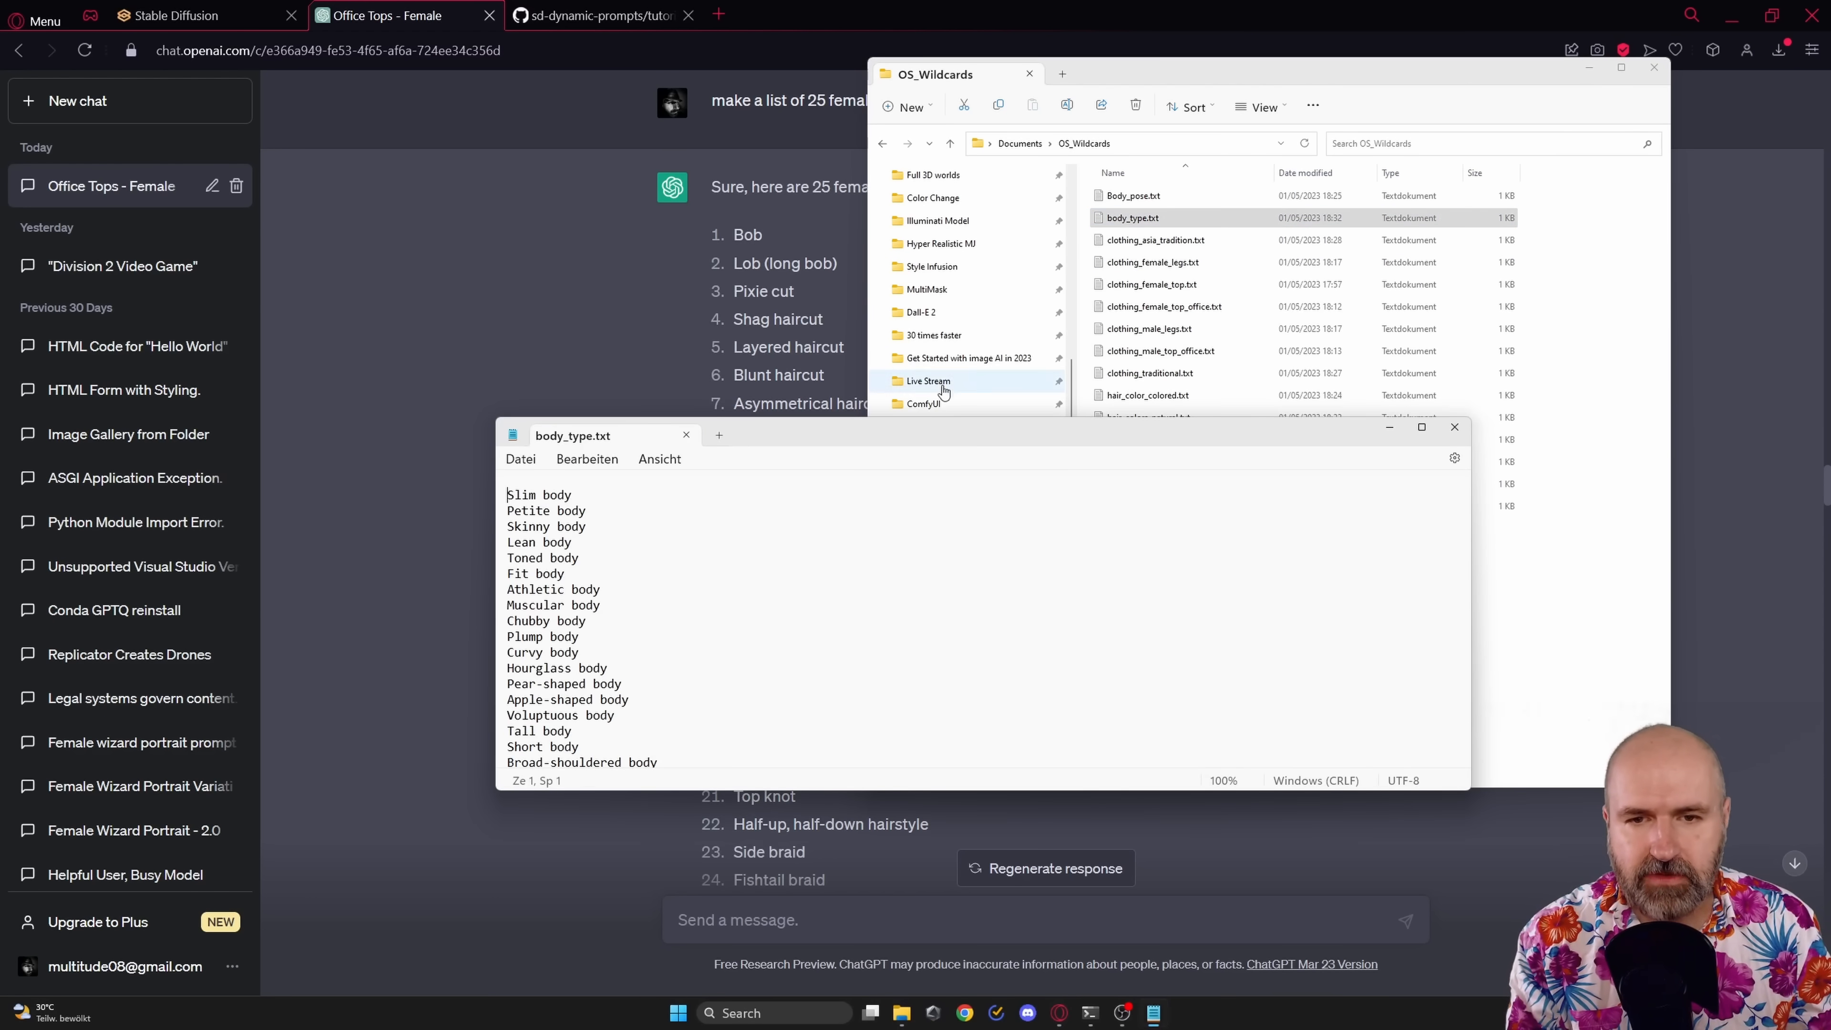
pyautogui.click(1422, 427)
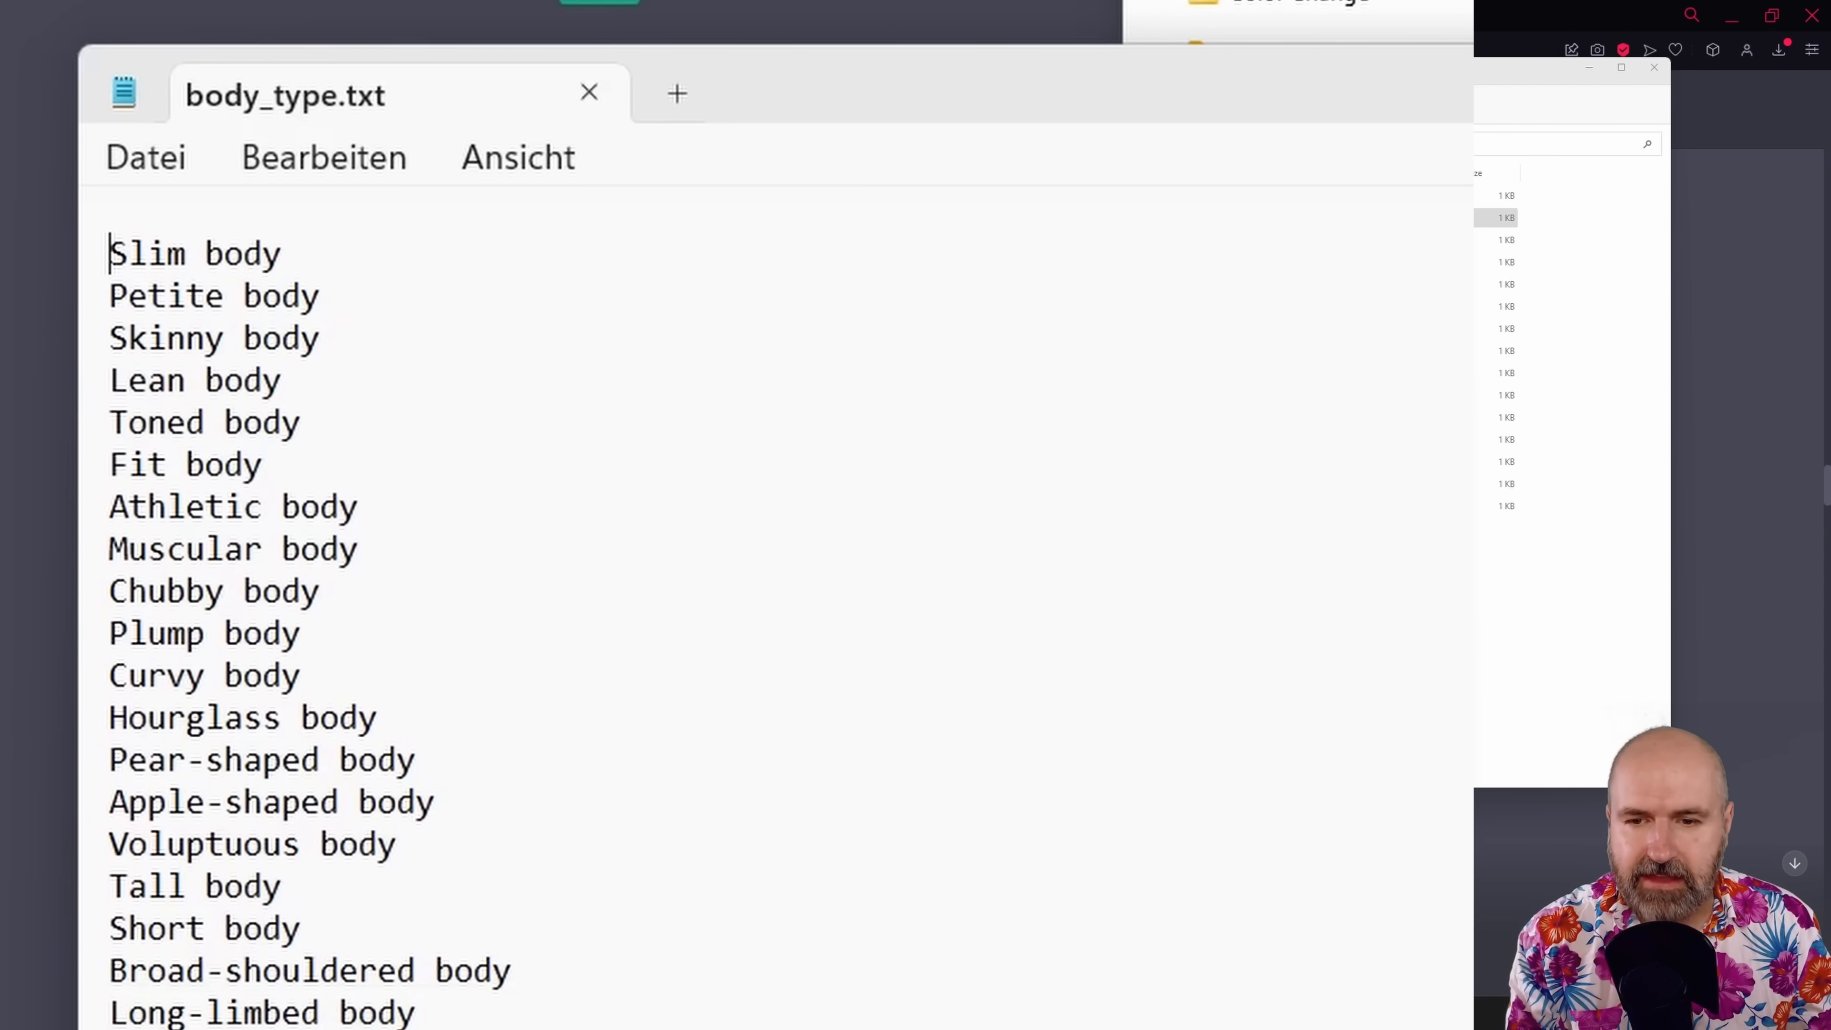
pyautogui.moveTo(155, 928)
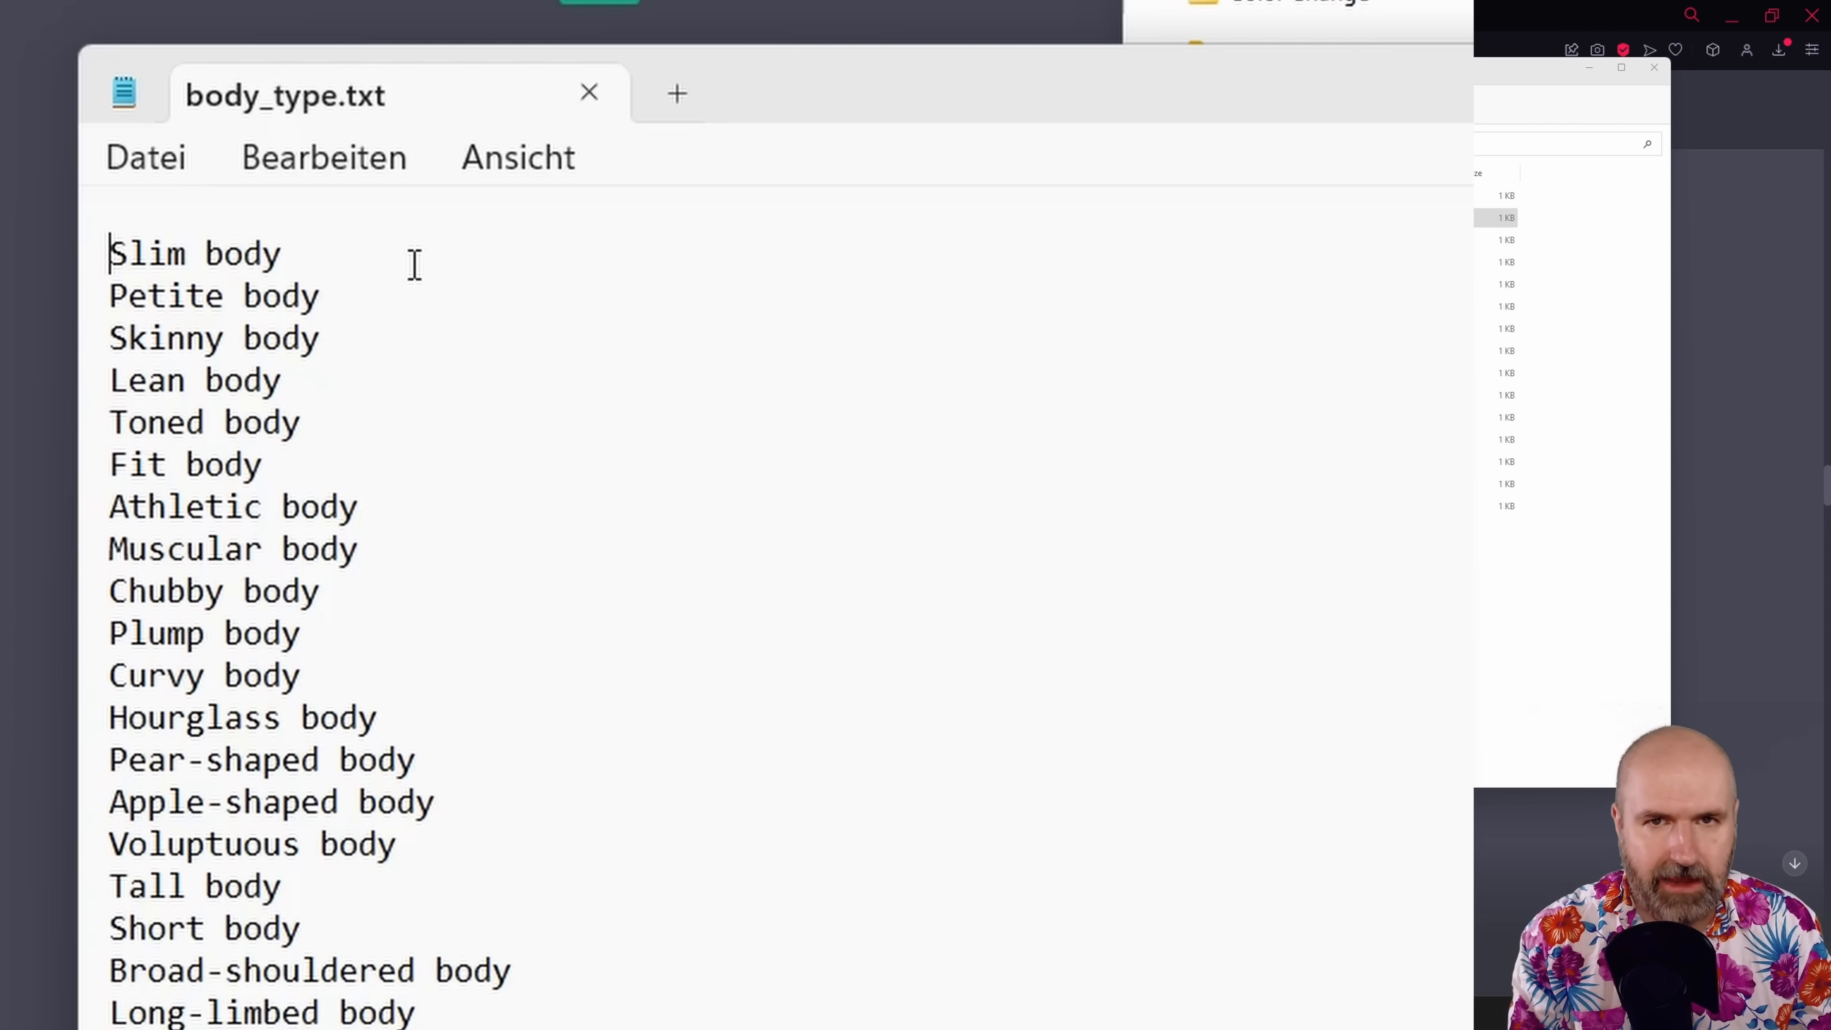
pyautogui.moveTo(826, 266)
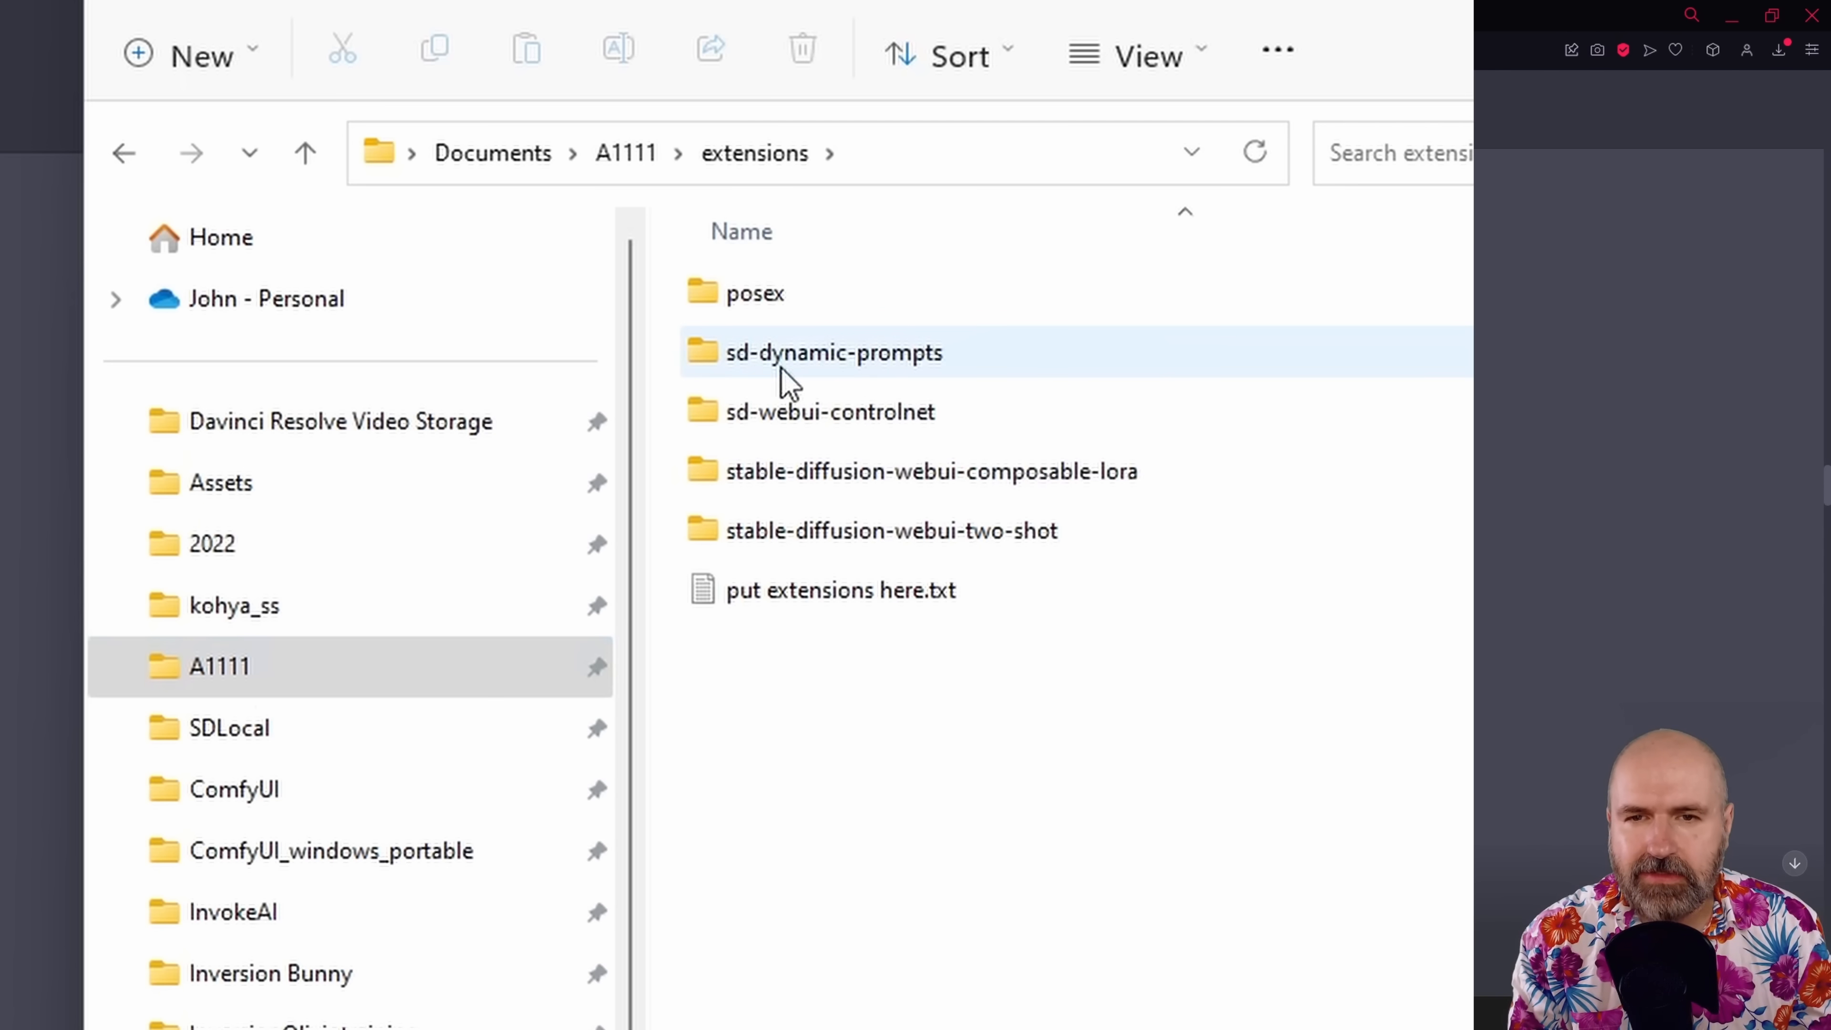
# Browse the sd-dynamic-prompts wildcards folder and pick out the female office tops wildcard file.
pyautogui.doubleClick(833, 352)
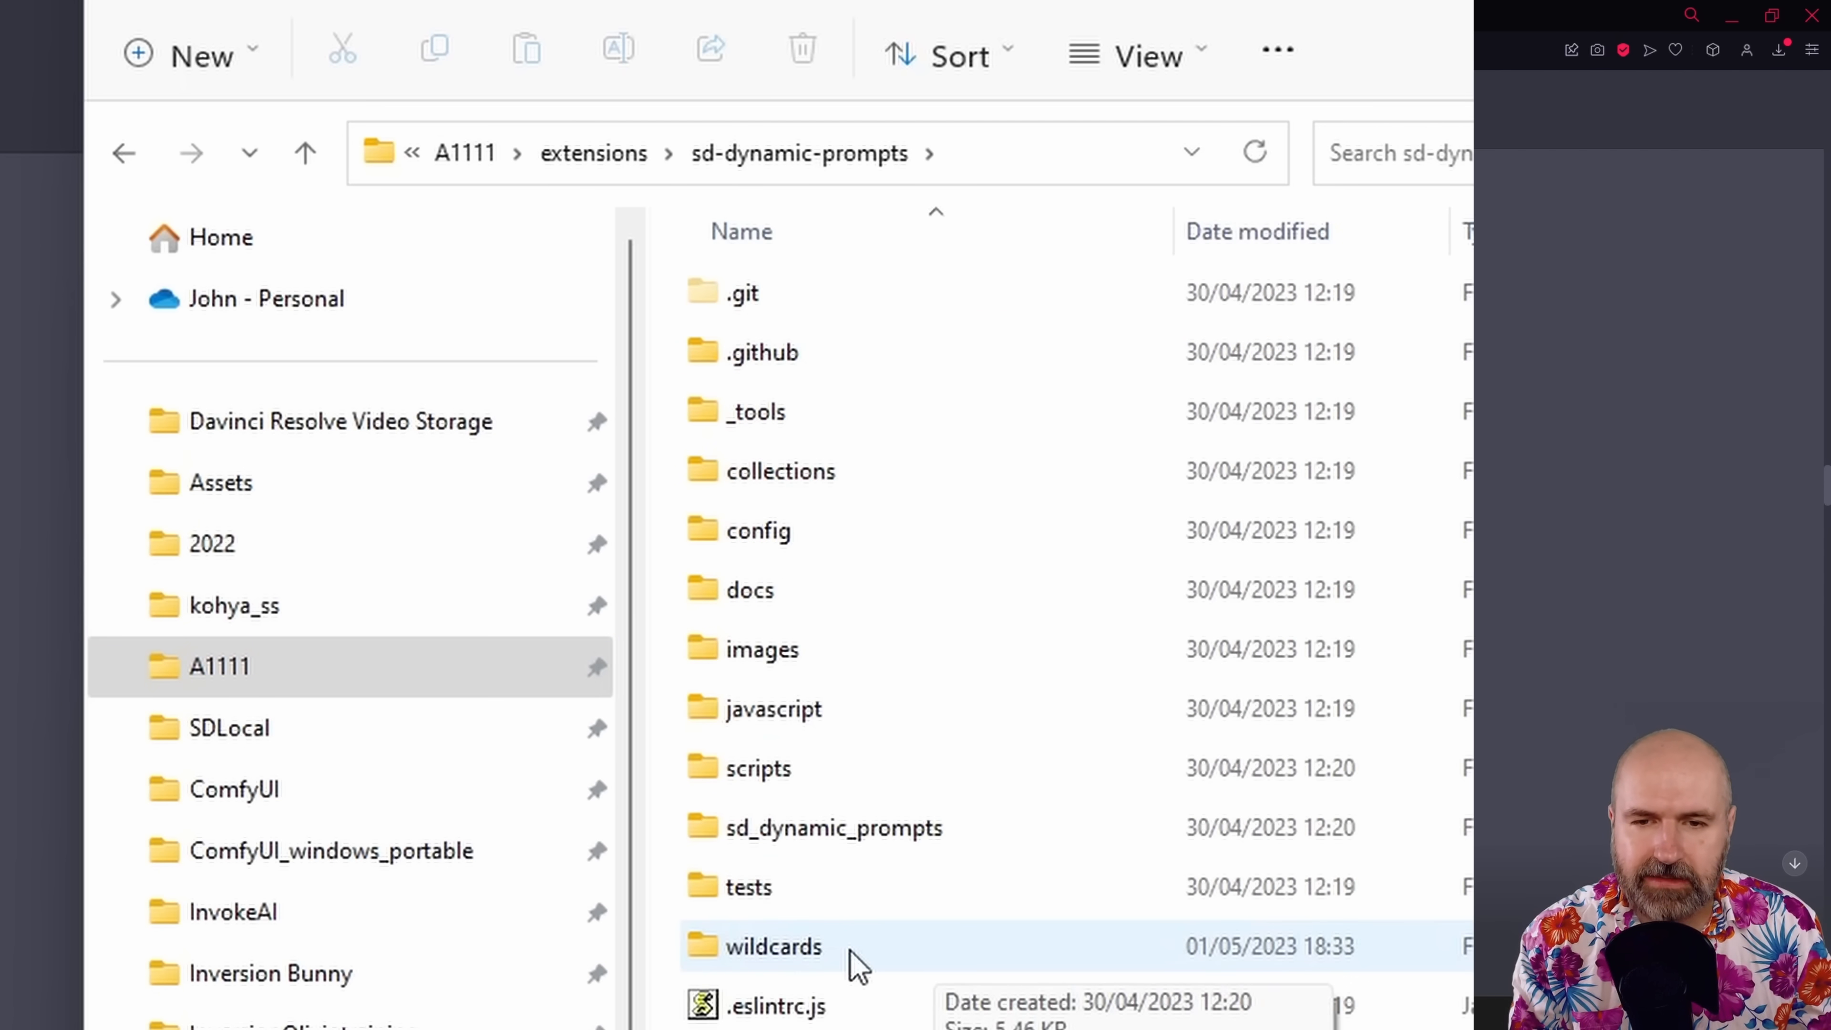
pyautogui.doubleClick(773, 947)
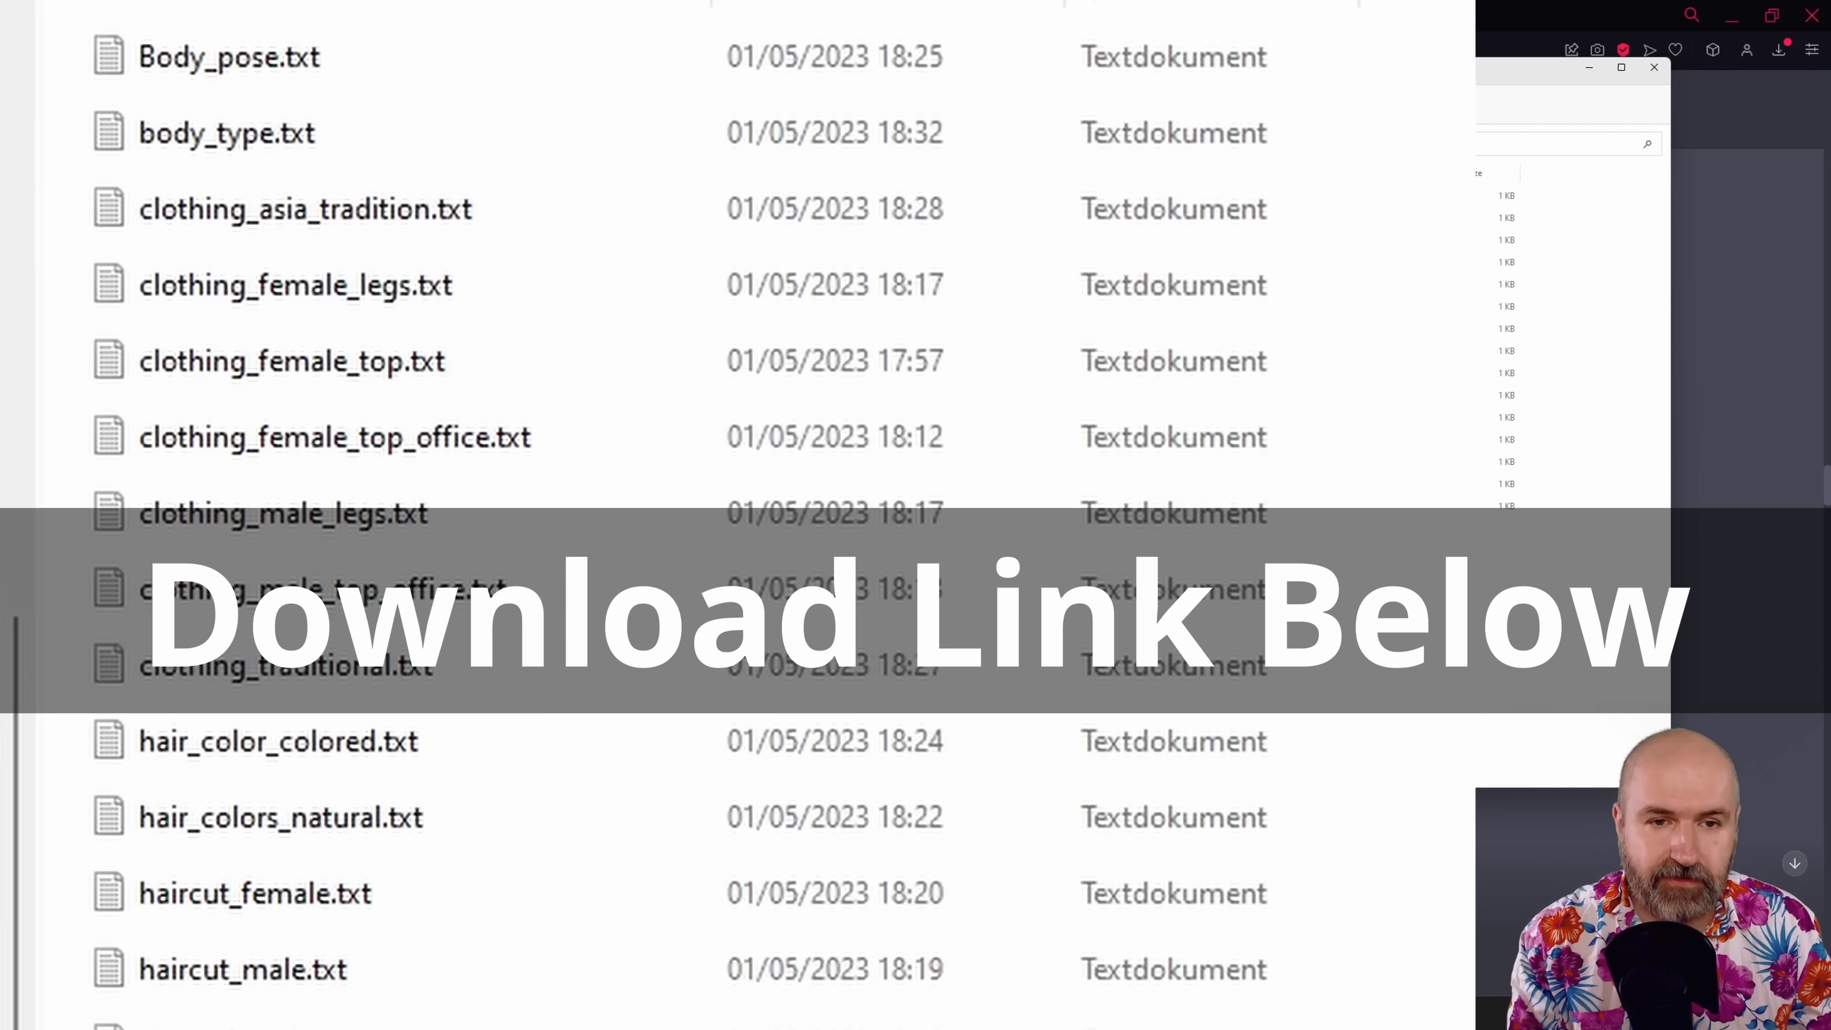
pyautogui.click(334, 437)
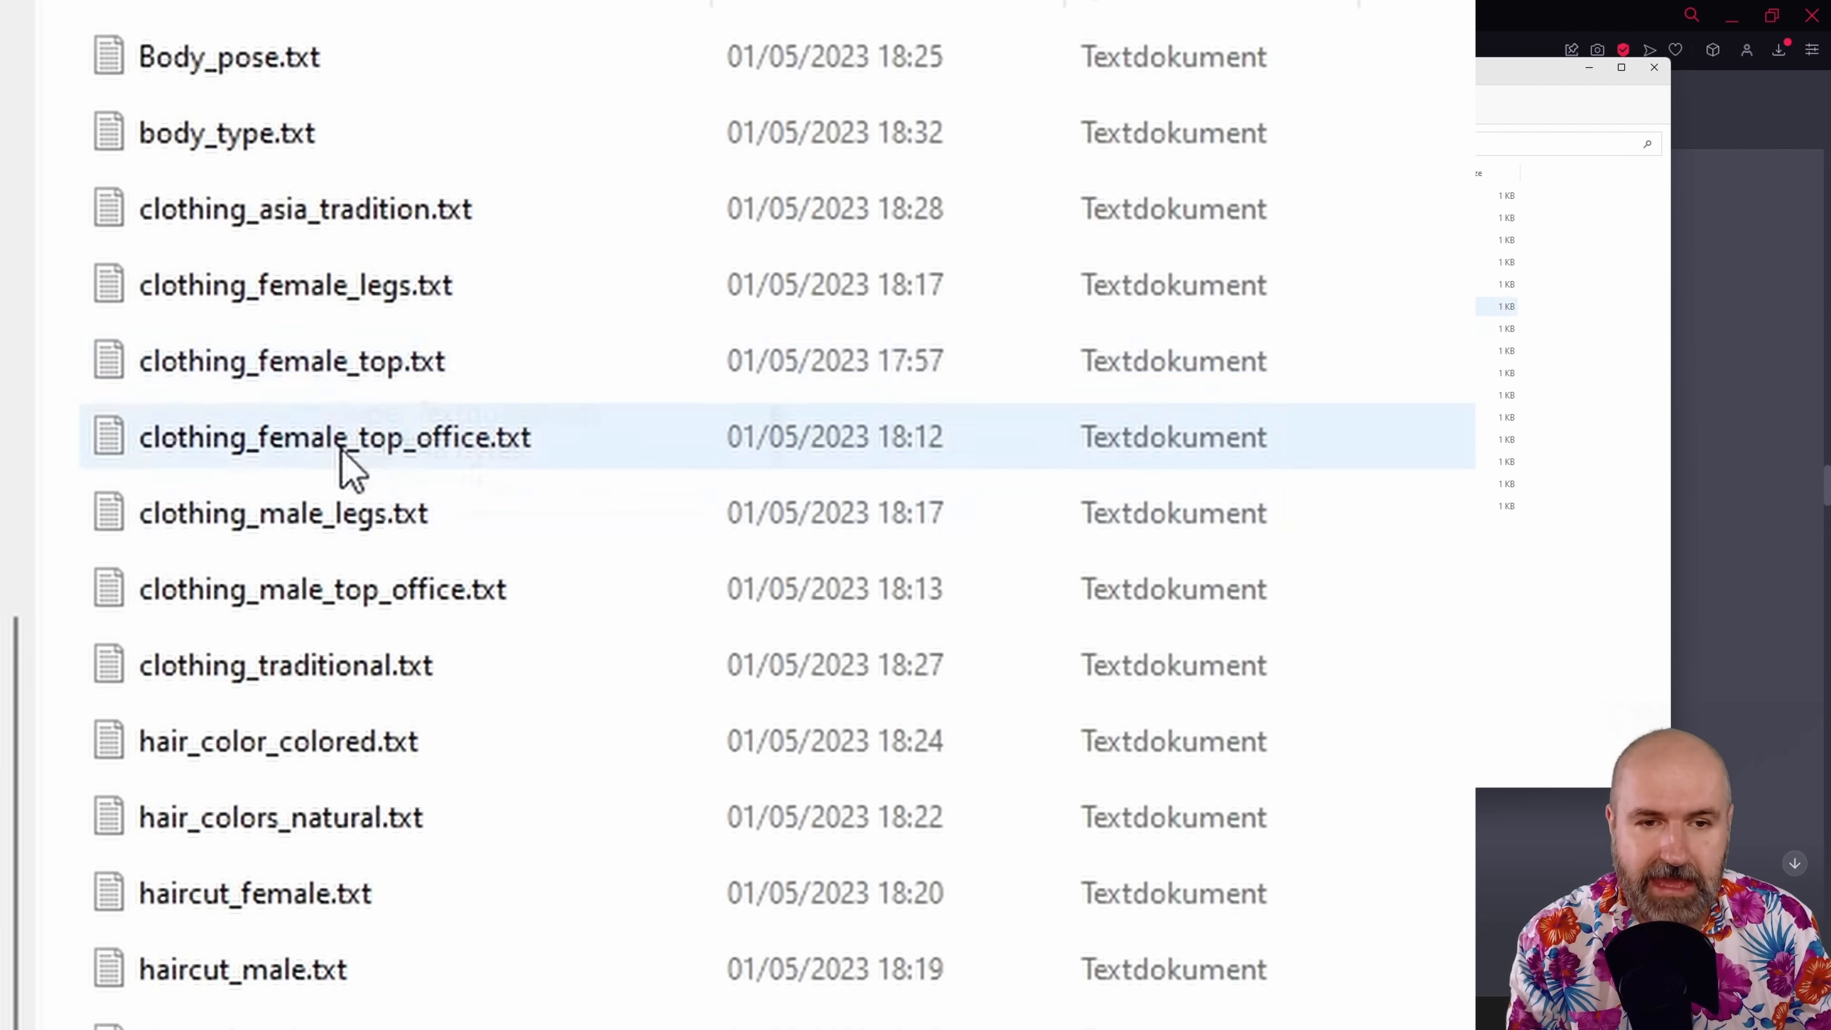
pyautogui.click(280, 817)
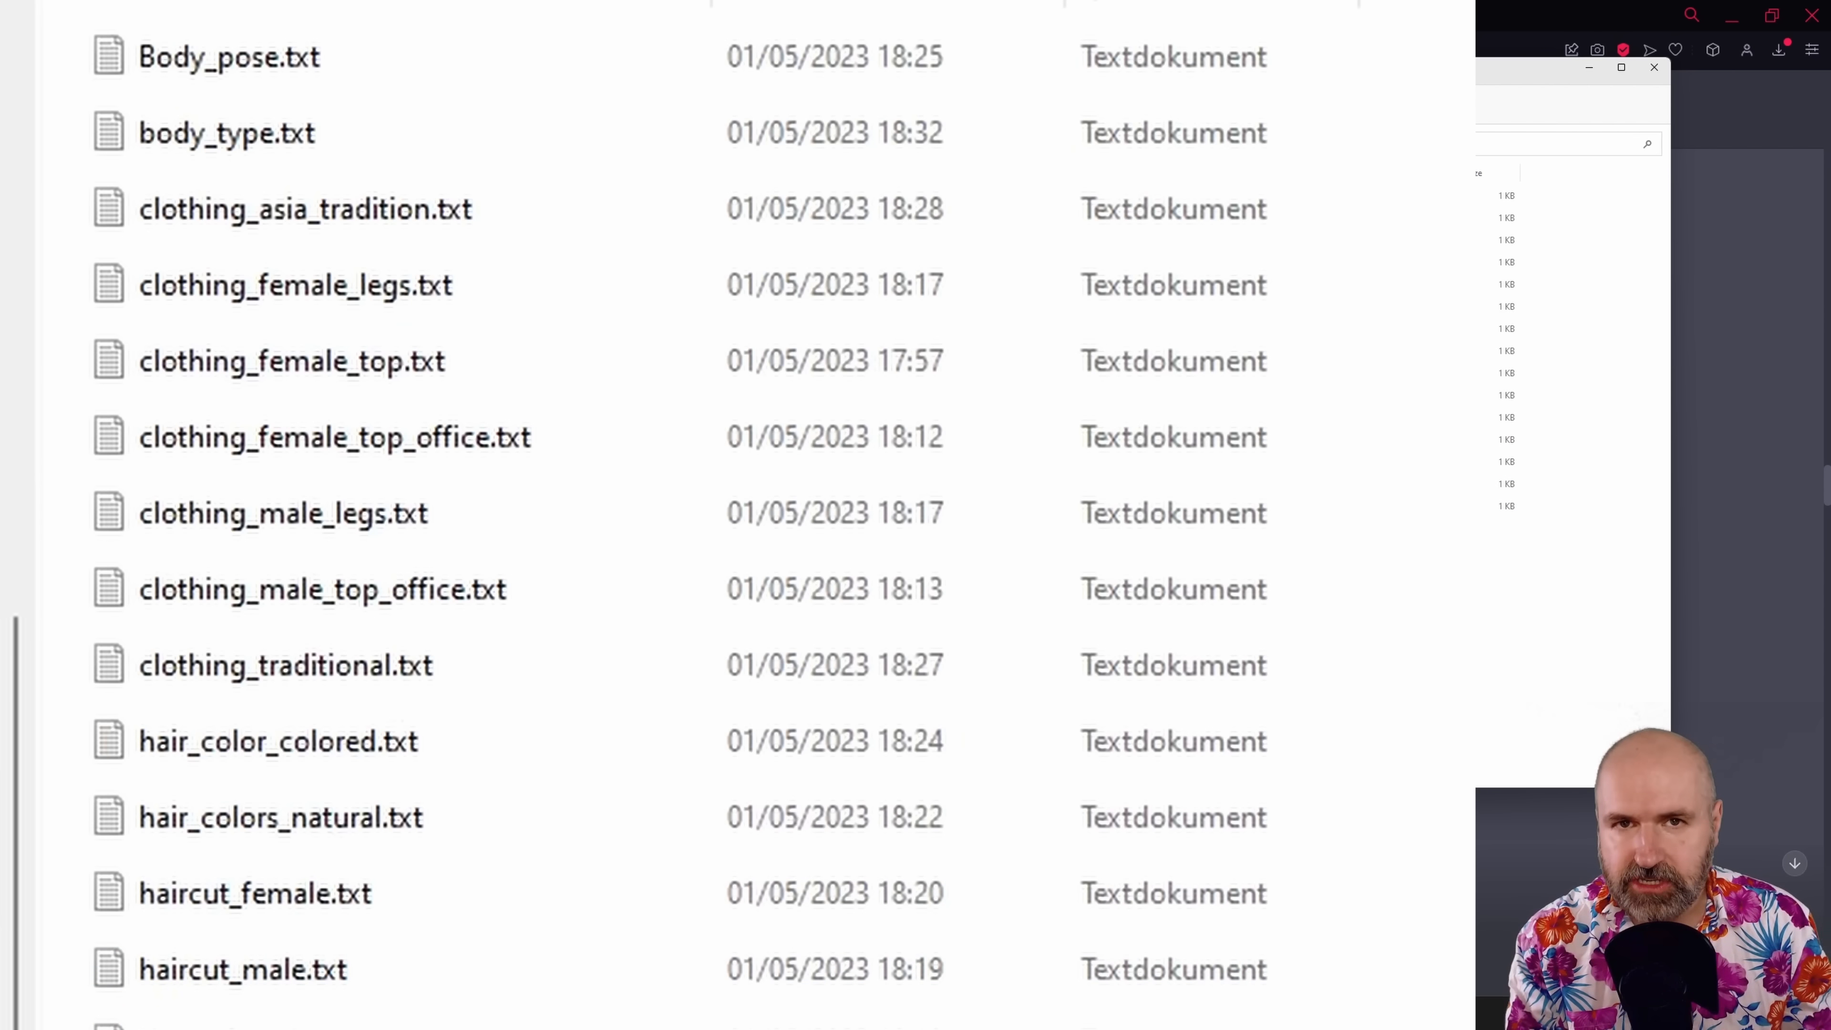
pyautogui.click(296, 285)
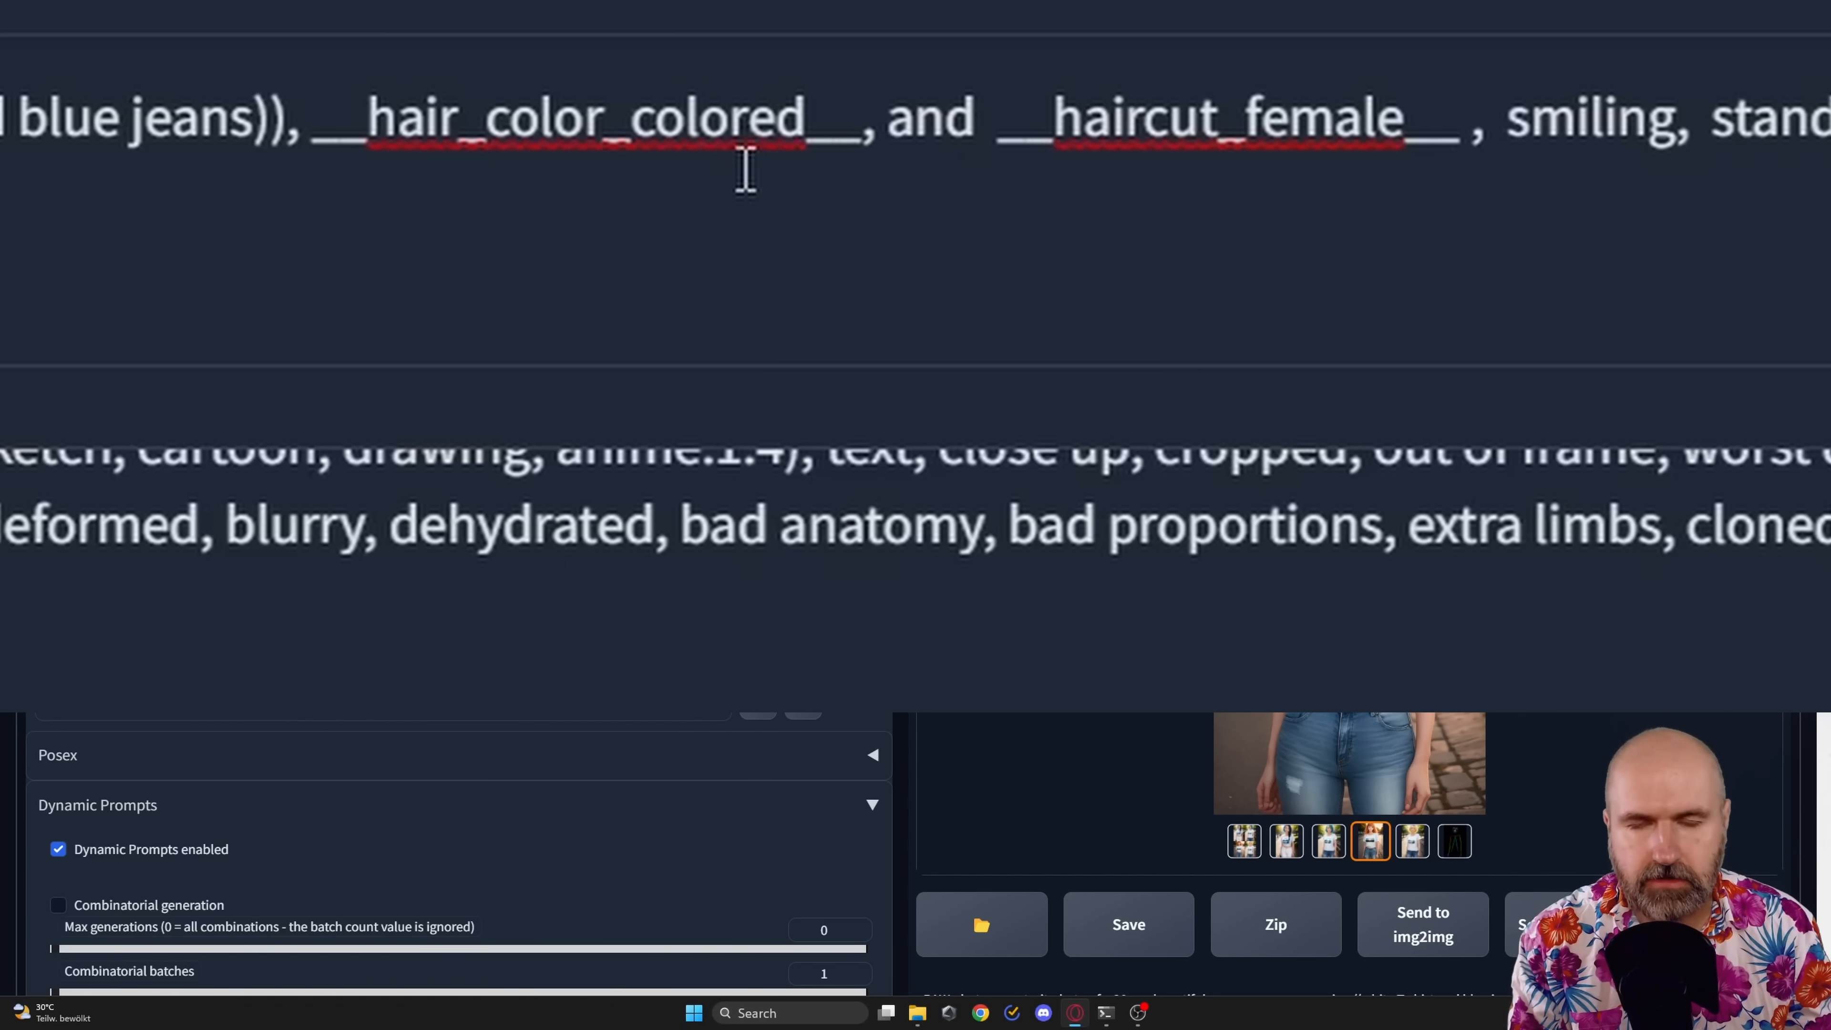
pyautogui.moveTo(956, 275)
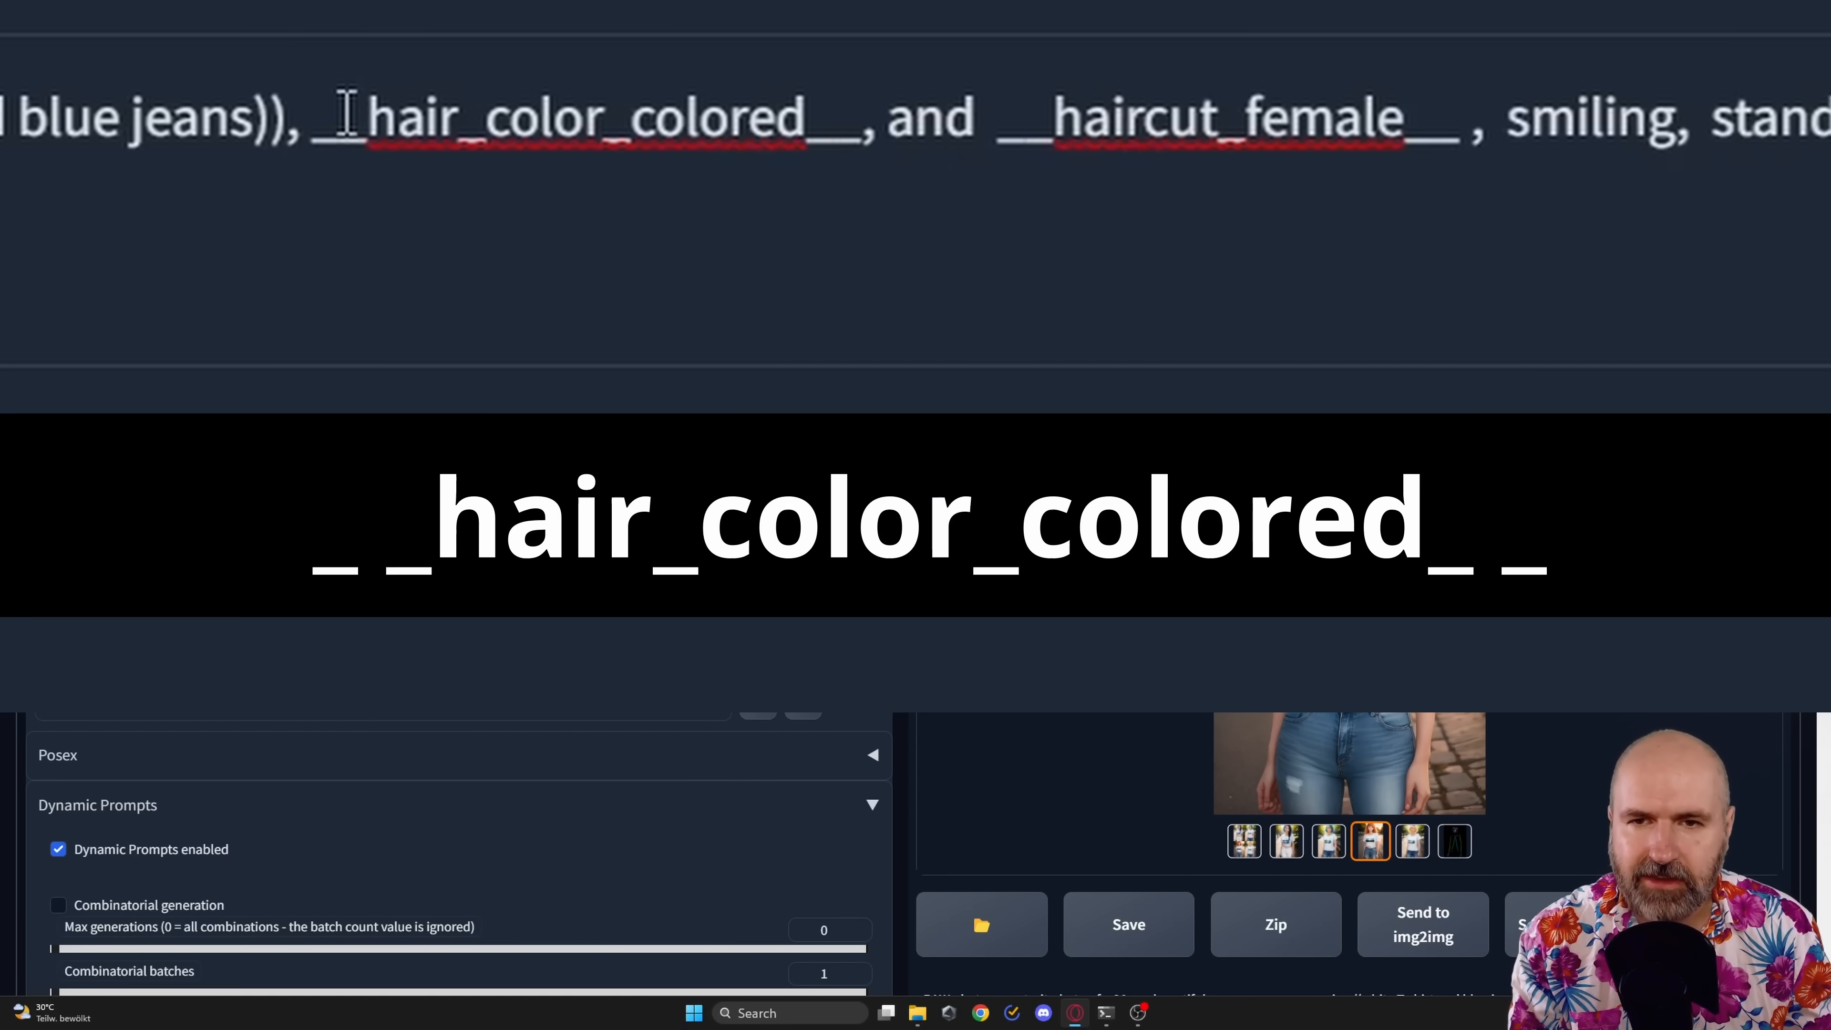
pyautogui.moveTo(374, 116); pyautogui.dragTo(842, 116)
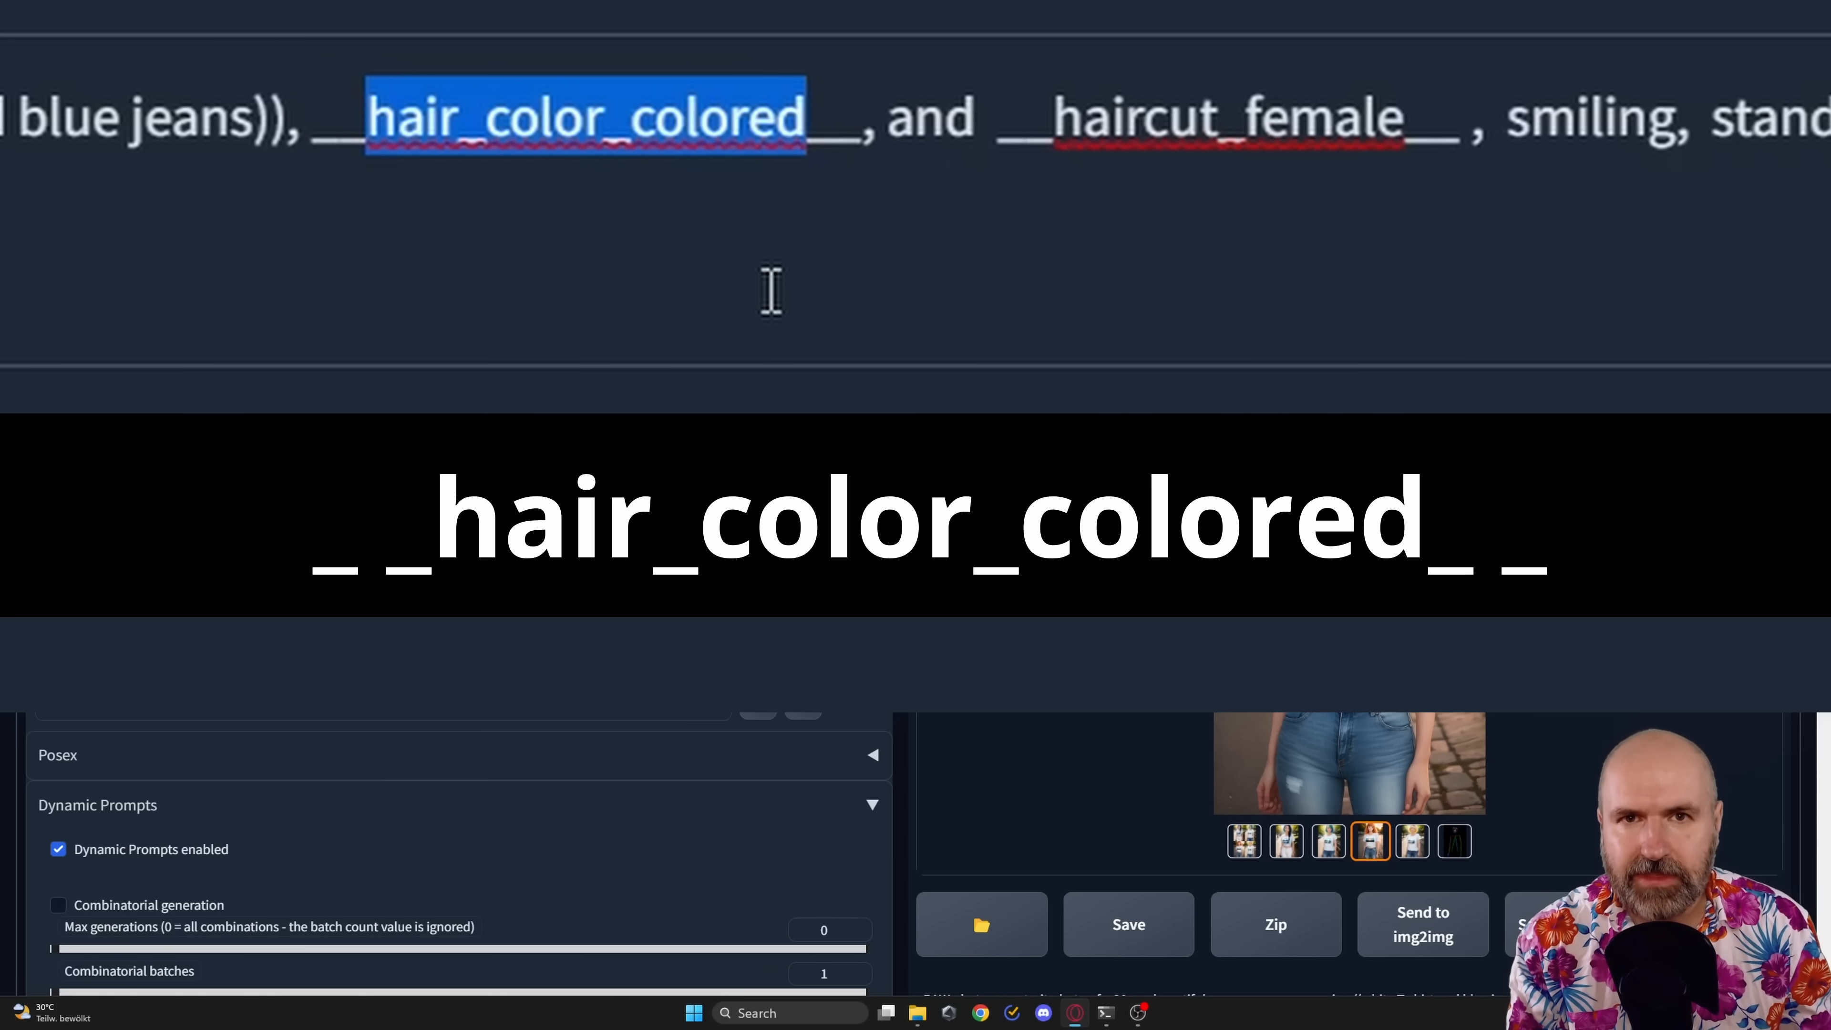
pyautogui.moveTo(852, 207)
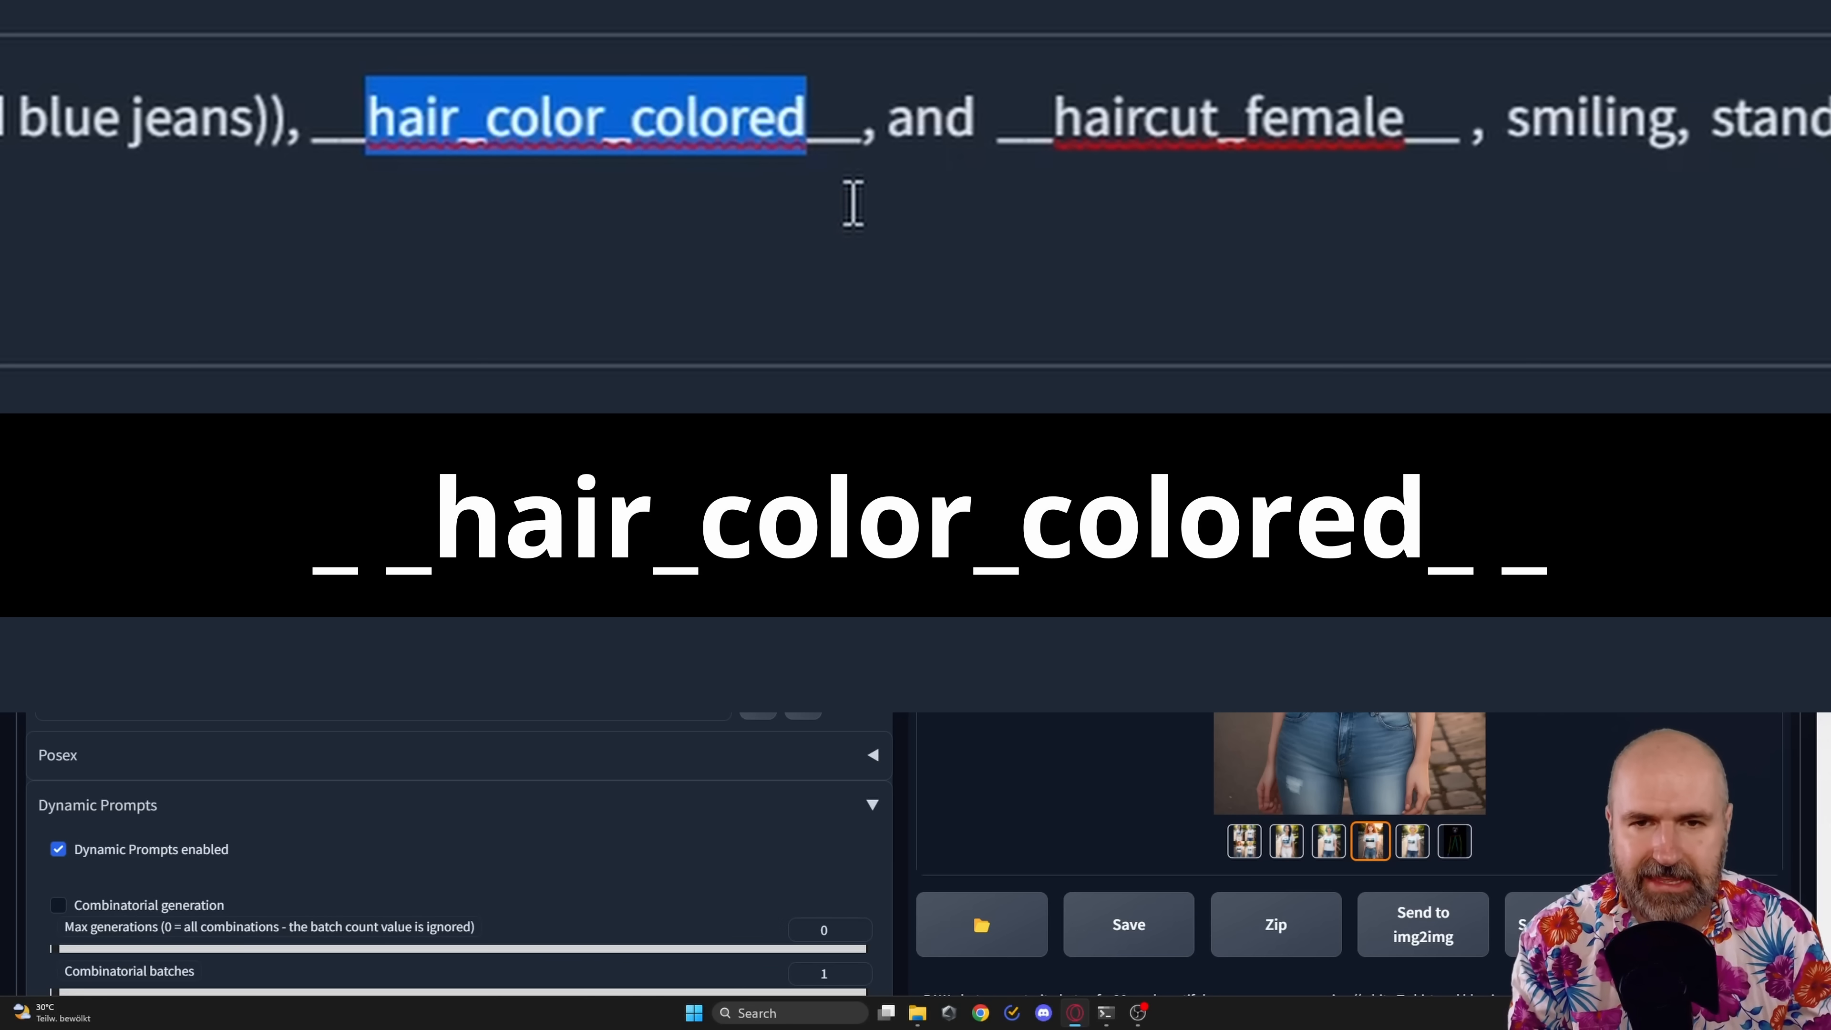
pyautogui.click(836, 117)
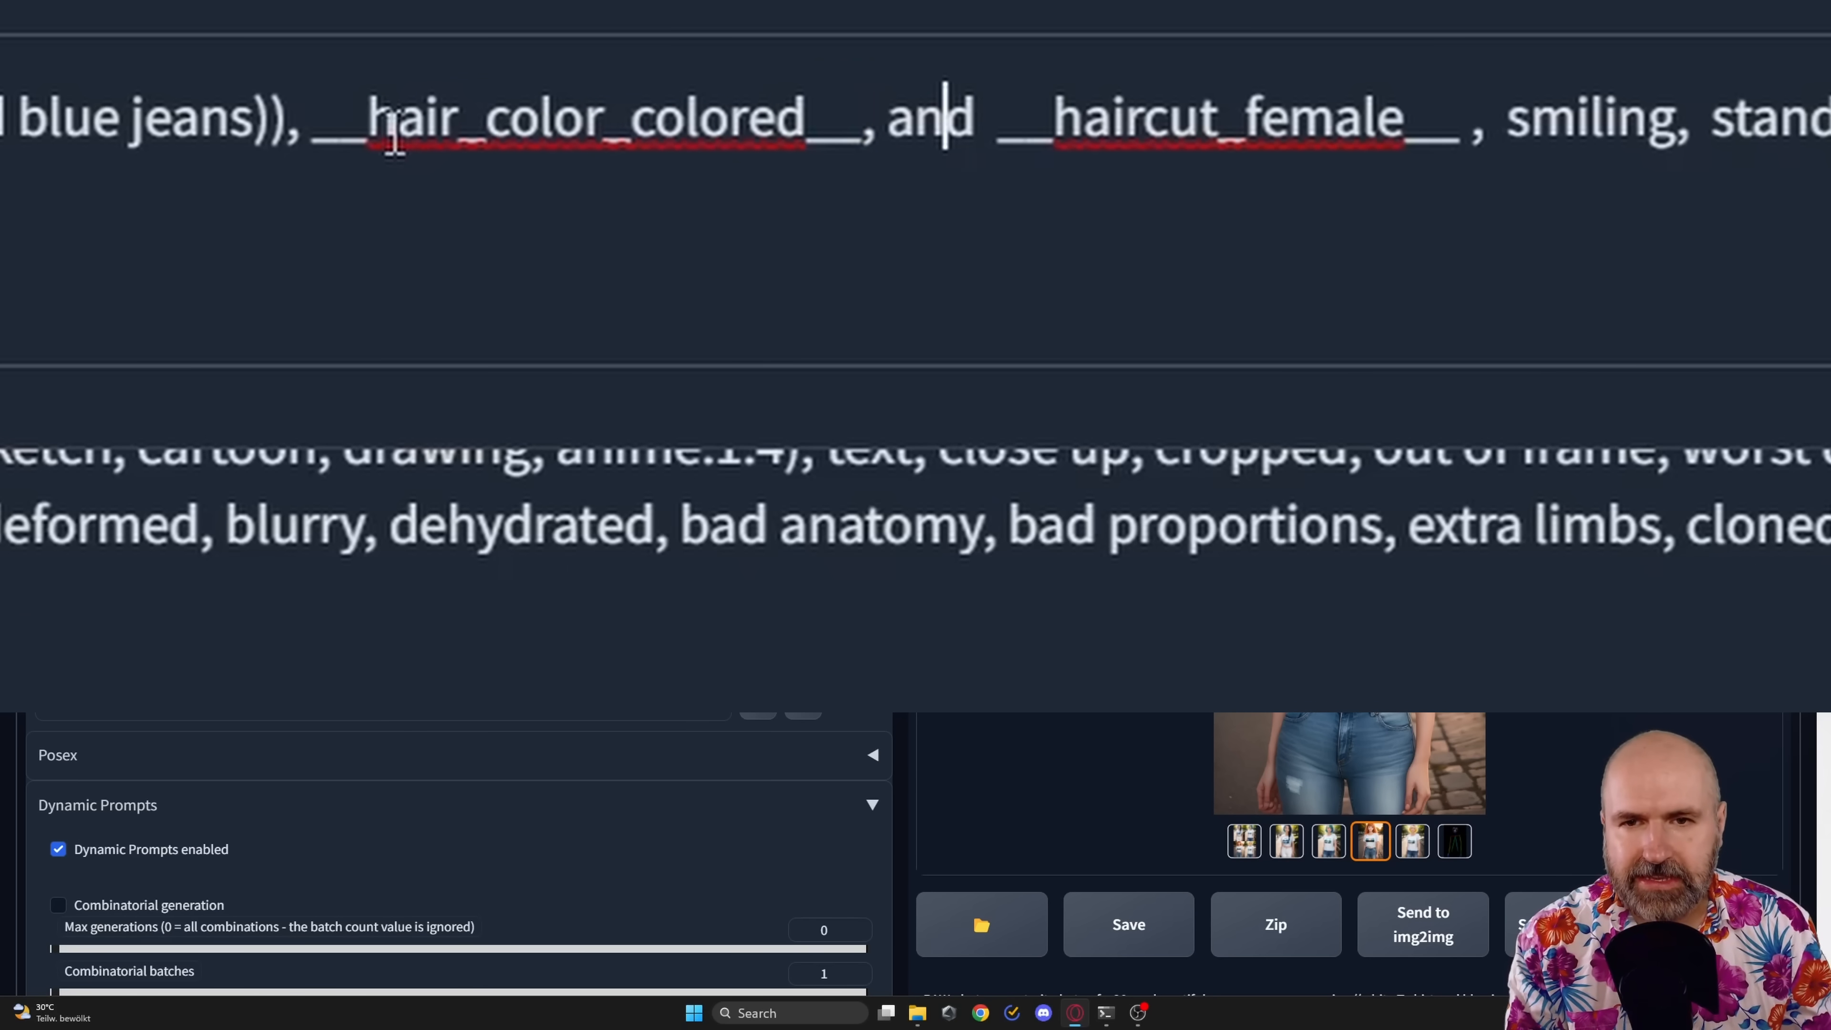
pyautogui.doubleClick(1133, 117)
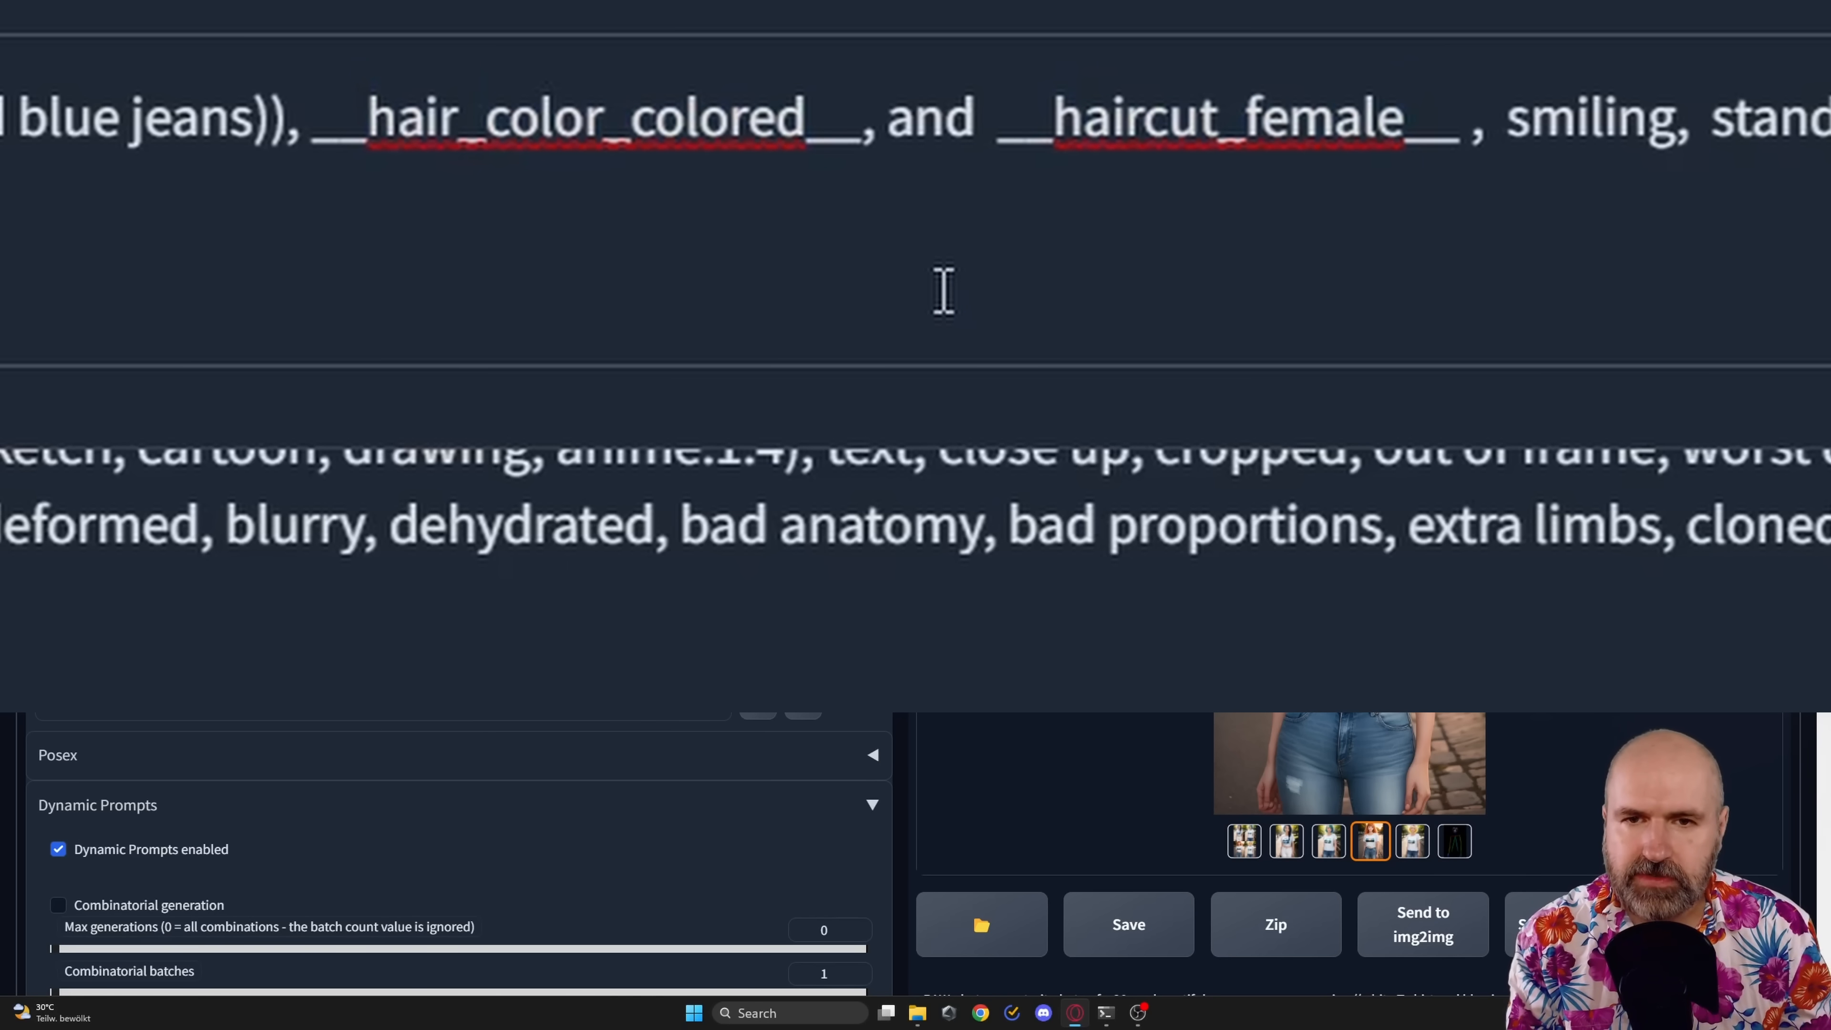
pyautogui.moveTo(214, 335)
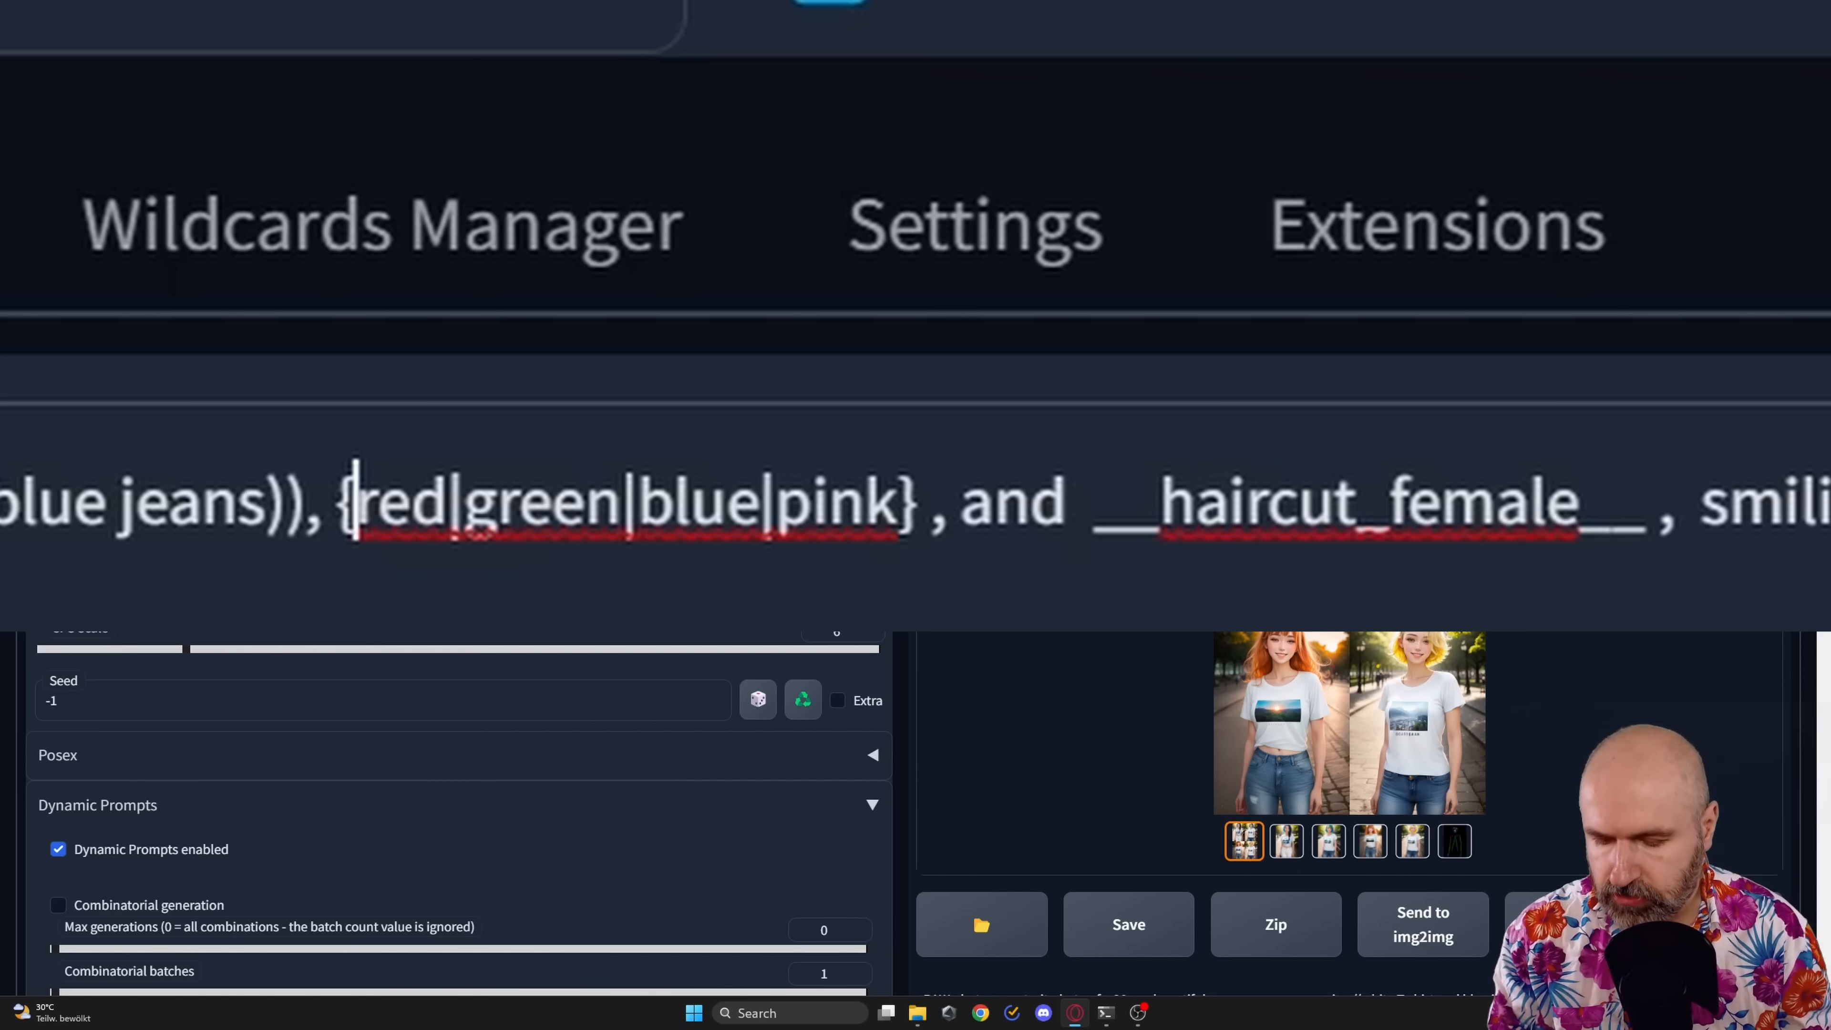
# Make the hair color variant {2$$red|green|blue|pink} so two colors are picked.
pyautogui.write('2$$')
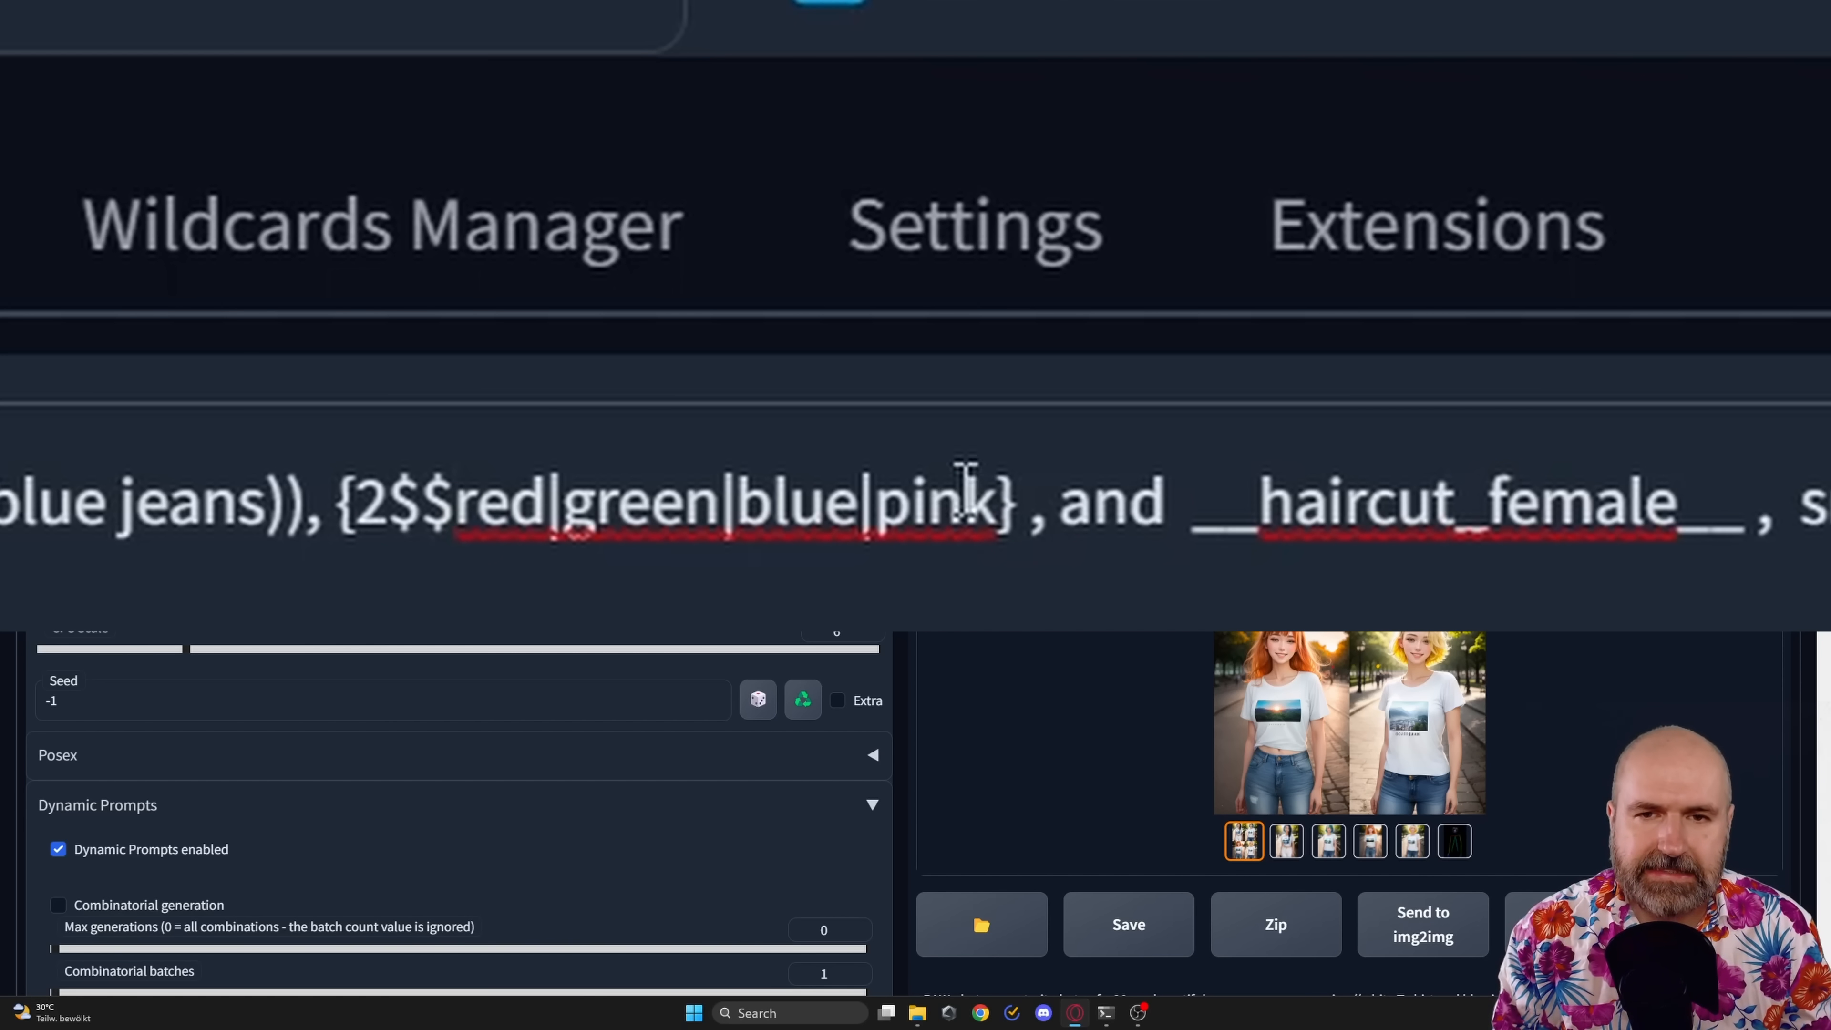
pyautogui.click(455, 503)
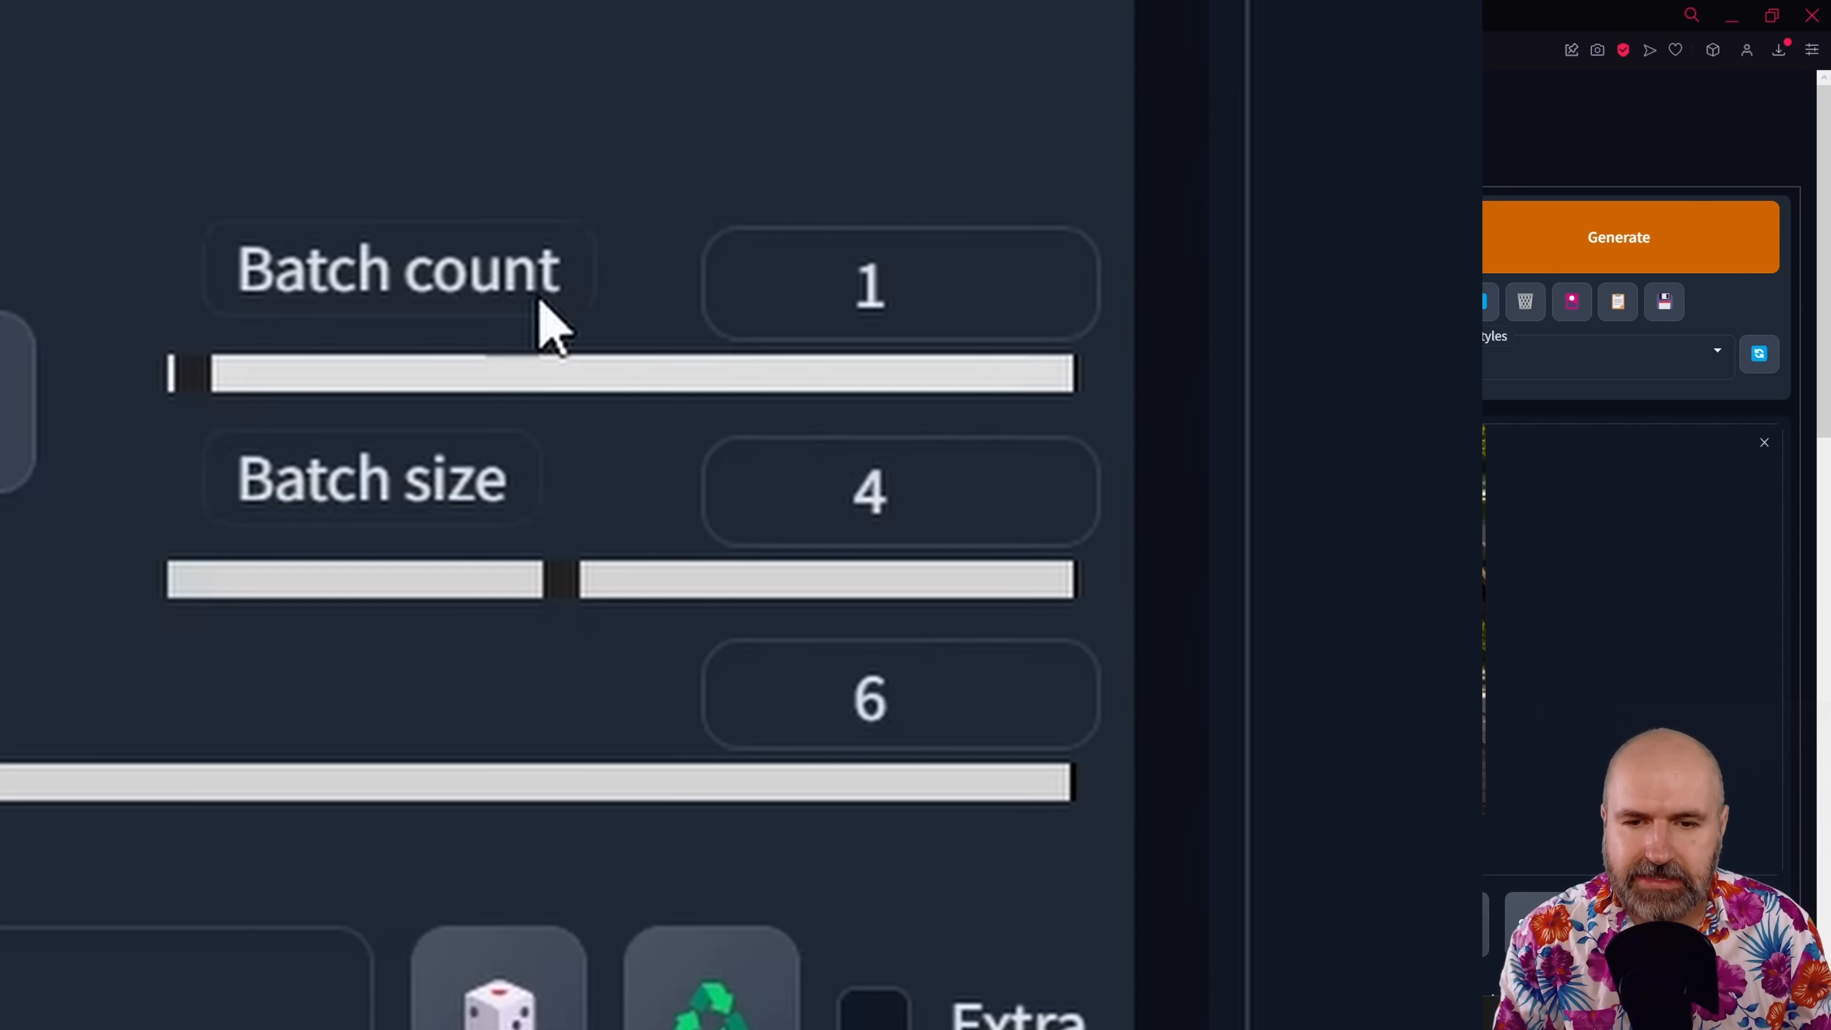
pyautogui.moveTo(503, 485)
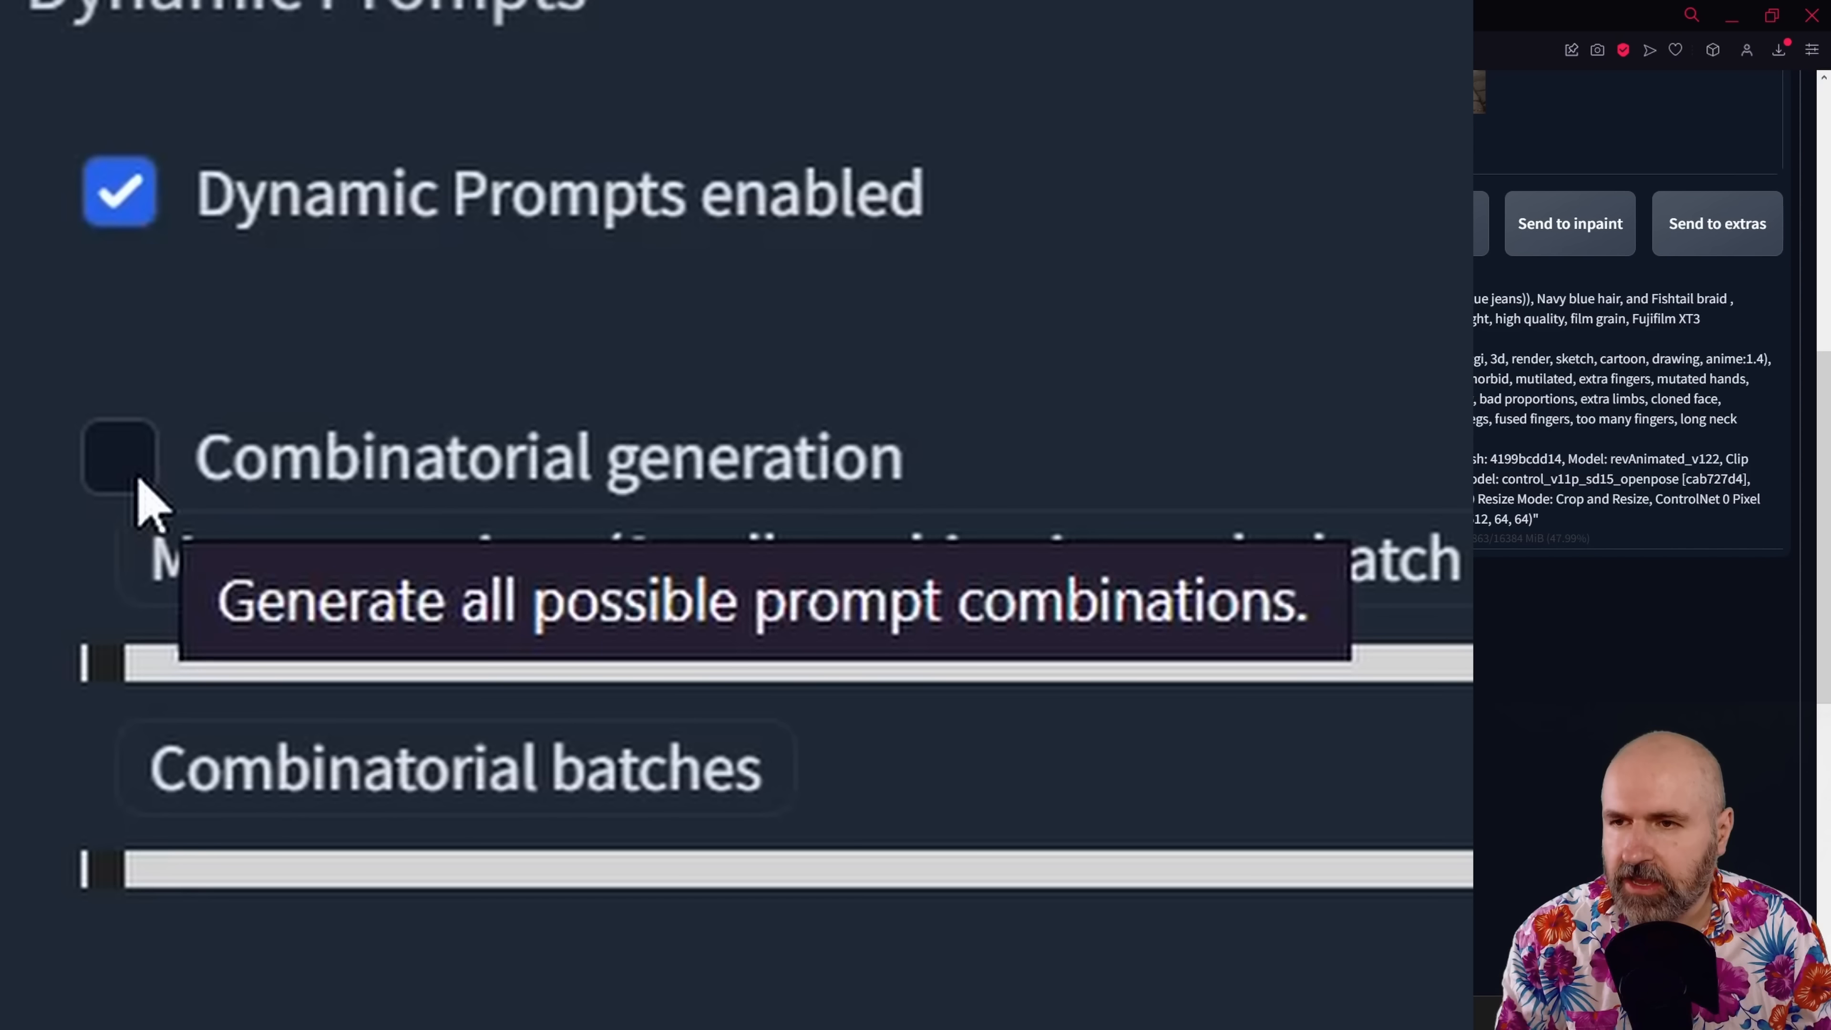
# Enable Combinatorial generation, leaving the Max generations slider at 0.
pyautogui.click(116, 456)
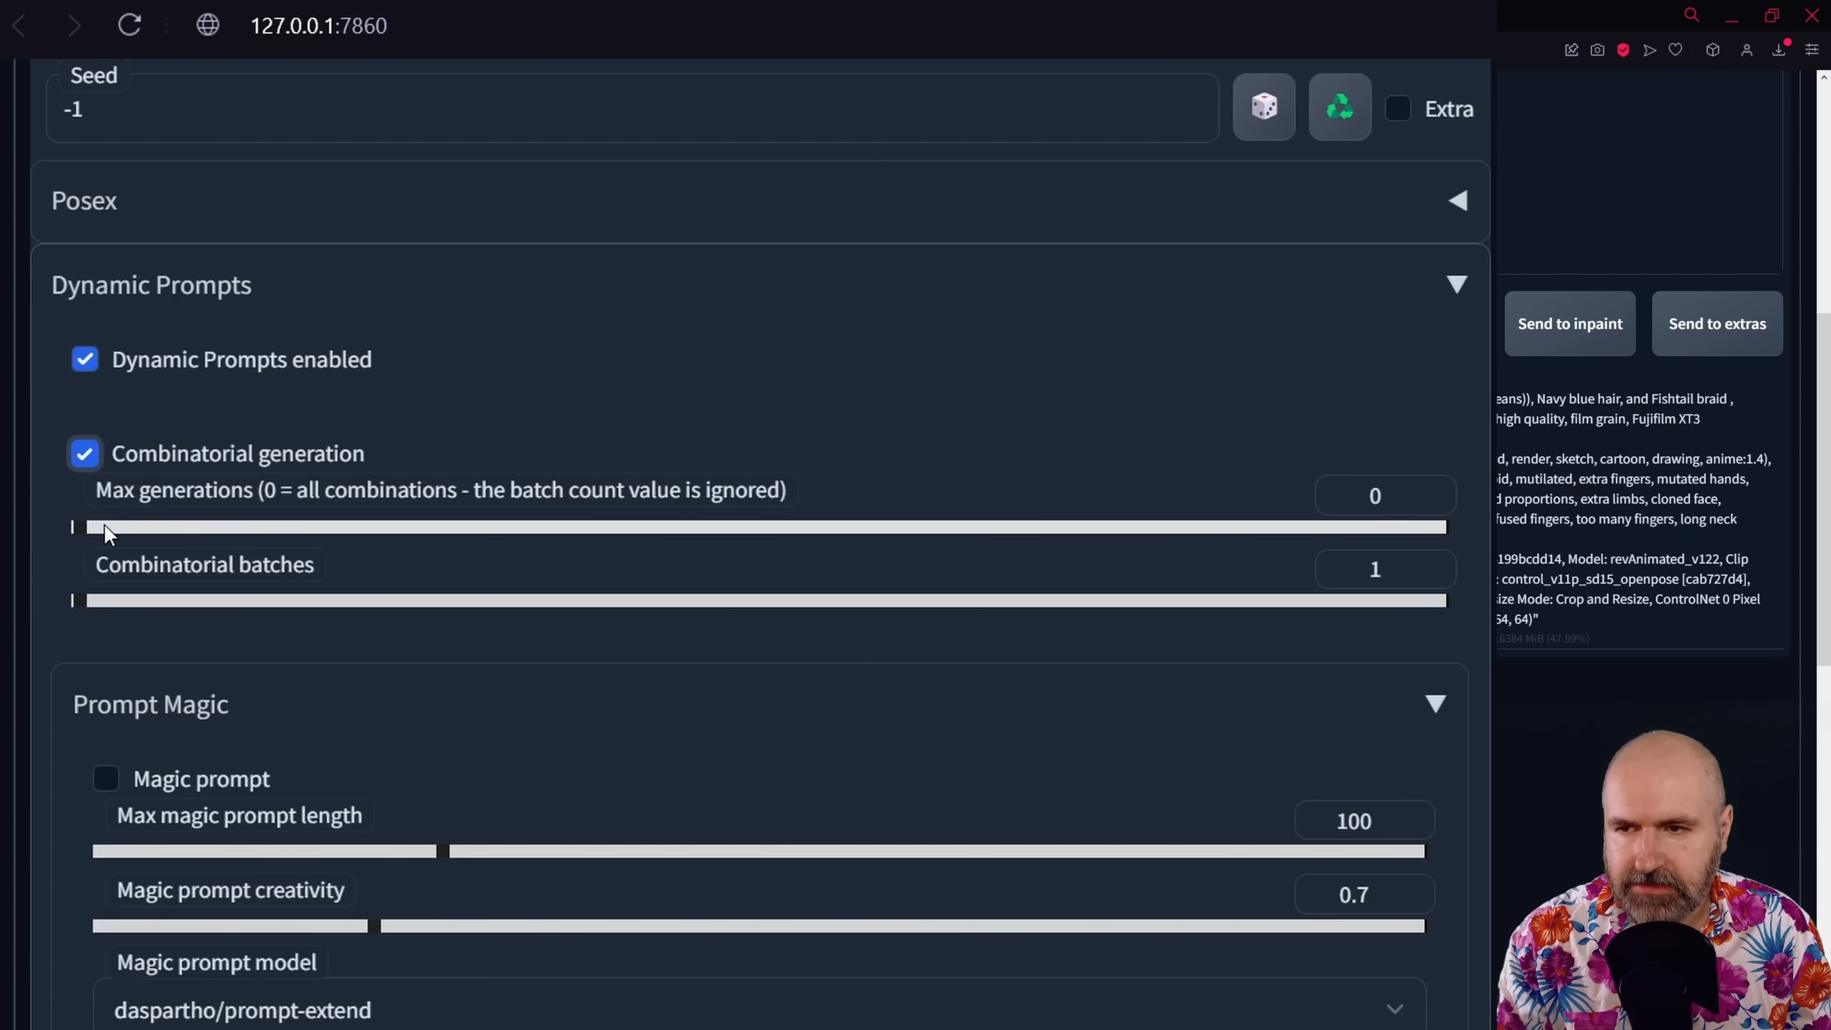
pyautogui.moveTo(141, 535)
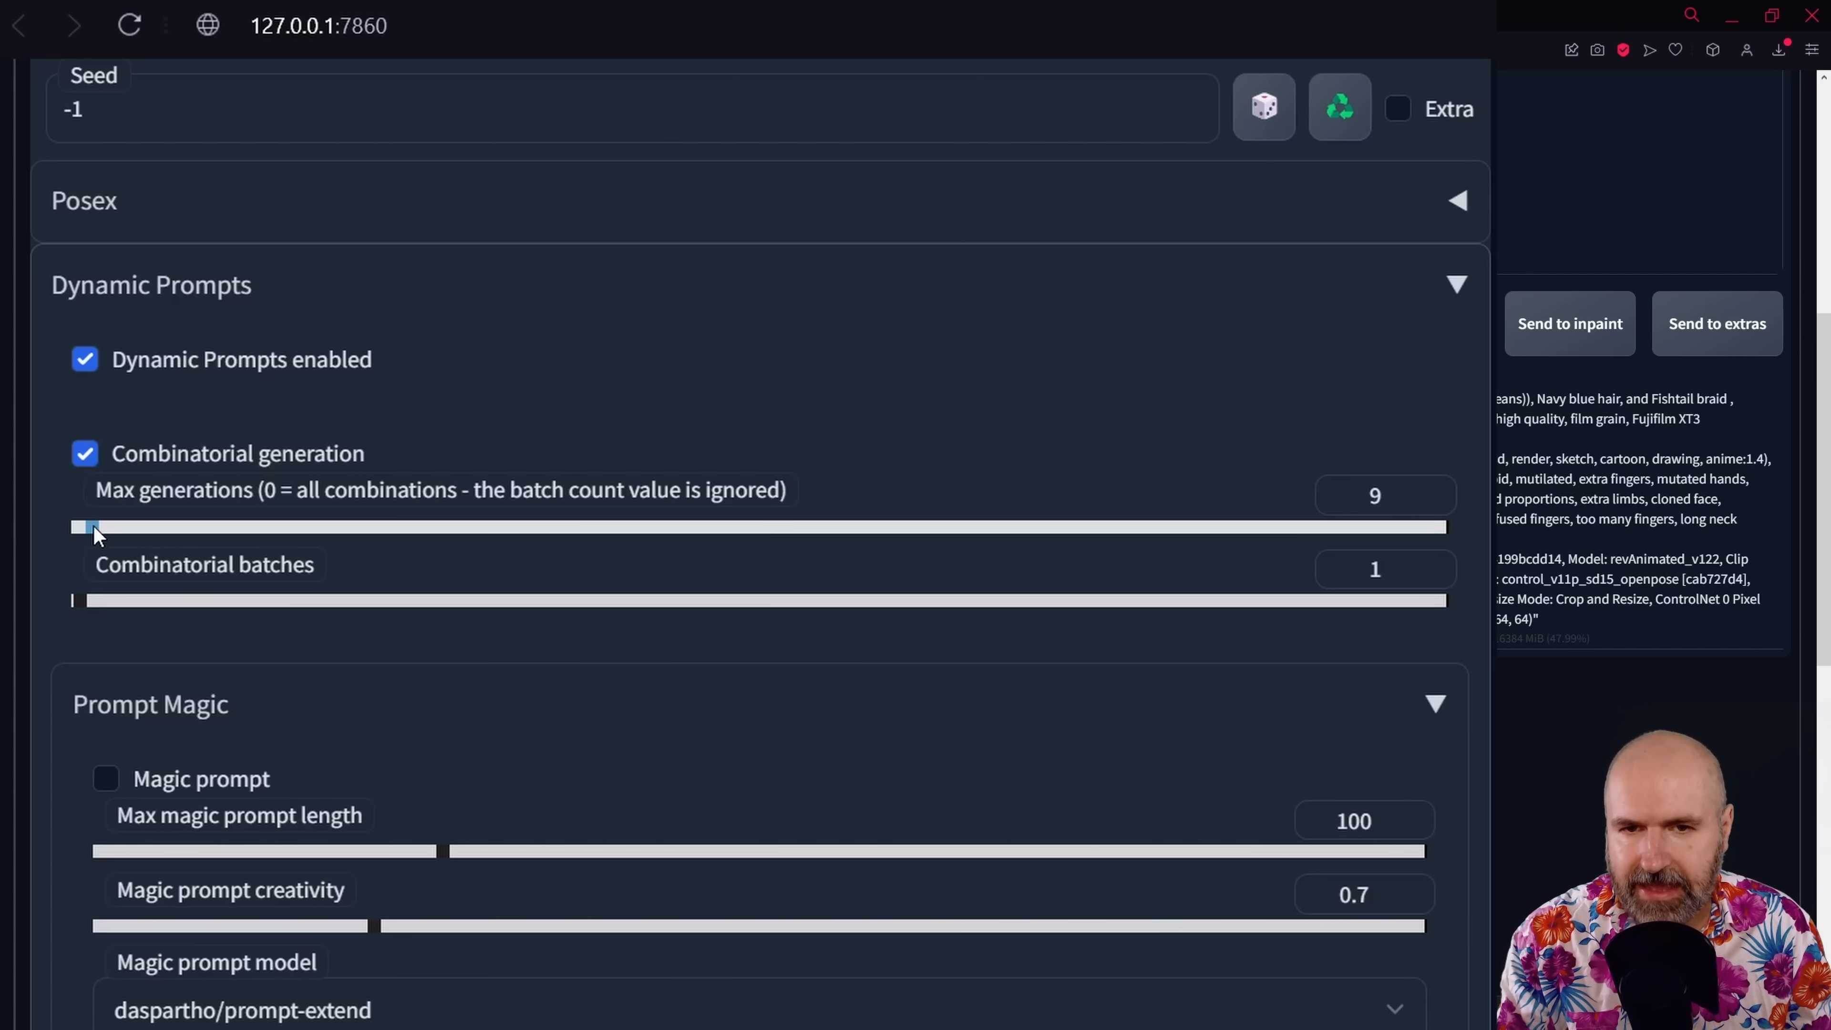
pyautogui.moveTo(96, 527); pyautogui.dragTo(88, 527)
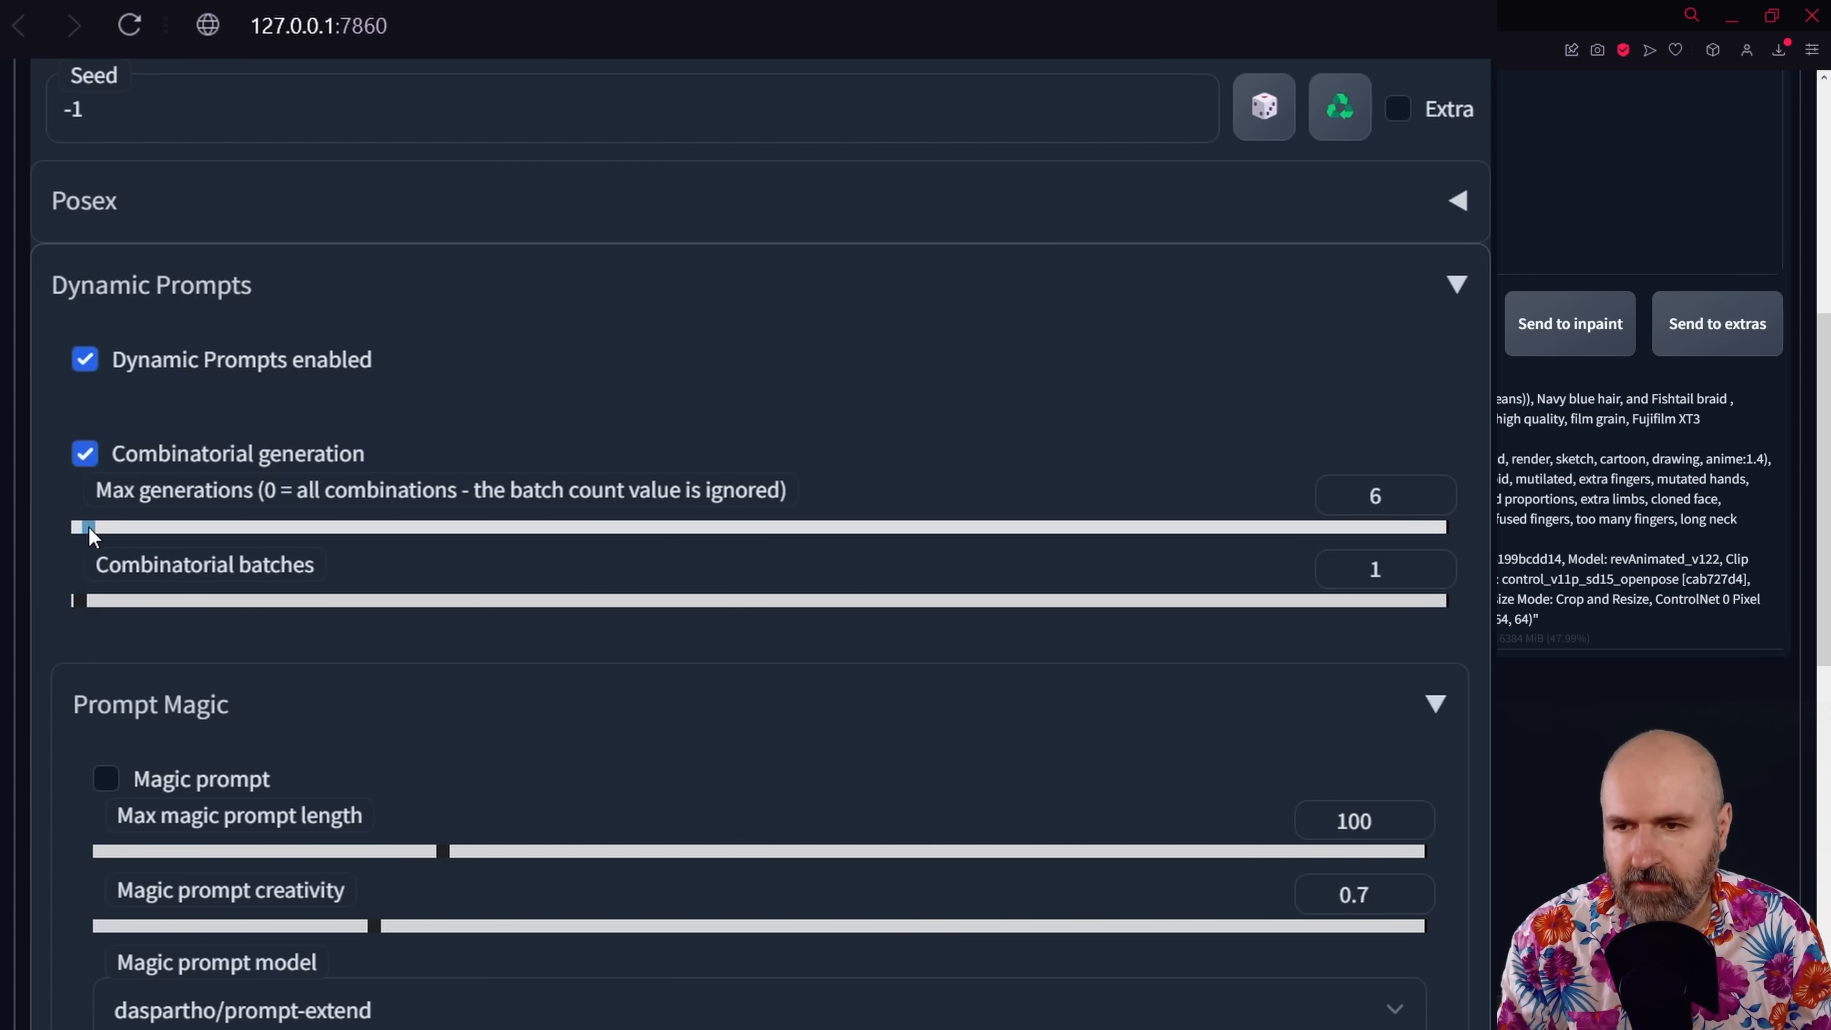
pyautogui.moveTo(87, 527); pyautogui.dragTo(71, 526)
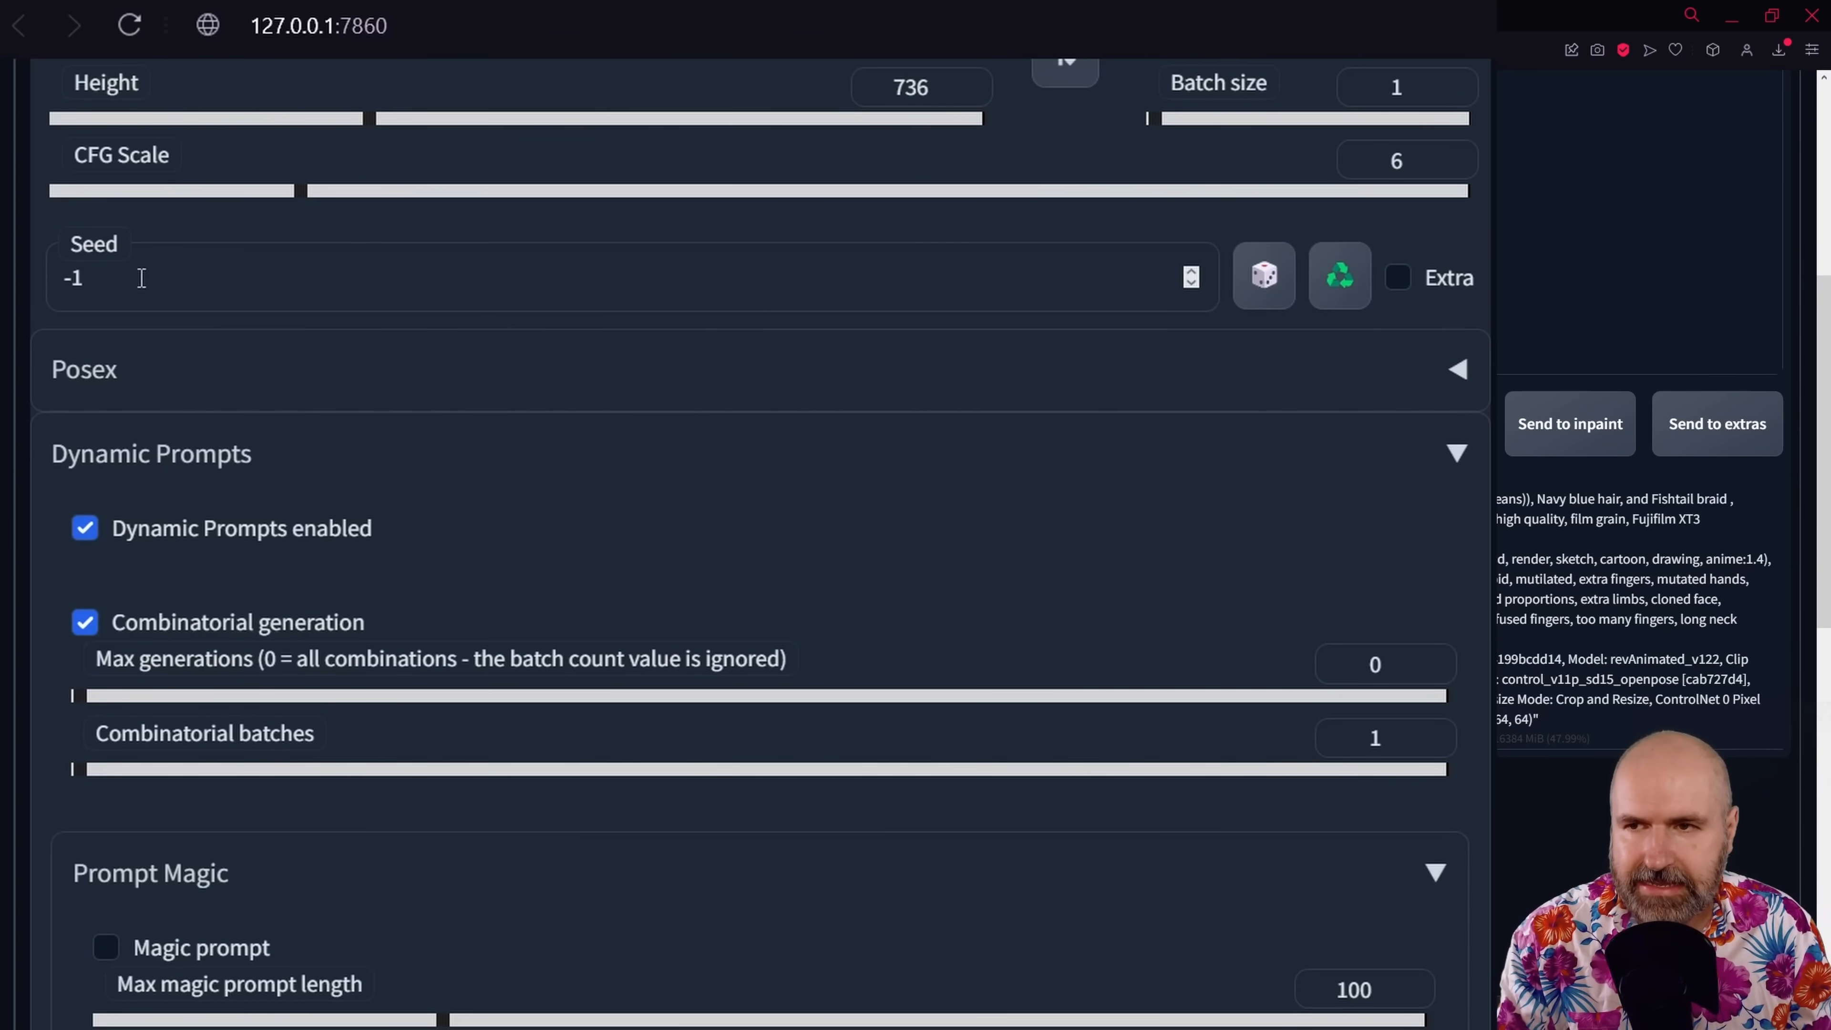
# Scroll to the Dynamic Prompts advanced options showing Fixed seed enabled.
pyautogui.scroll(-3)
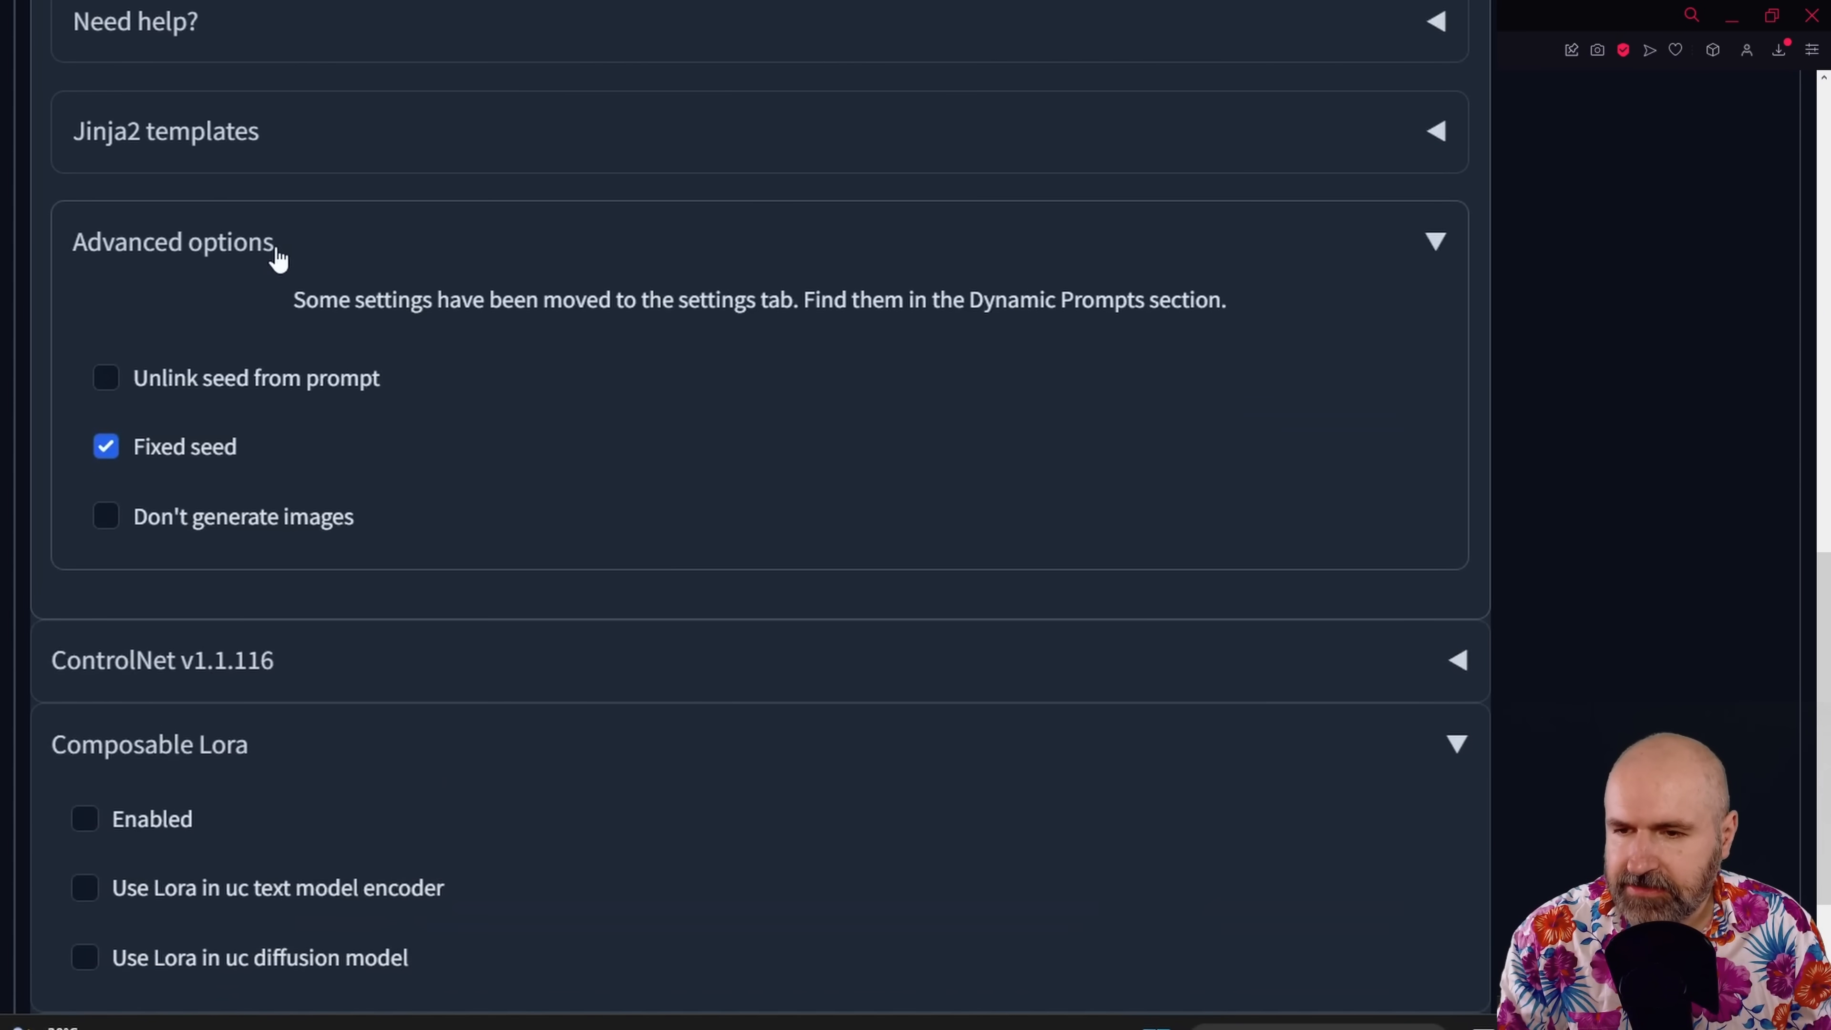
pyautogui.moveTo(167, 462)
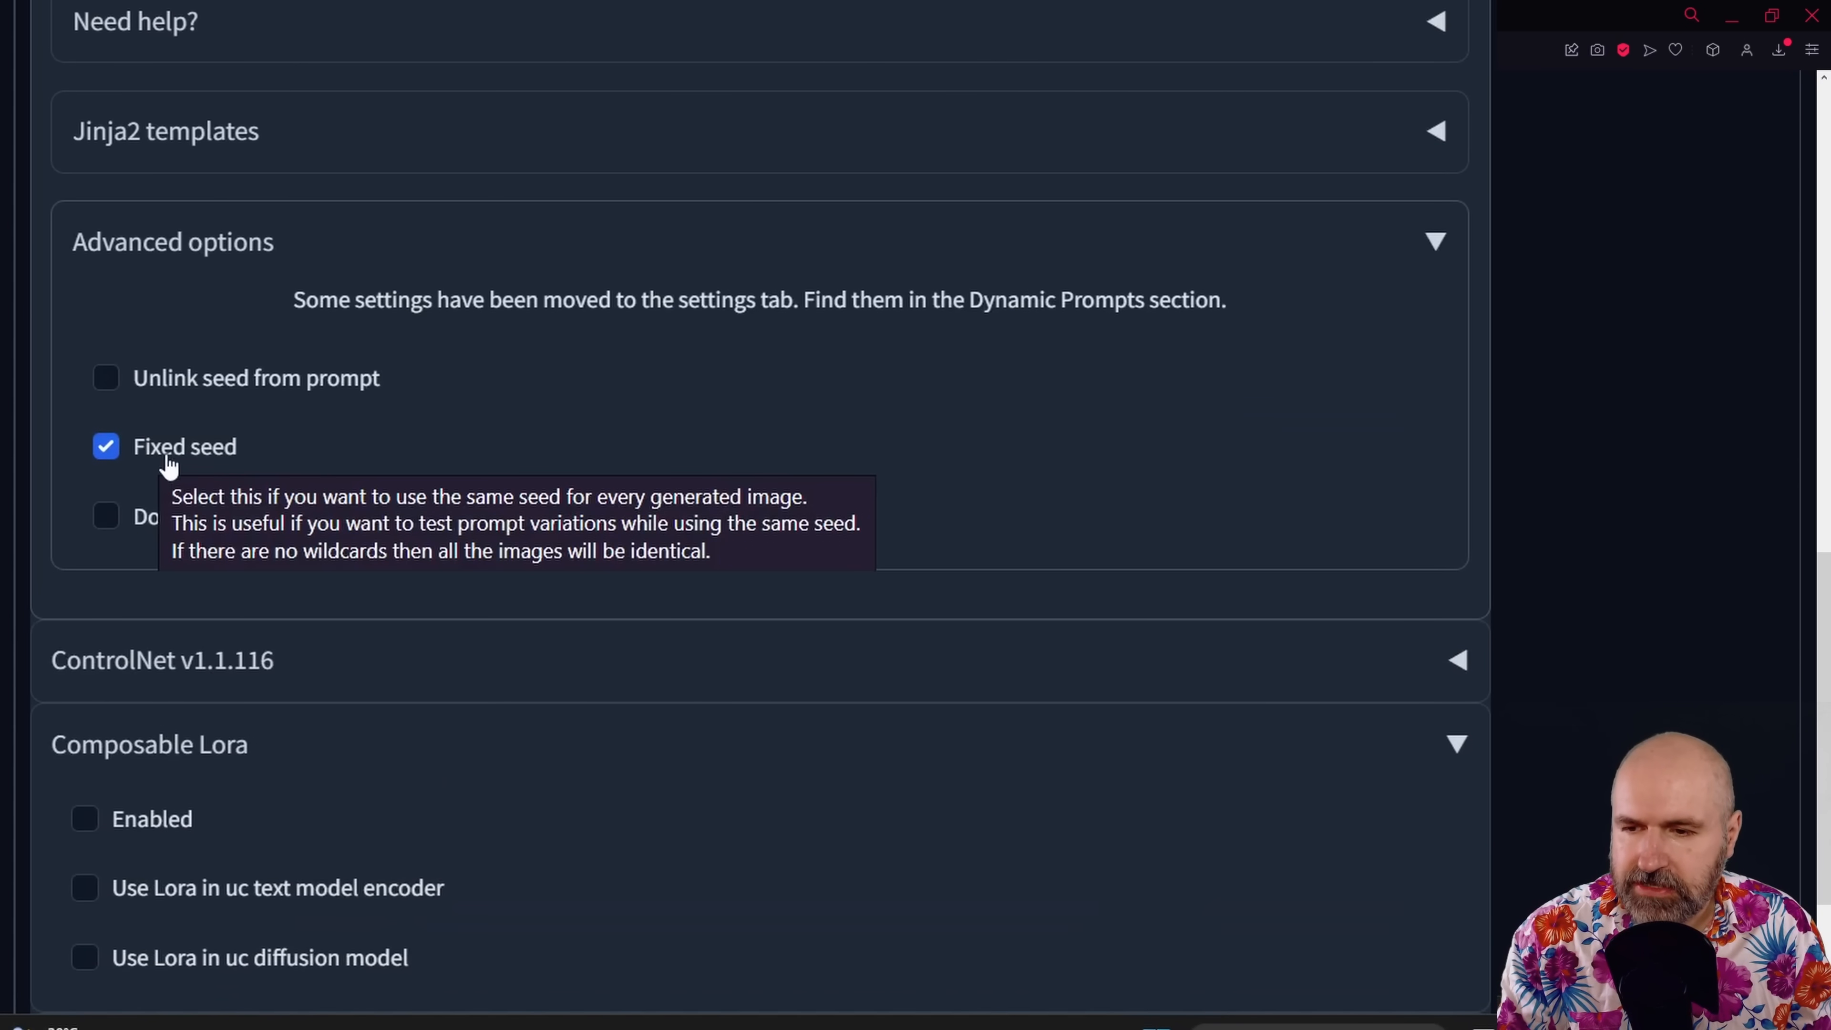
pyautogui.moveTo(660, 359)
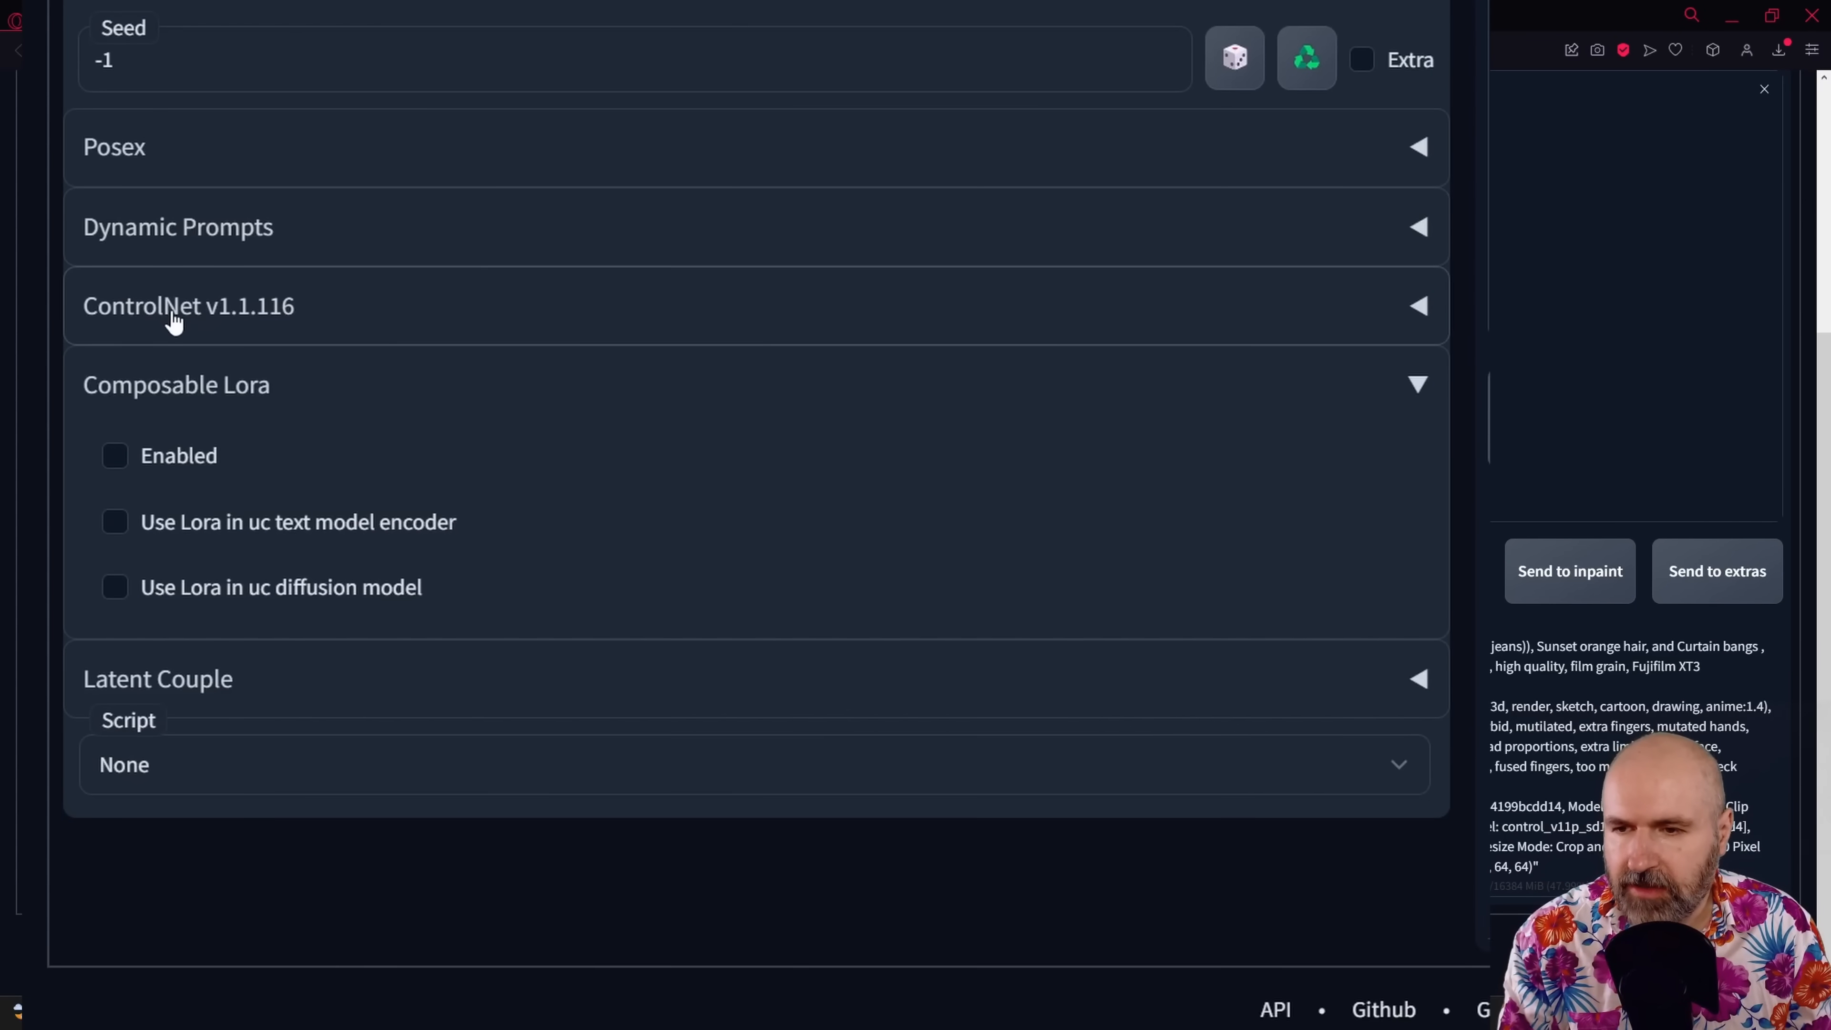
# Expand ControlNet Unit 0 with openpose_full preprocessor and control_v11p_sd15_openpose model.
pyautogui.click(188, 305)
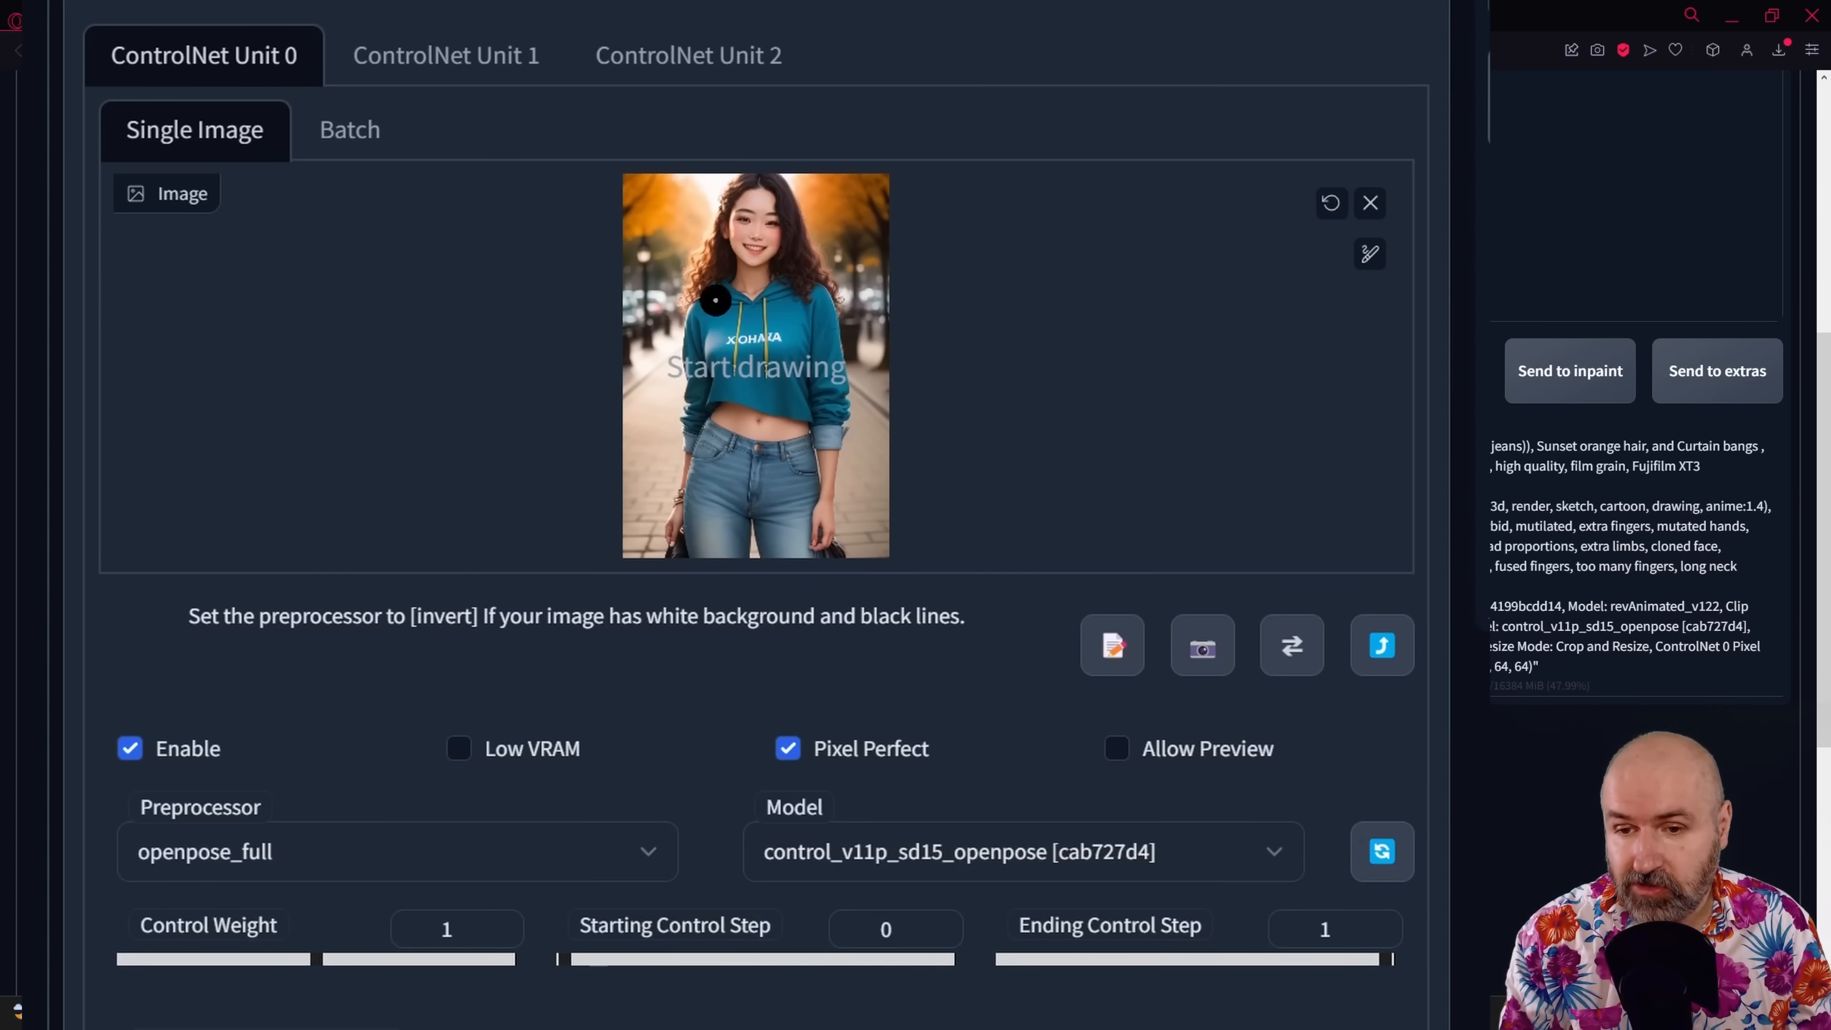
pyautogui.scroll(-3)
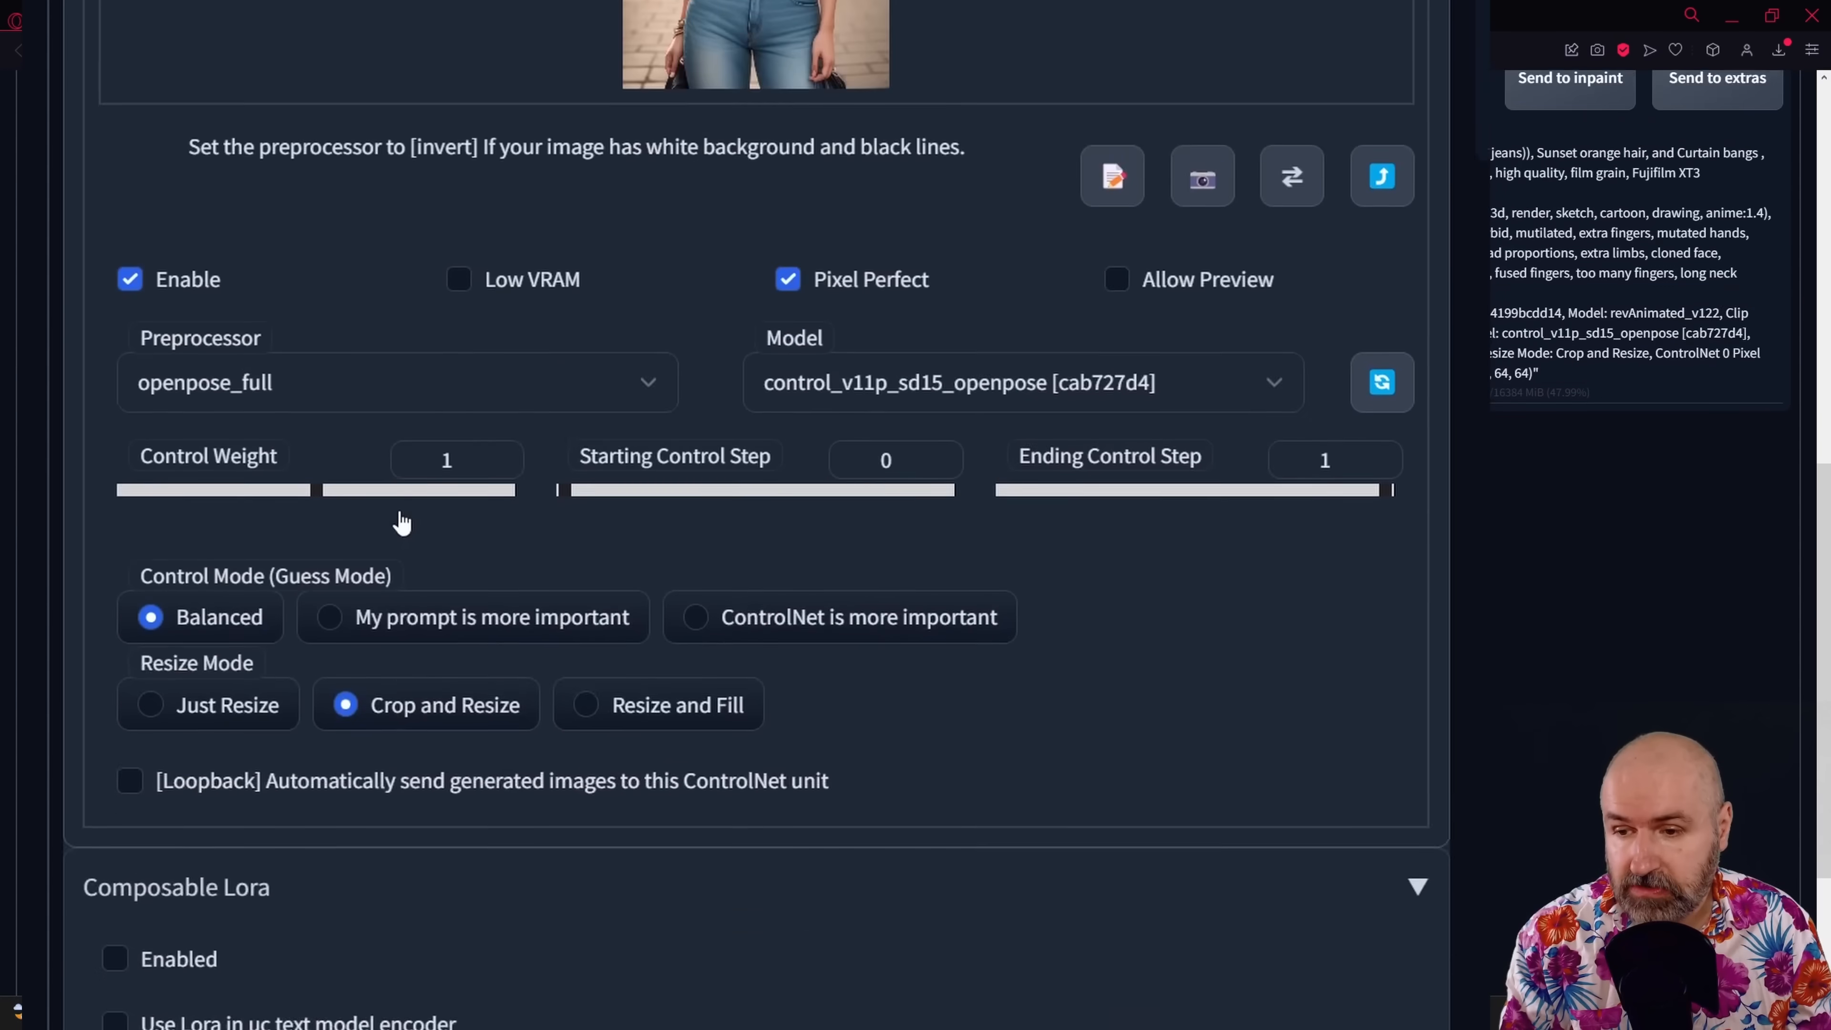
pyautogui.scroll(-3)
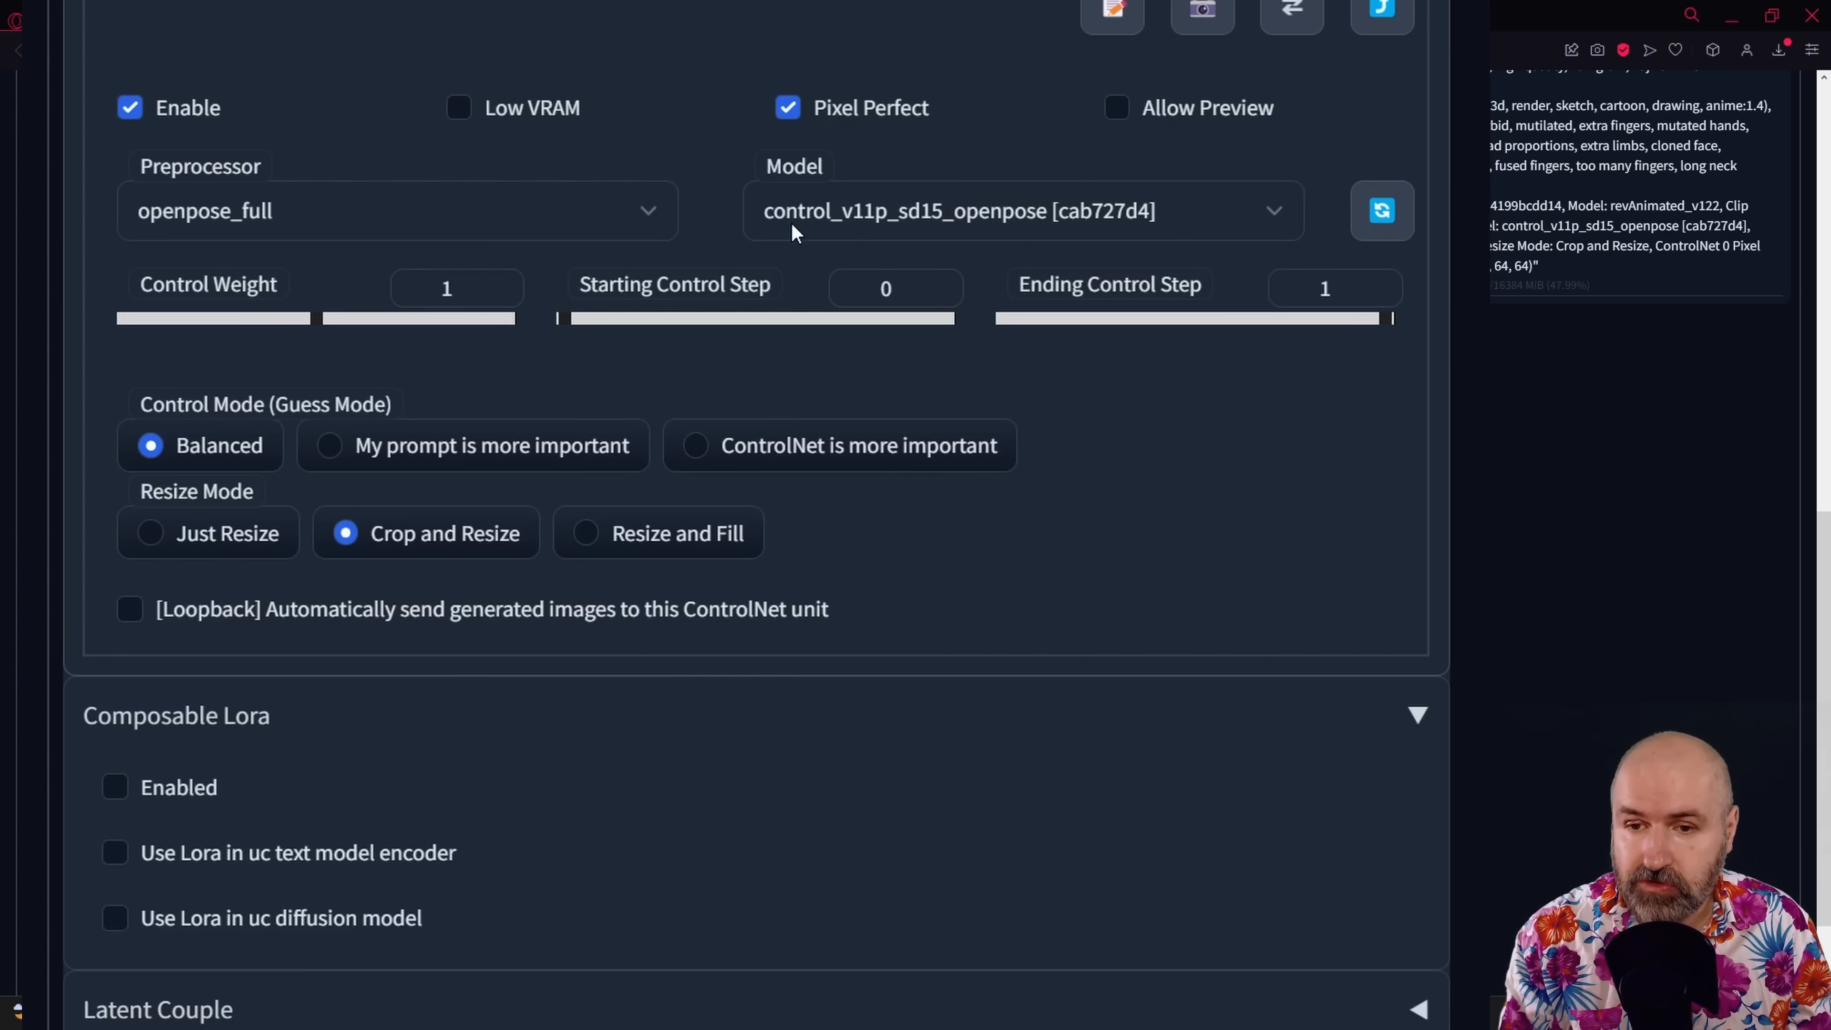
pyautogui.moveTo(868, 229)
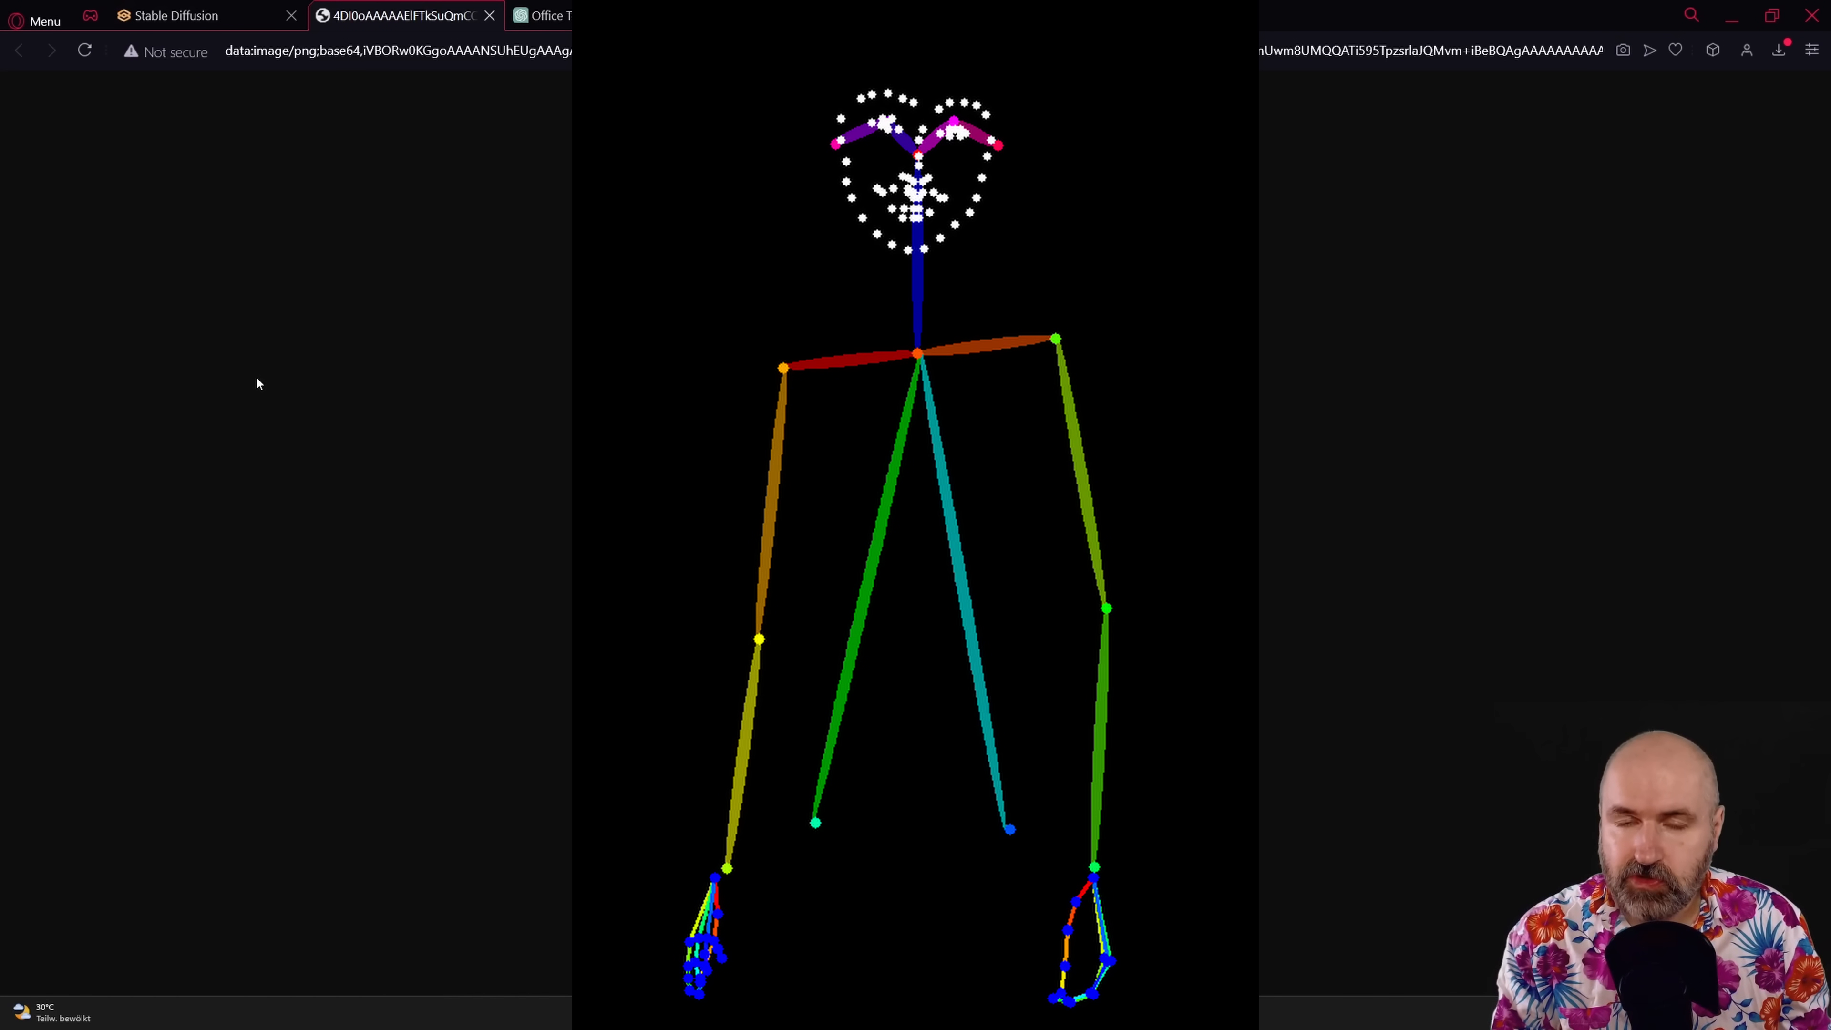
pyautogui.moveTo(345, 530)
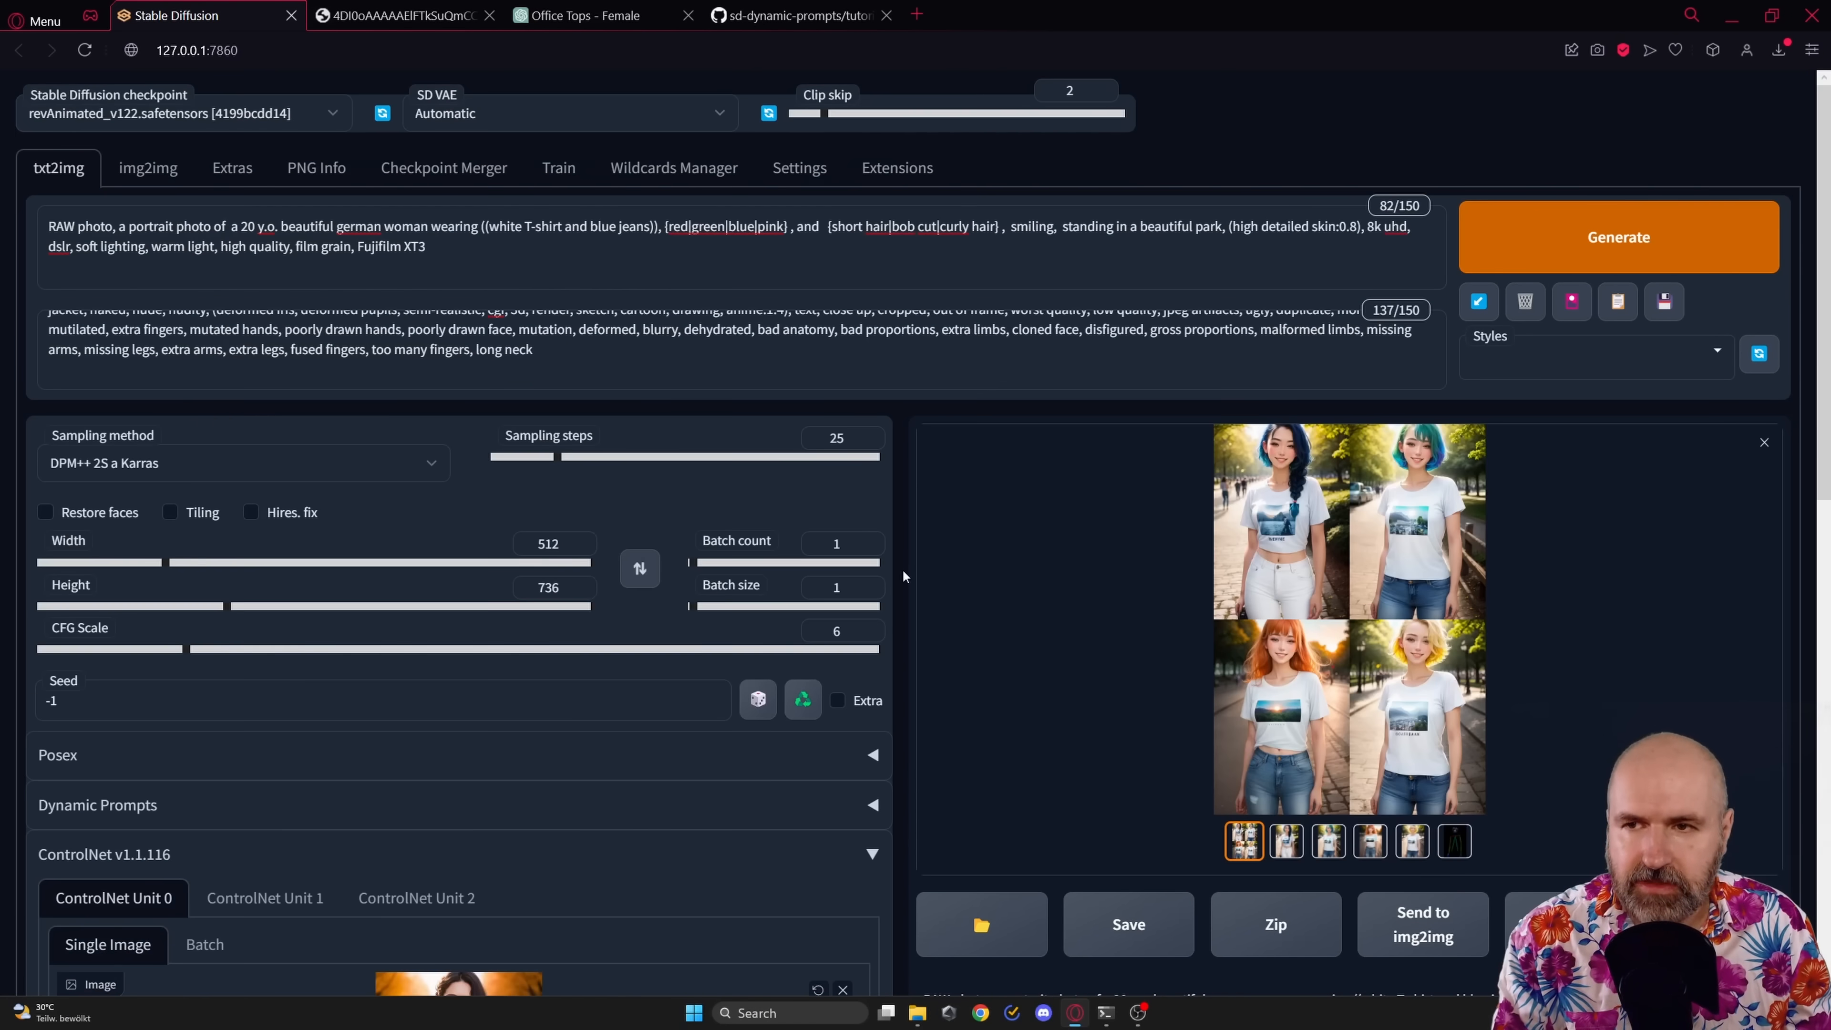
pyautogui.moveTo(1515, 885)
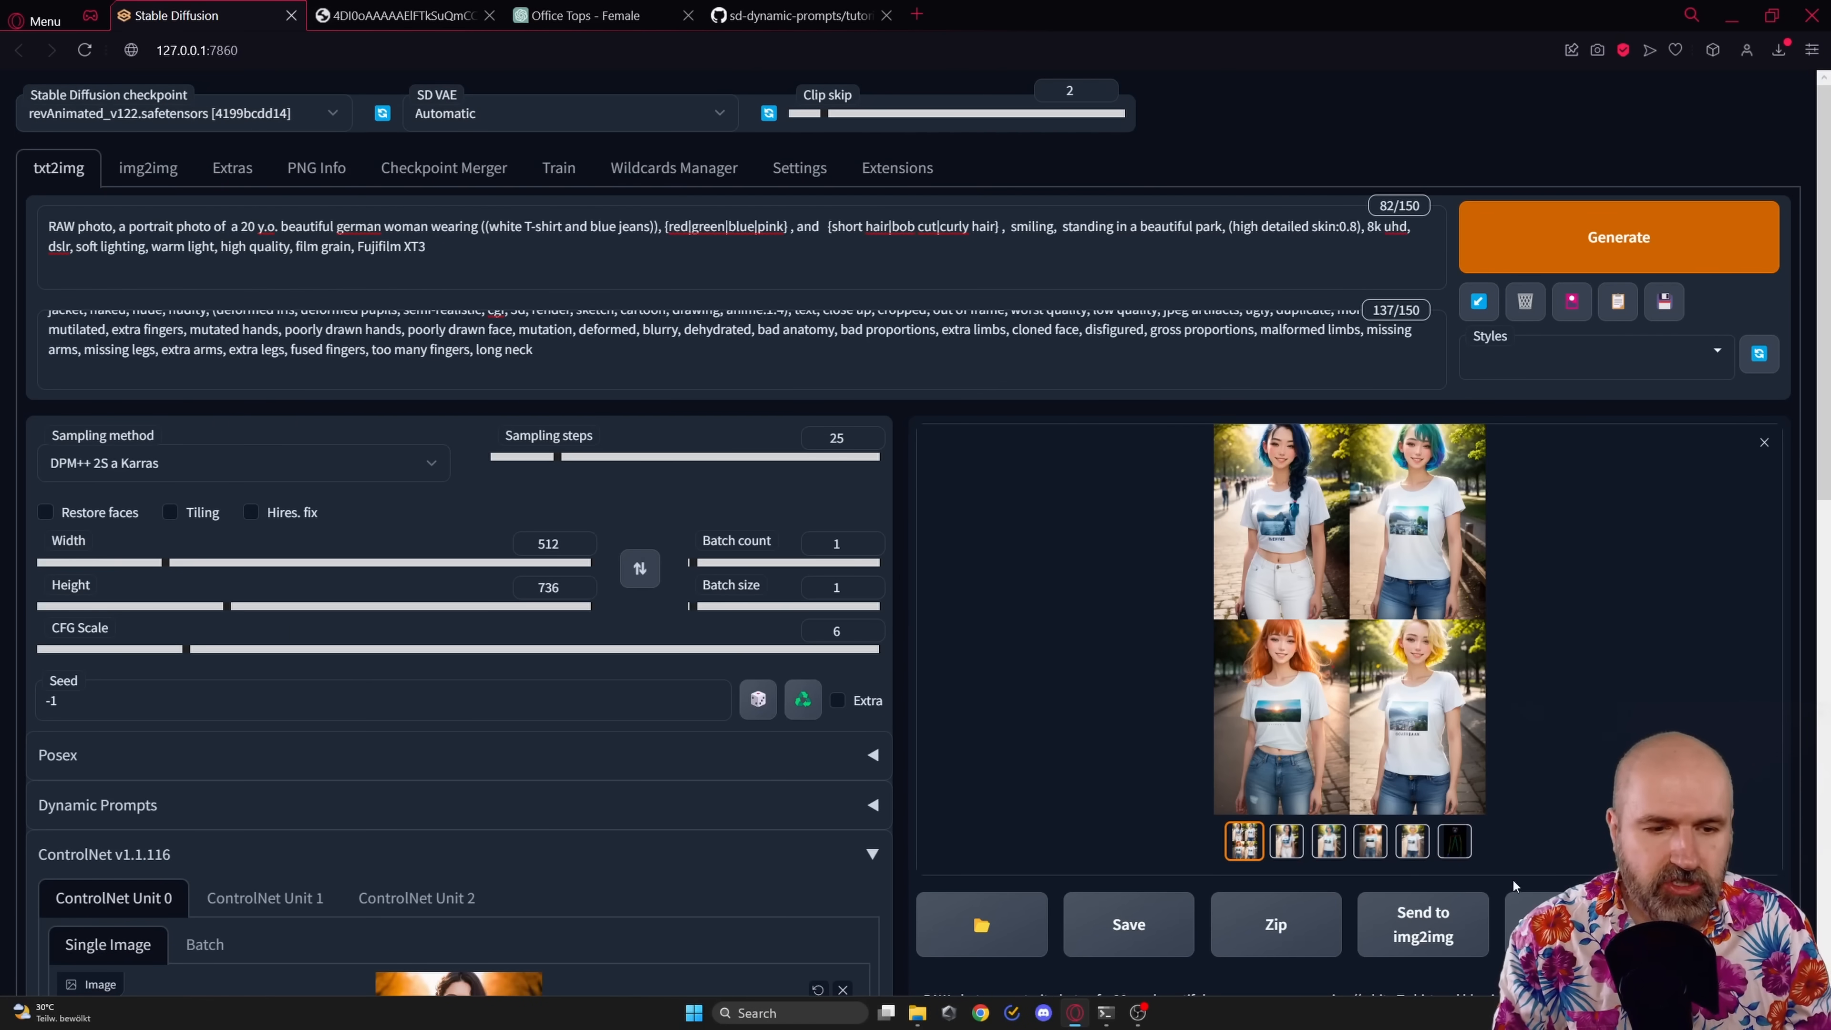
pyautogui.click(1368, 840)
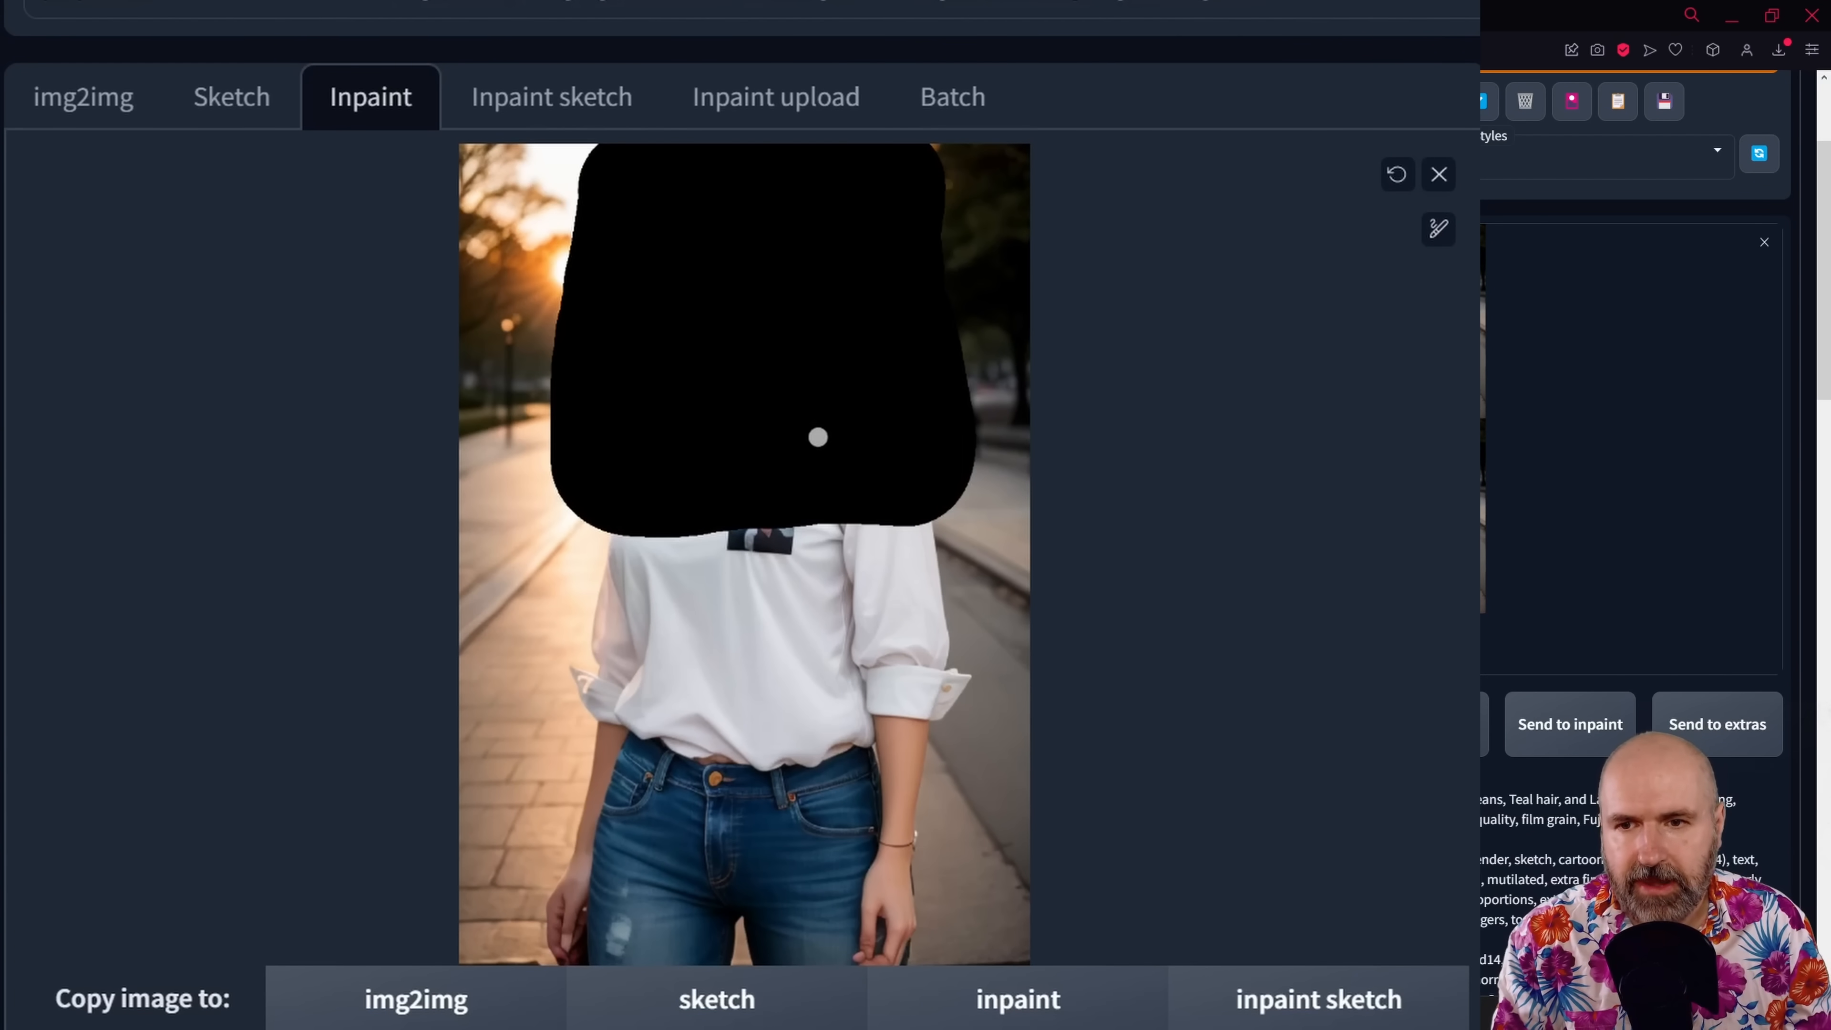
pyautogui.scroll(-3)
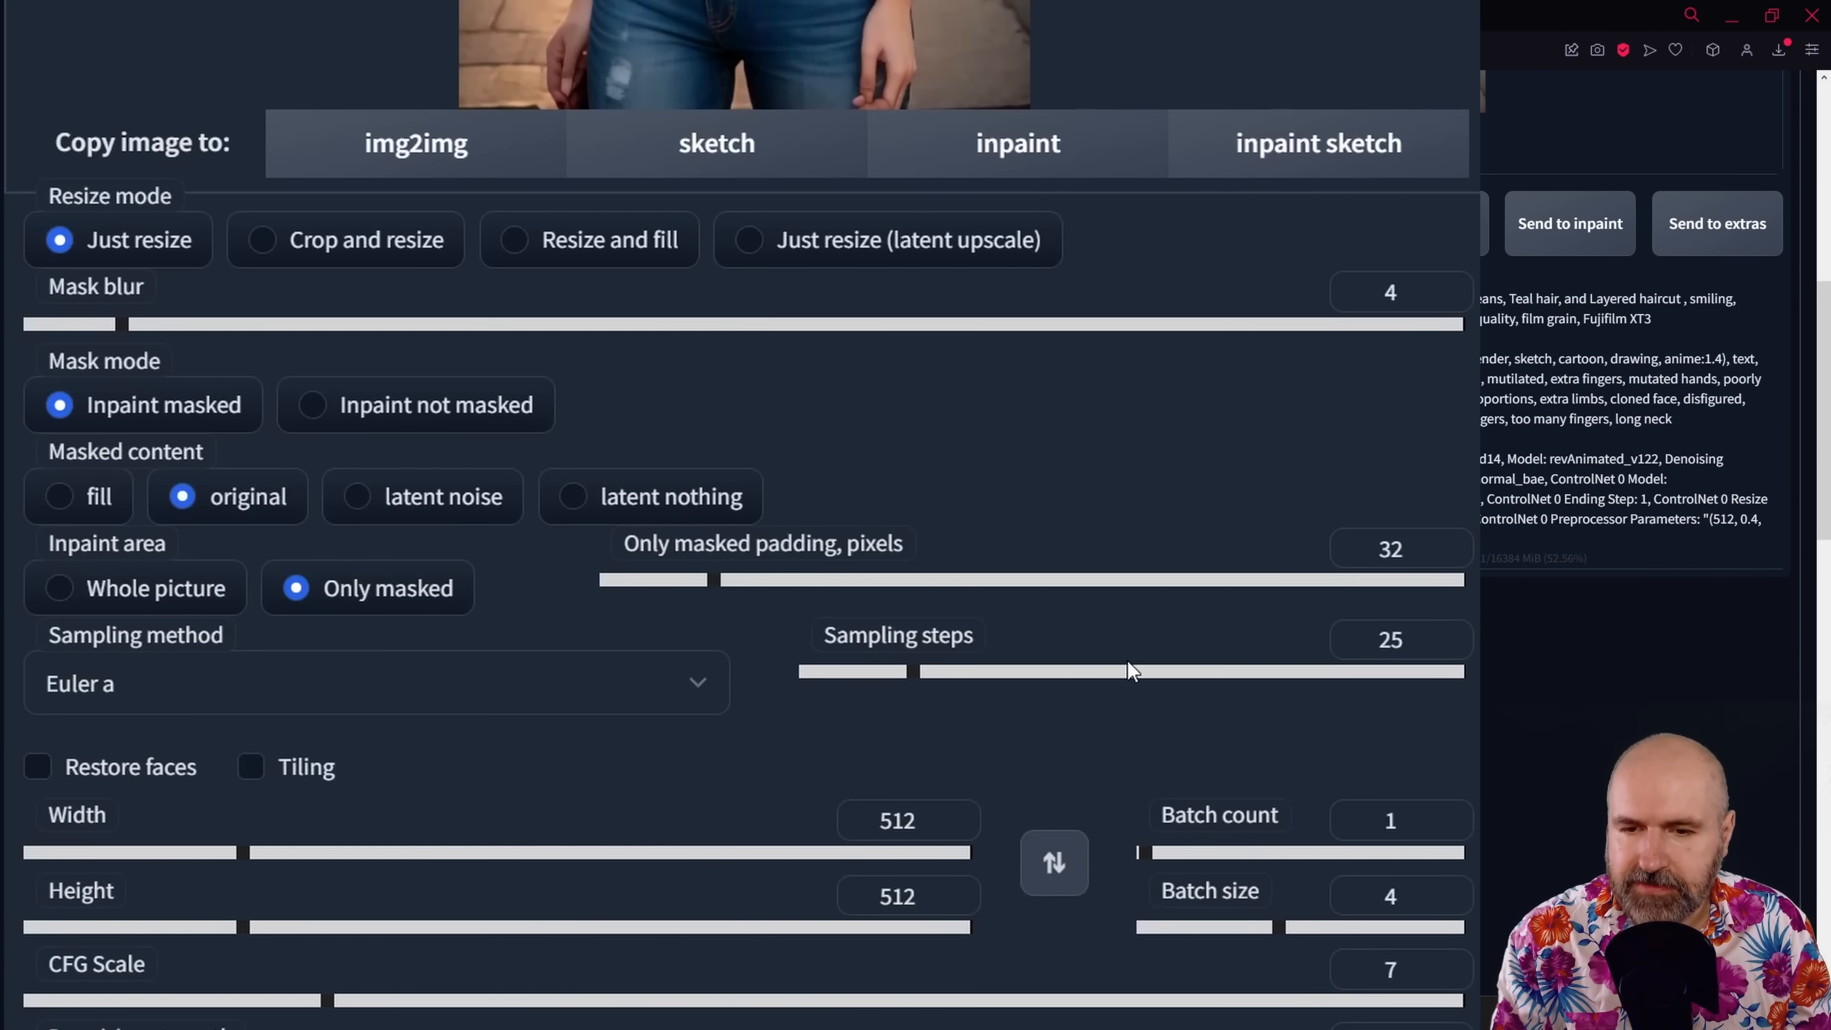
pyautogui.scroll(-3)
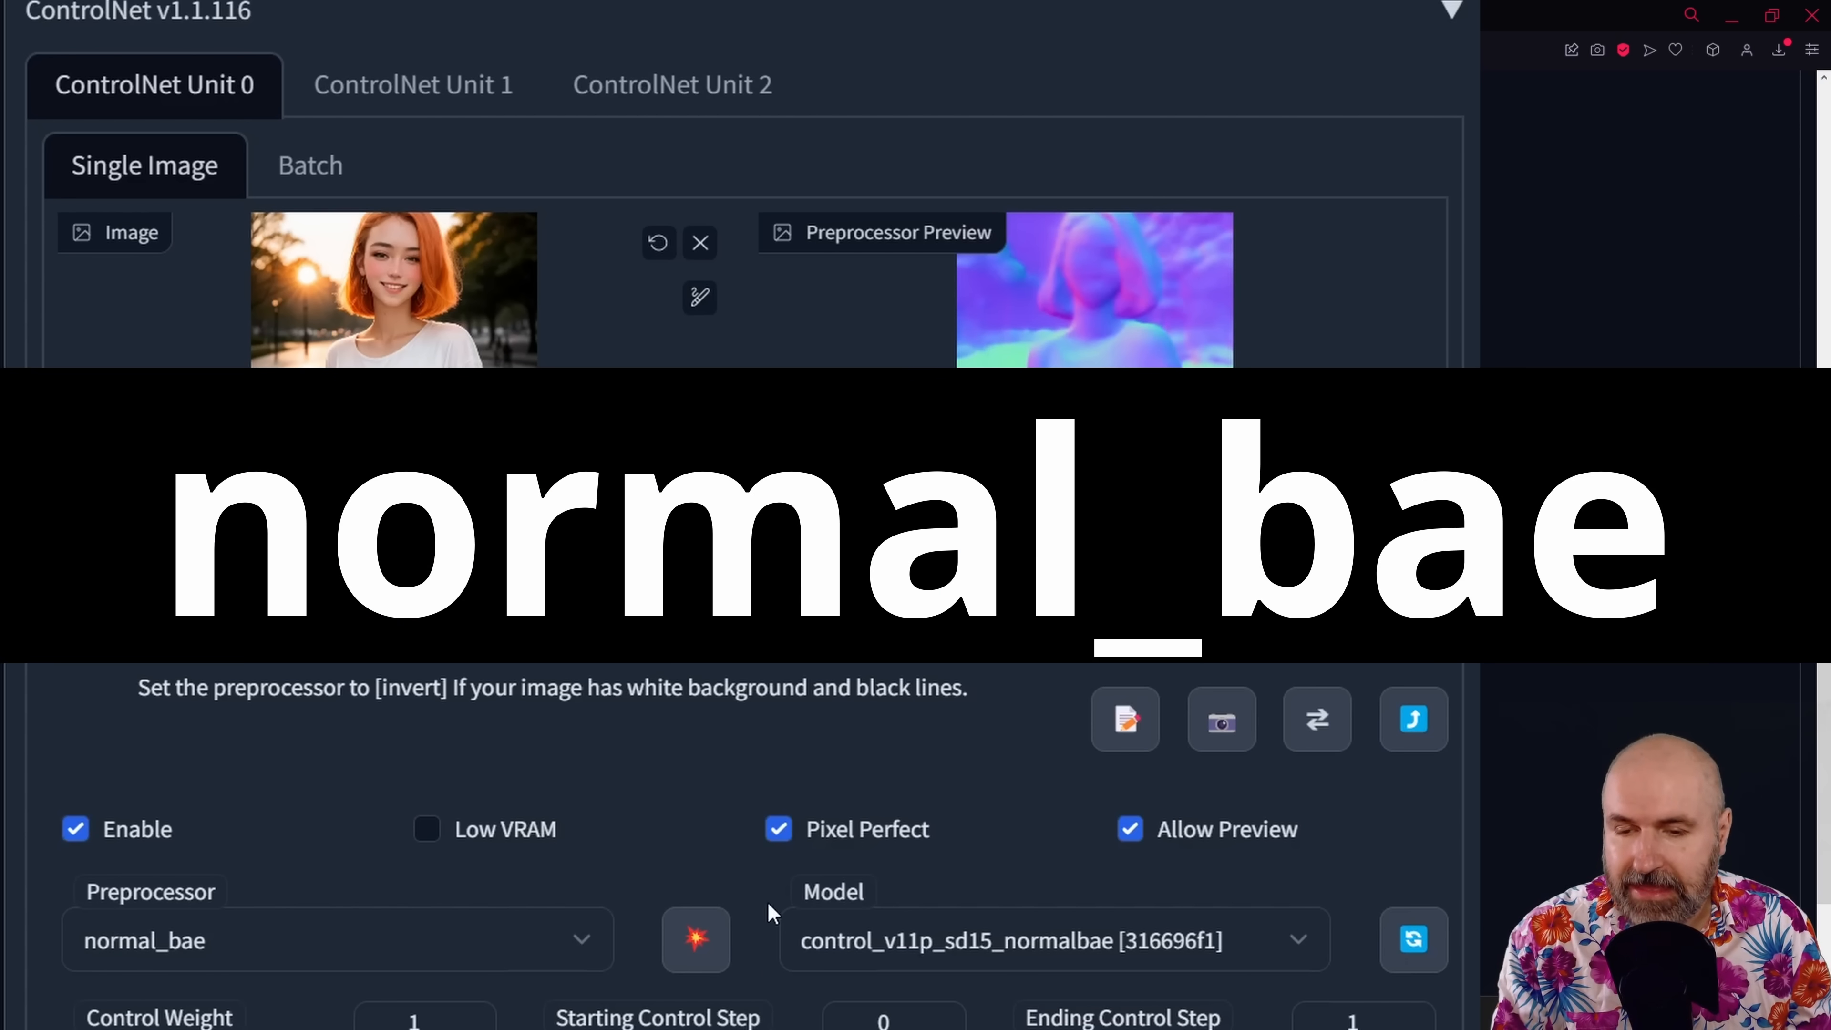
pyautogui.moveTo(903, 962)
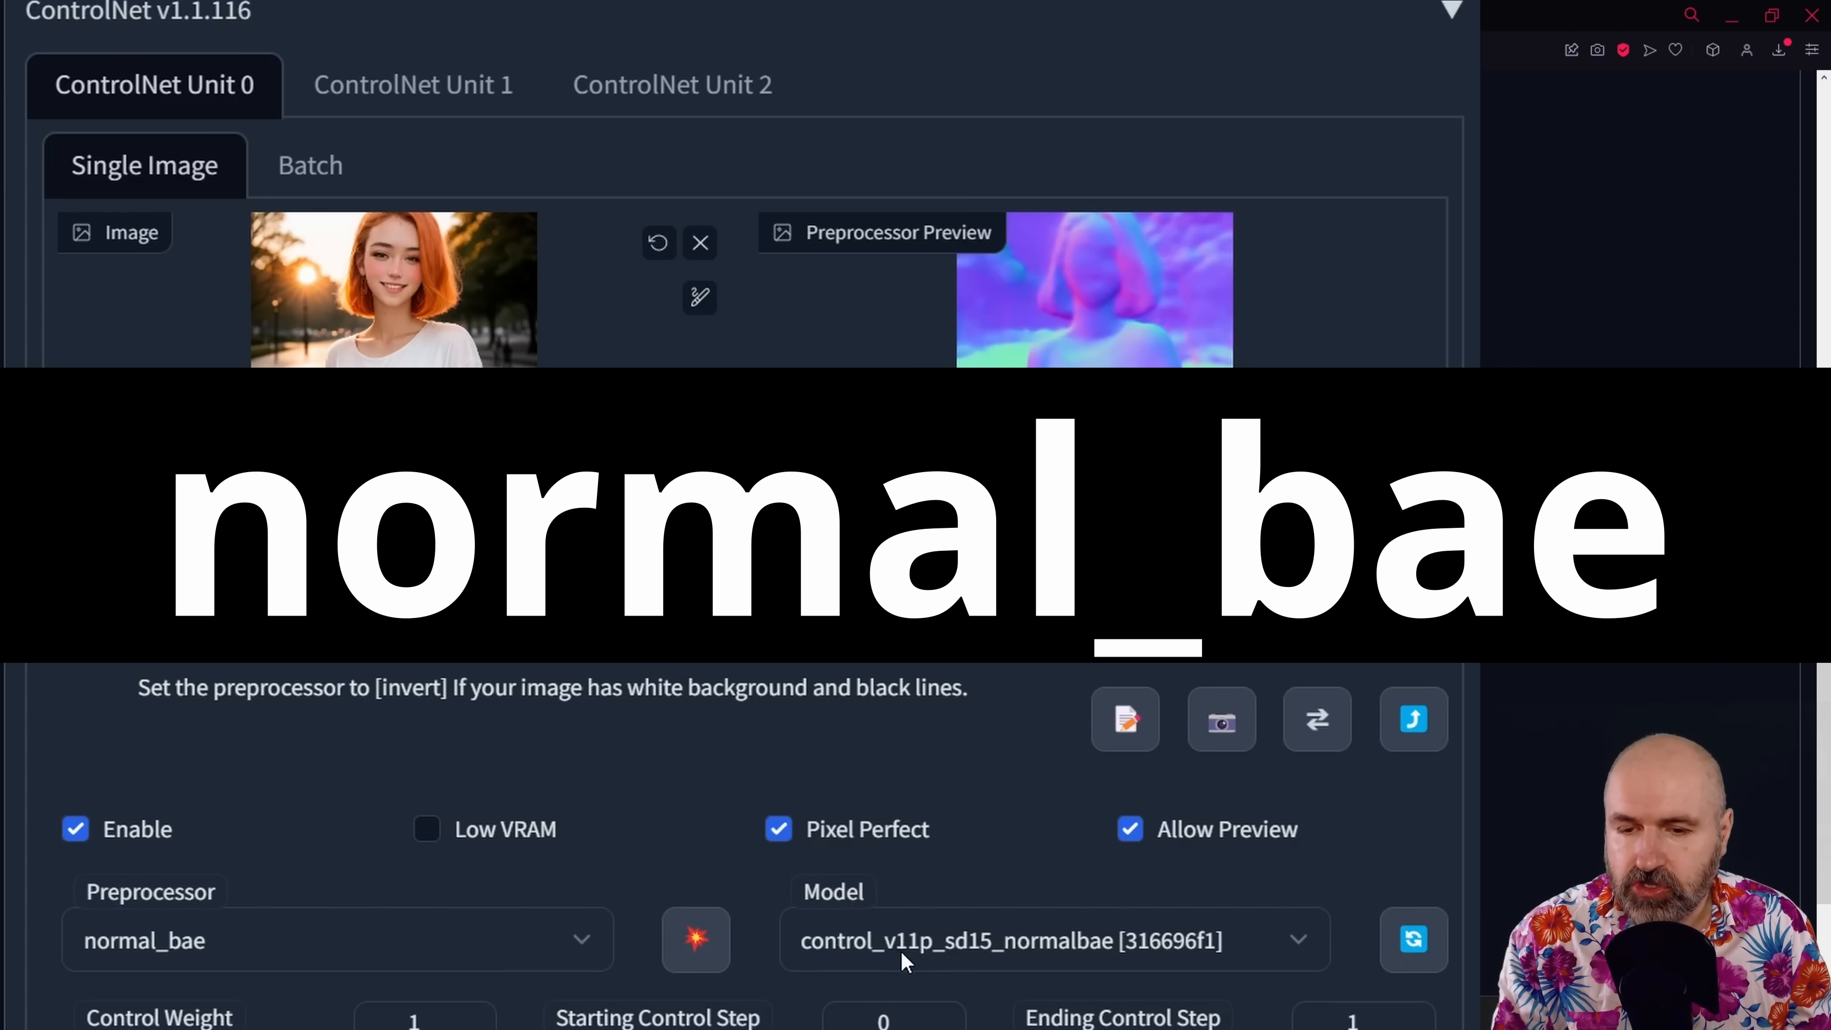
pyautogui.moveTo(1121, 962)
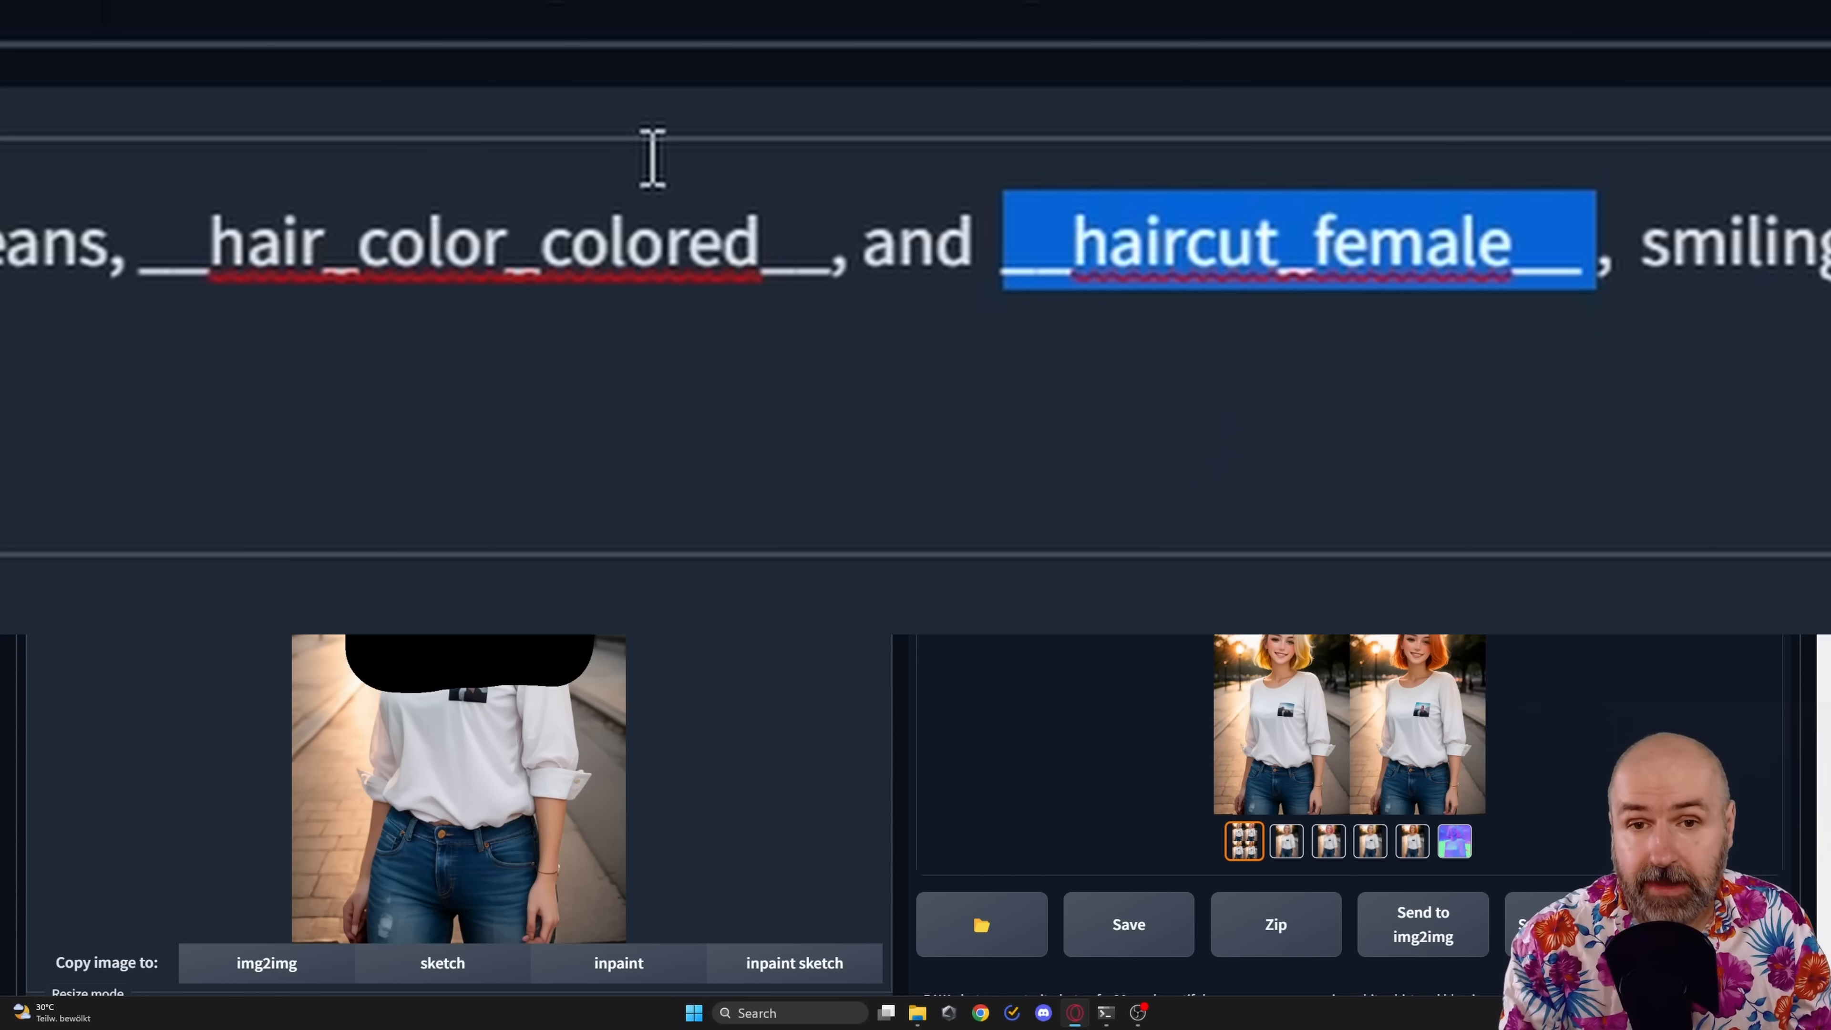
pyautogui.moveTo(1049, 157)
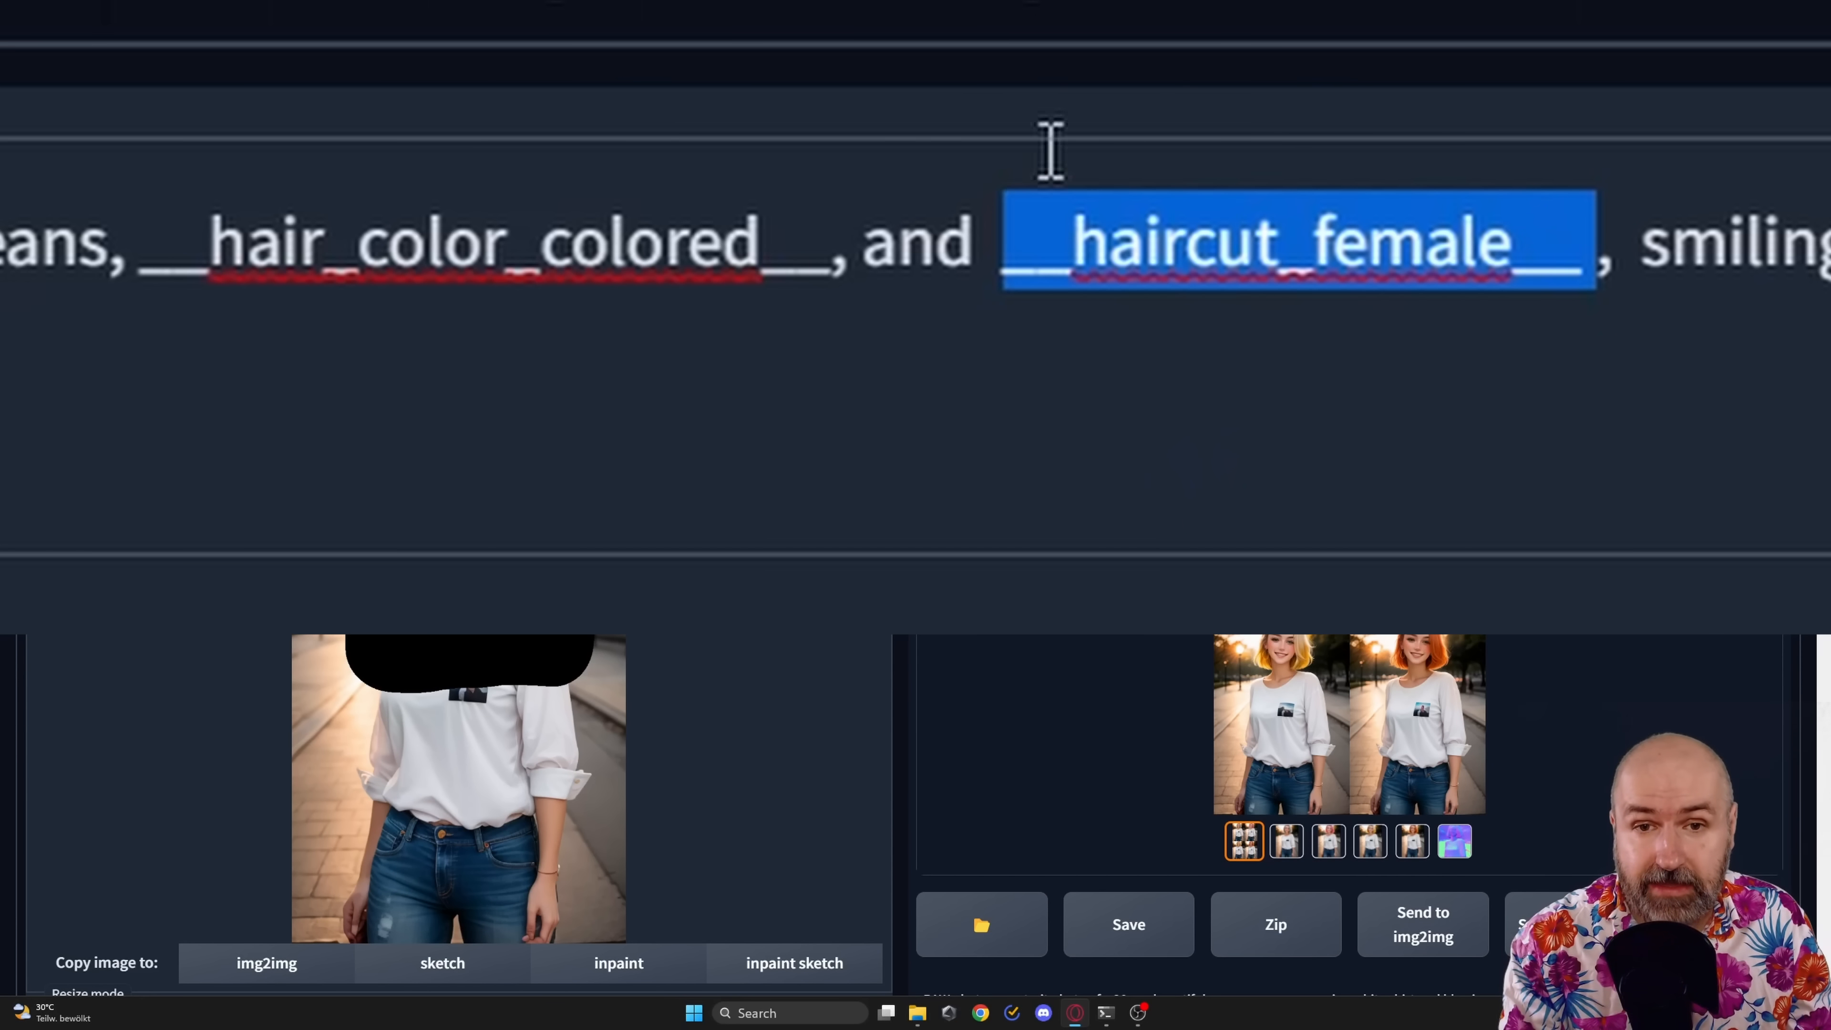
pyautogui.moveTo(1401, 543)
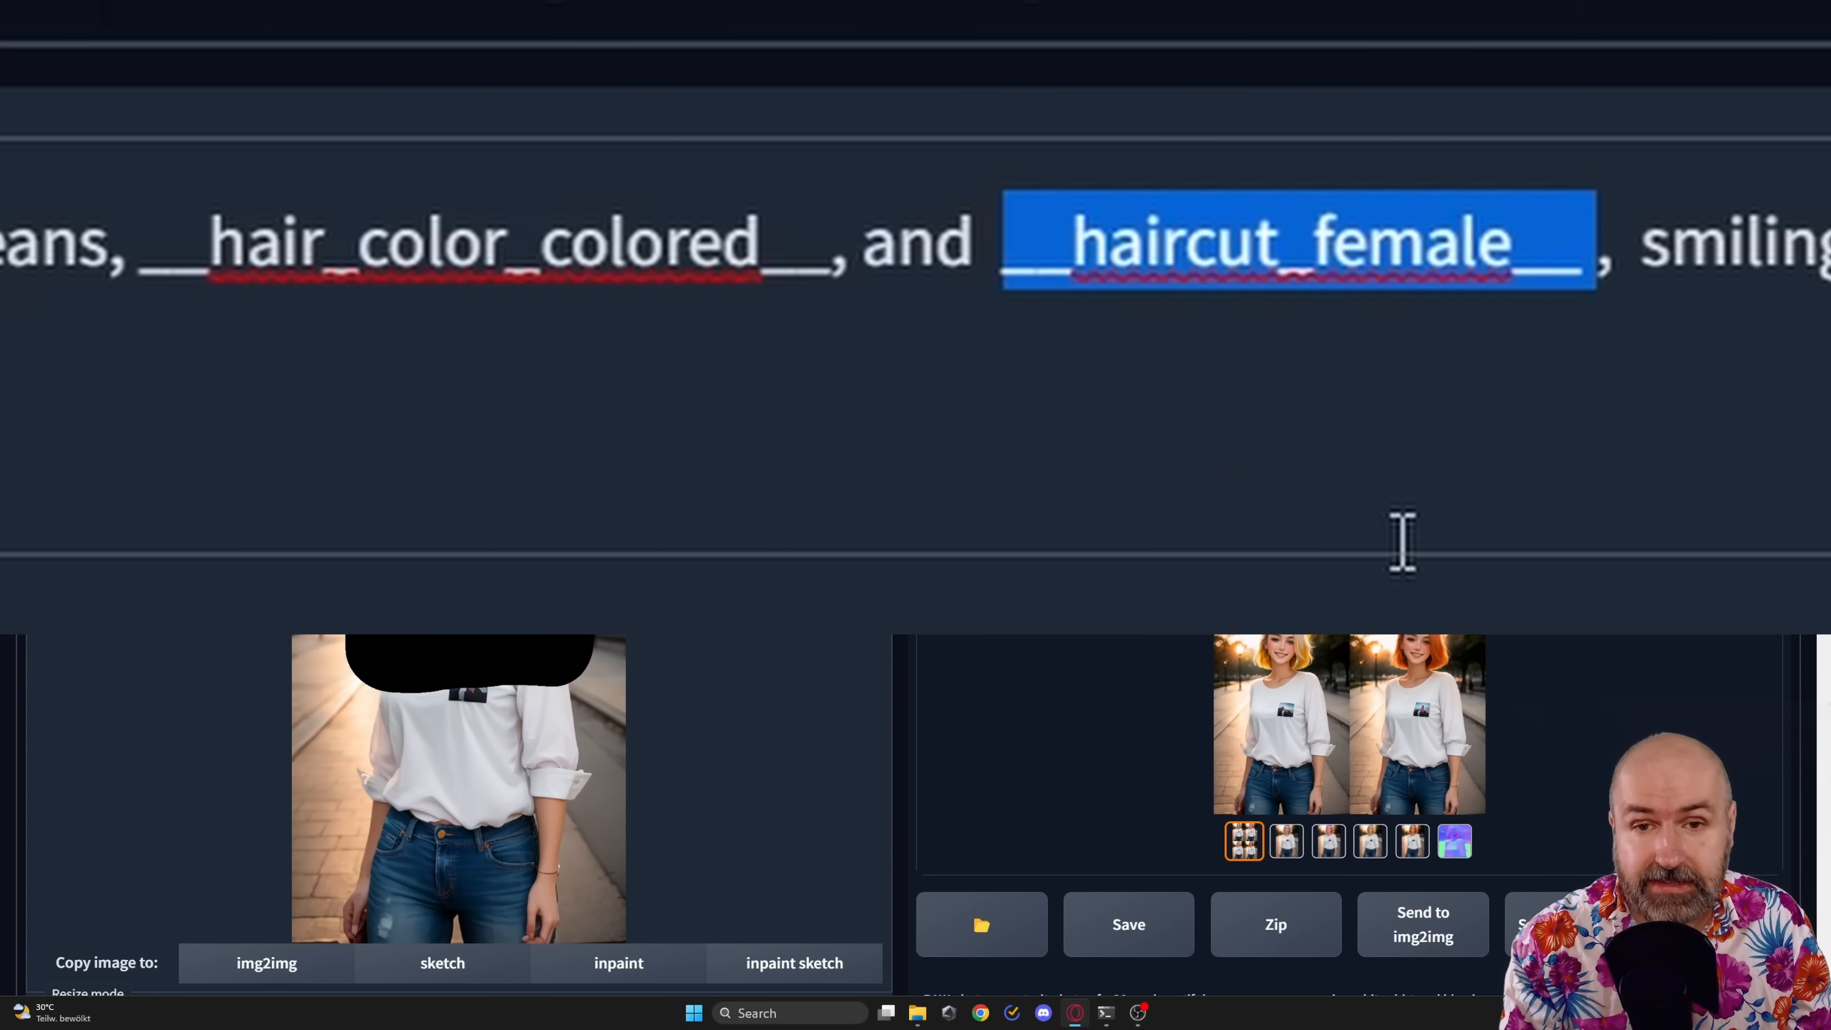
# Delete the haircut and hair colour wildcards so 'blue jeans))' leads straight to 'smiling'.
pyautogui.press('Delete')
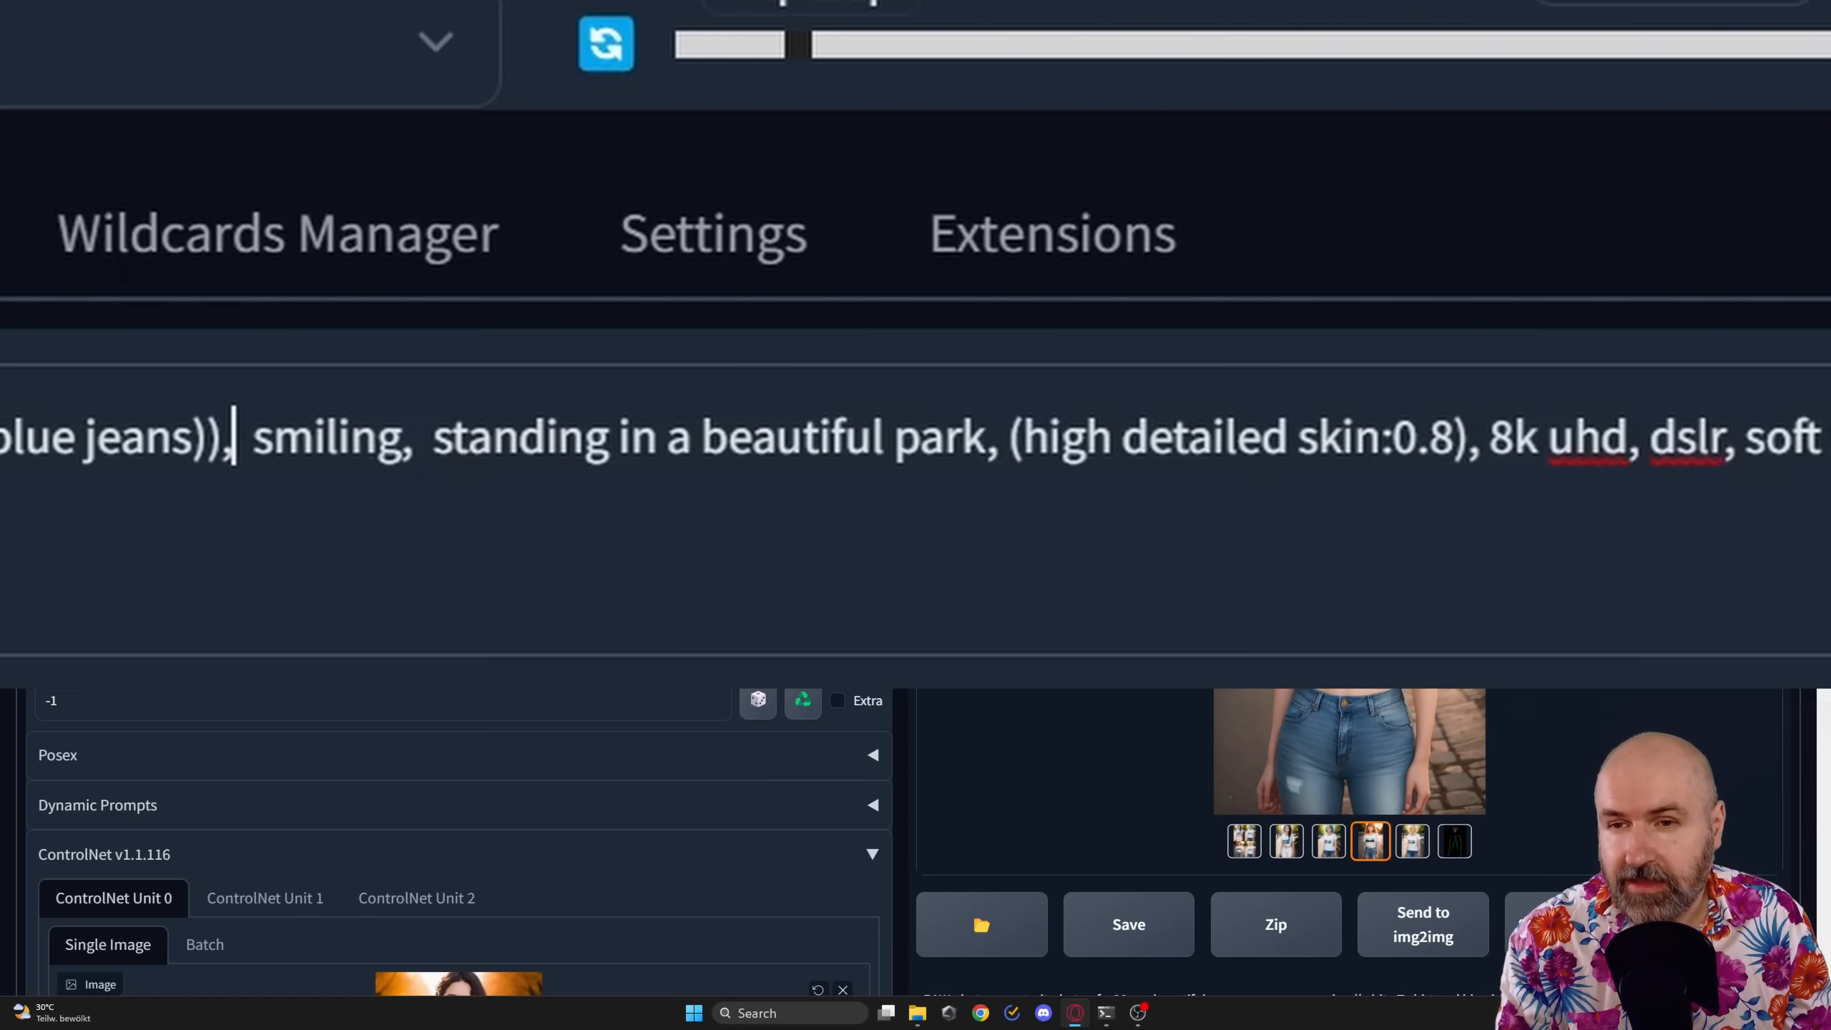
# Disable Combinatorial generation and enable Magic prompt with the prompt-extend model in Dynamic Prompts.
pyautogui.moveTo(245, 437); pyautogui.dragTo(1822, 437)
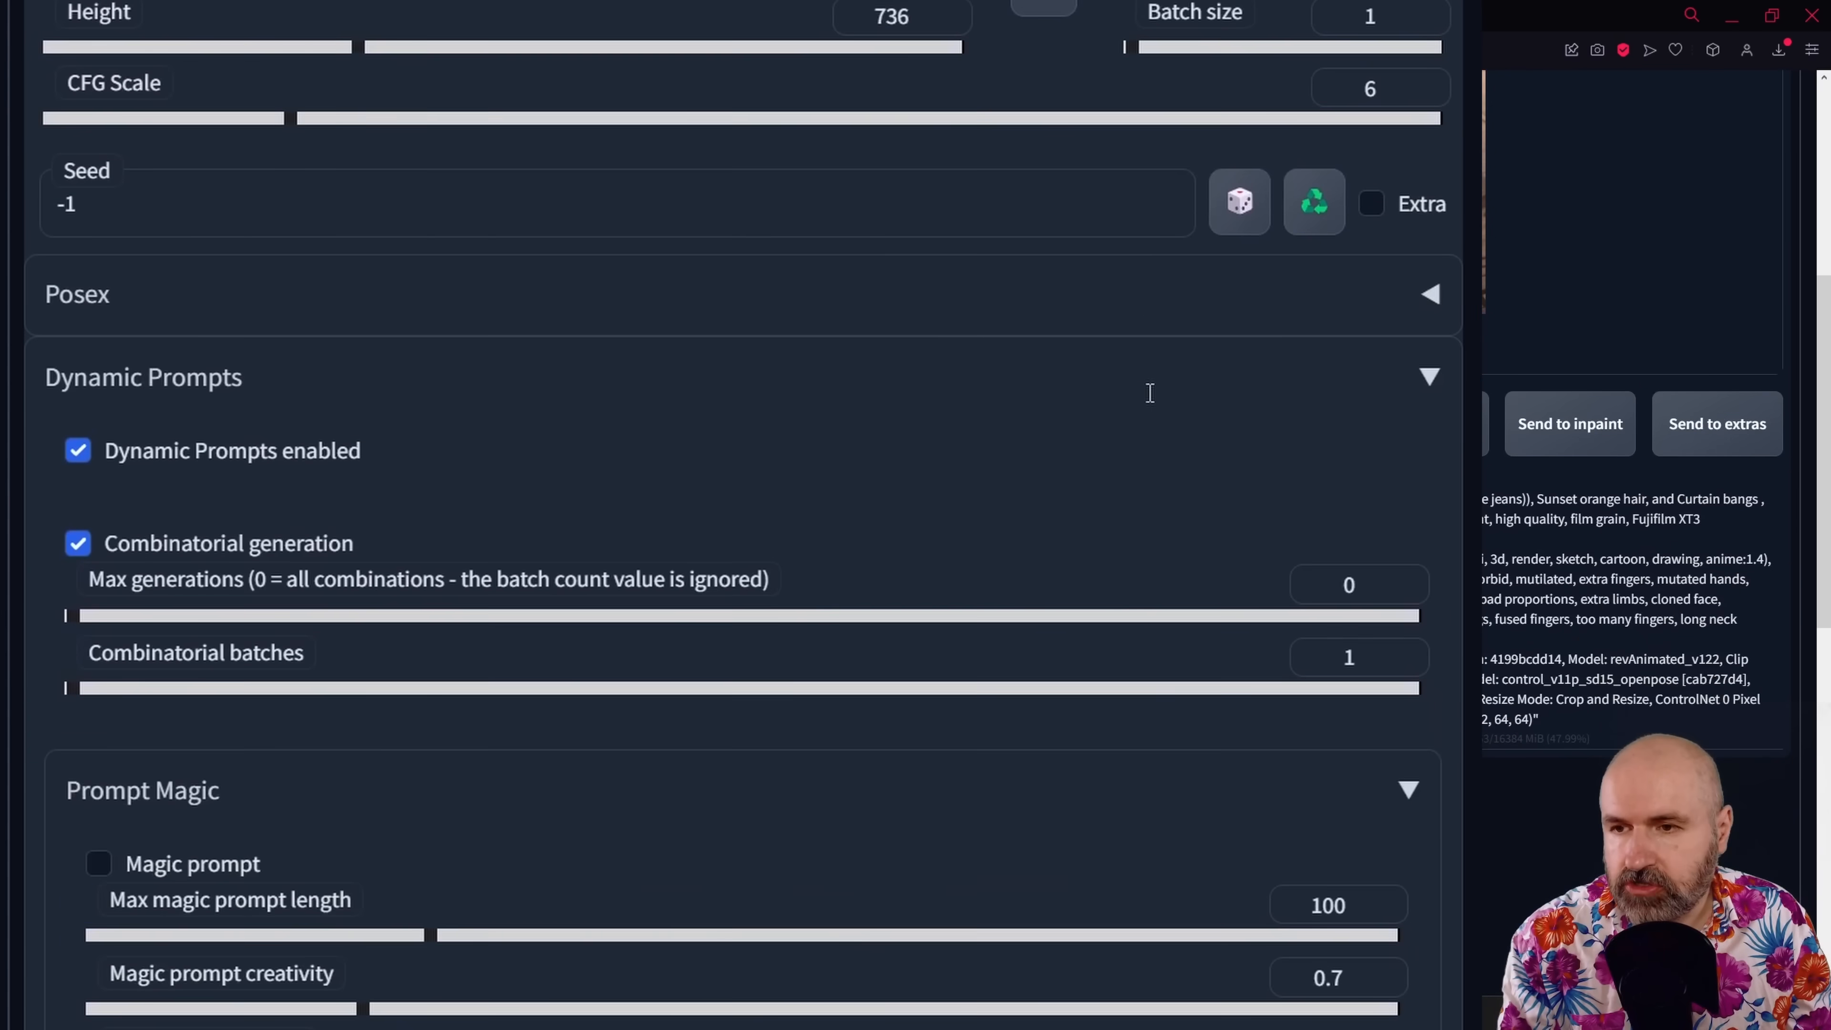
pyautogui.moveTo(254, 382)
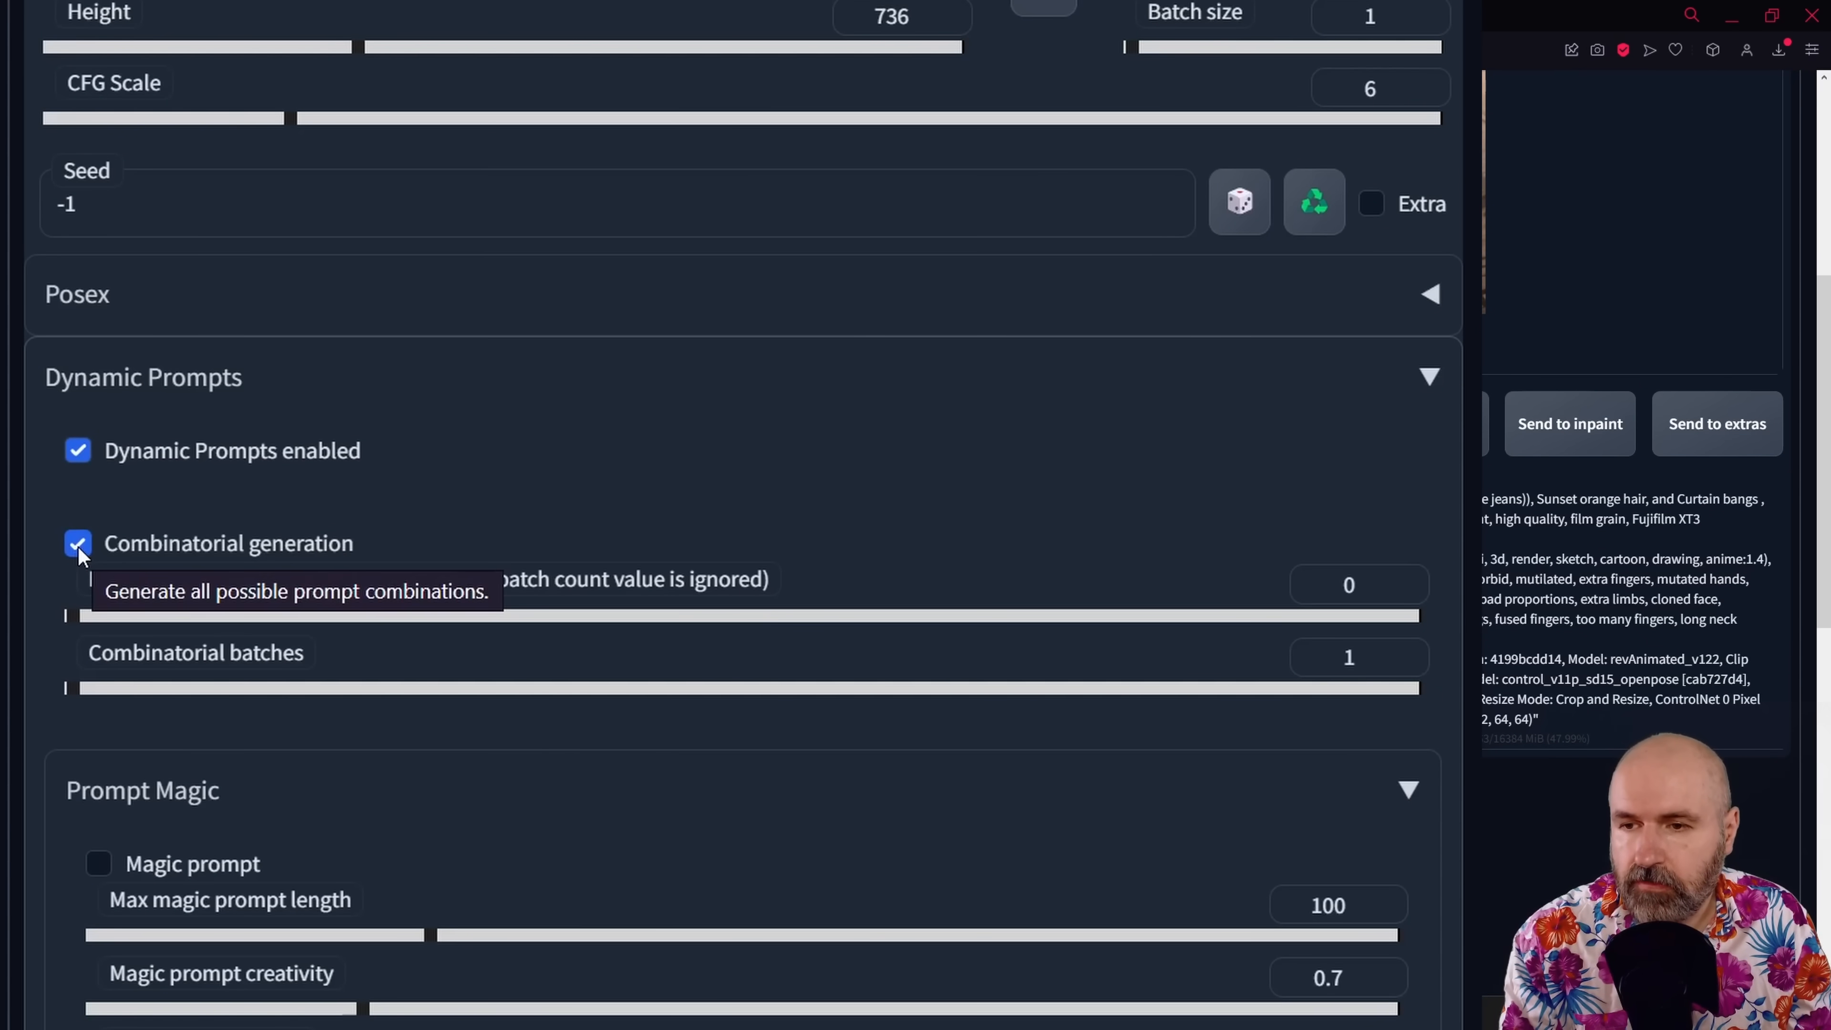
pyautogui.click(77, 542)
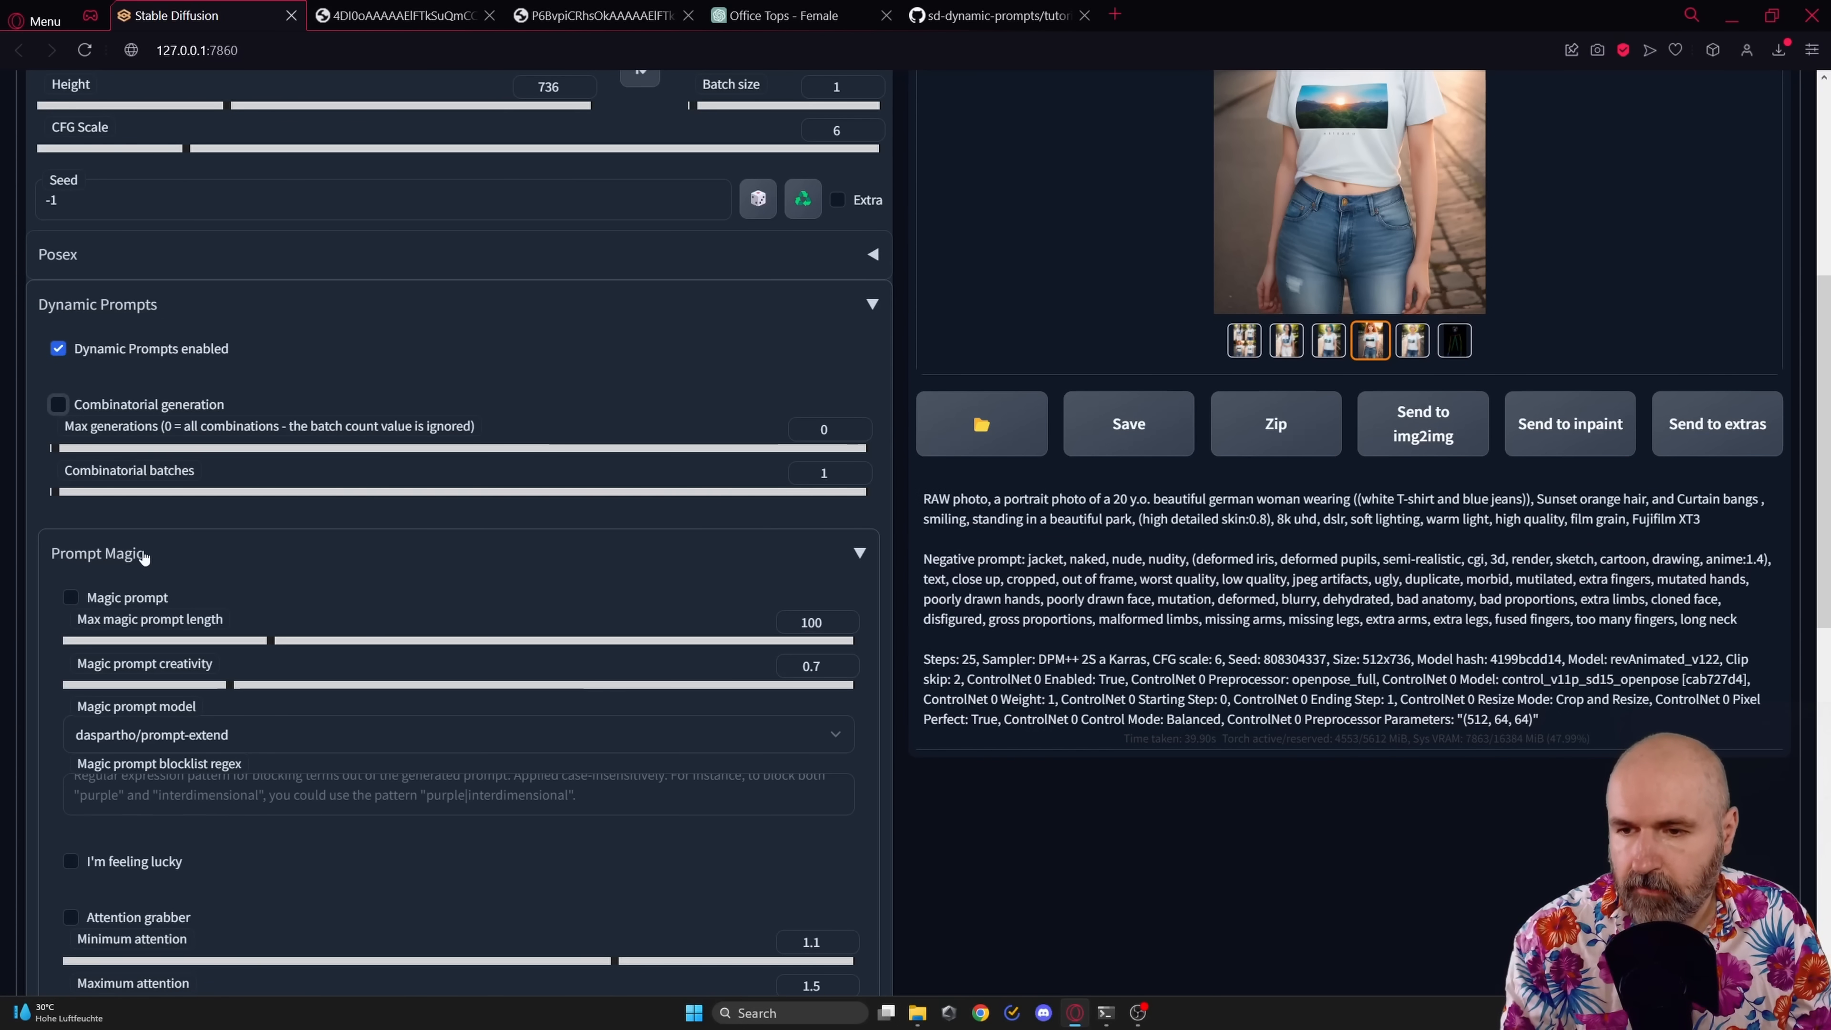
pyautogui.click(72, 597)
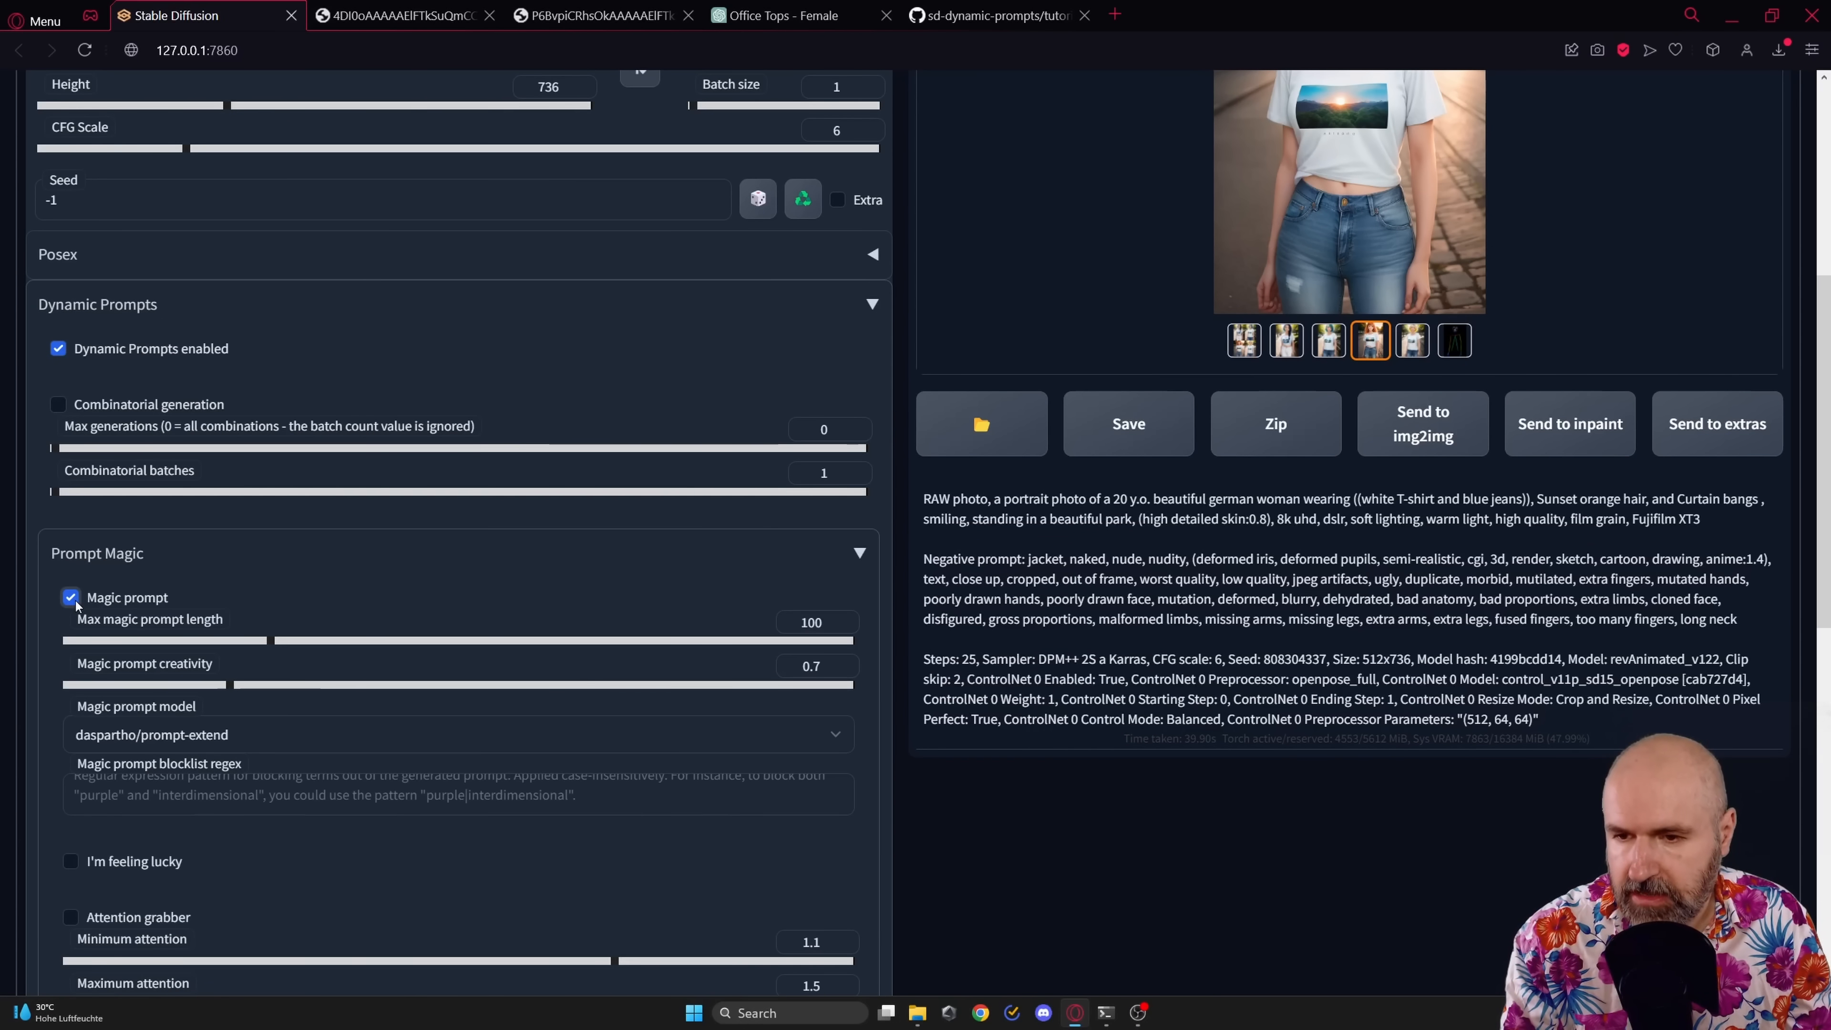
pyautogui.click(457, 733)
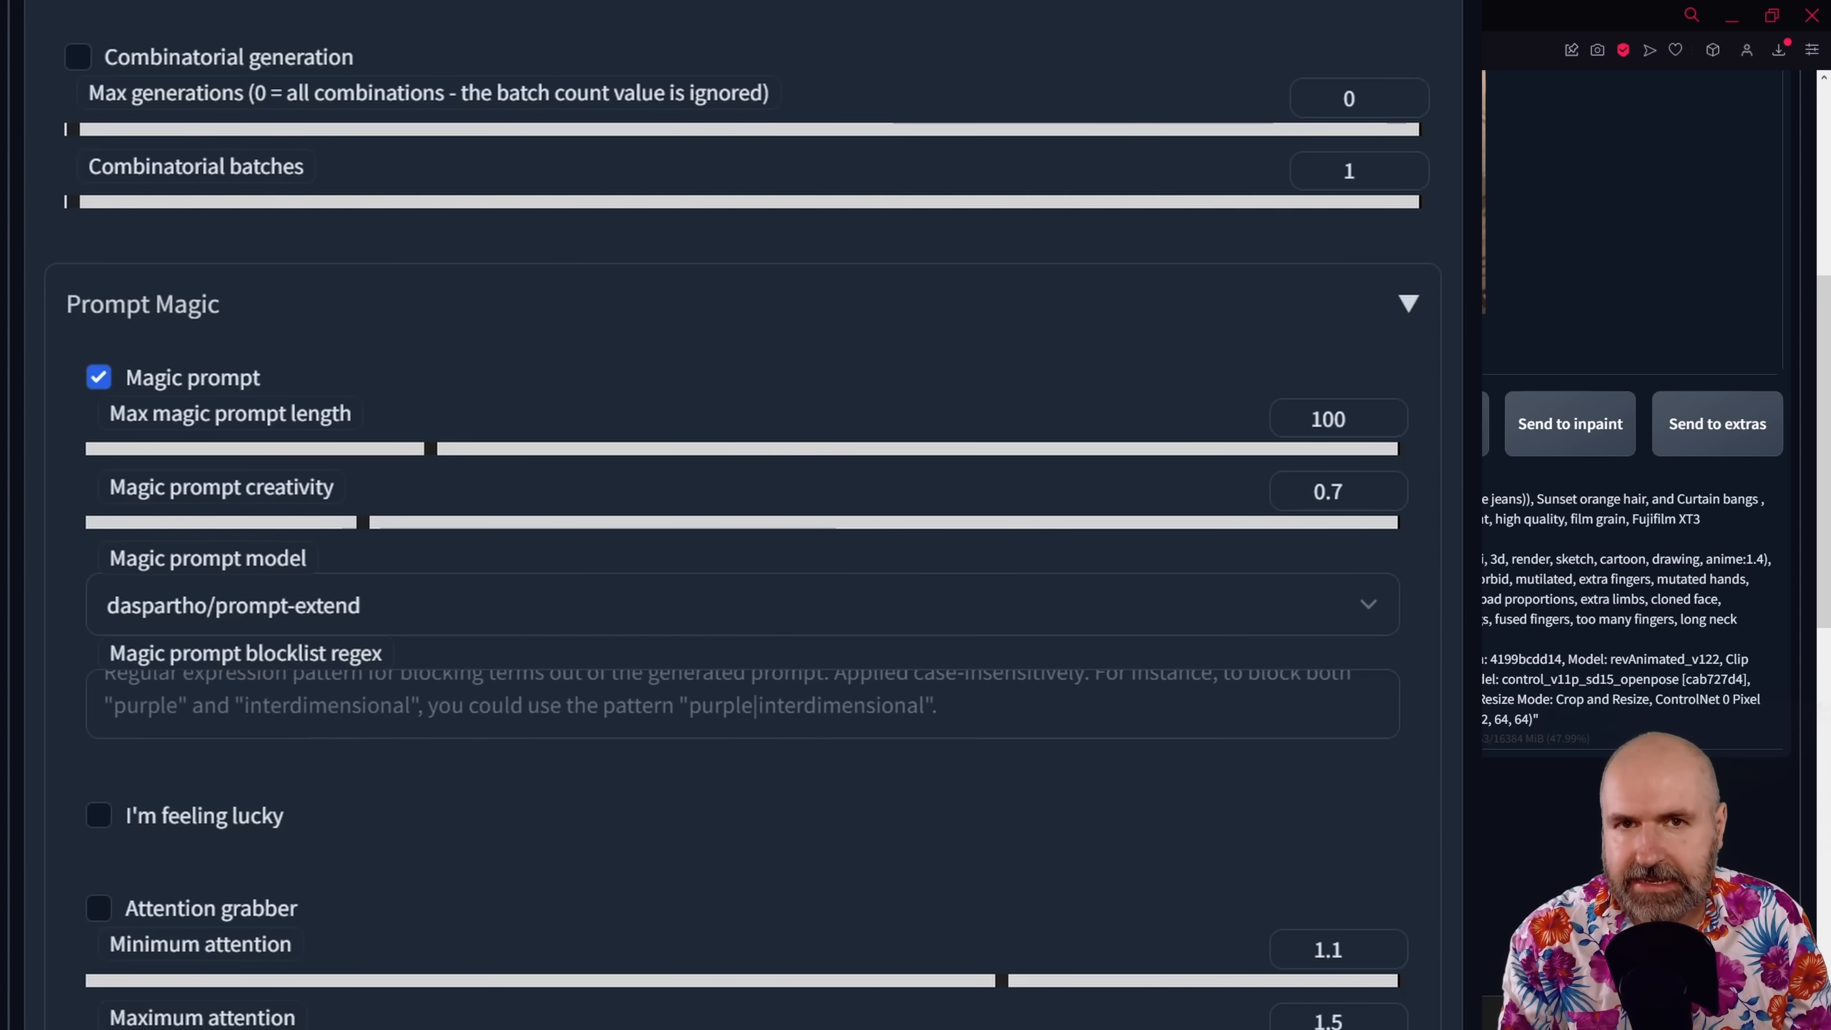
pyautogui.scroll(-3)
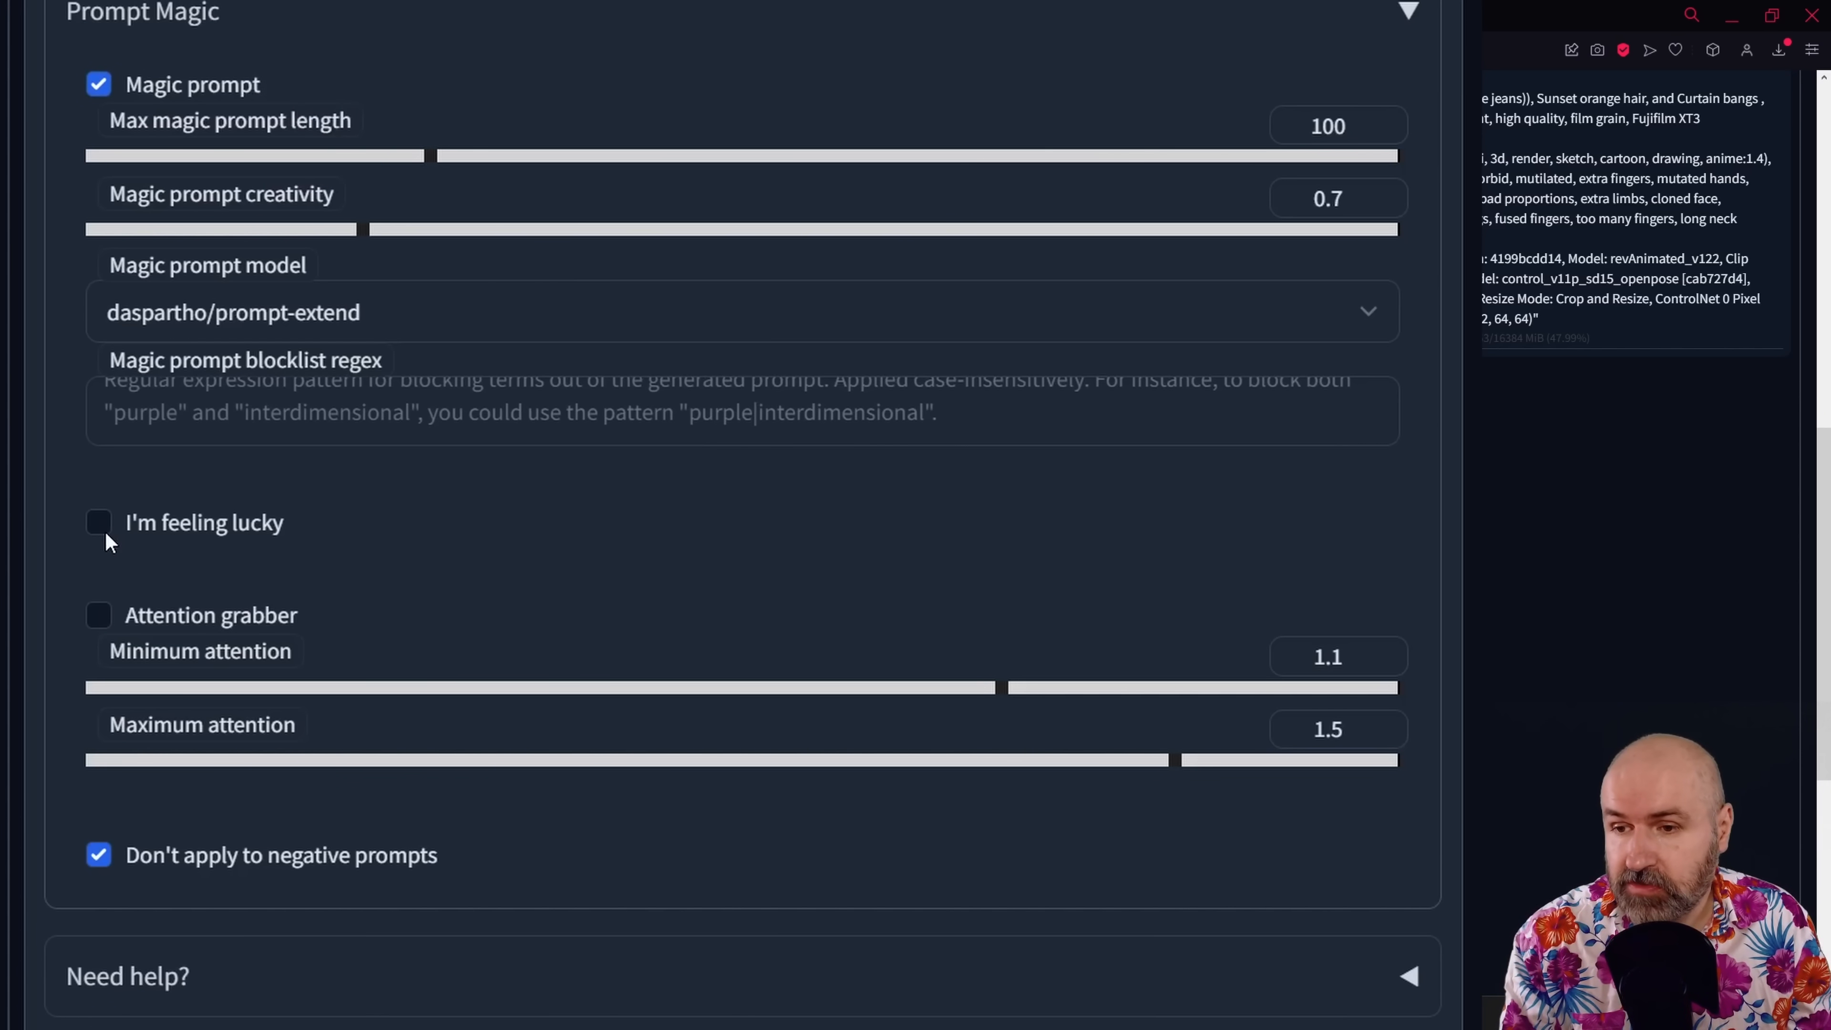
pyautogui.moveTo(98, 521)
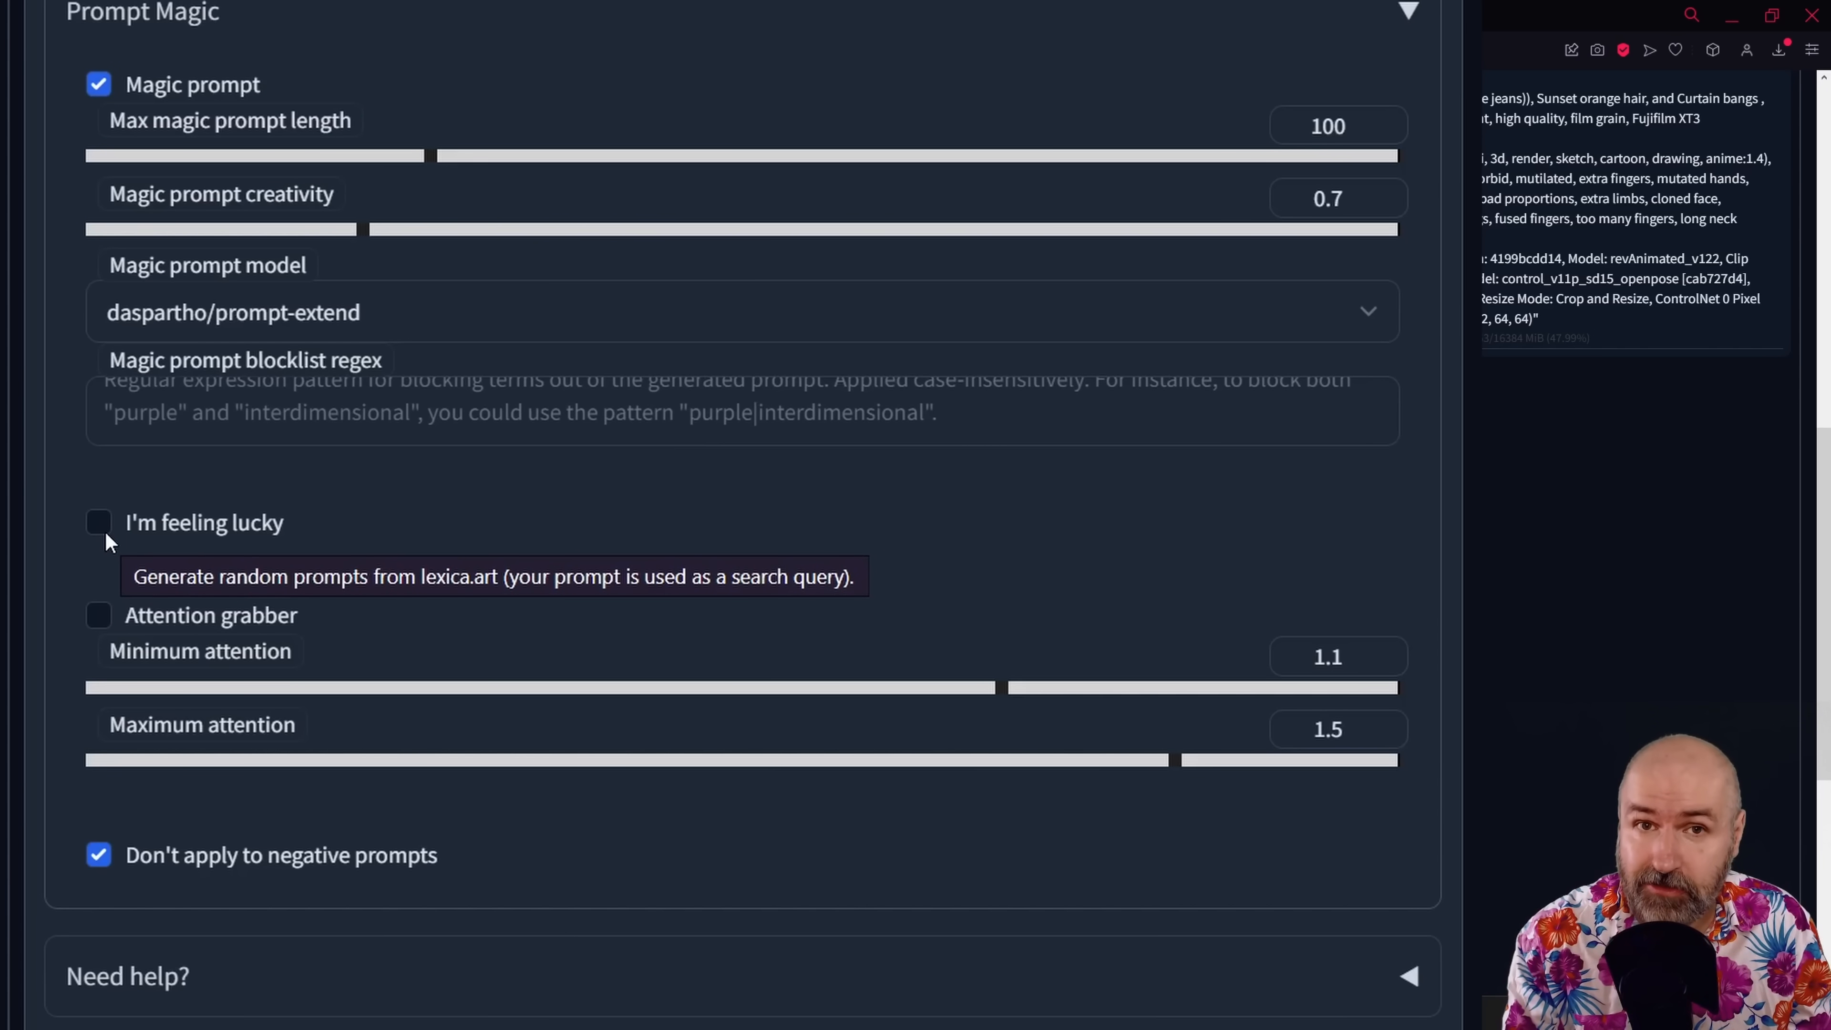
pyautogui.moveTo(131, 583)
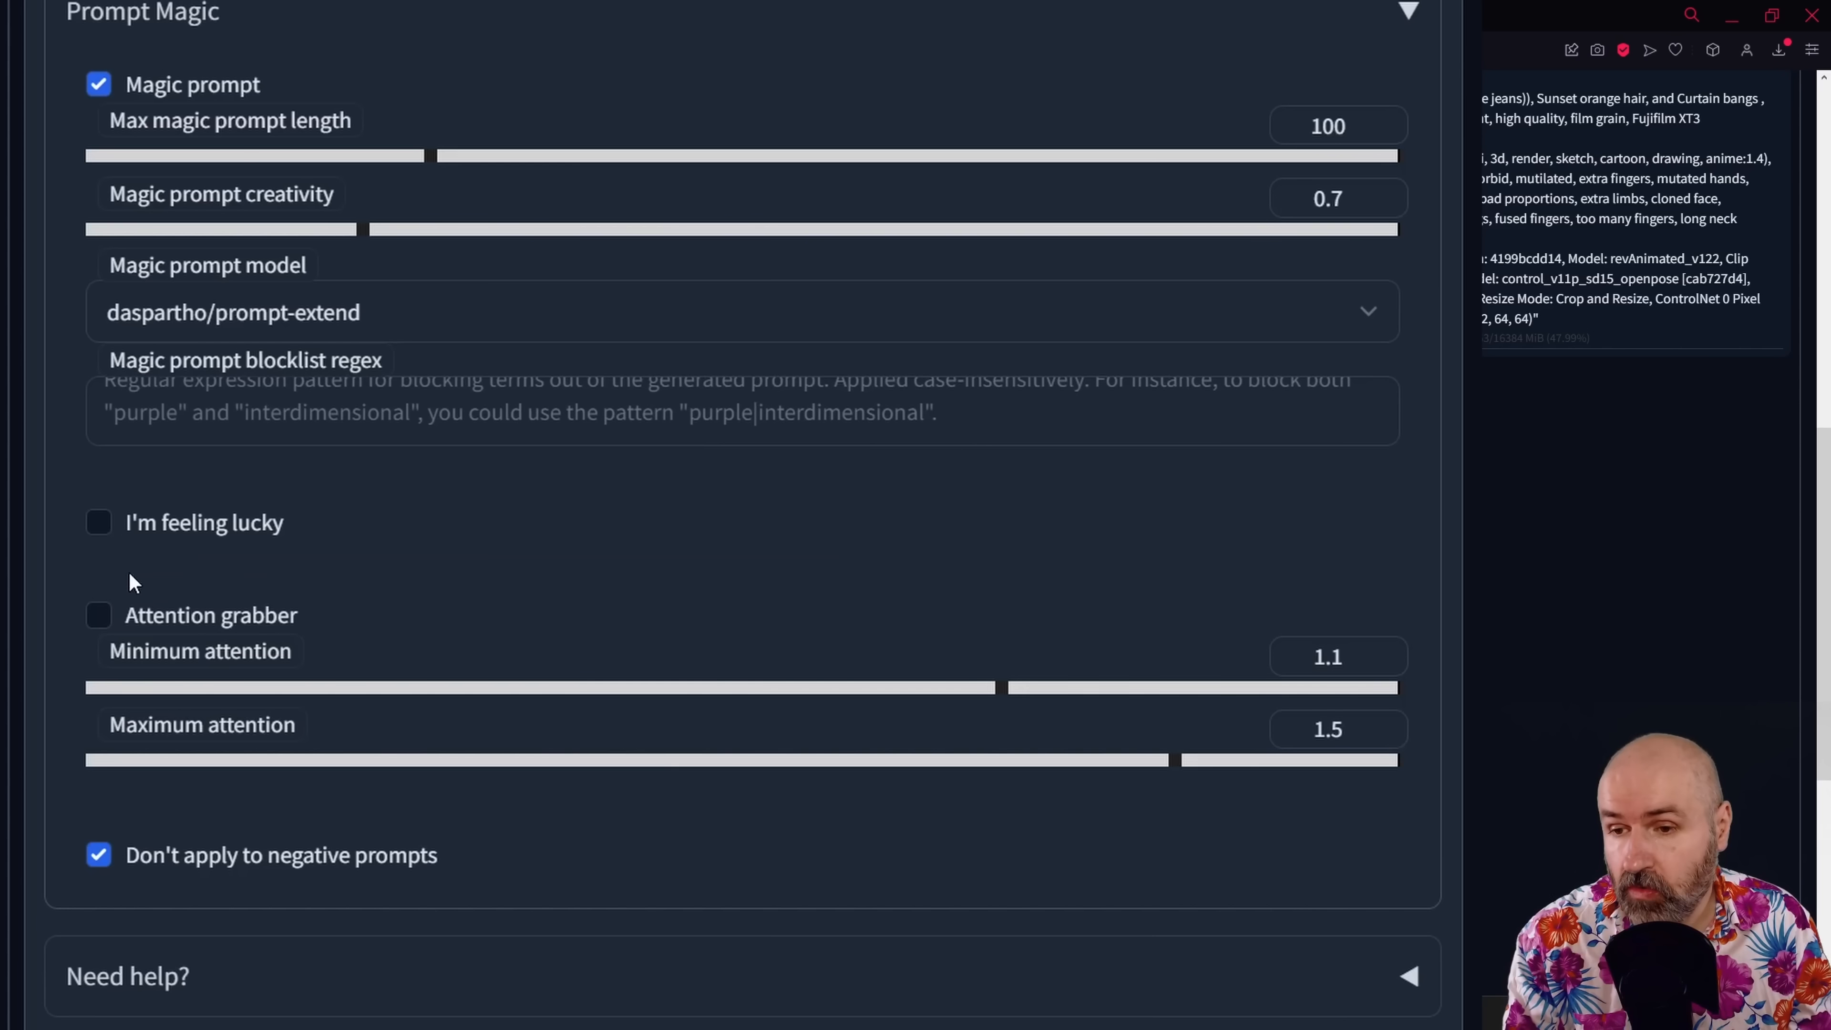
pyautogui.moveTo(163, 630)
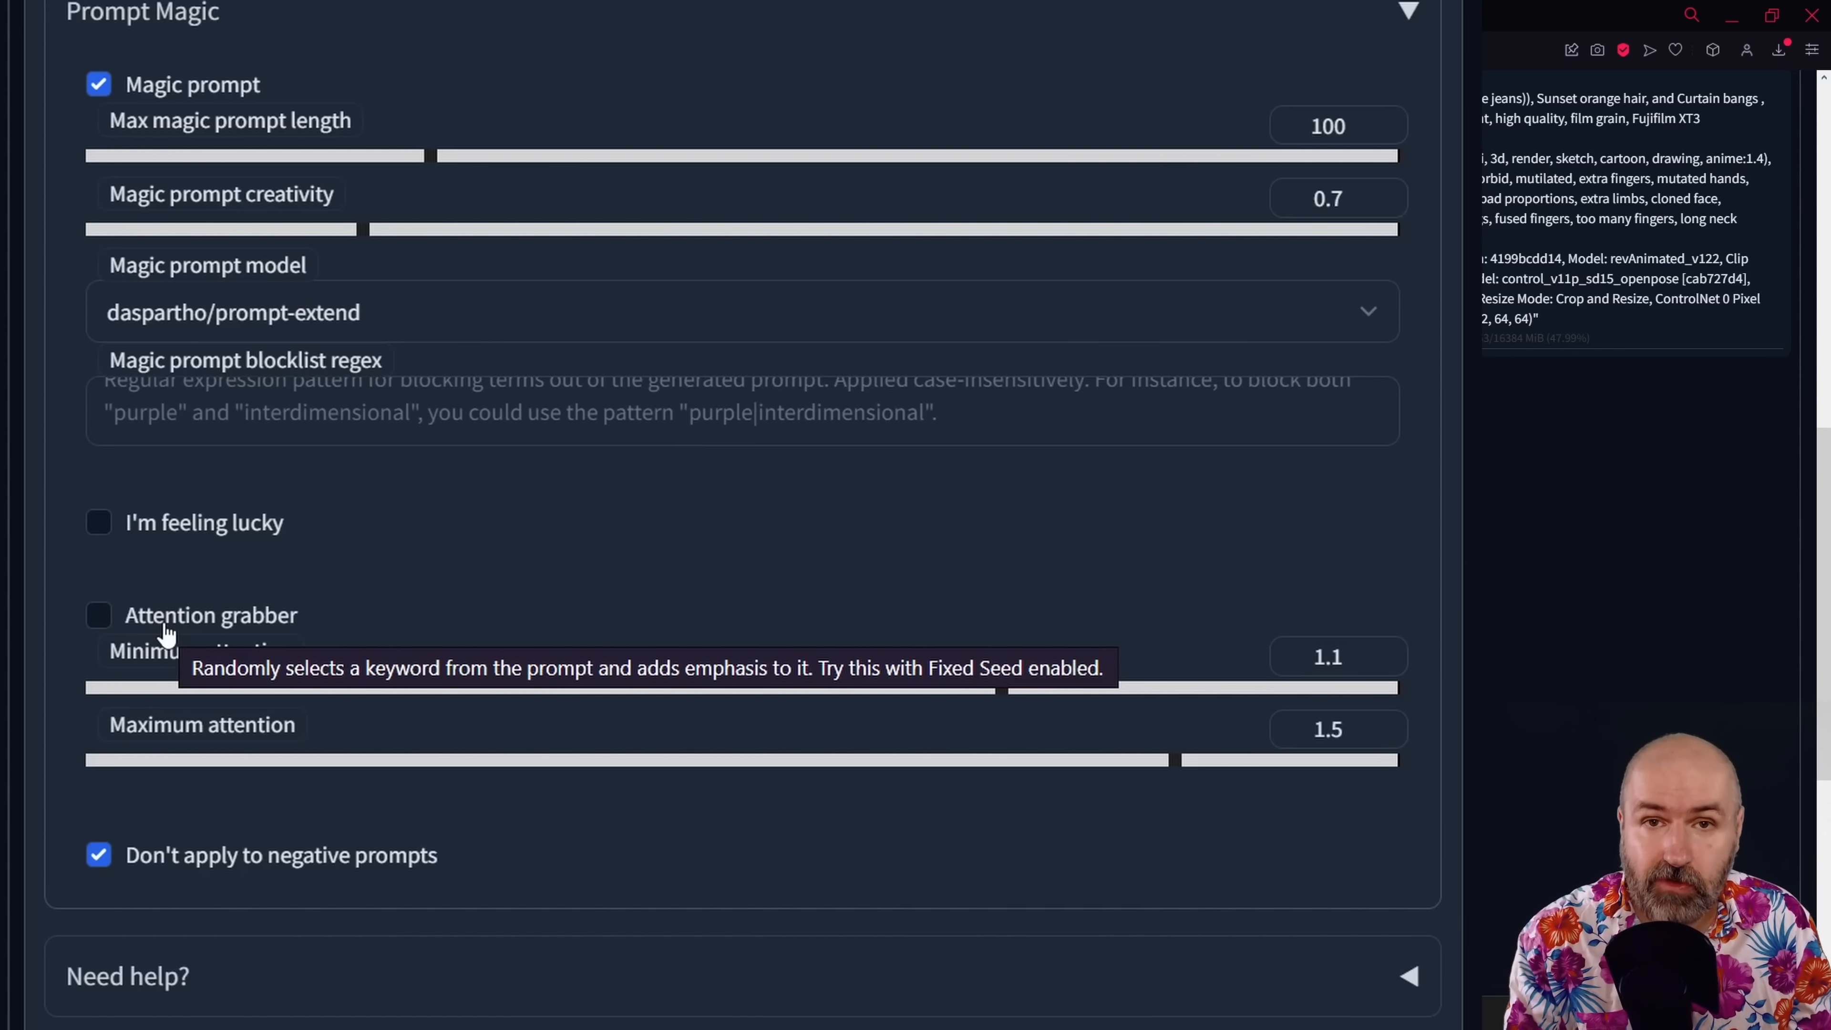
pyautogui.moveTo(257, 655)
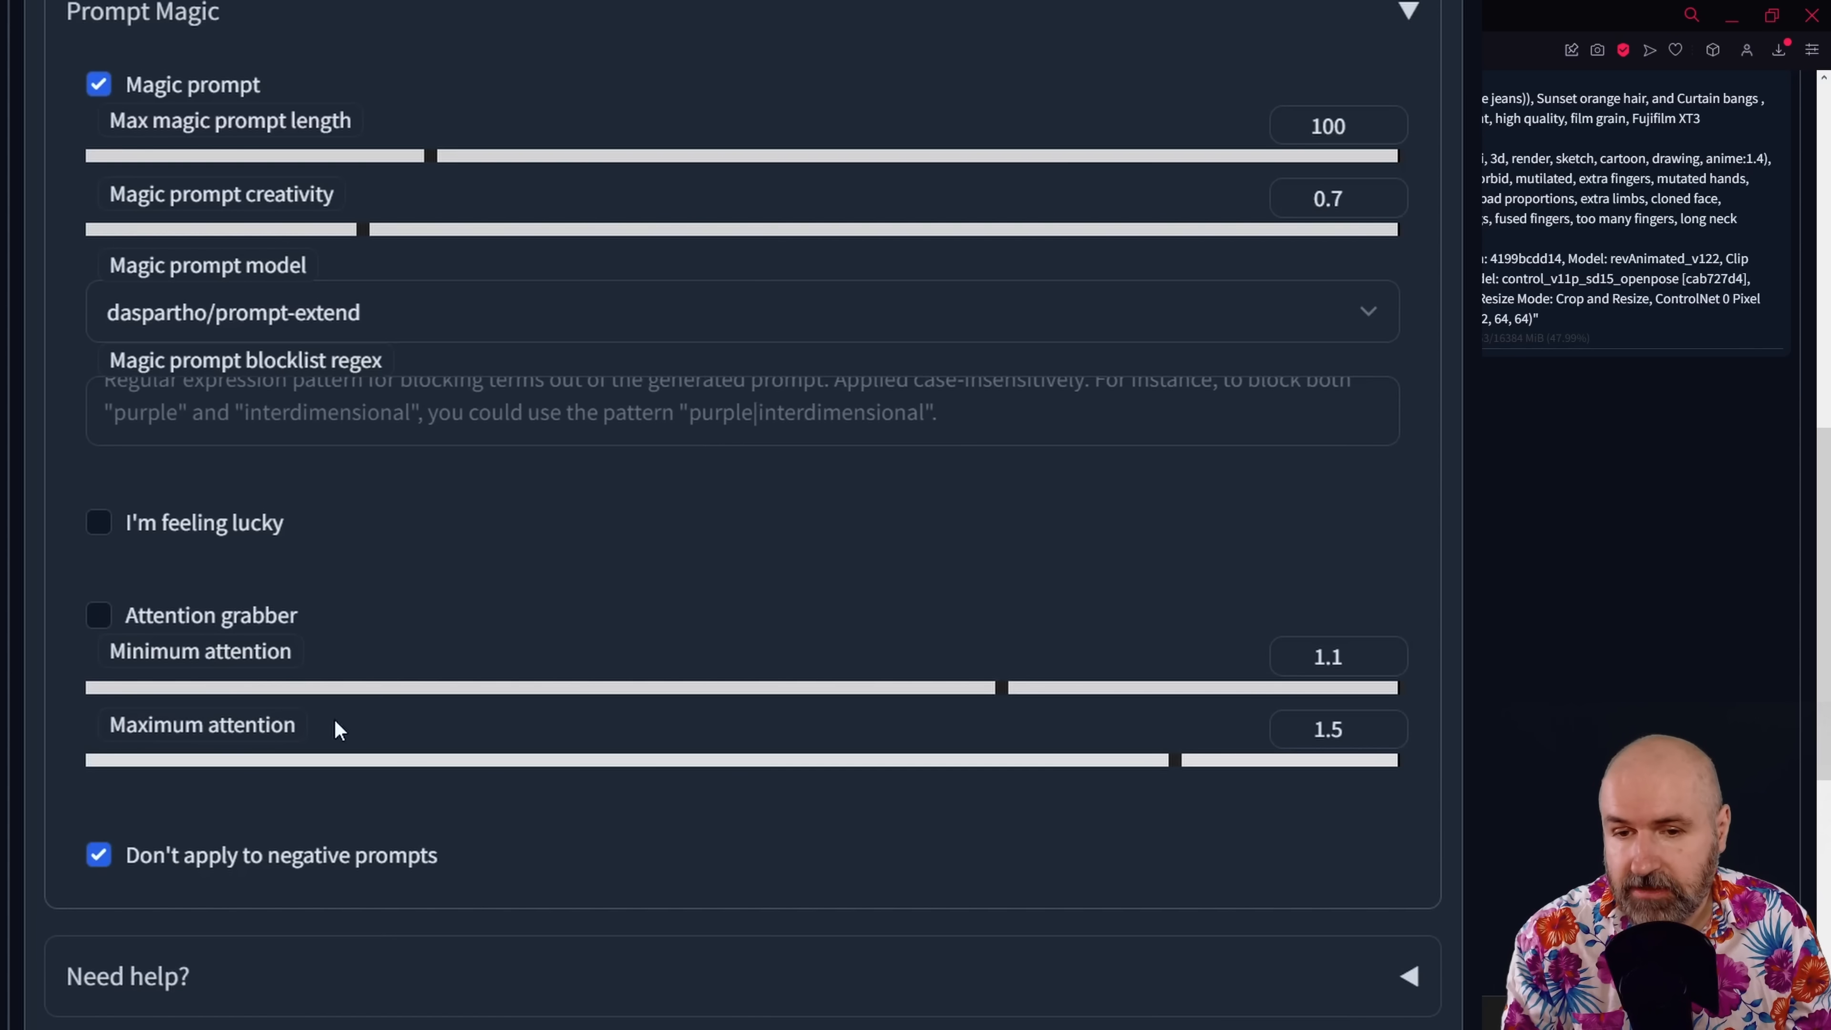
pyautogui.moveTo(514, 625)
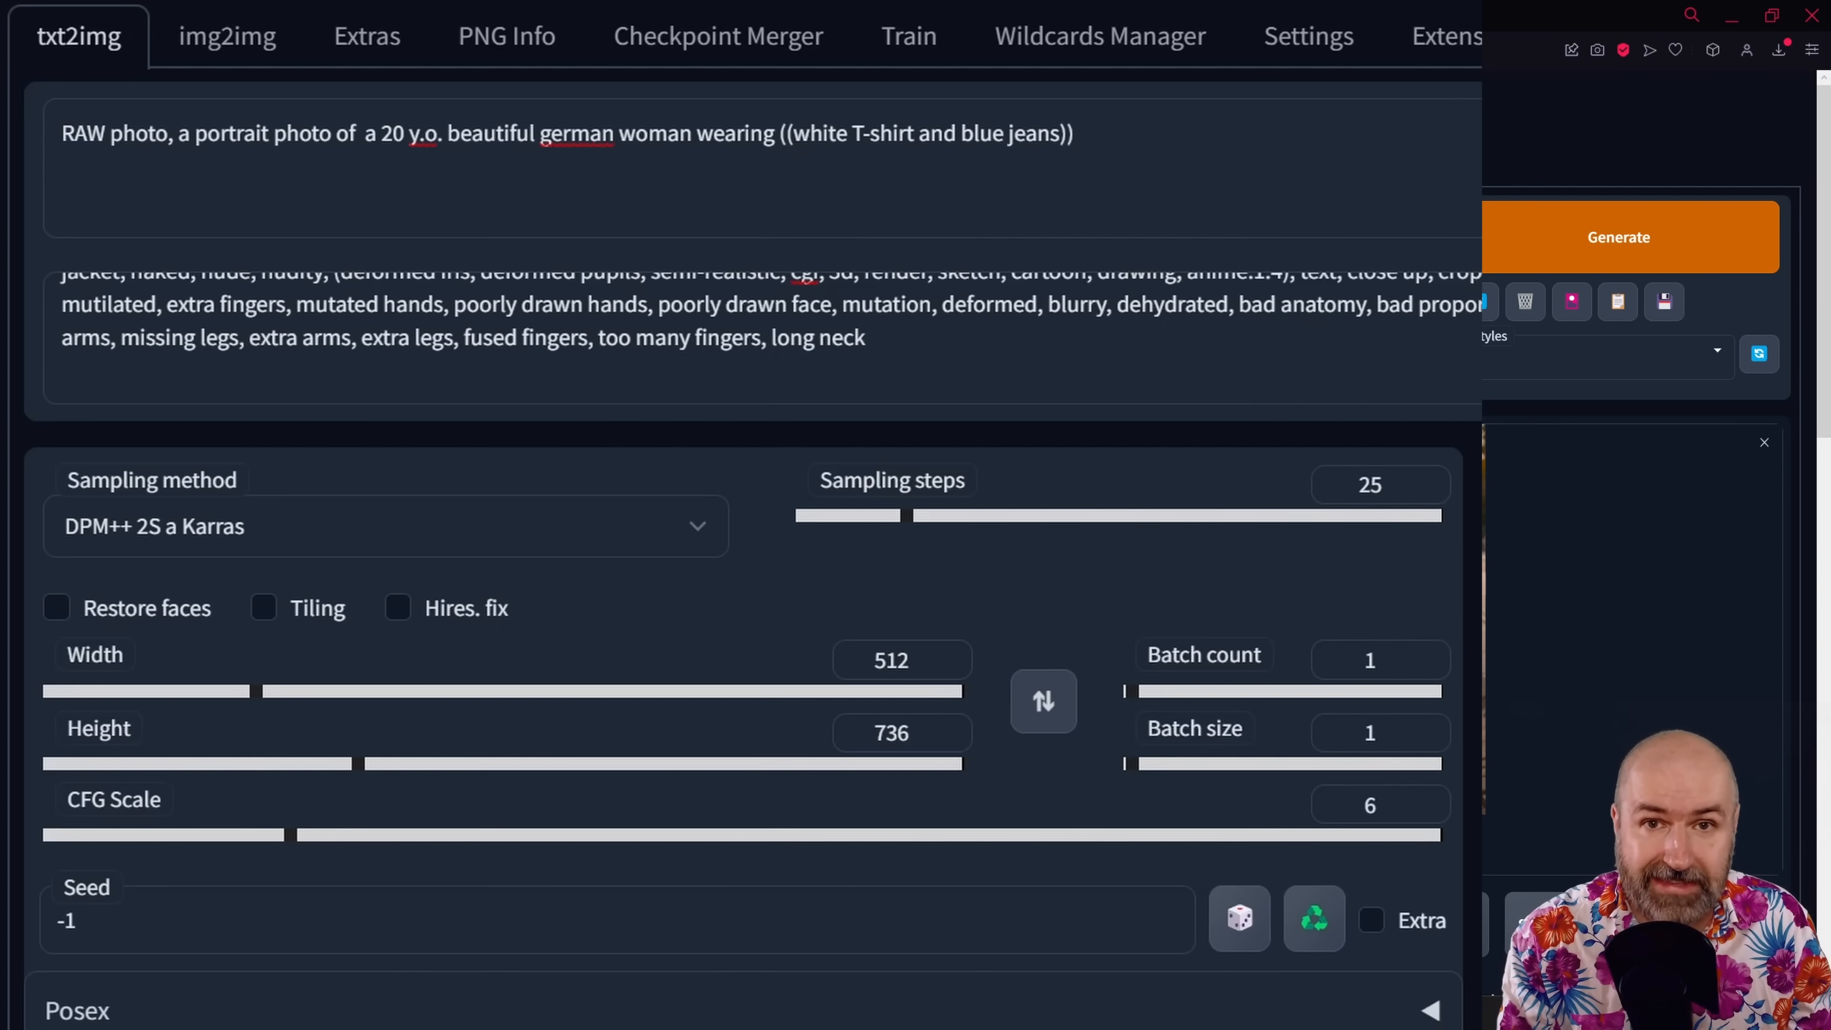
# Show the blue hoodie portrait's stored generation parameters in PNG Info.
pyautogui.click(506, 210)
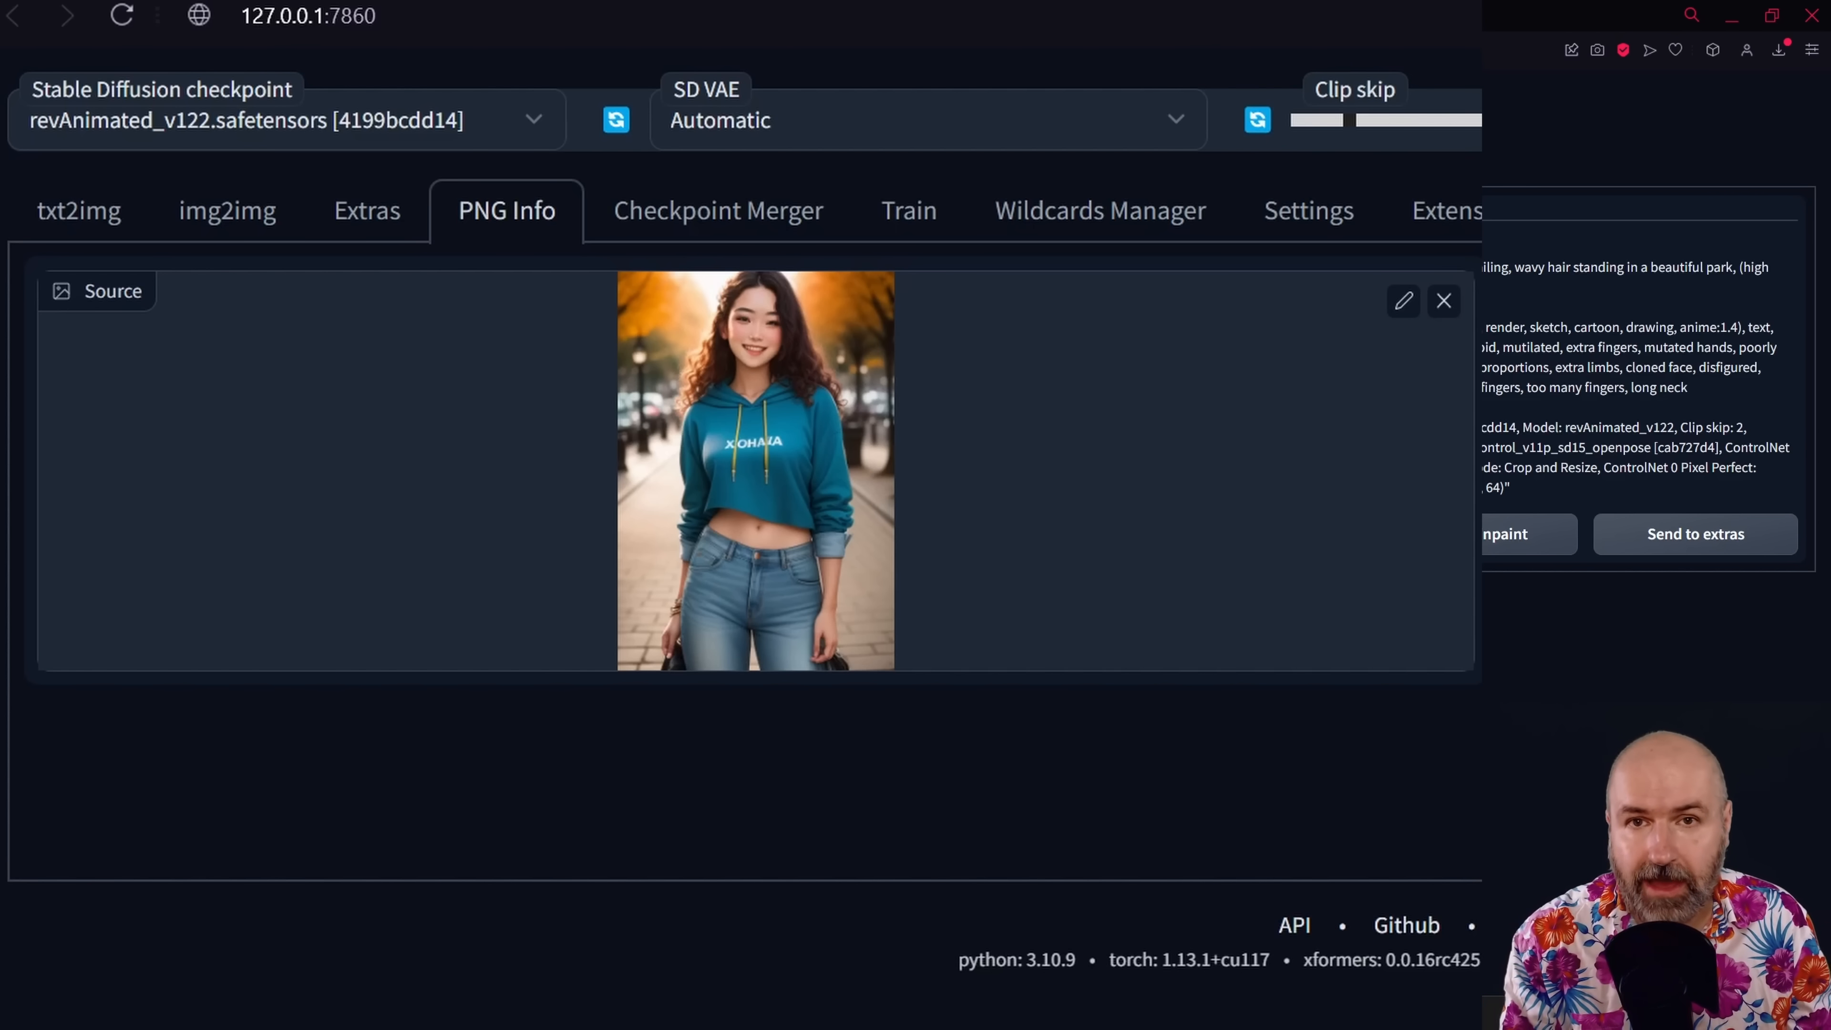
pyautogui.moveTo(552, 248)
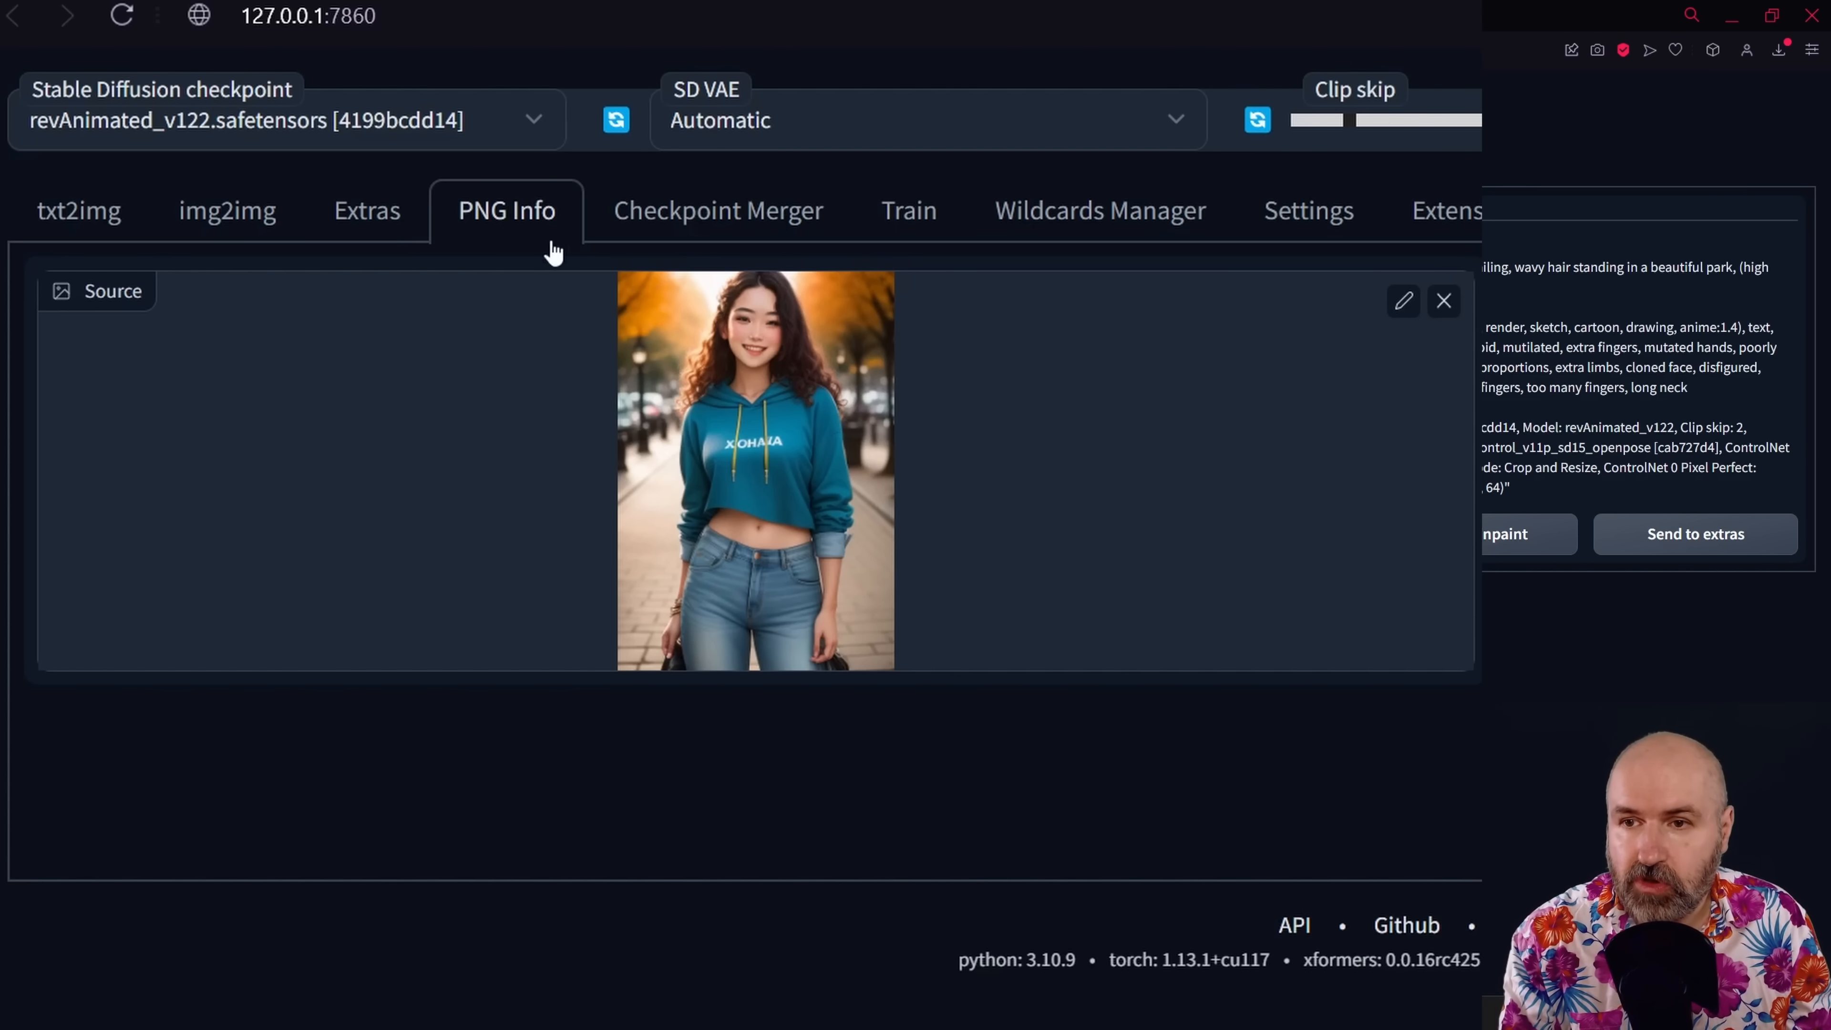
pyautogui.moveTo(538, 313)
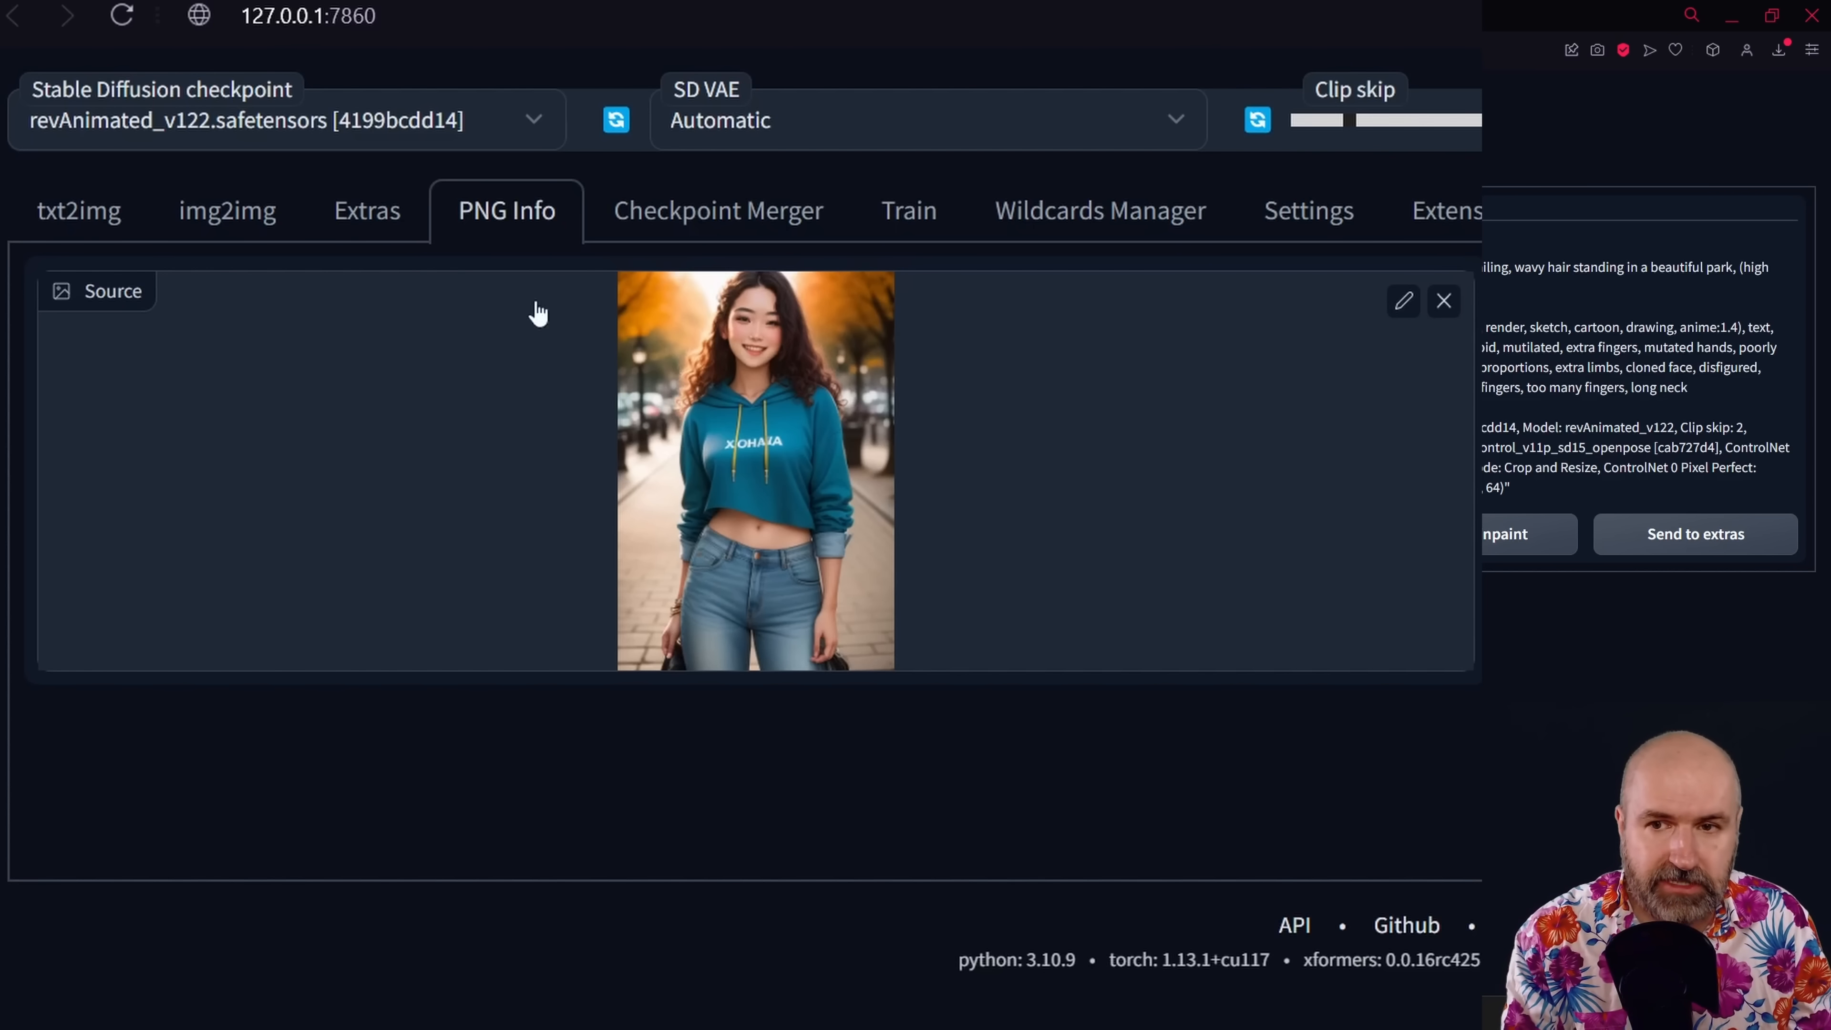
pyautogui.moveTo(683, 480)
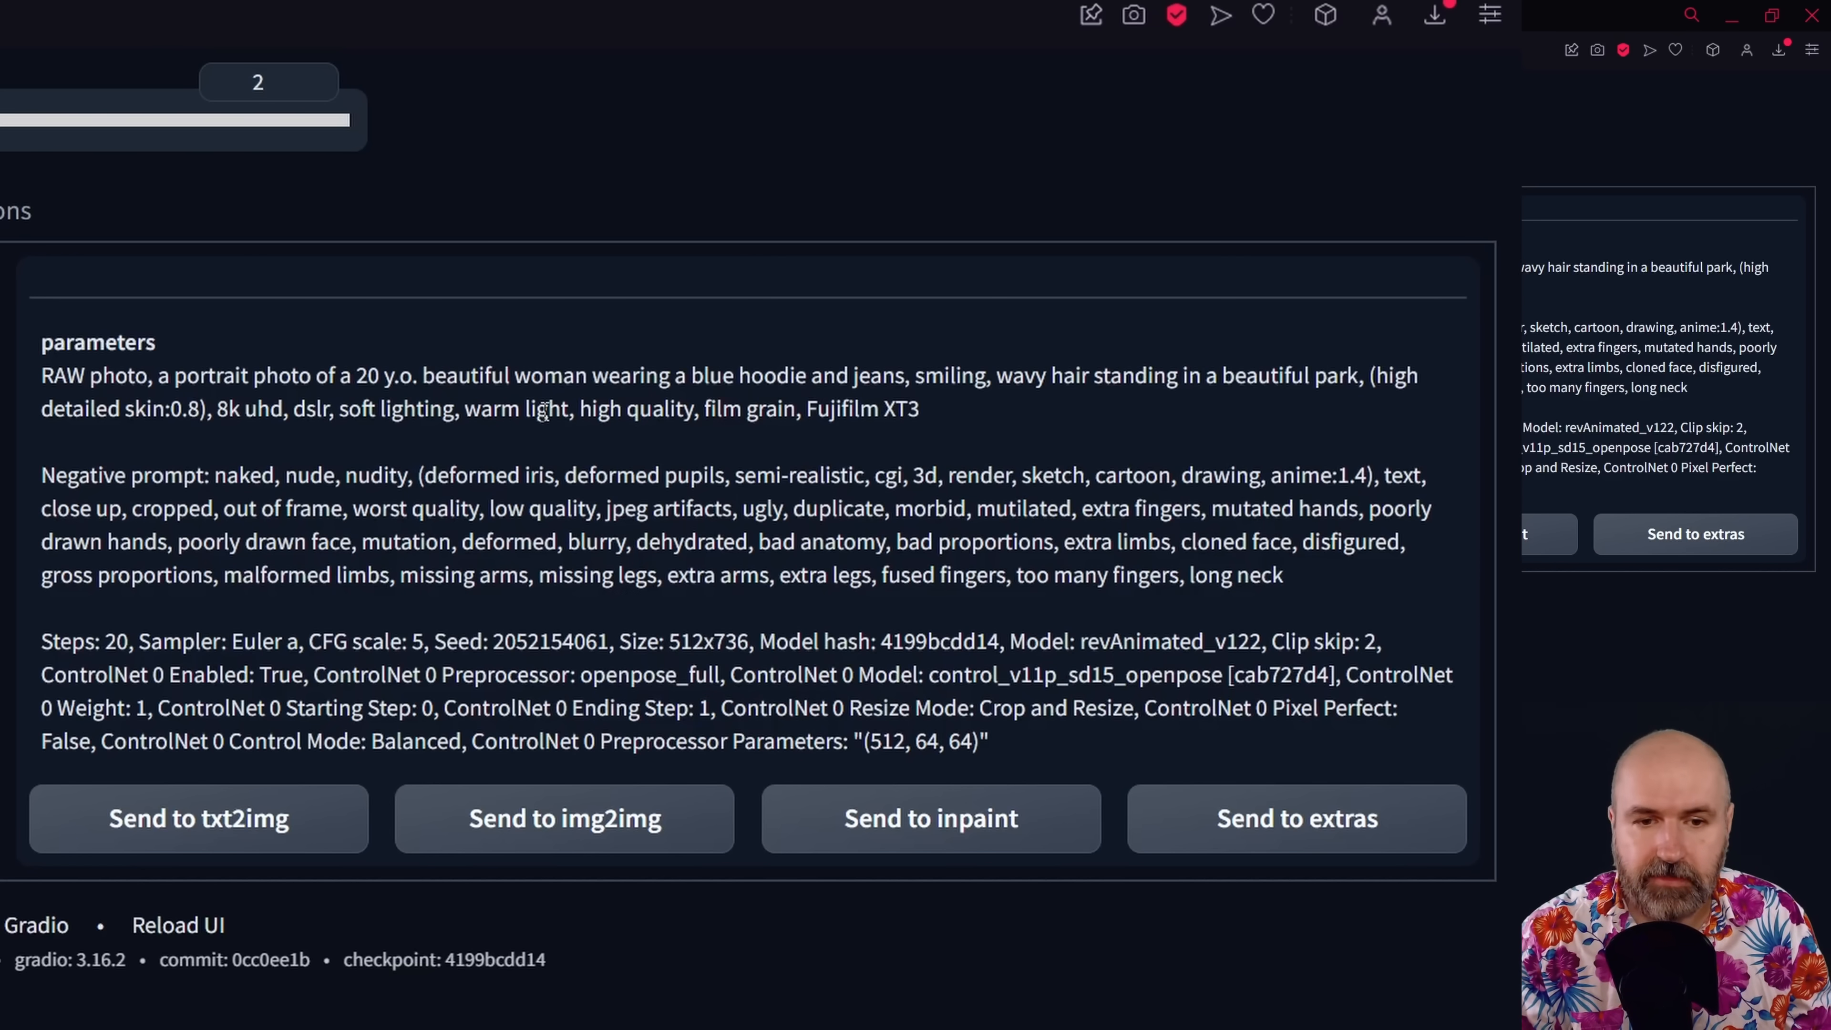
pyautogui.moveTo(447, 888)
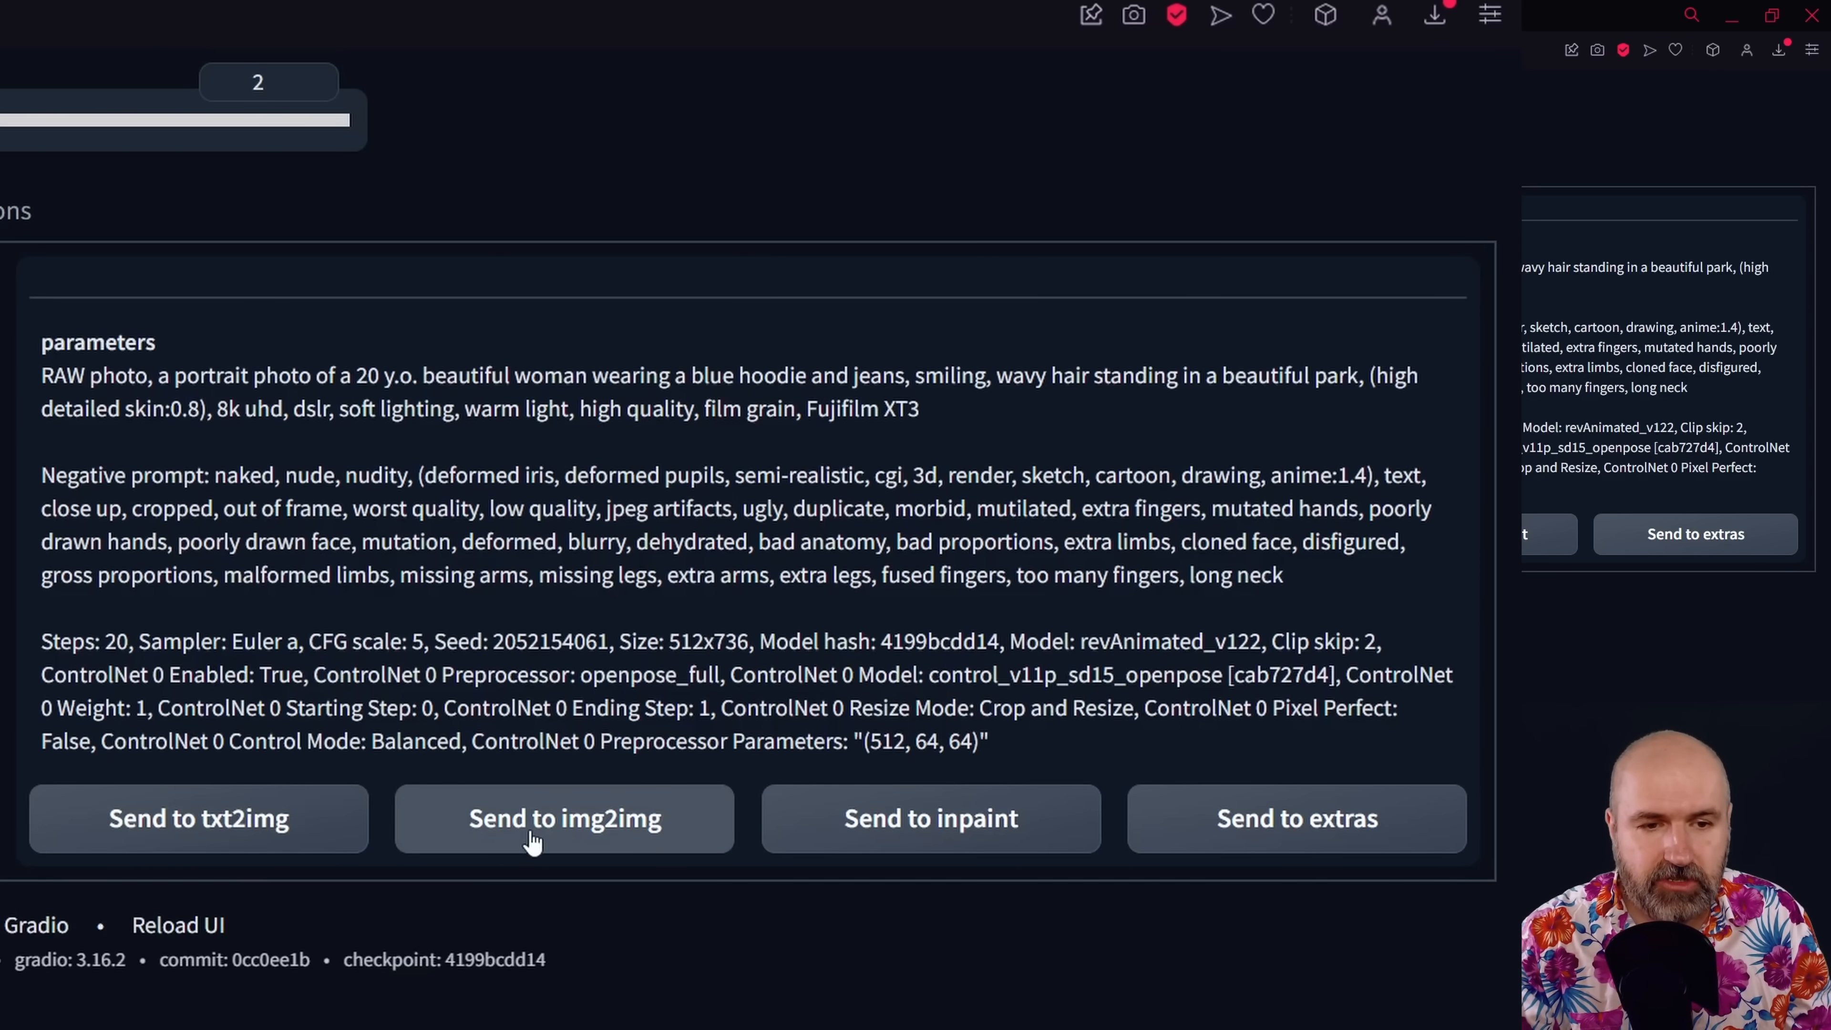
pyautogui.moveTo(1297, 817)
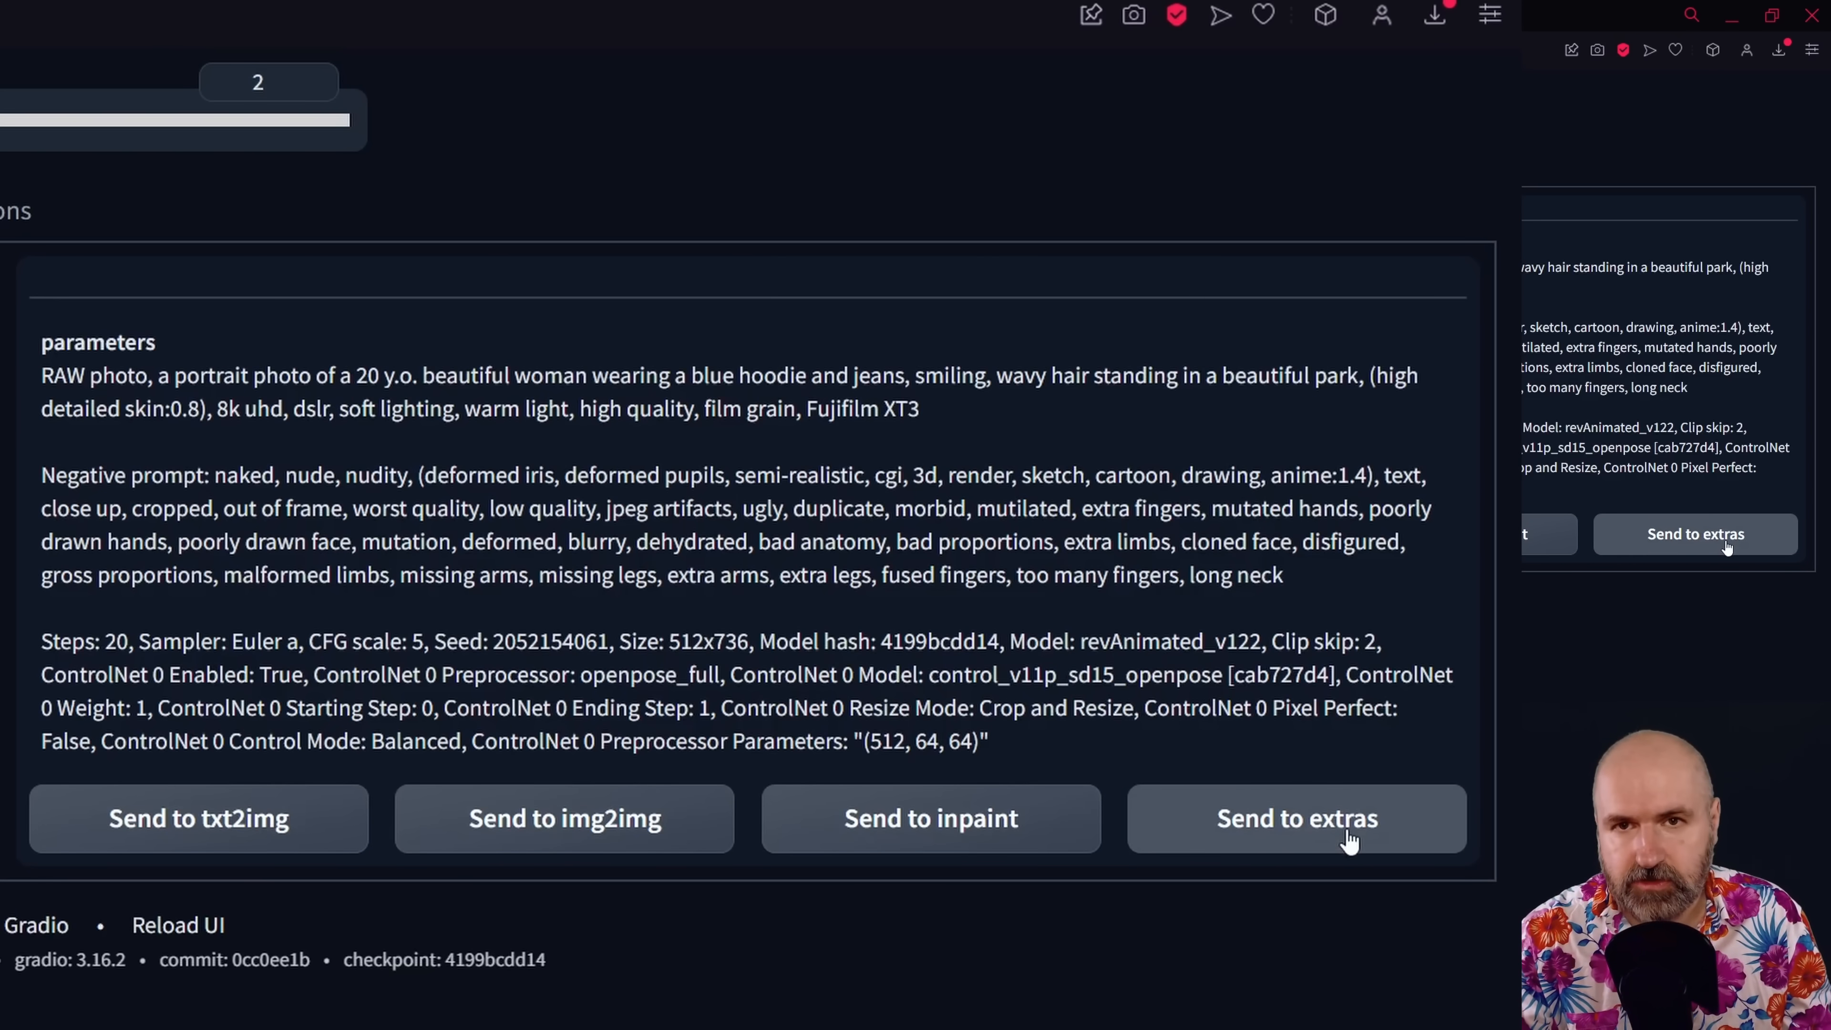